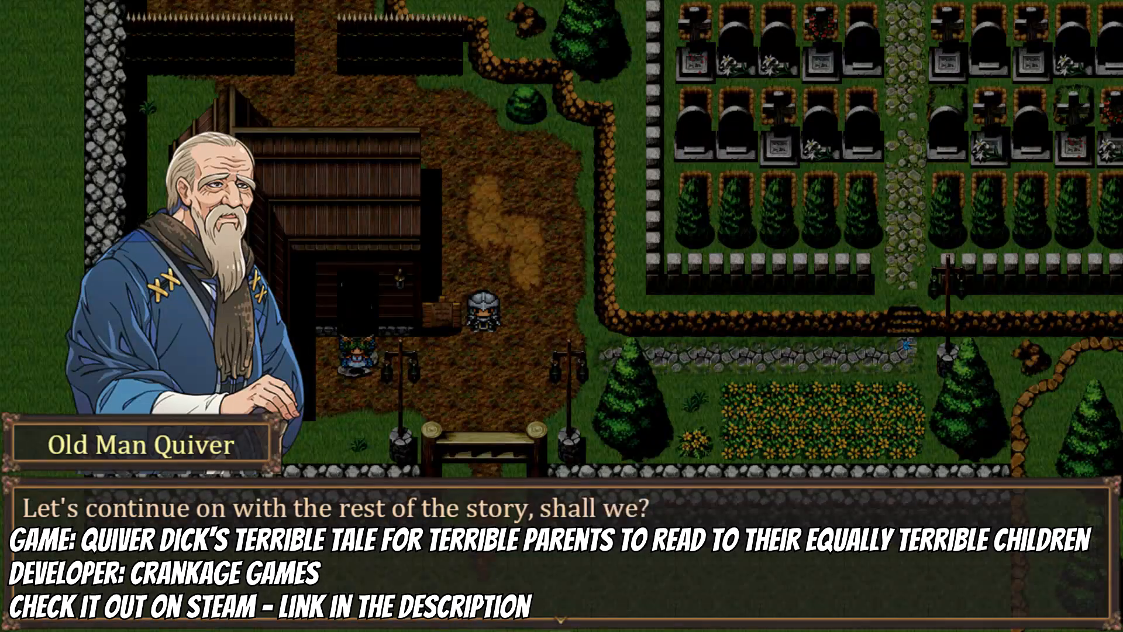
# Step: Set common event 0001's trigger to Autorun, conditioned on switch 0001 Beginning
pyautogui.click(562, 509)
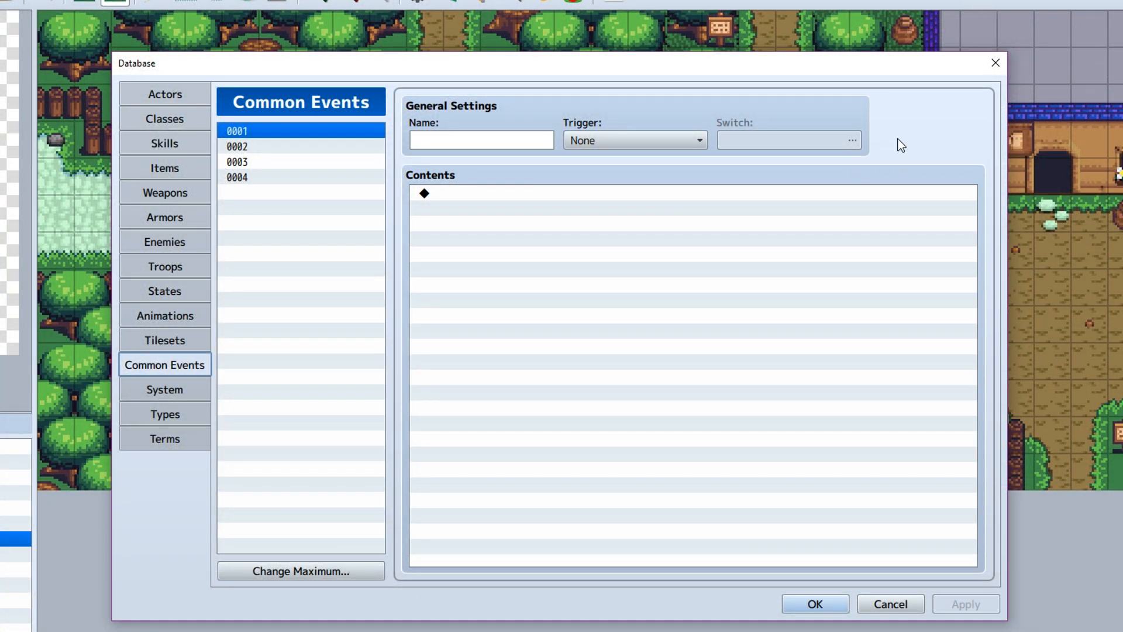
pyautogui.moveTo(927, 249)
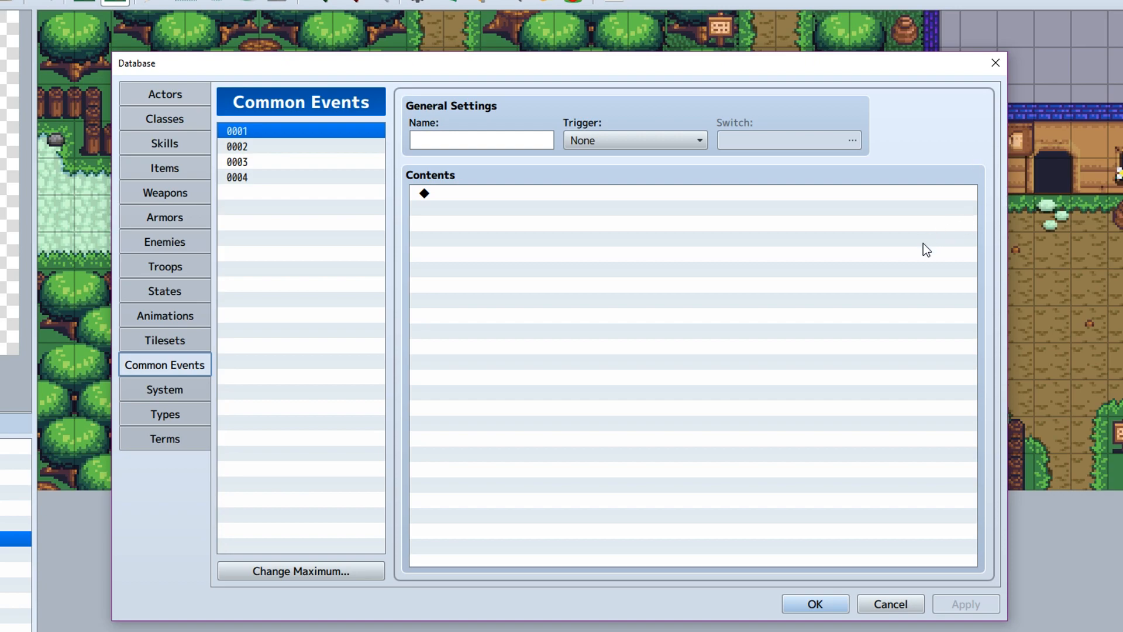
pyautogui.moveTo(904, 284)
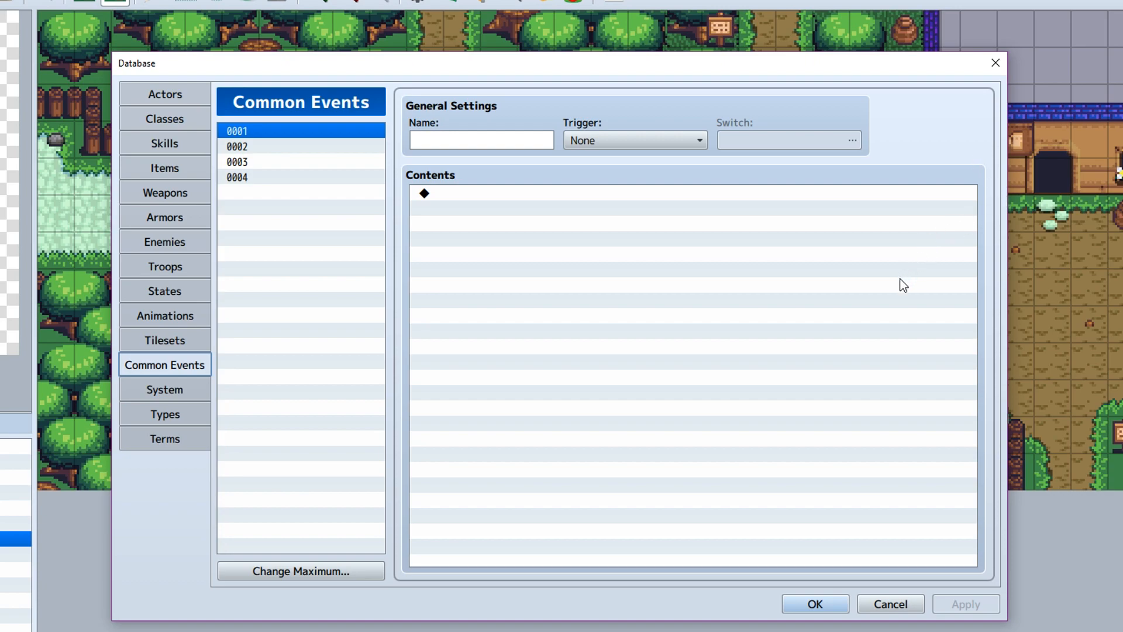
pyautogui.moveTo(339, 293)
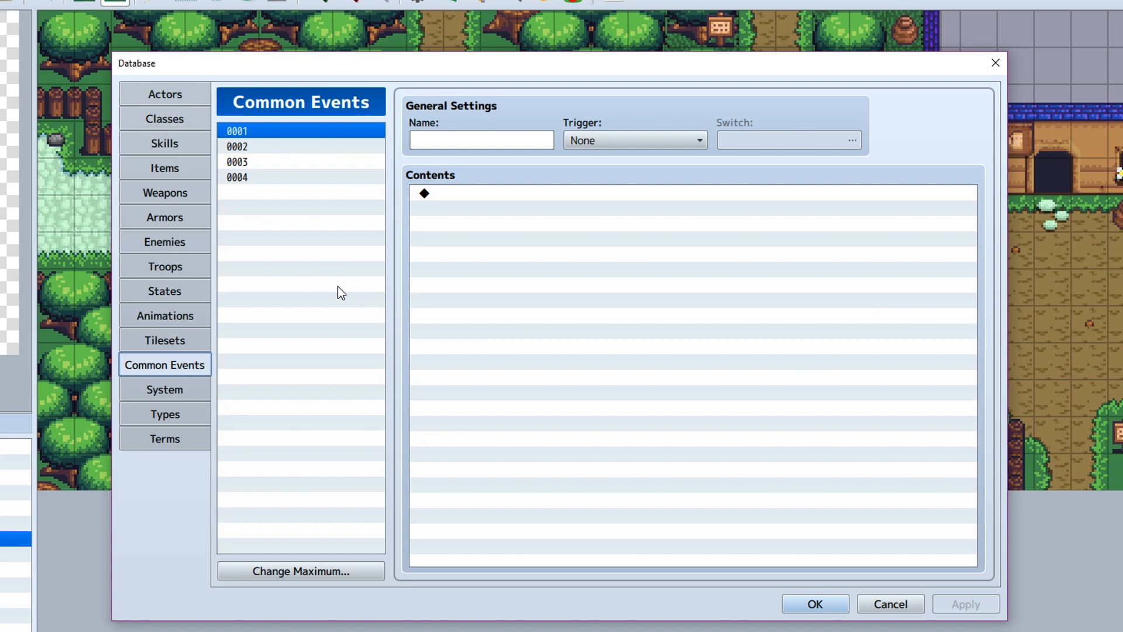
pyautogui.moveTo(763, 72)
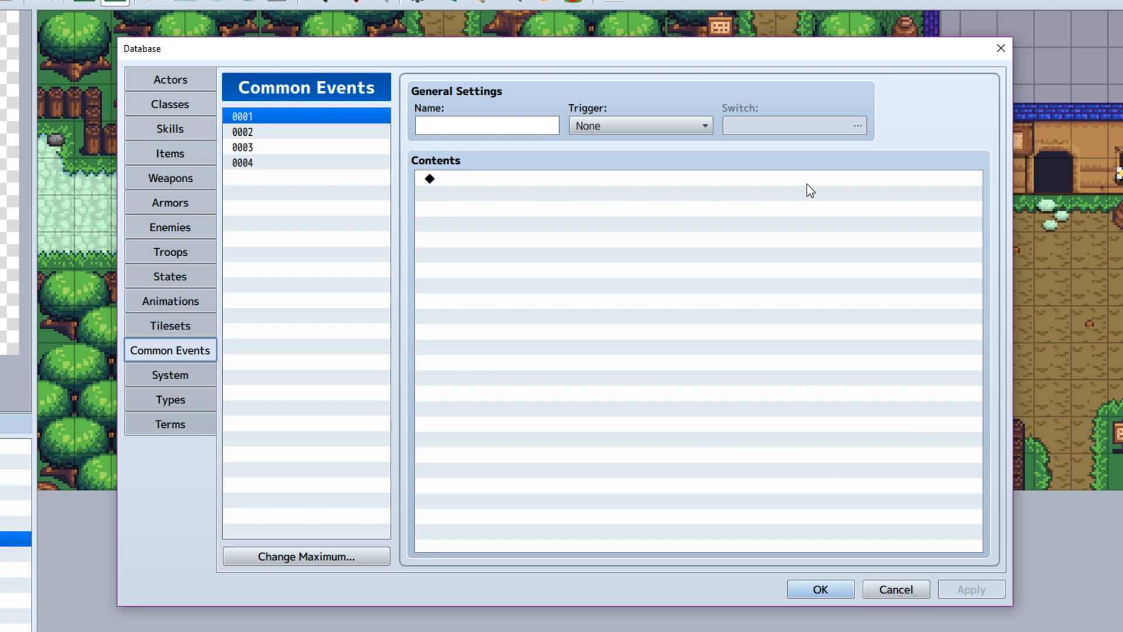
pyautogui.click(639, 125)
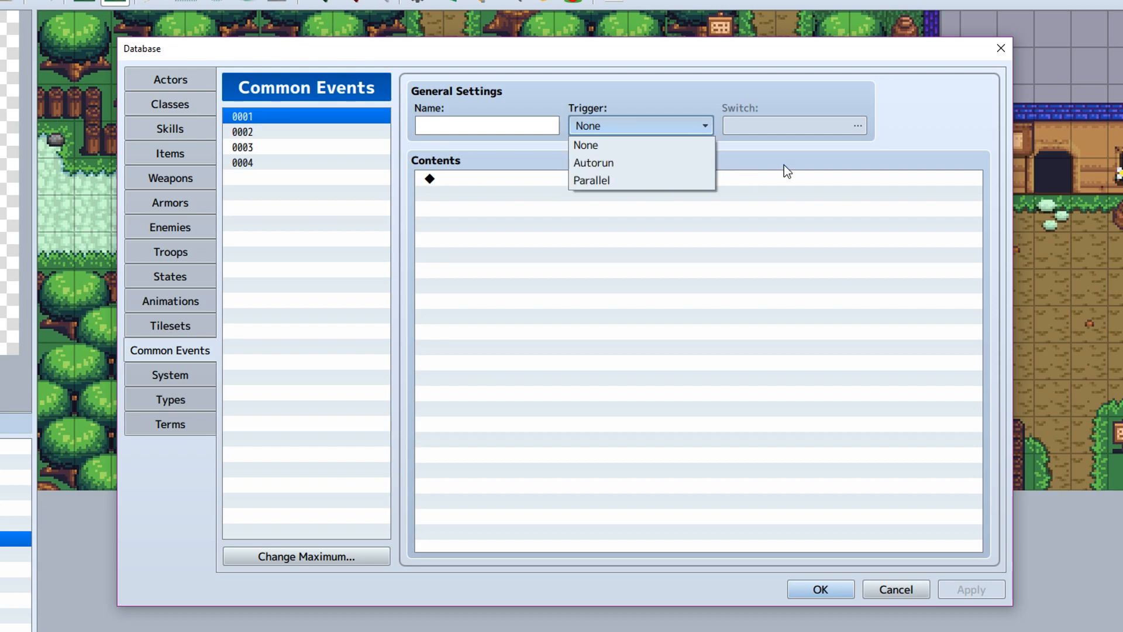
pyautogui.moveTo(888, 148)
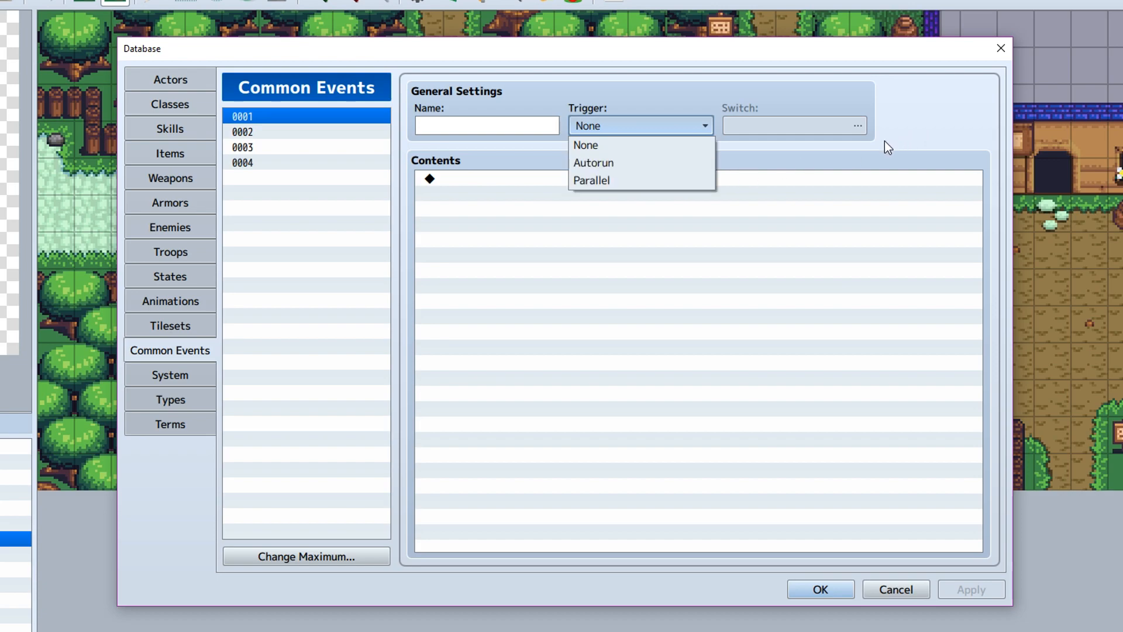
pyautogui.click(759, 242)
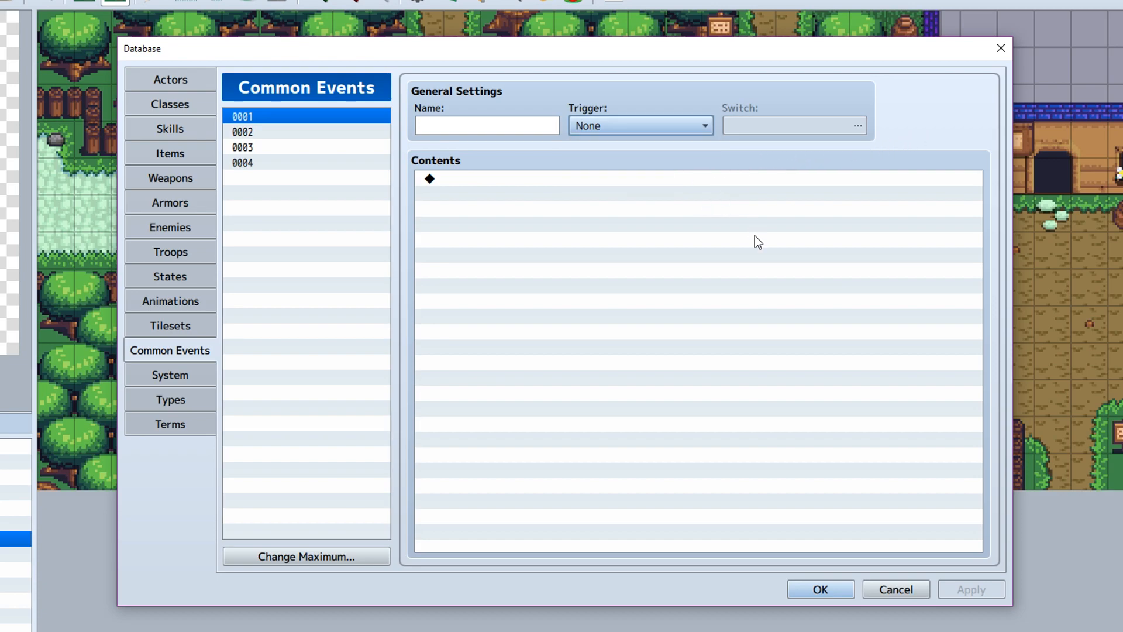
pyautogui.moveTo(583, 280)
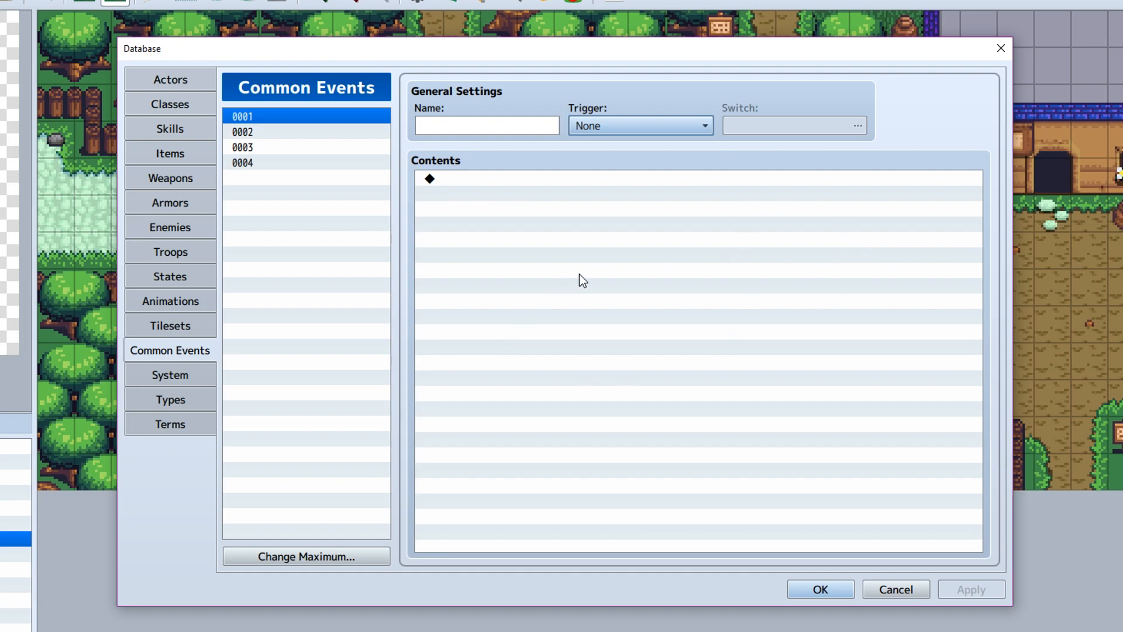
pyautogui.click(638, 125)
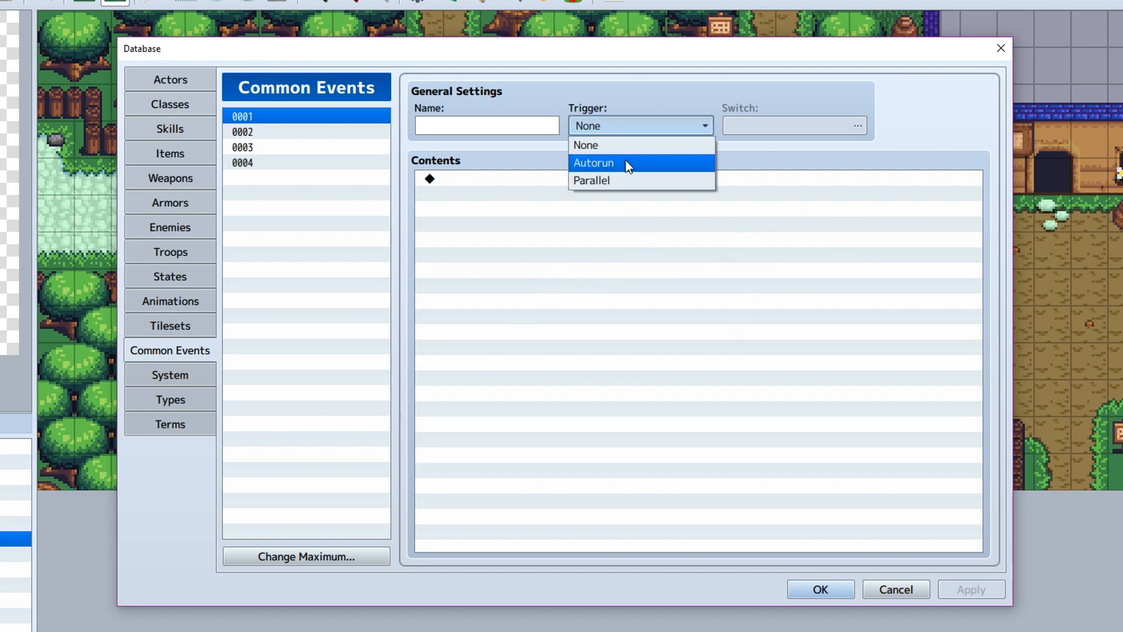
pyautogui.moveTo(609, 169)
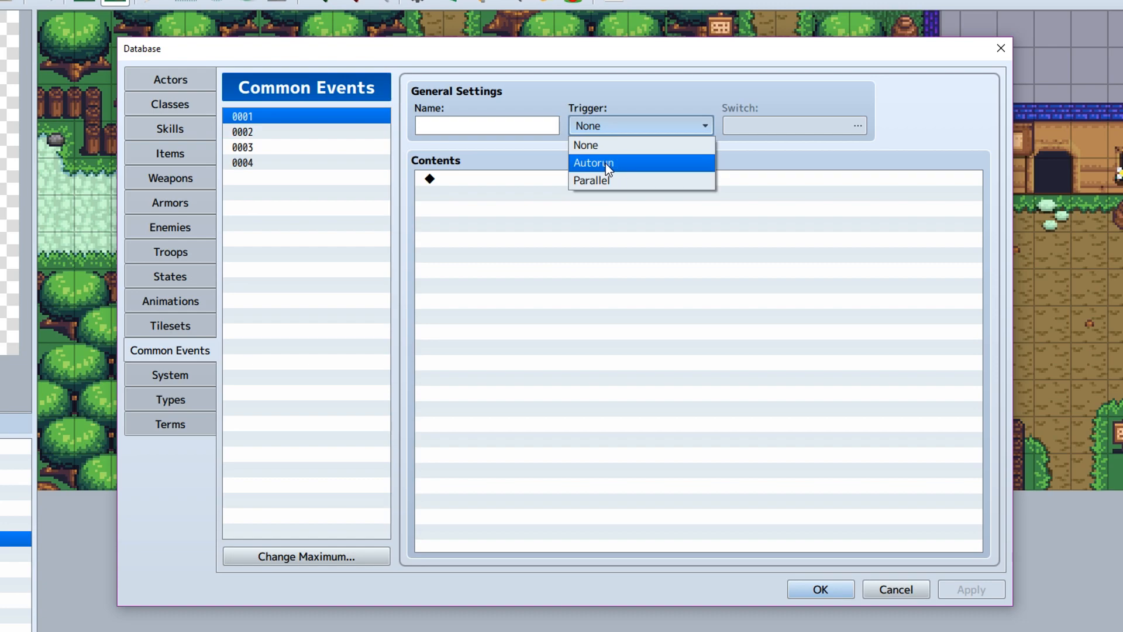
pyautogui.moveTo(629, 172)
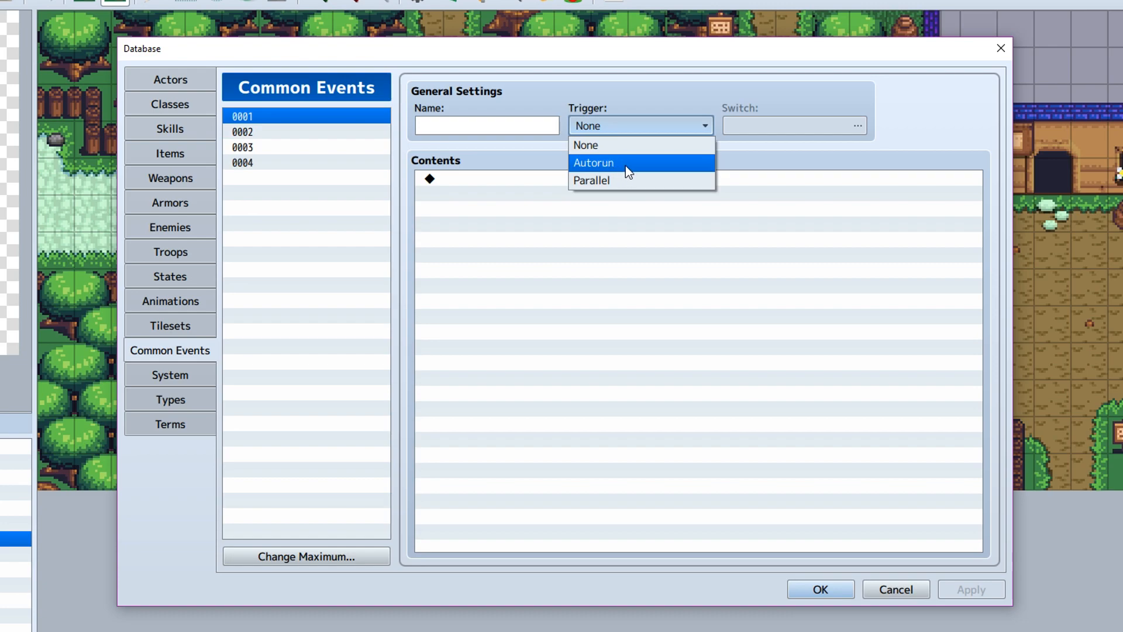
pyautogui.moveTo(606, 180)
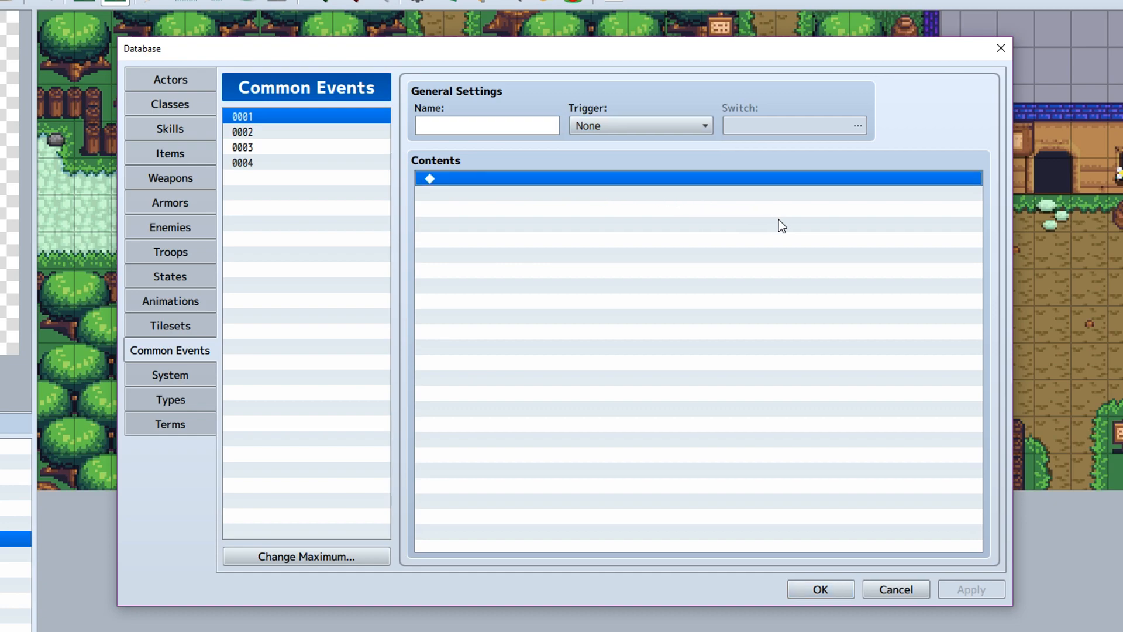
pyautogui.moveTo(529, 159)
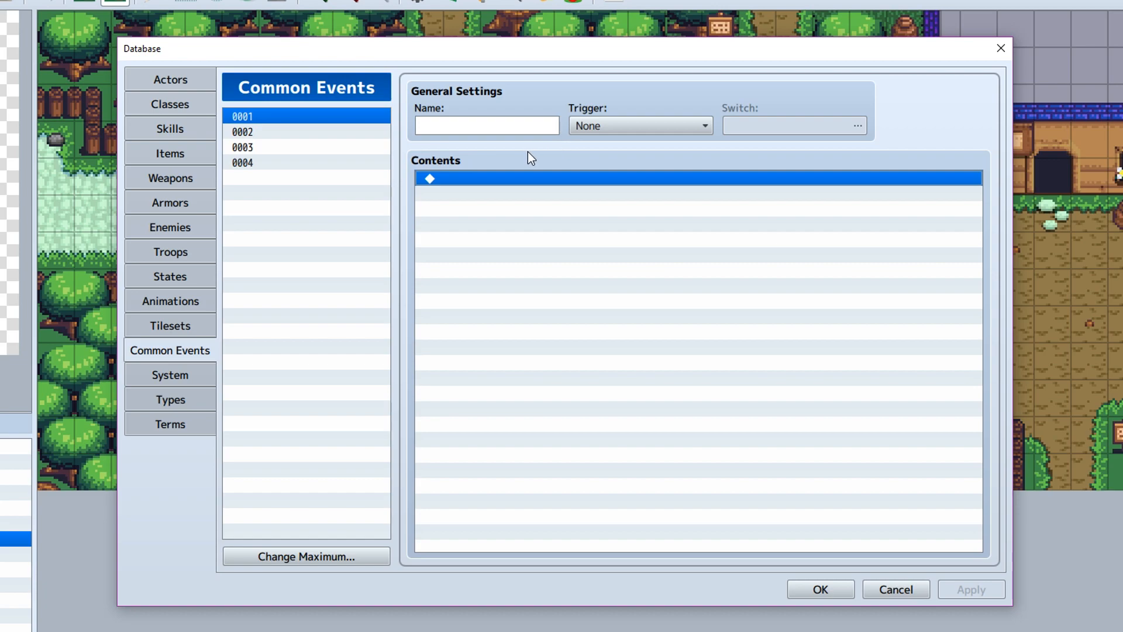
pyautogui.moveTo(639, 211)
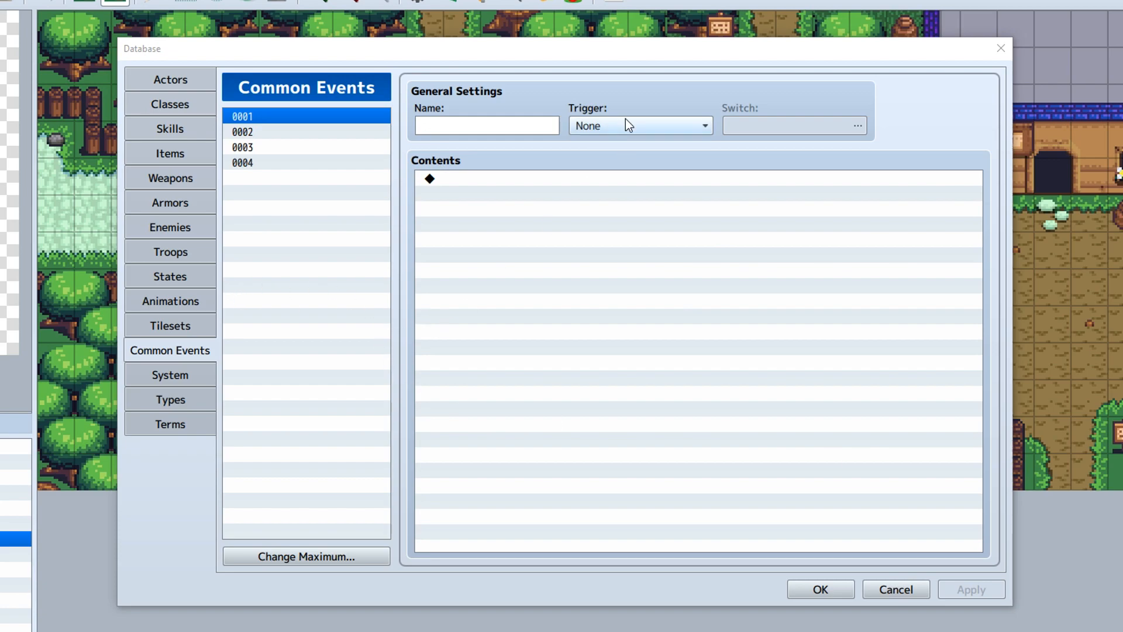
pyautogui.click(640, 126)
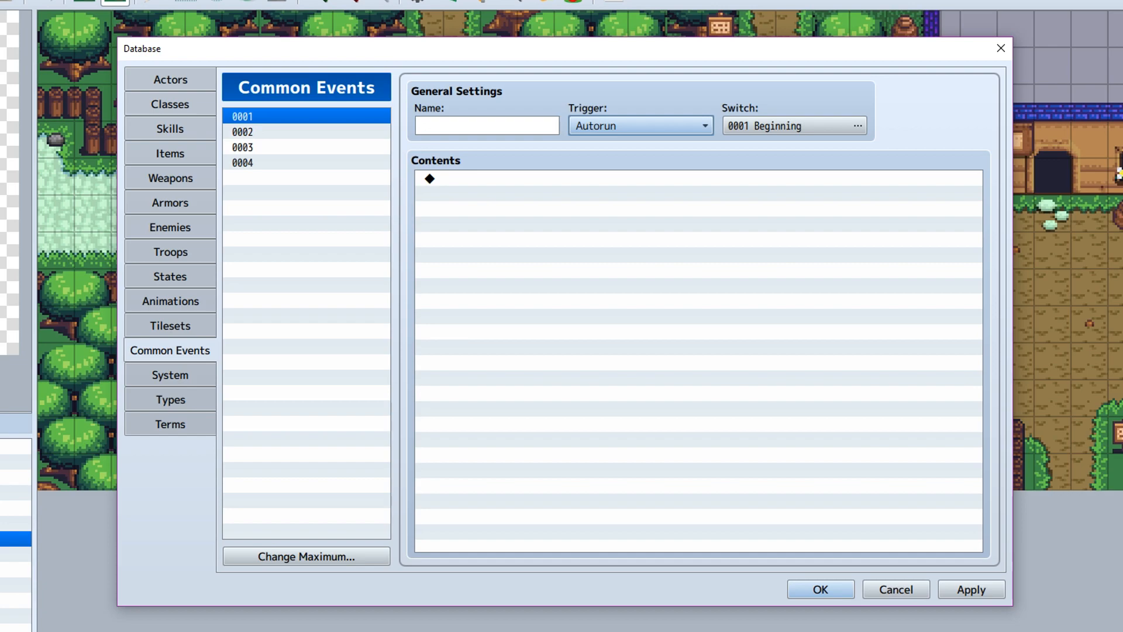
pyautogui.moveTo(925, 56)
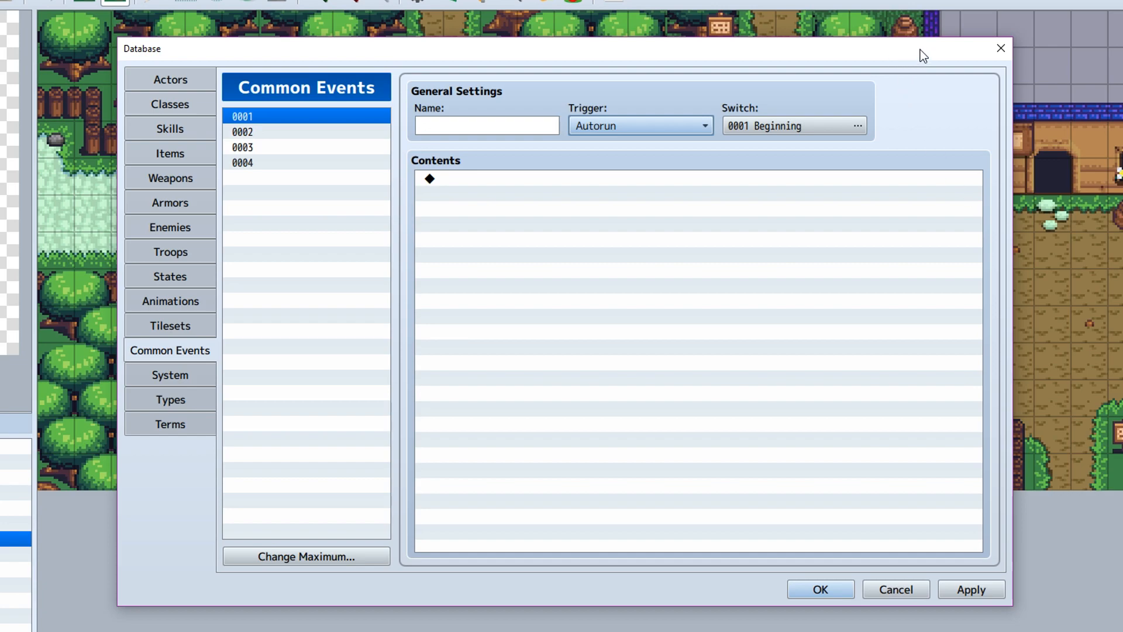
pyautogui.moveTo(925, 93)
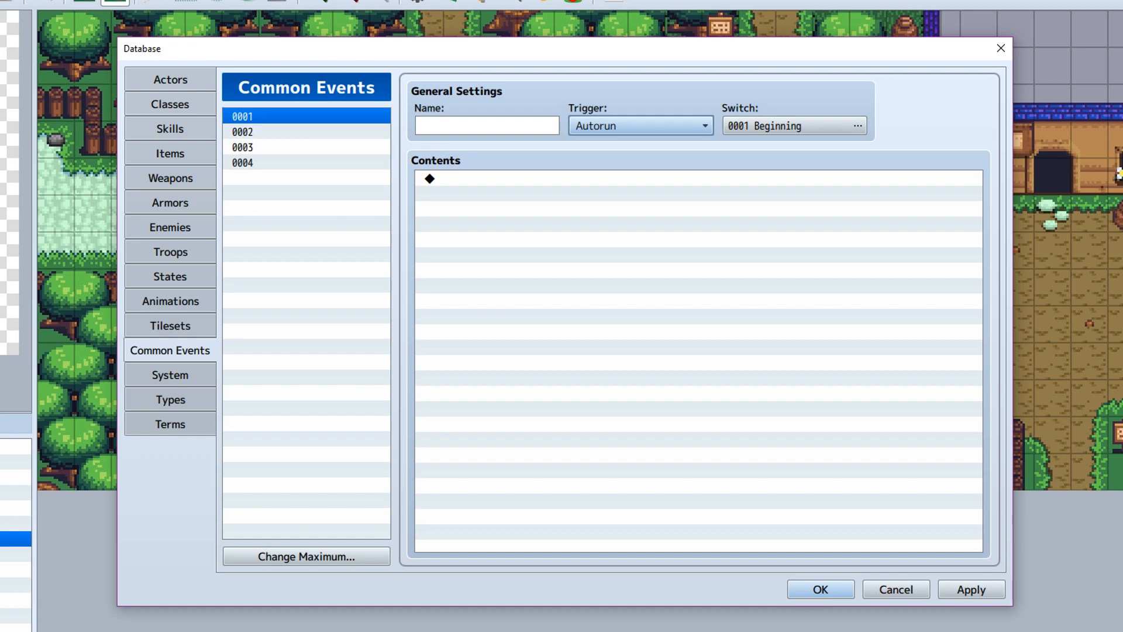
pyautogui.moveTo(157, 376)
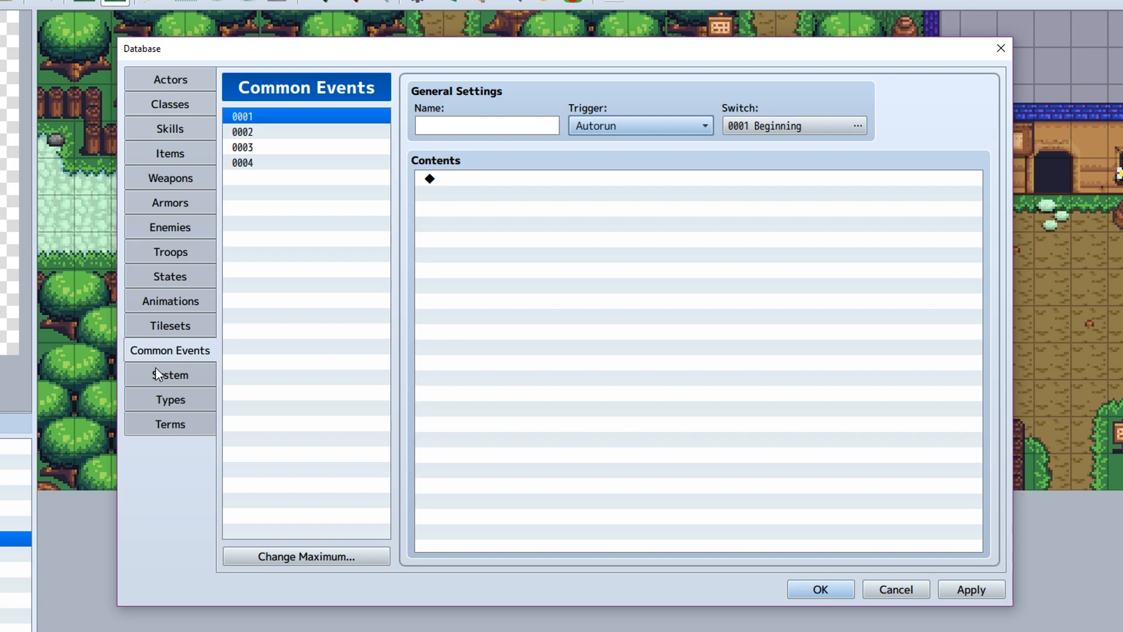
# Step: In System settings, inspect an empty [SV] Magic Skills slot and cancel, leaving only Magic
pyautogui.click(169, 374)
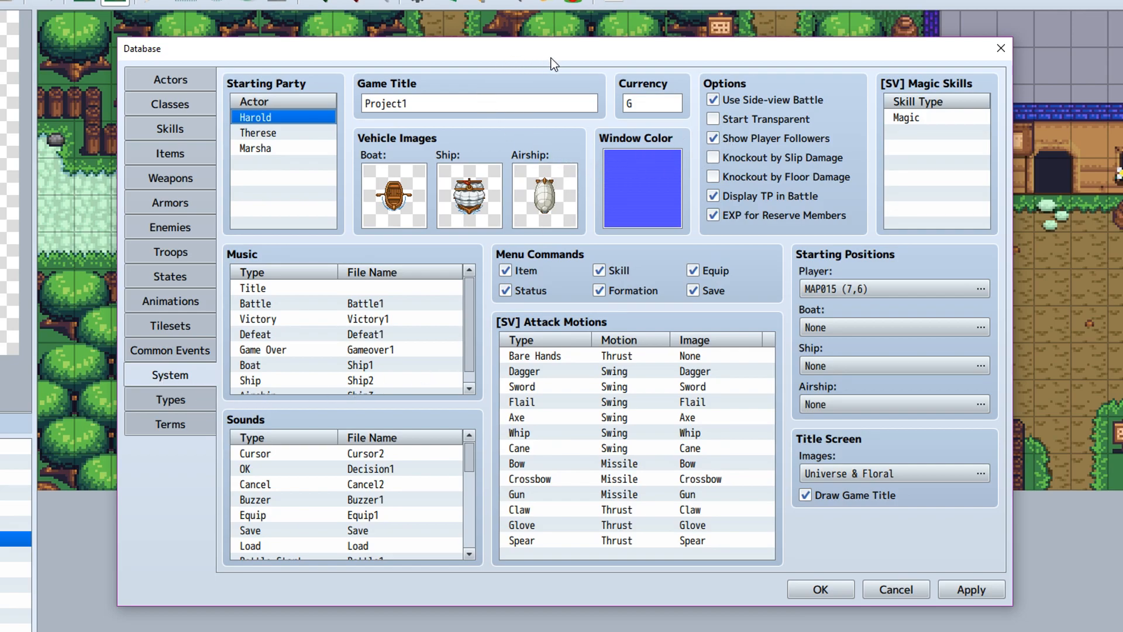
pyautogui.moveTo(596, 54)
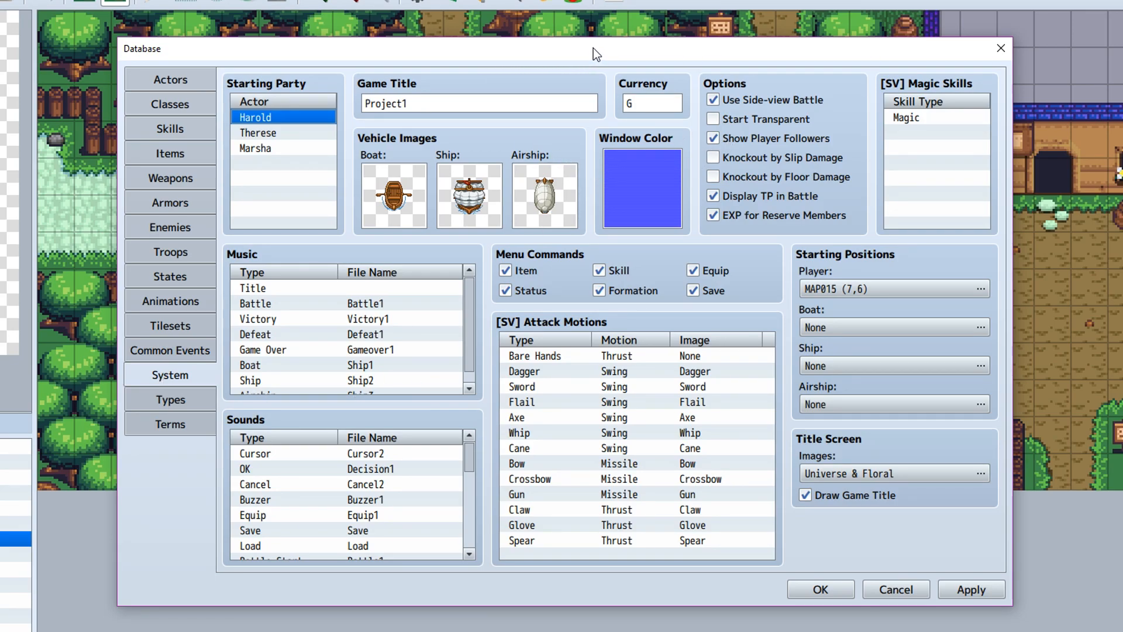
pyautogui.moveTo(601, 52)
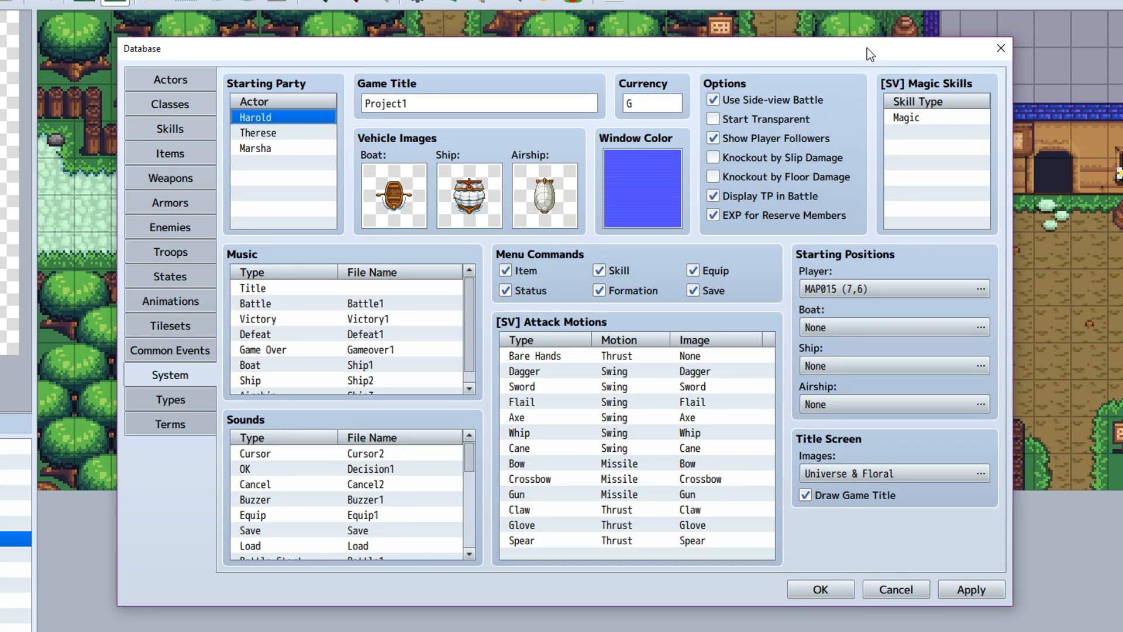
pyautogui.moveTo(817, 100)
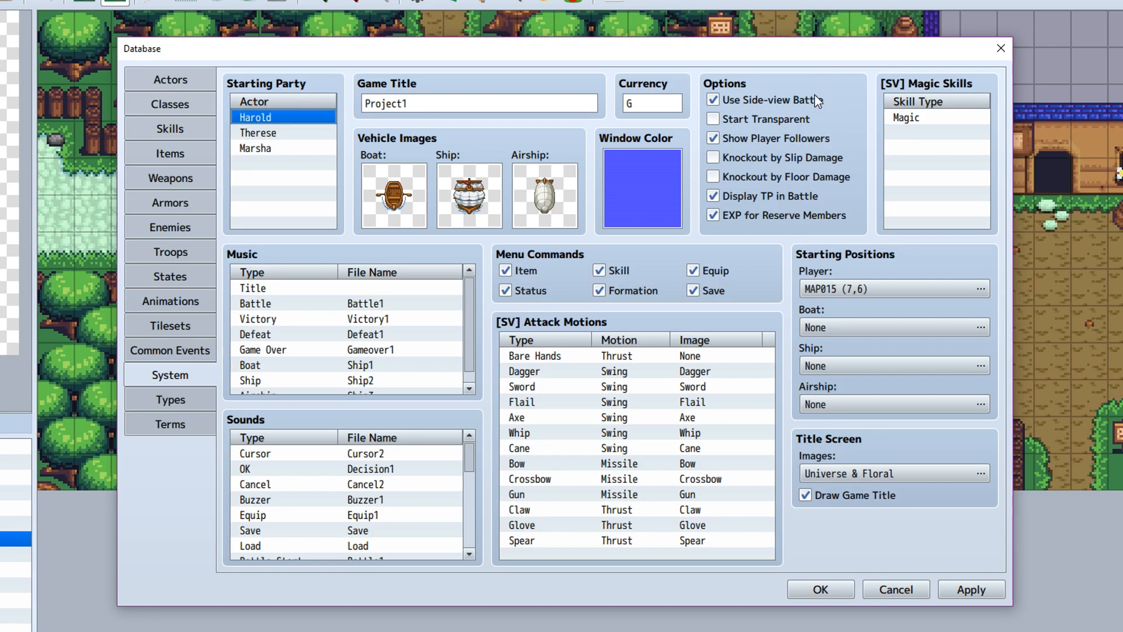
pyautogui.moveTo(859, 107)
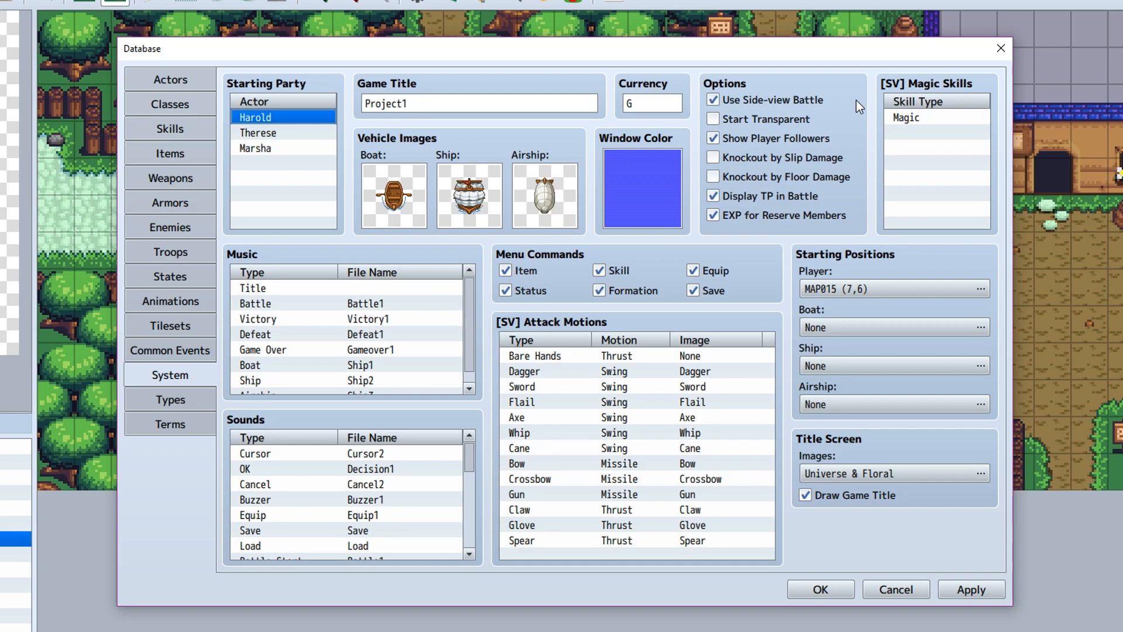
pyautogui.click(935, 132)
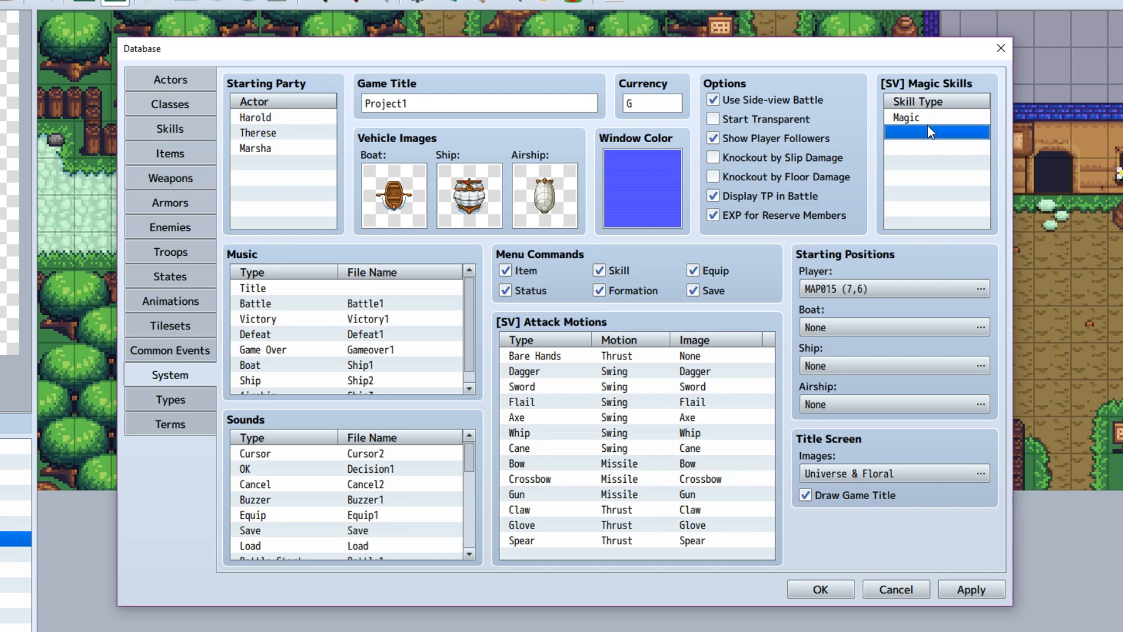
pyautogui.doubleClick(935, 119)
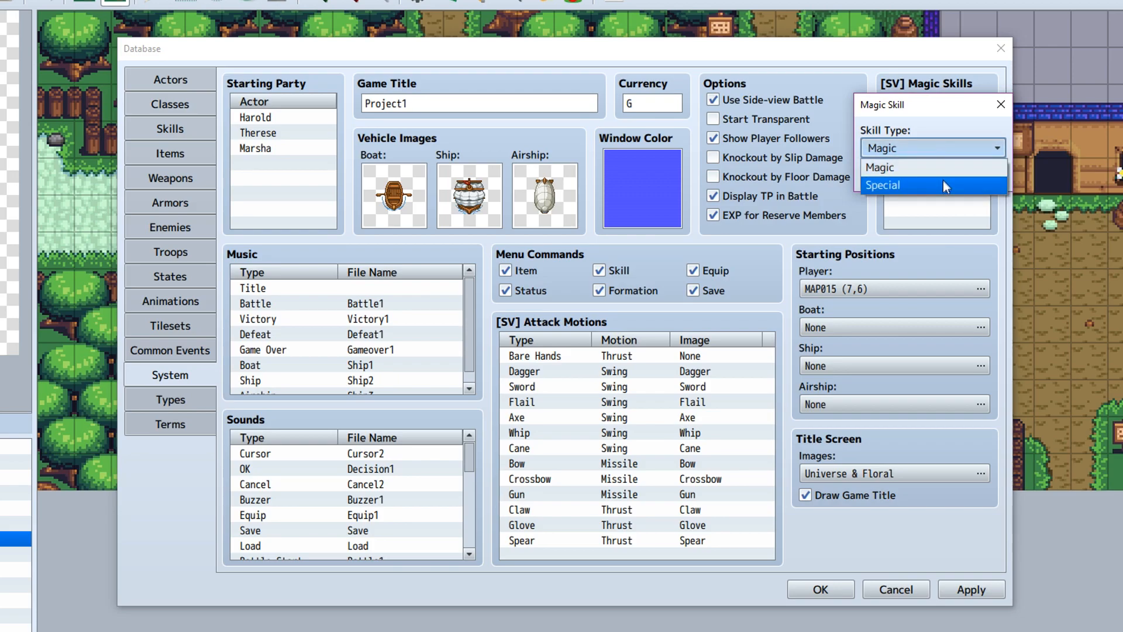
pyautogui.moveTo(953, 157)
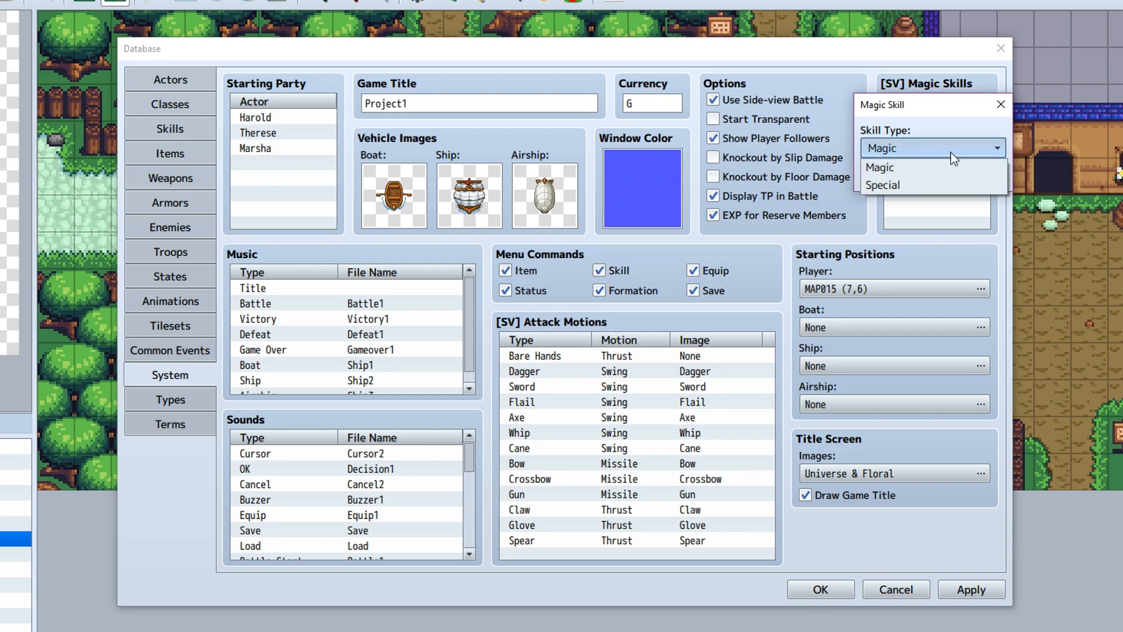
pyautogui.click(881, 167)
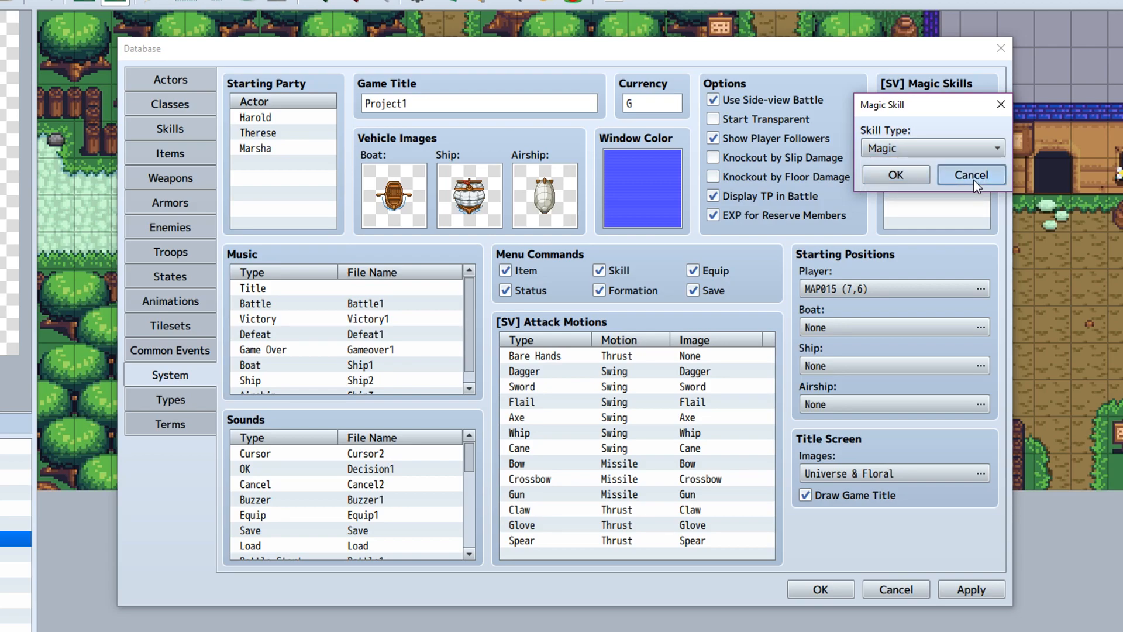
pyautogui.click(971, 174)
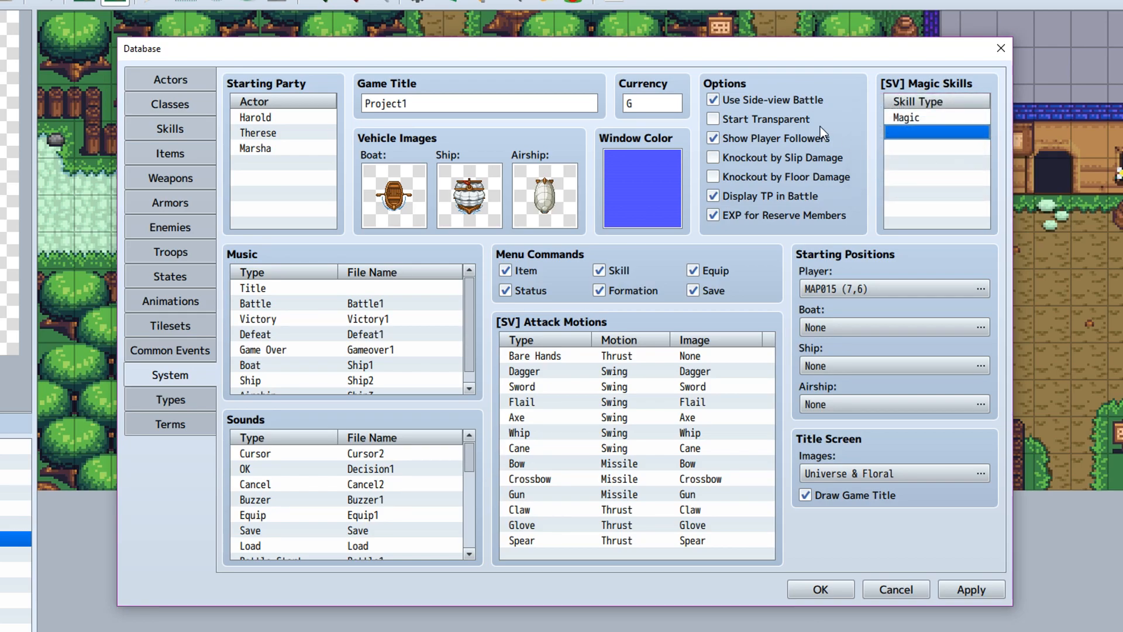
pyautogui.moveTo(874, 121)
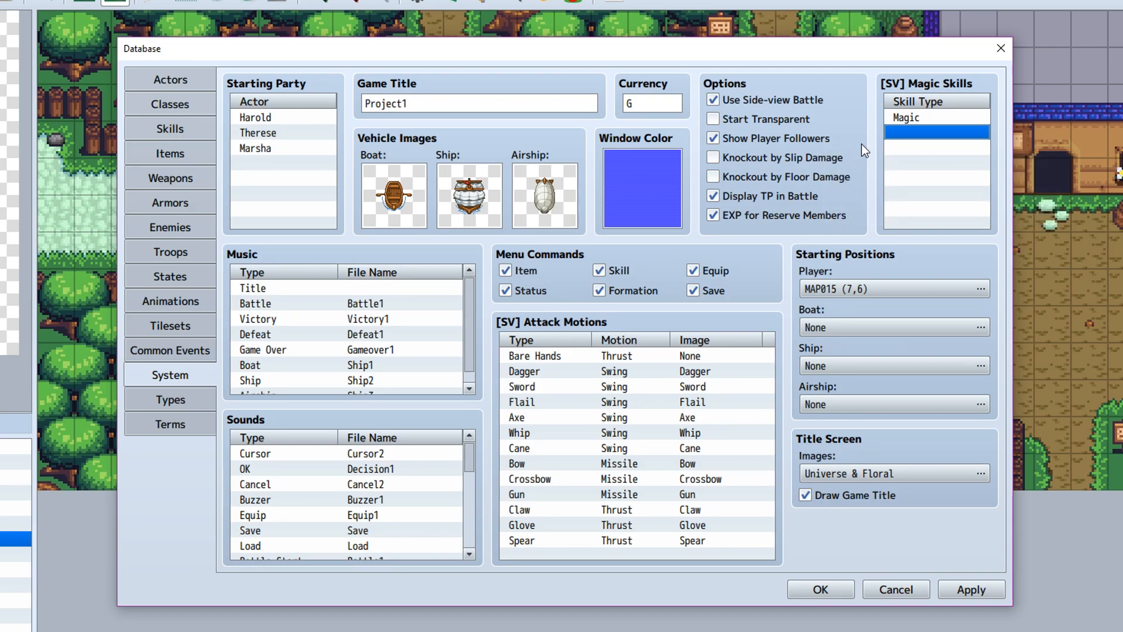
pyautogui.moveTo(867, 160)
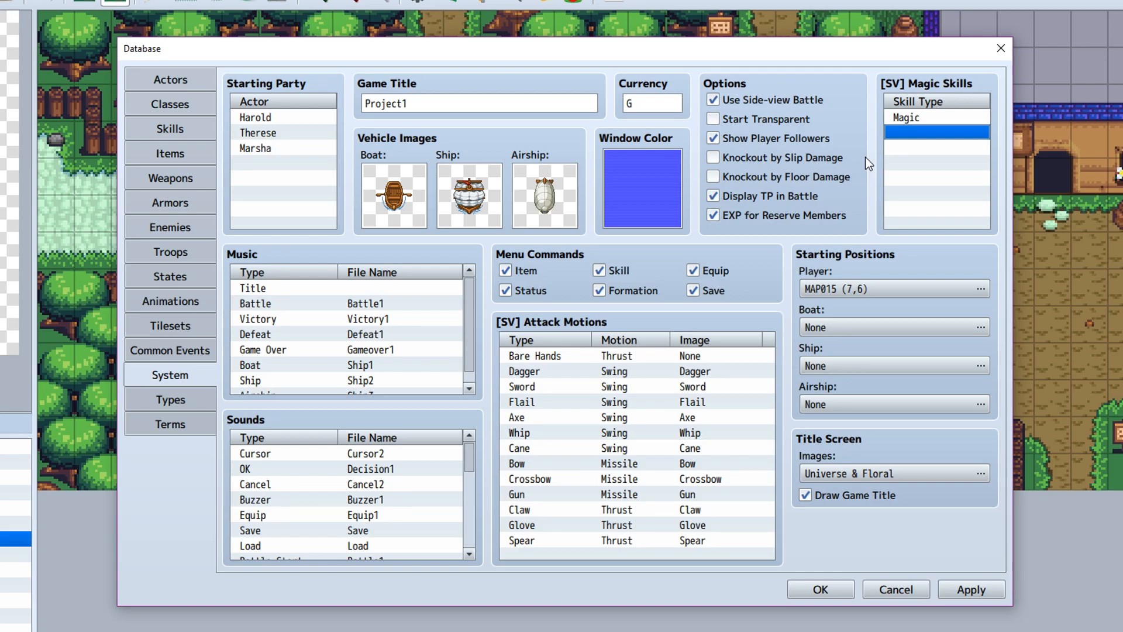
pyautogui.moveTo(877, 166)
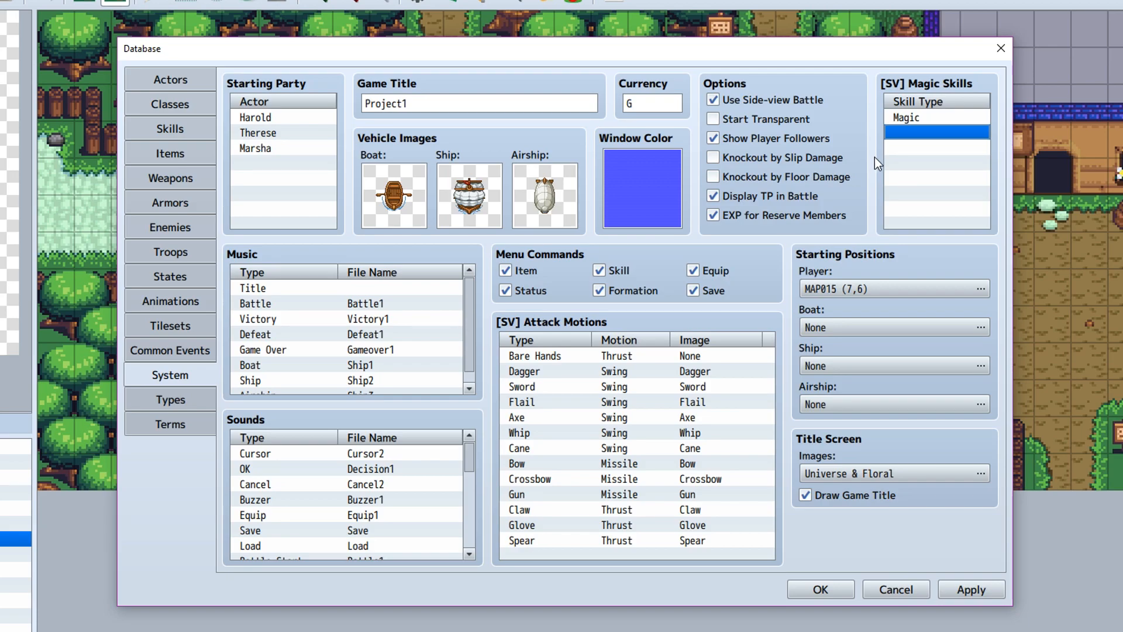
pyautogui.moveTo(883, 168)
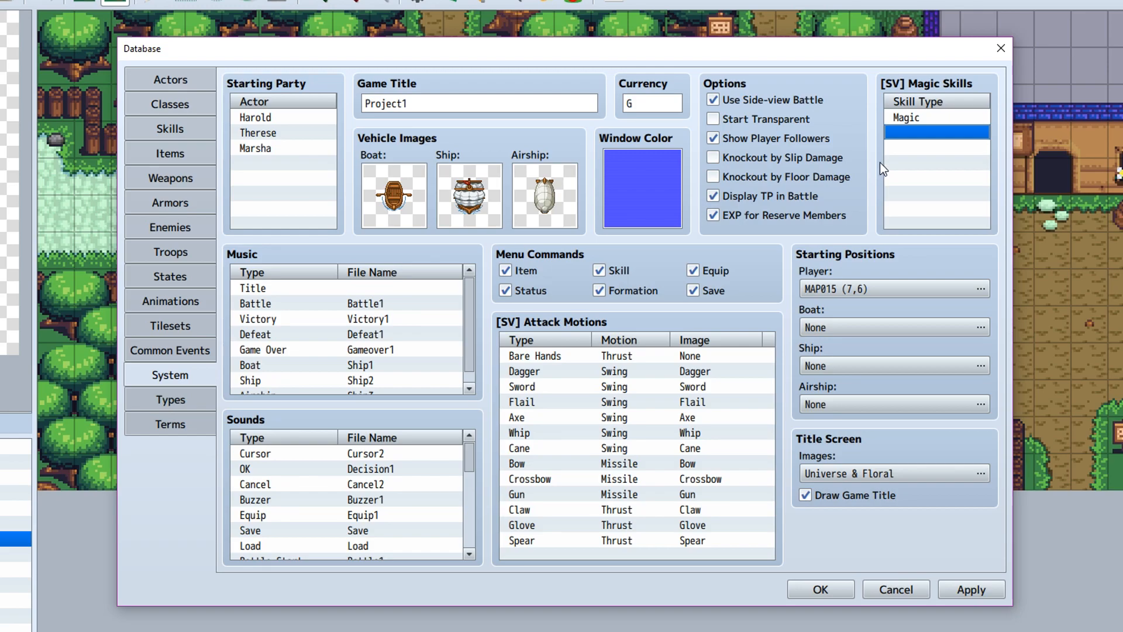
pyautogui.moveTo(878, 181)
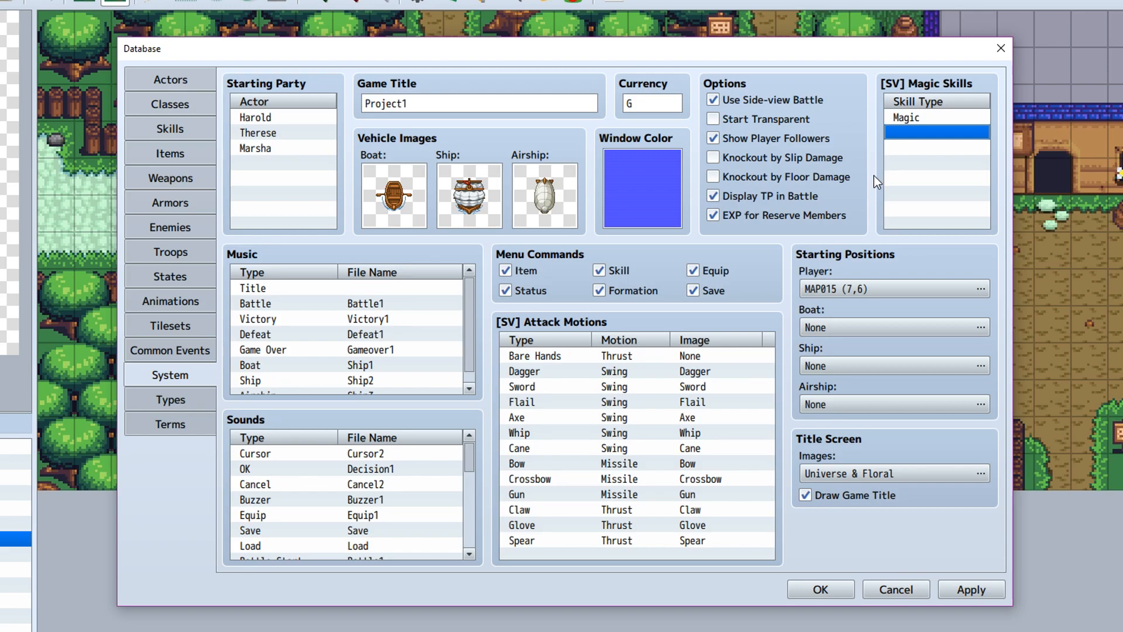
pyautogui.moveTo(880, 189)
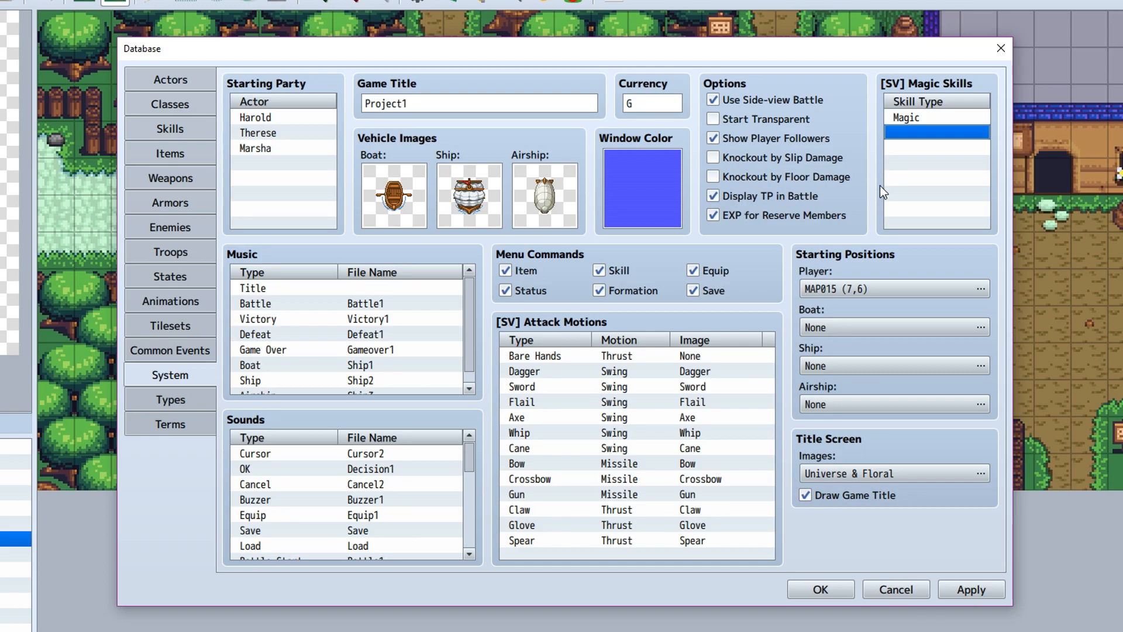
pyautogui.moveTo(875, 214)
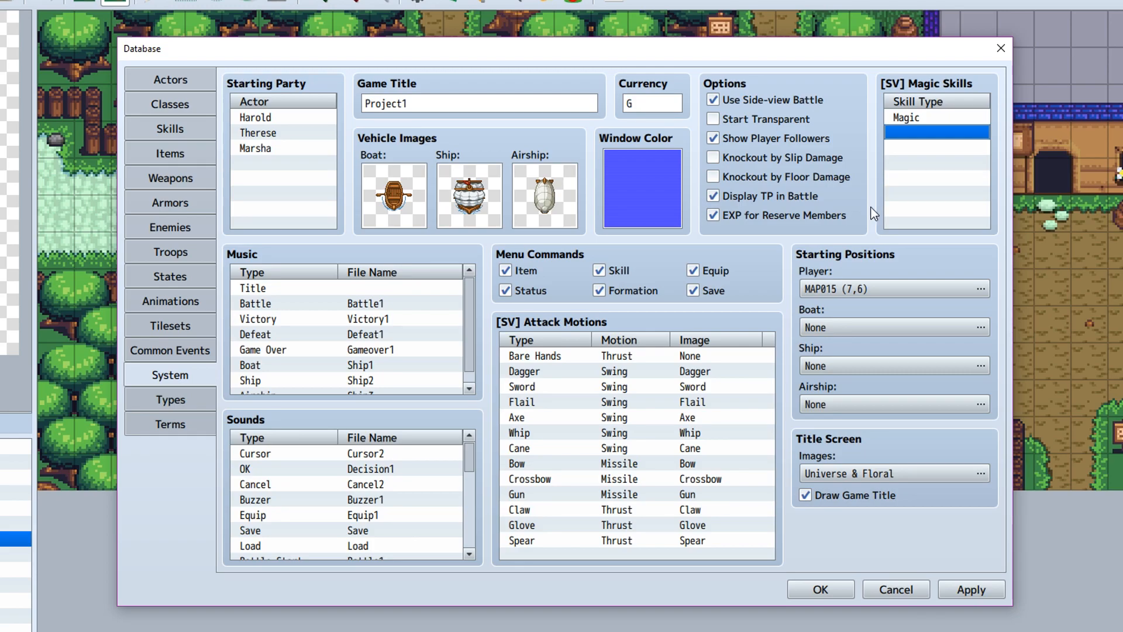
pyautogui.moveTo(826, 222)
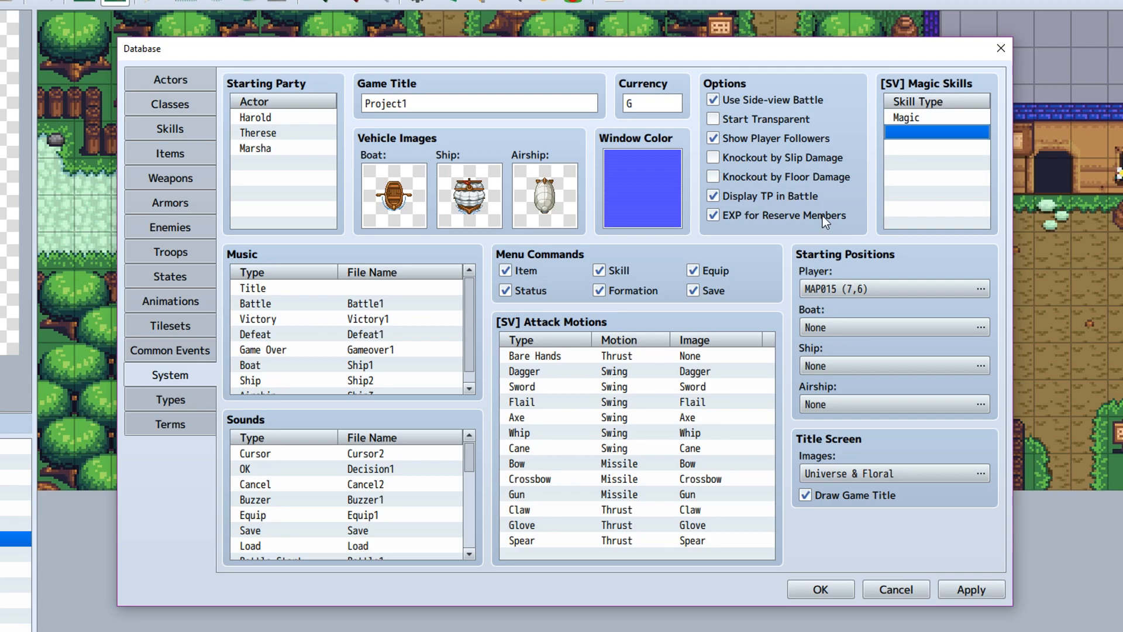
pyautogui.moveTo(867, 215)
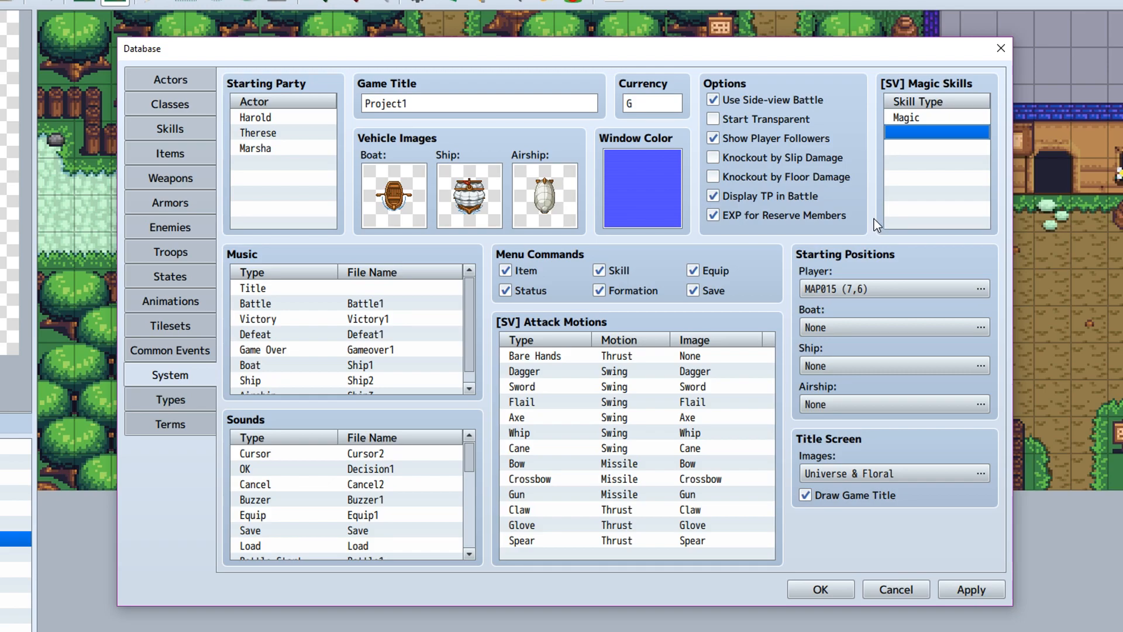
pyautogui.moveTo(856, 232)
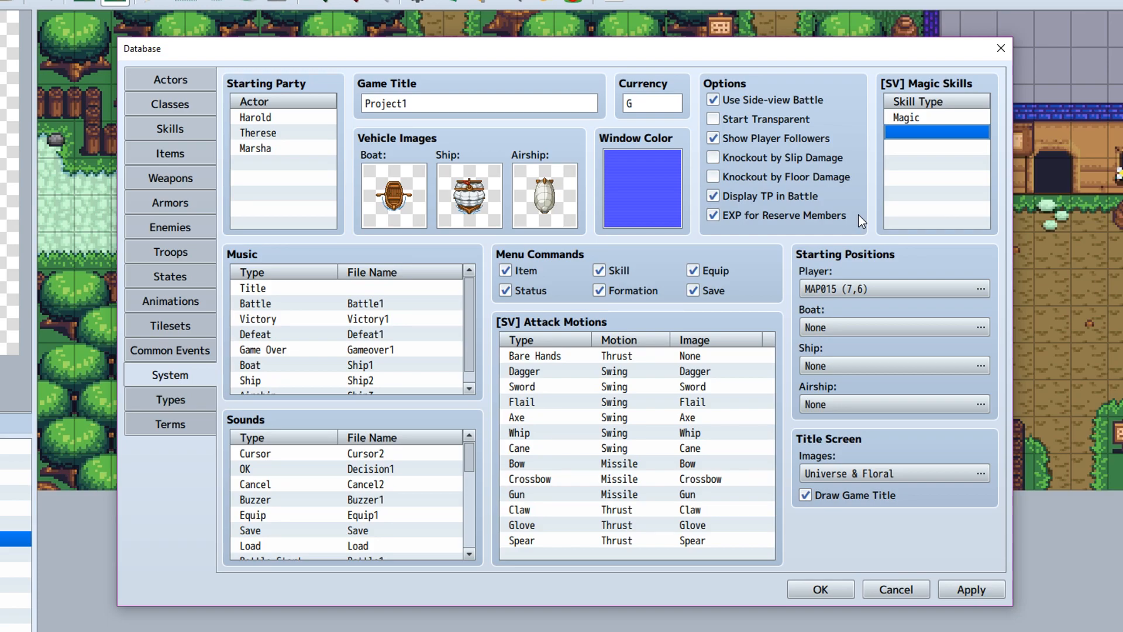
pyautogui.moveTo(860, 224)
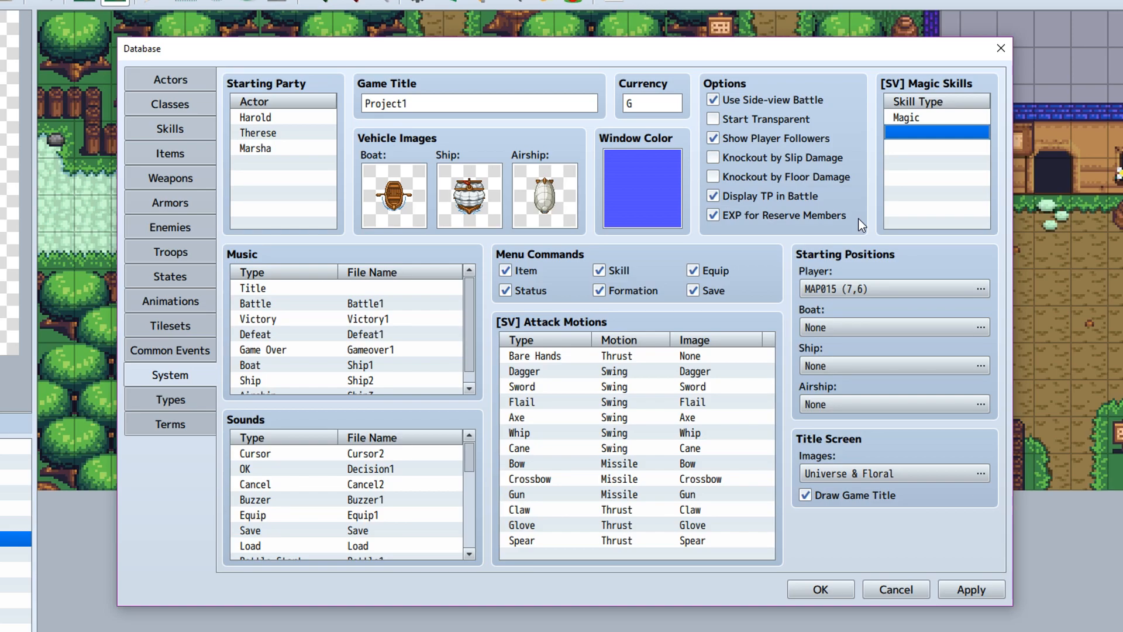
pyautogui.moveTo(862, 231)
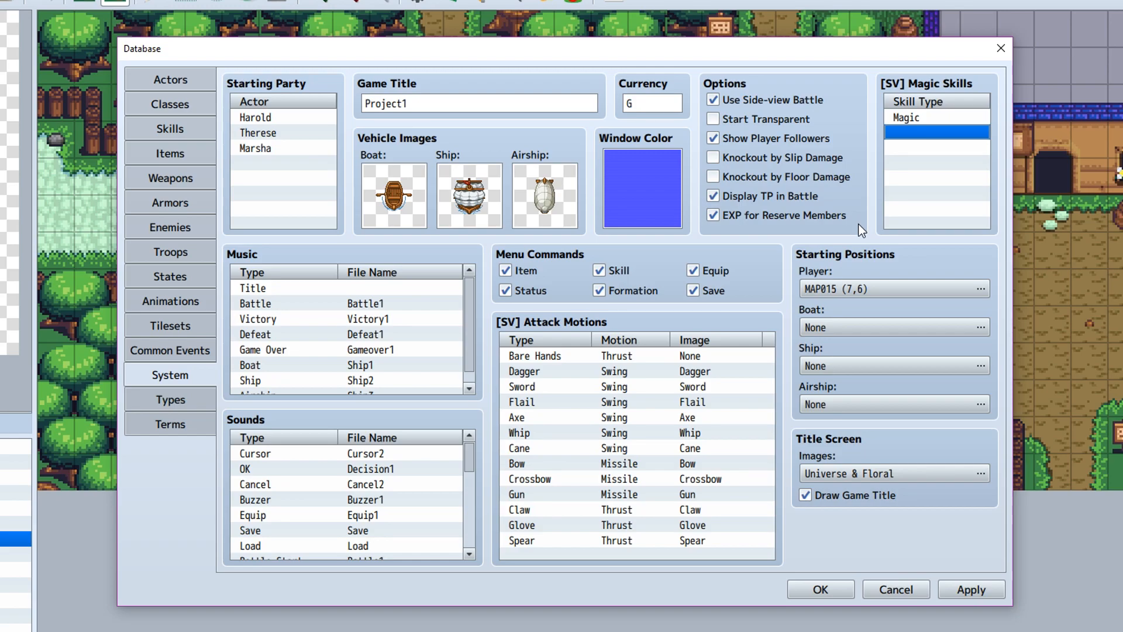
pyautogui.moveTo(867, 218)
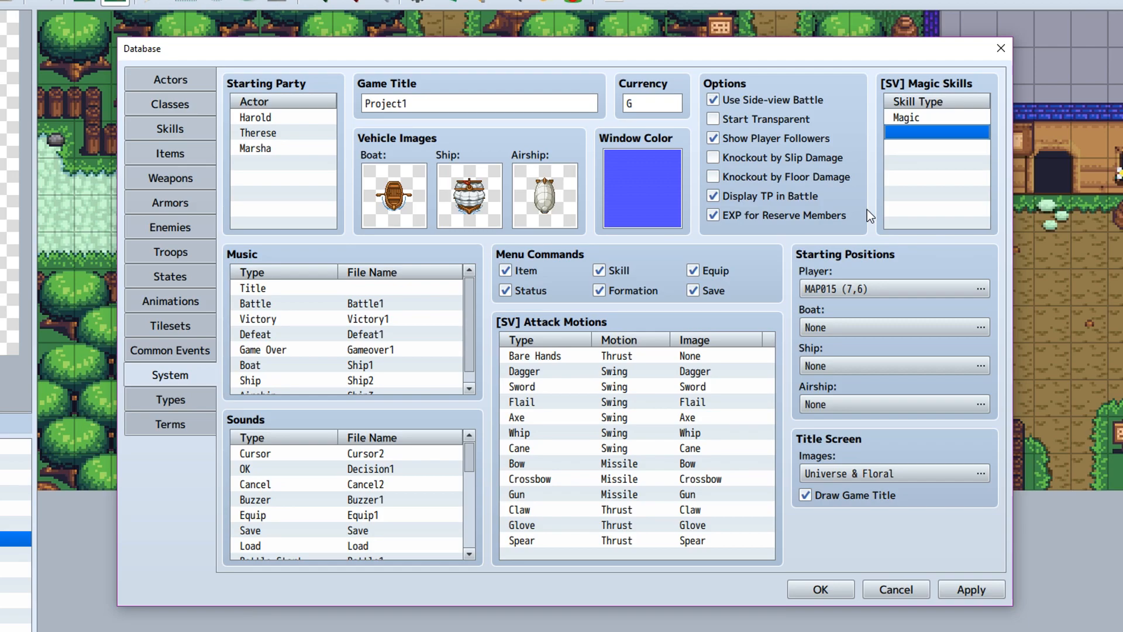
pyautogui.moveTo(871, 220)
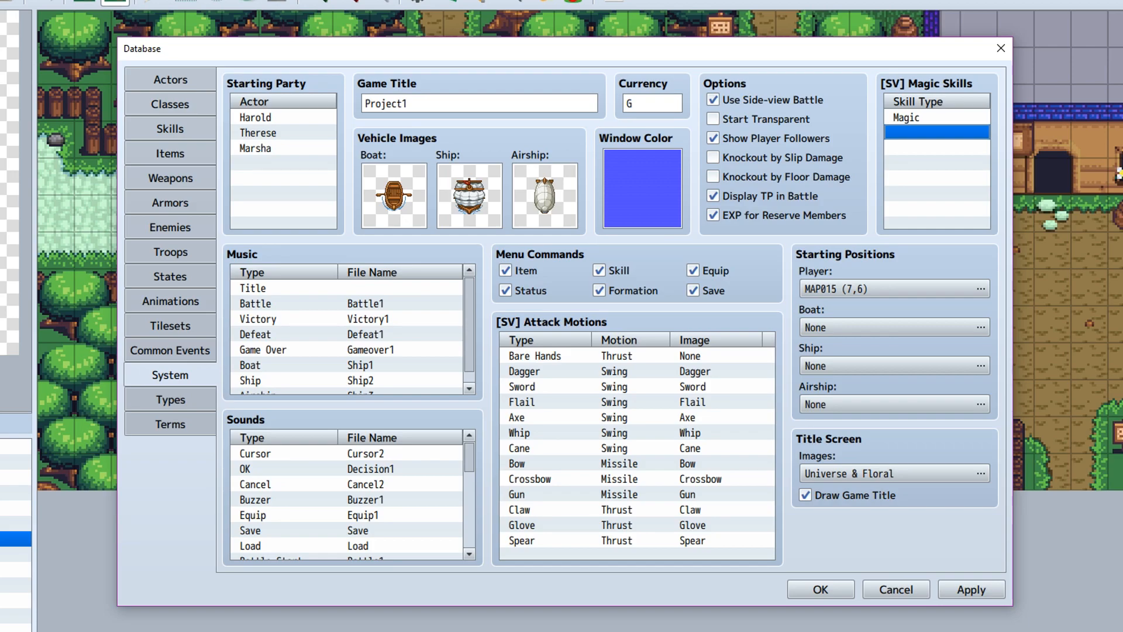
pyautogui.moveTo(636, 79)
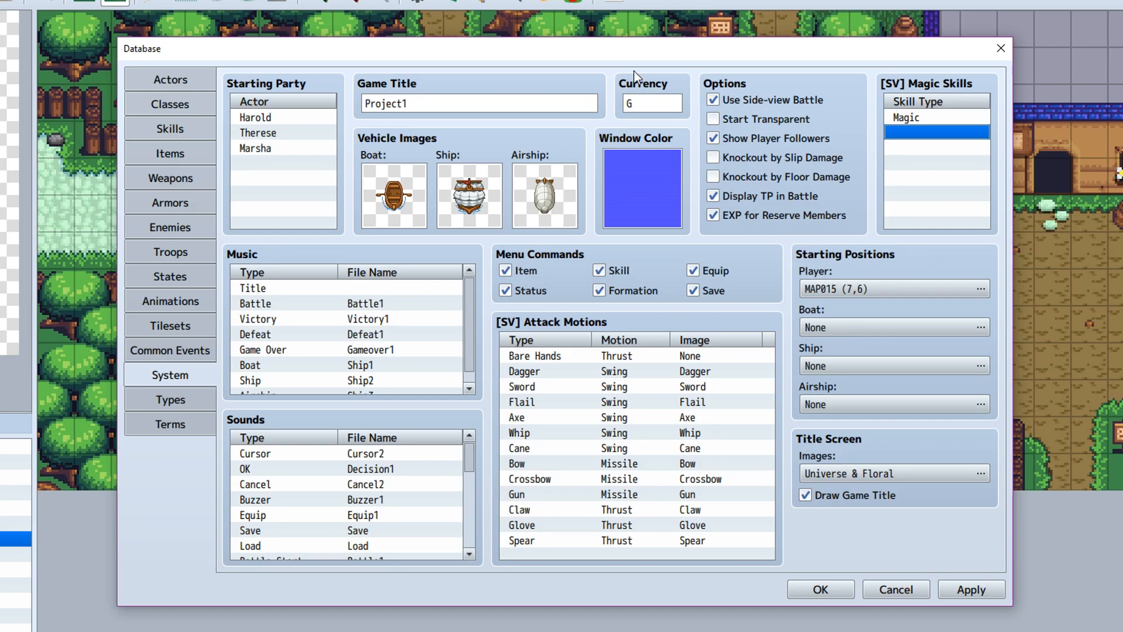
pyautogui.moveTo(440, 208)
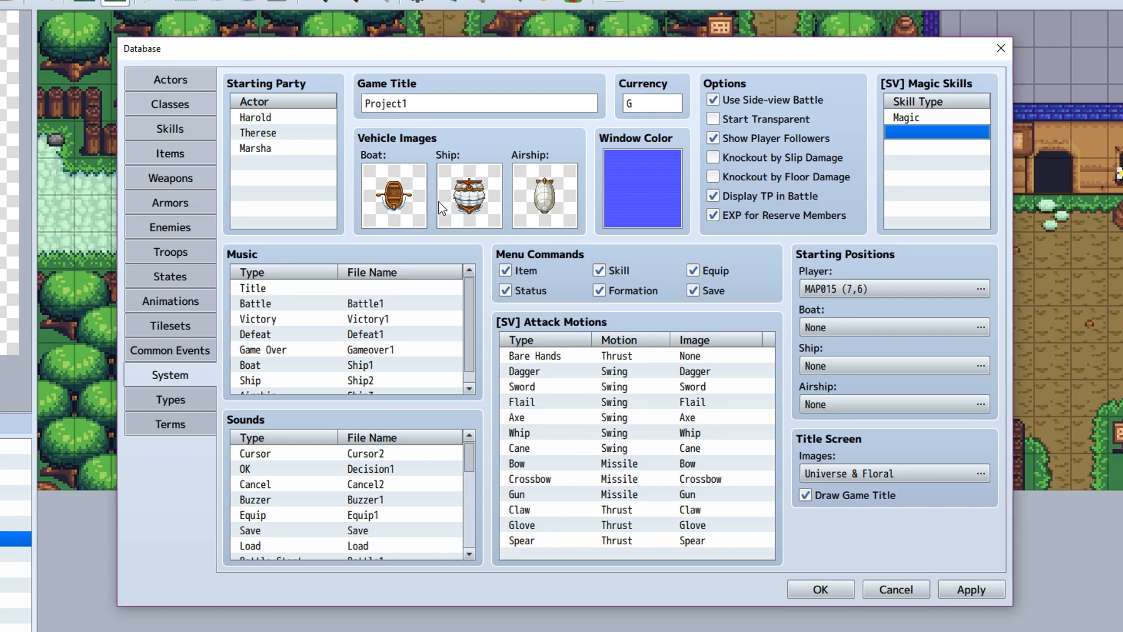
pyautogui.moveTo(223, 296)
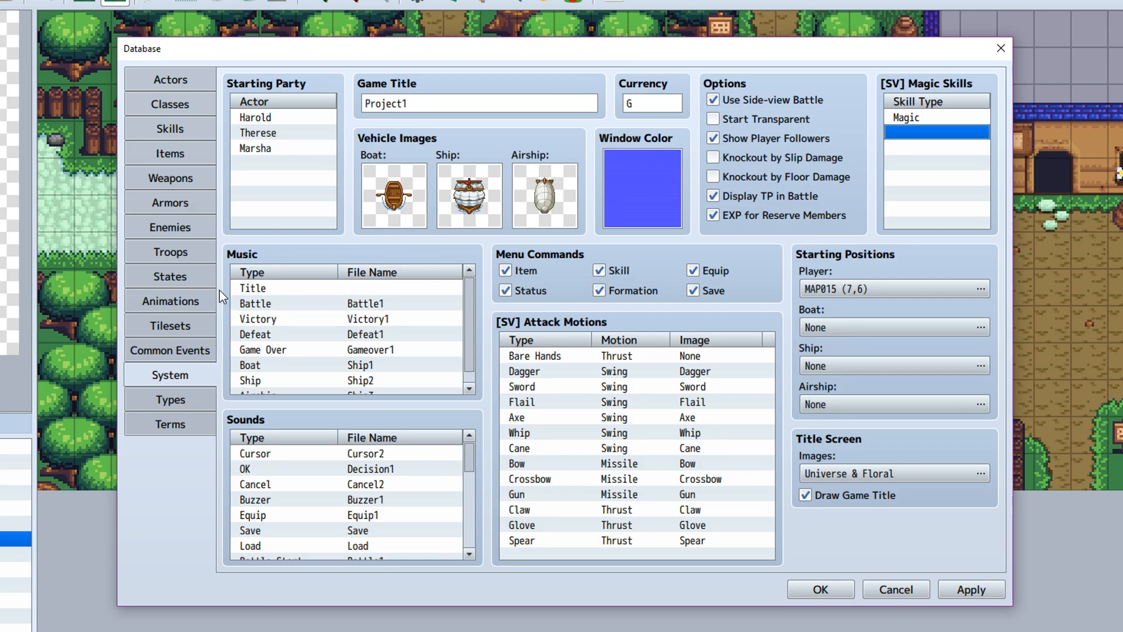
pyautogui.moveTo(422, 416)
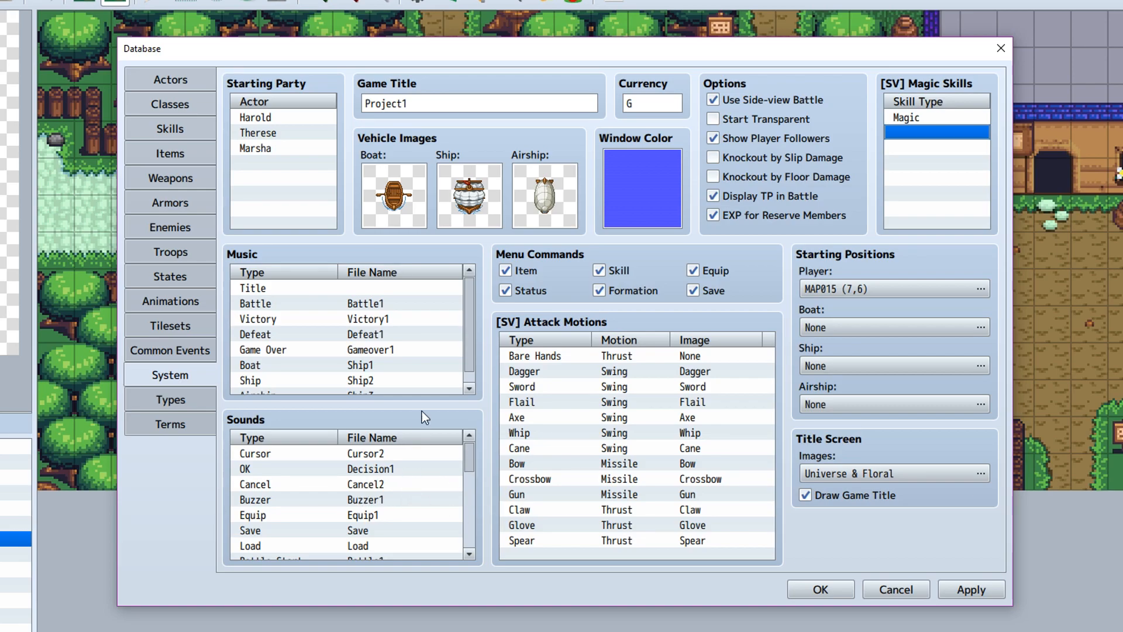
pyautogui.moveTo(408, 311)
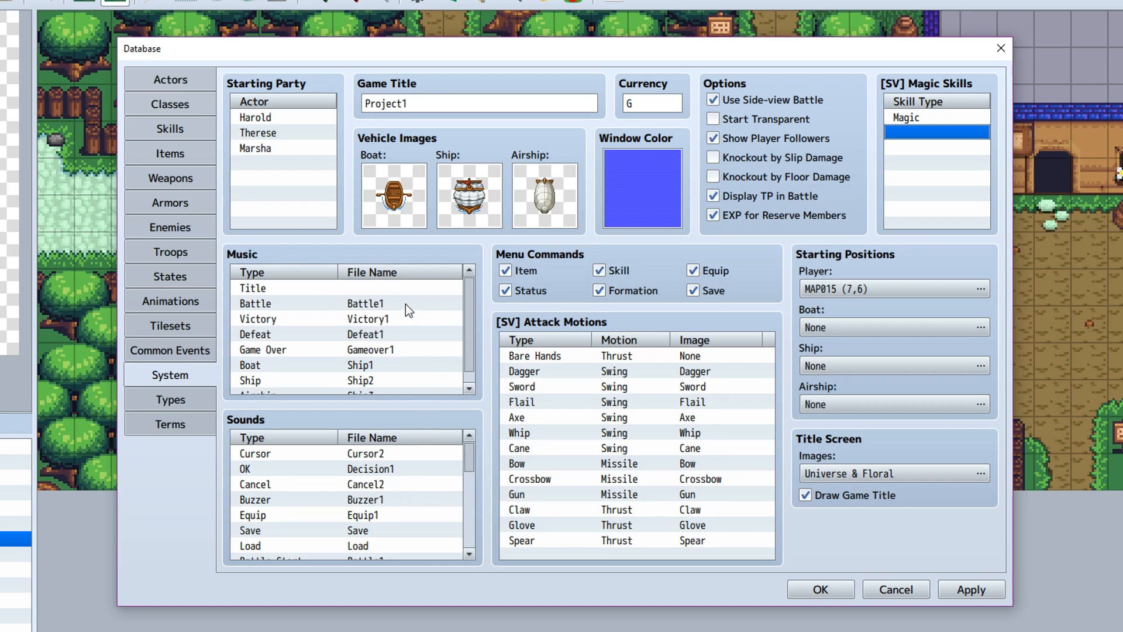
pyautogui.moveTo(406, 313)
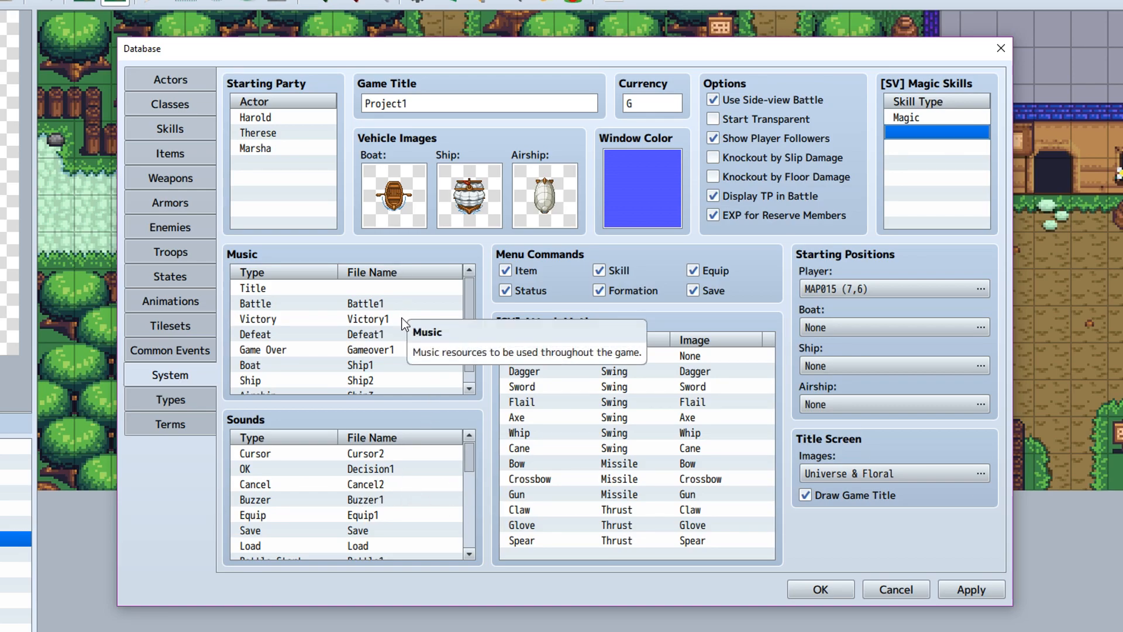
pyautogui.moveTo(399, 328)
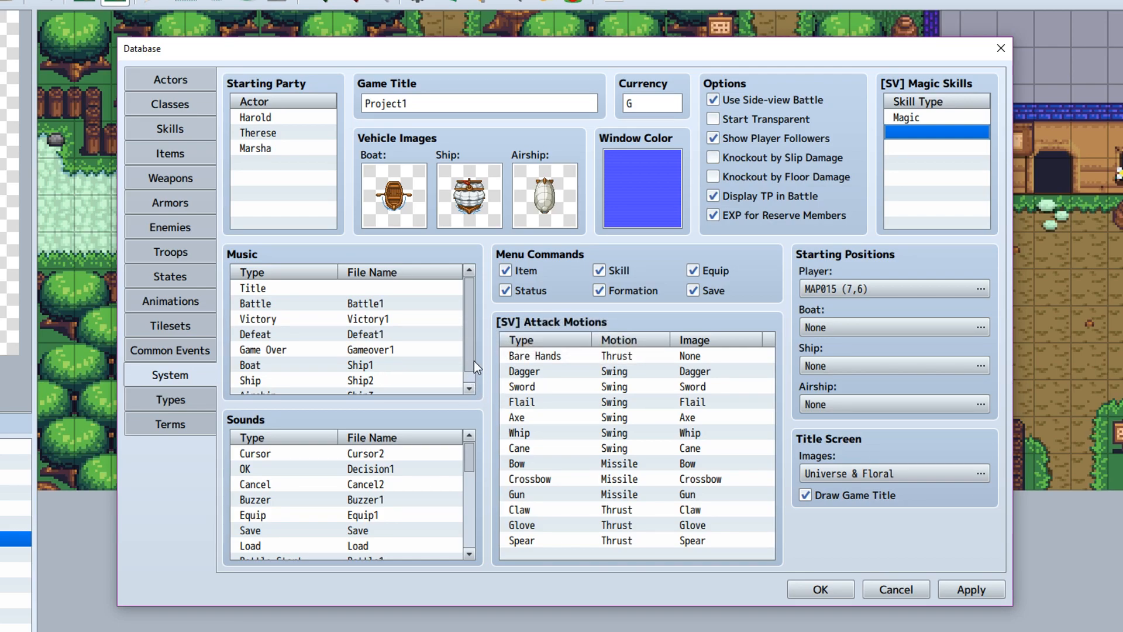
pyautogui.moveTo(482, 355)
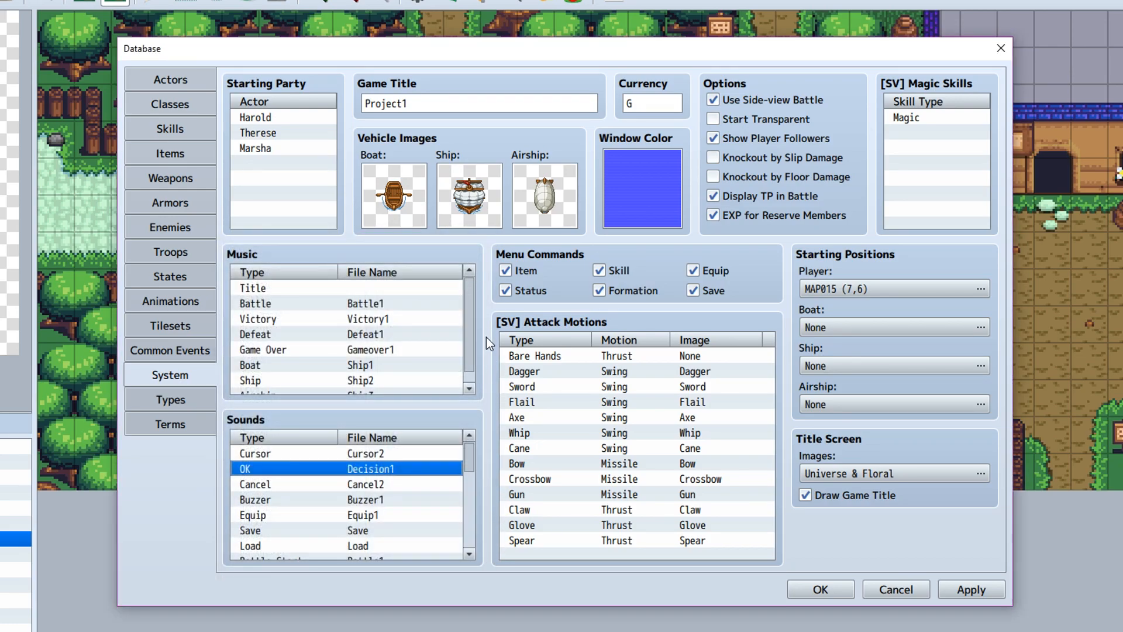
pyautogui.moveTo(483, 308)
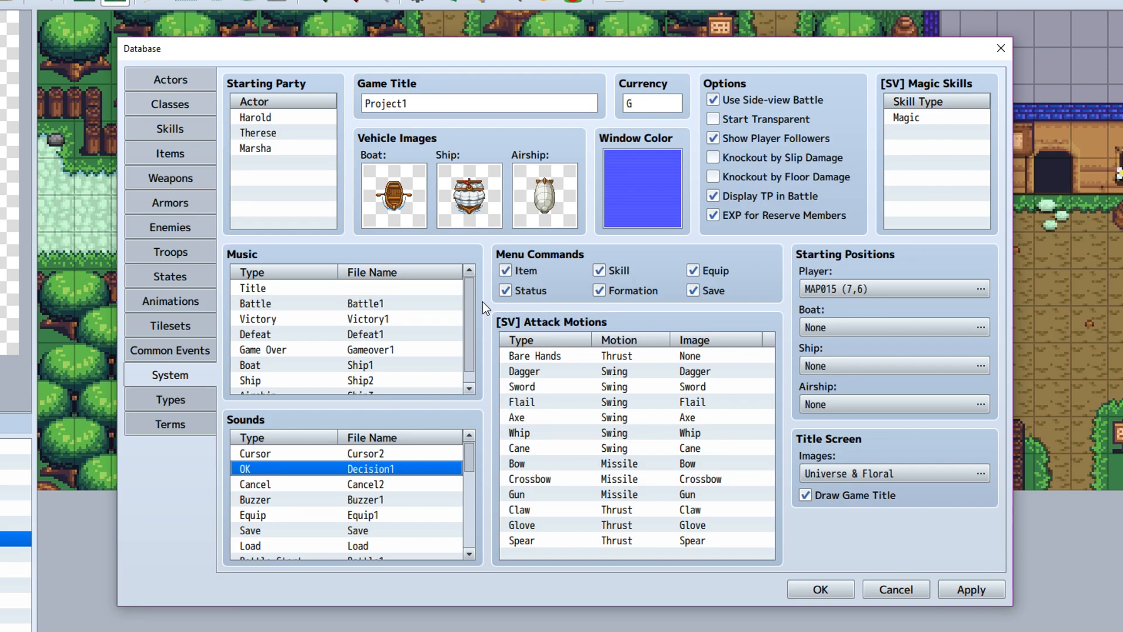
pyautogui.moveTo(486, 310)
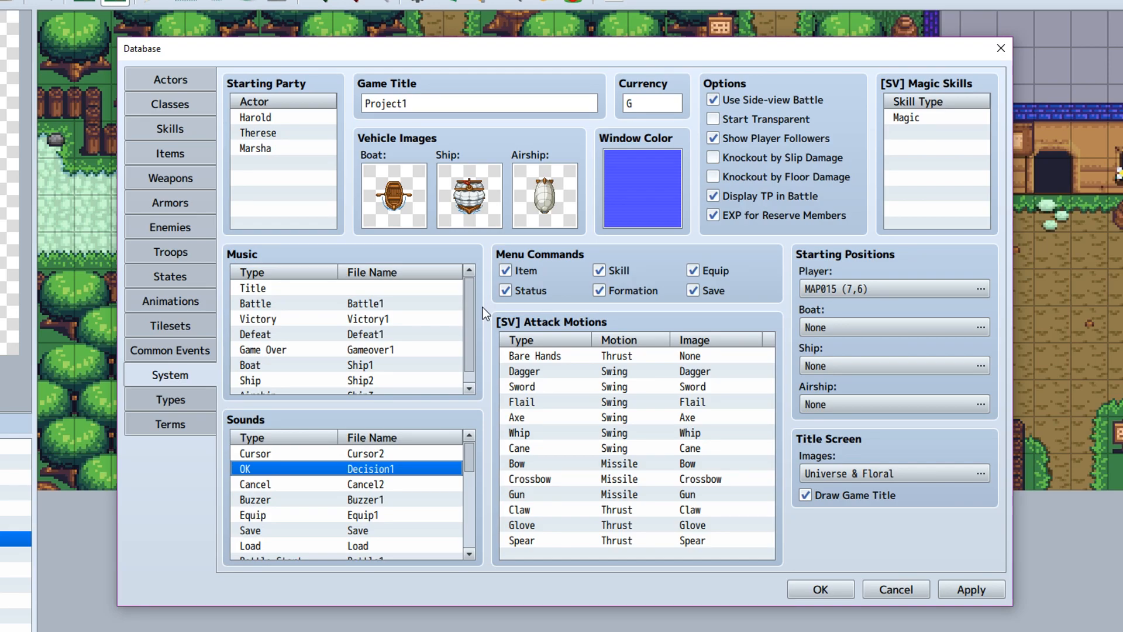
pyautogui.moveTo(479, 410)
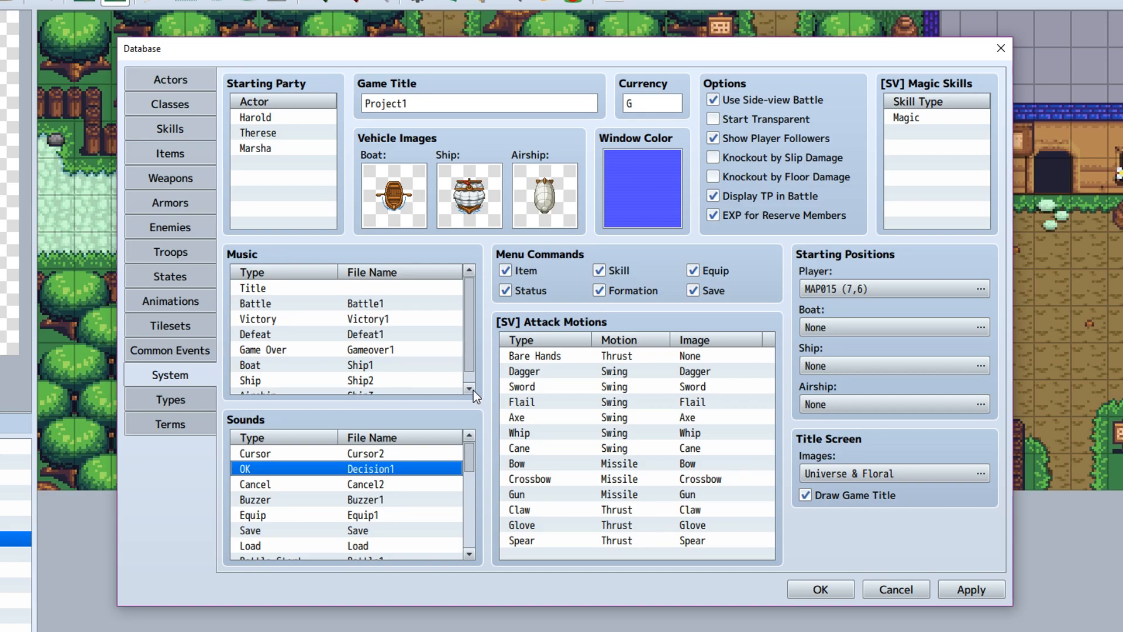
pyautogui.moveTo(472, 390)
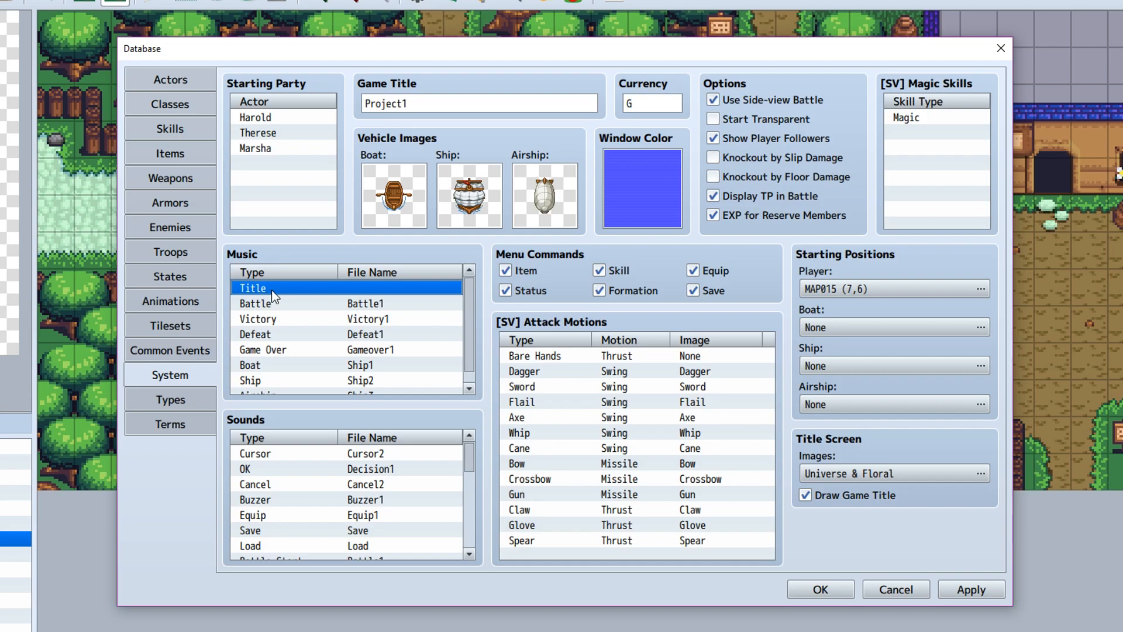
pyautogui.moveTo(412, 290)
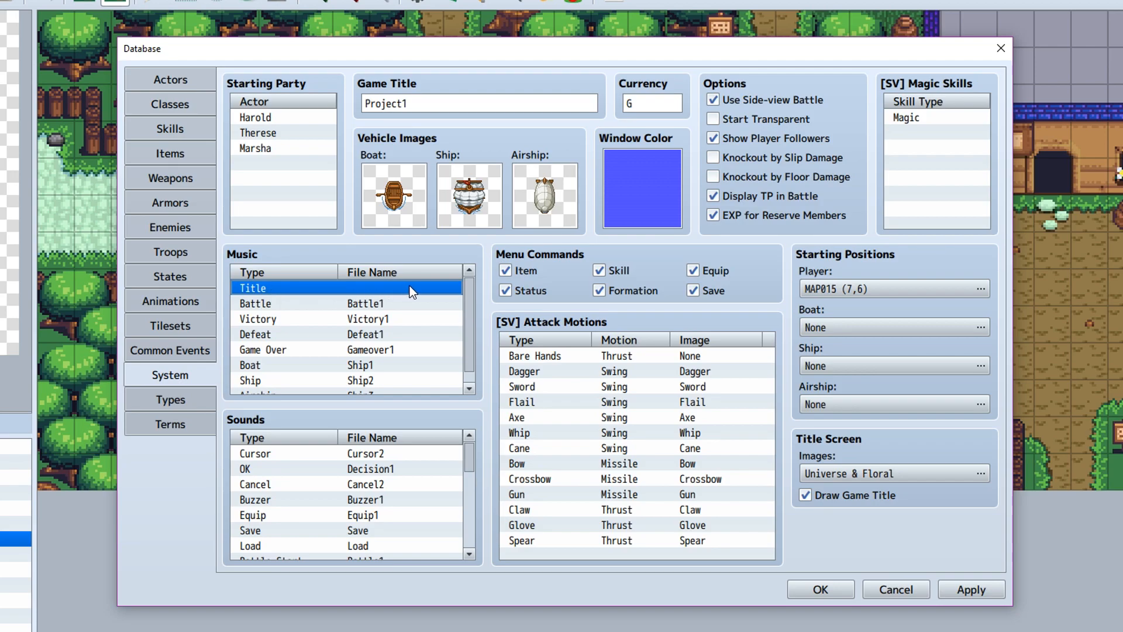
pyautogui.moveTo(432, 293)
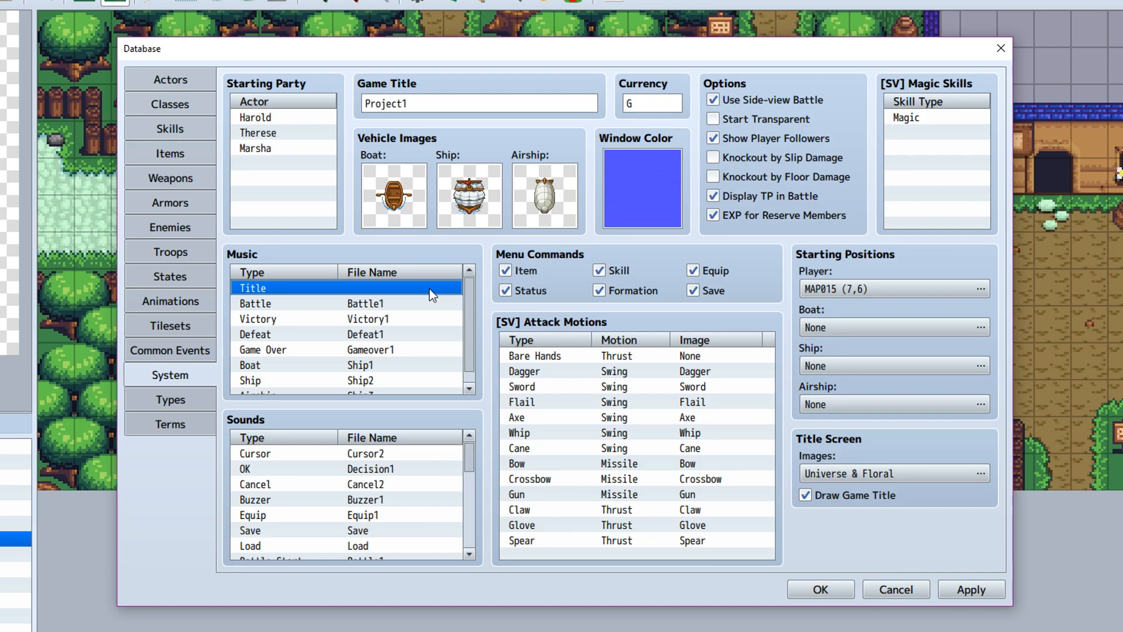
pyautogui.moveTo(444, 295)
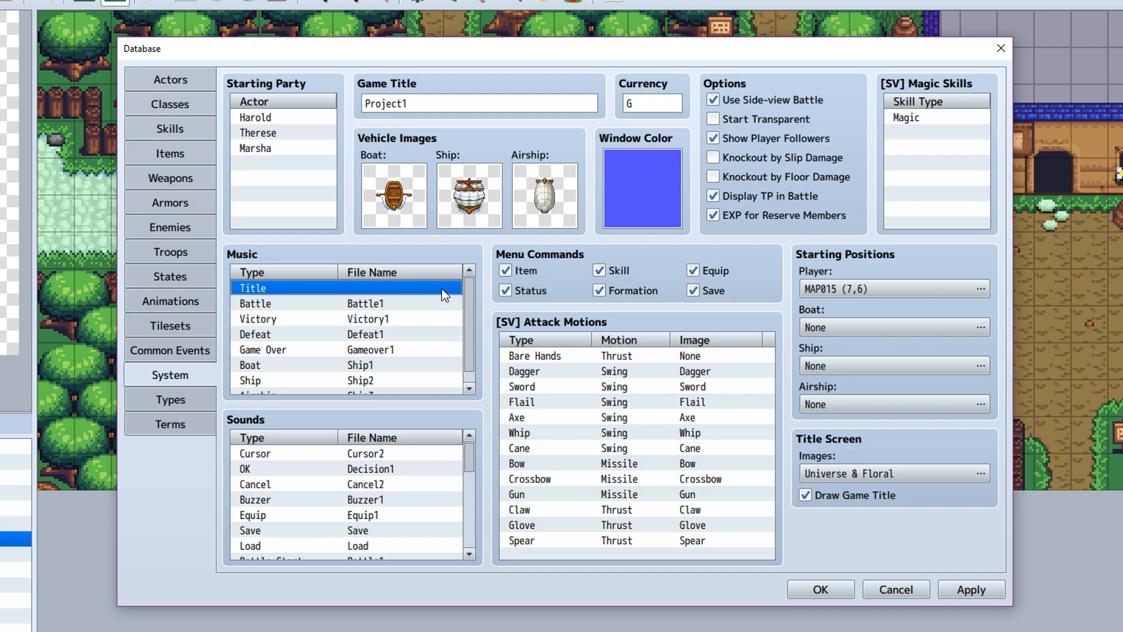
pyautogui.moveTo(507, 357)
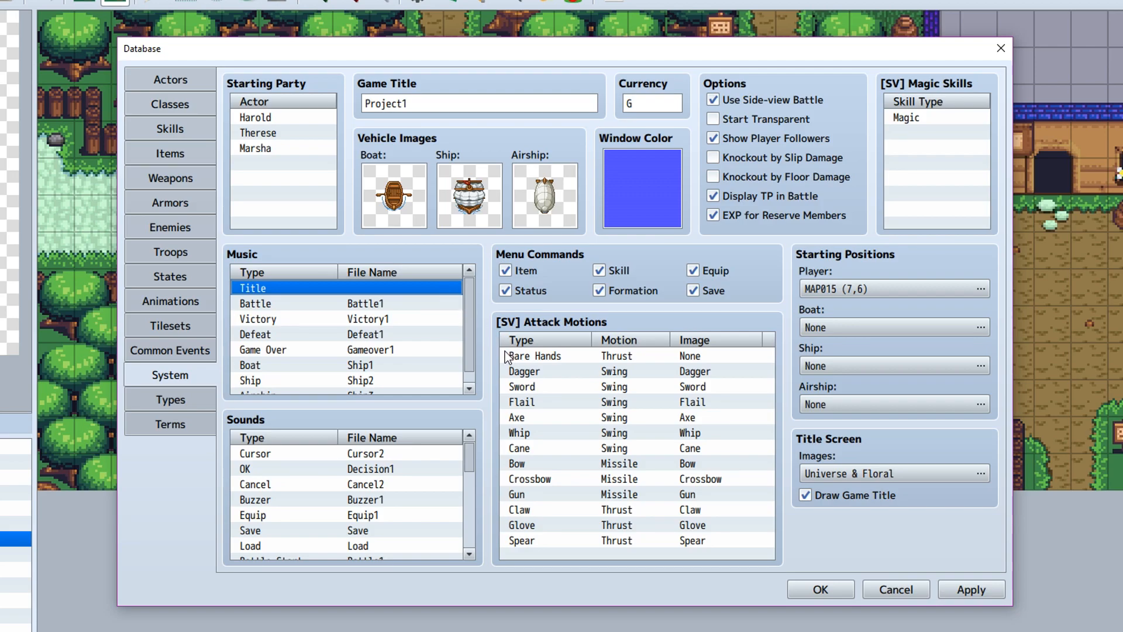
pyautogui.moveTo(657, 342)
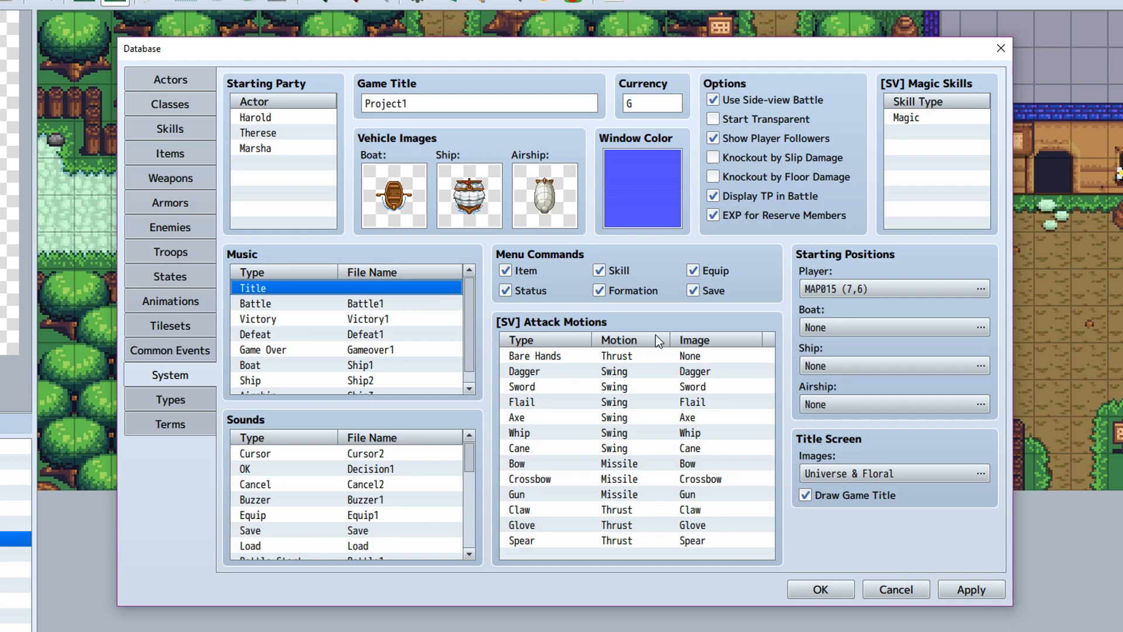
pyautogui.moveTo(419, 208)
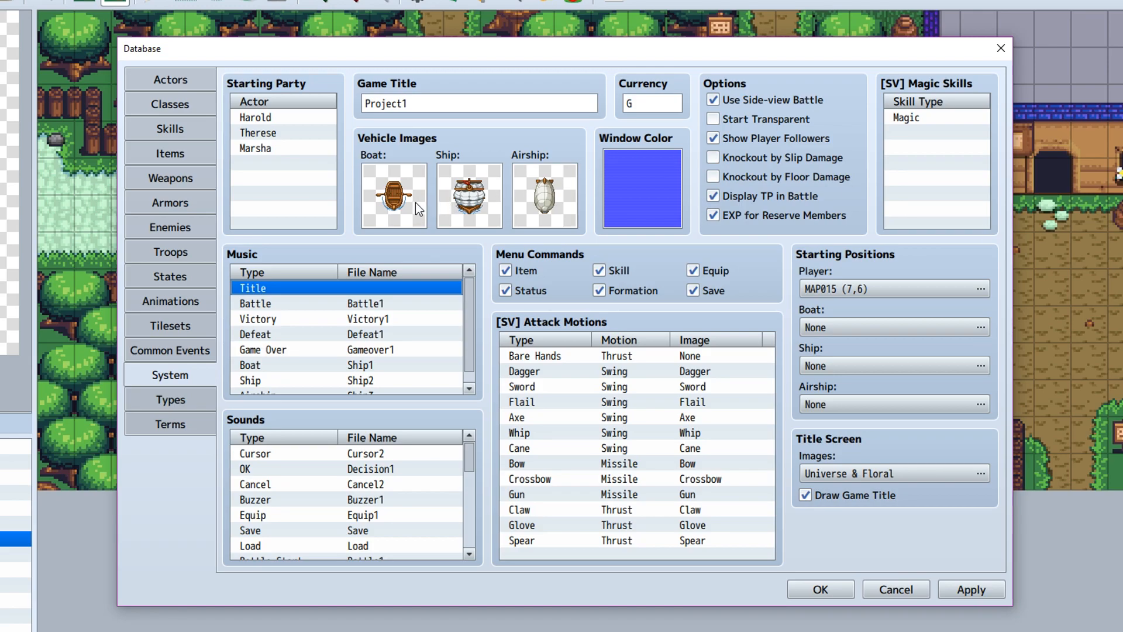
pyautogui.moveTo(435, 166)
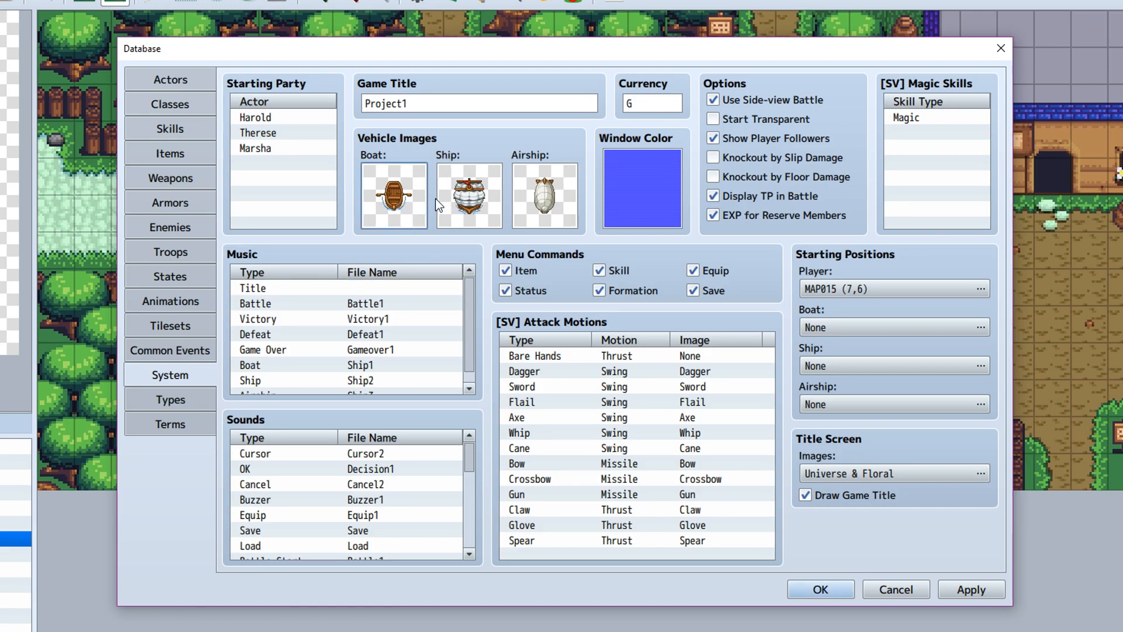
pyautogui.moveTo(469, 195)
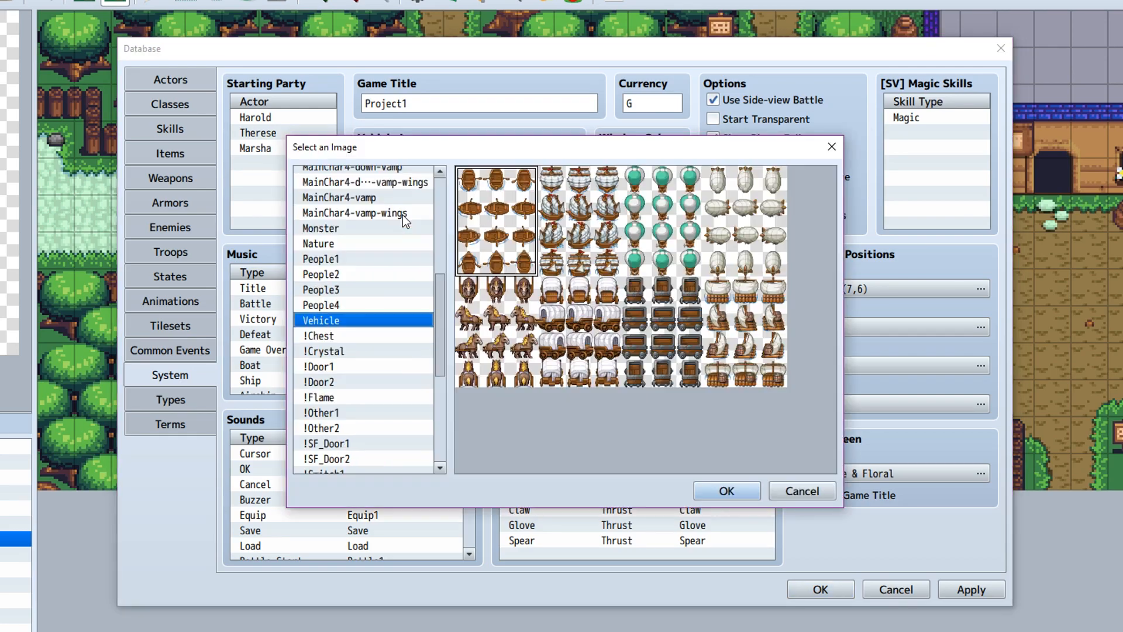
pyautogui.moveTo(745, 344)
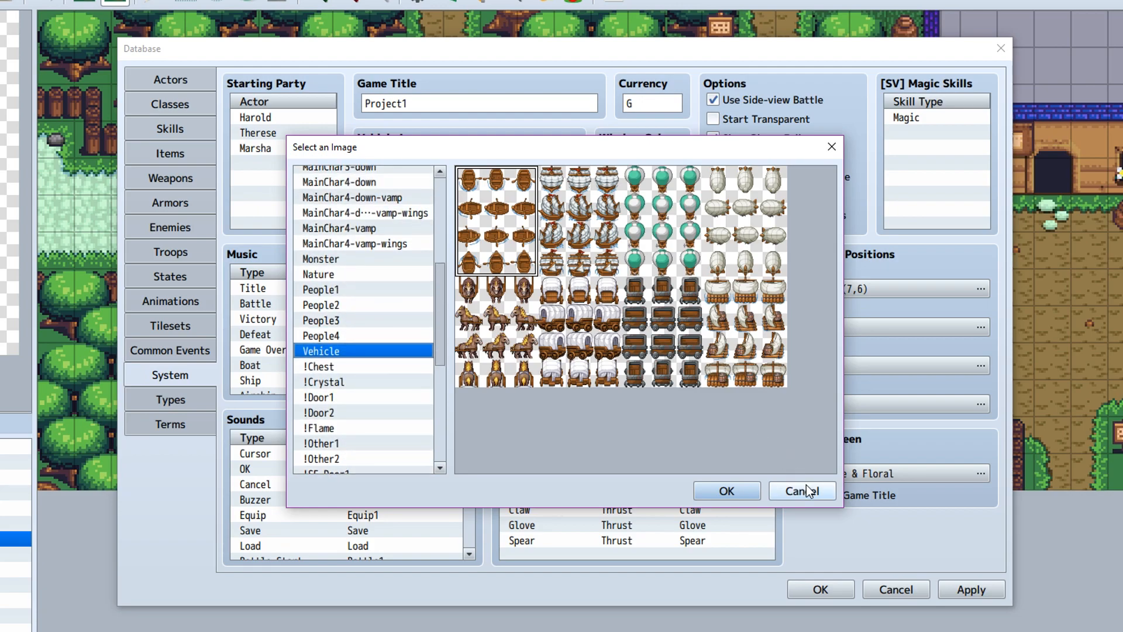
pyautogui.click(800, 491)
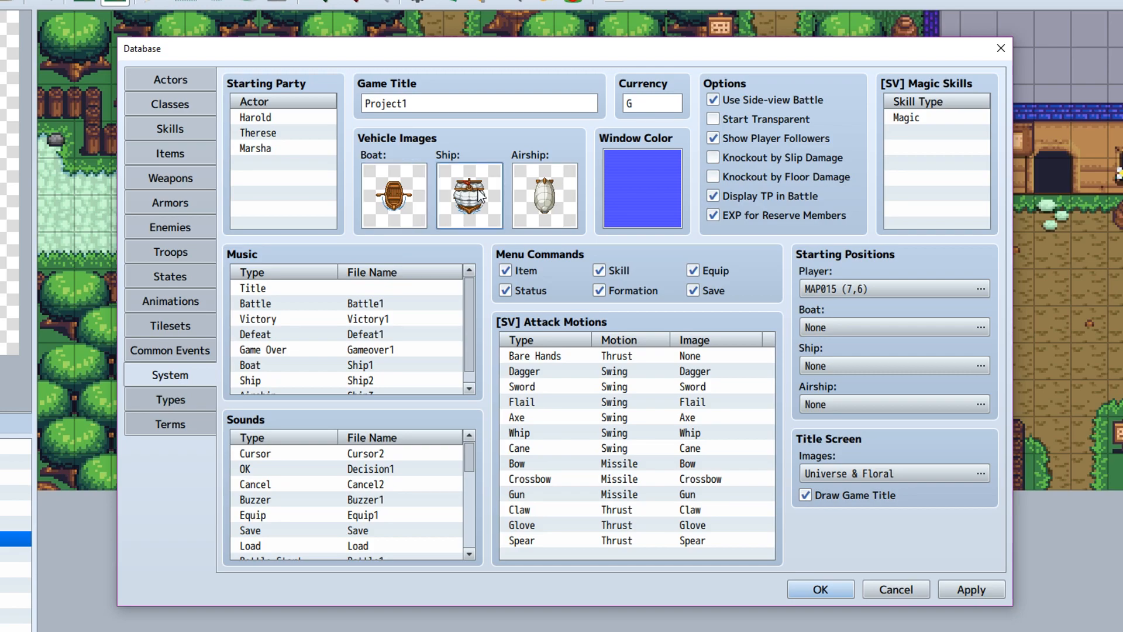
pyautogui.moveTo(485, 202)
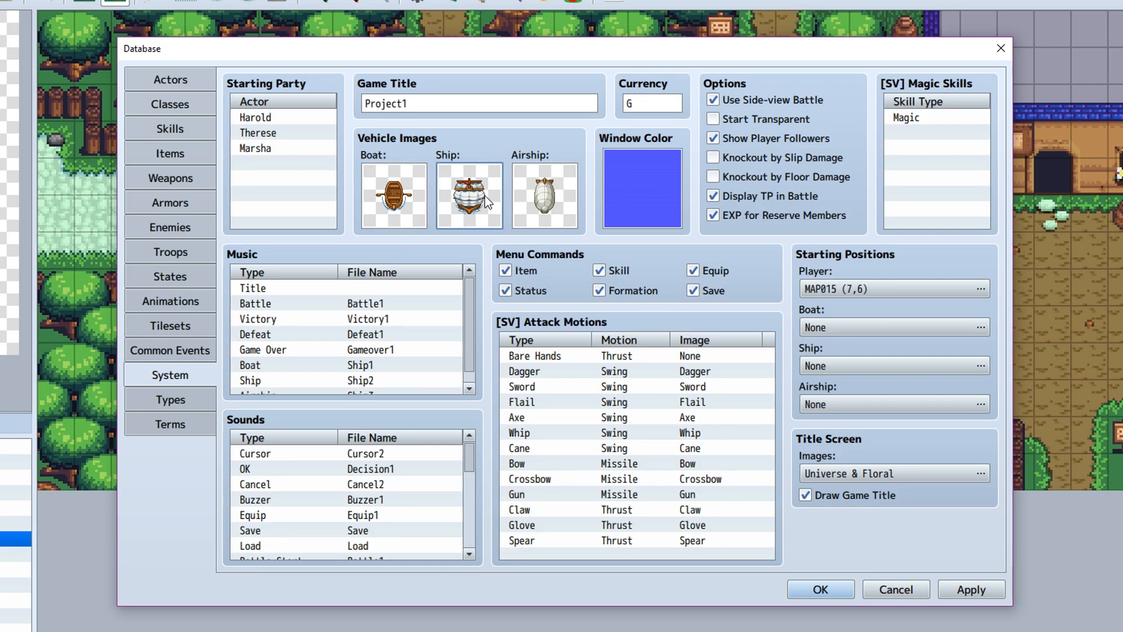
pyautogui.moveTo(412, 220)
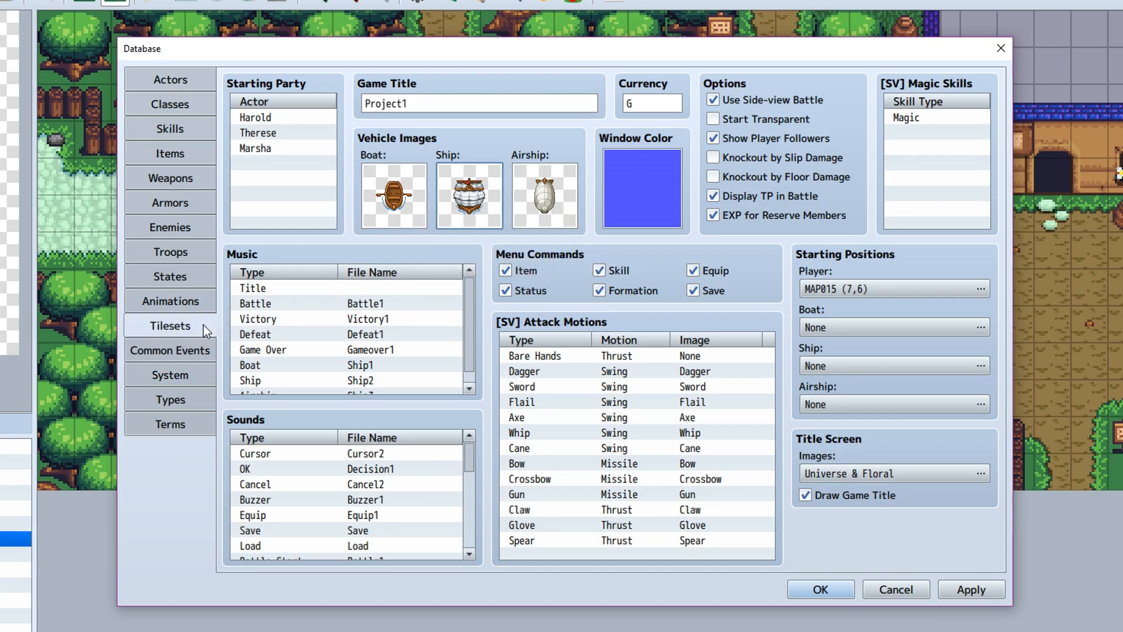
# Step: Show the Tilesets section to look over the Overworld tileset's passage grid
pyautogui.click(170, 326)
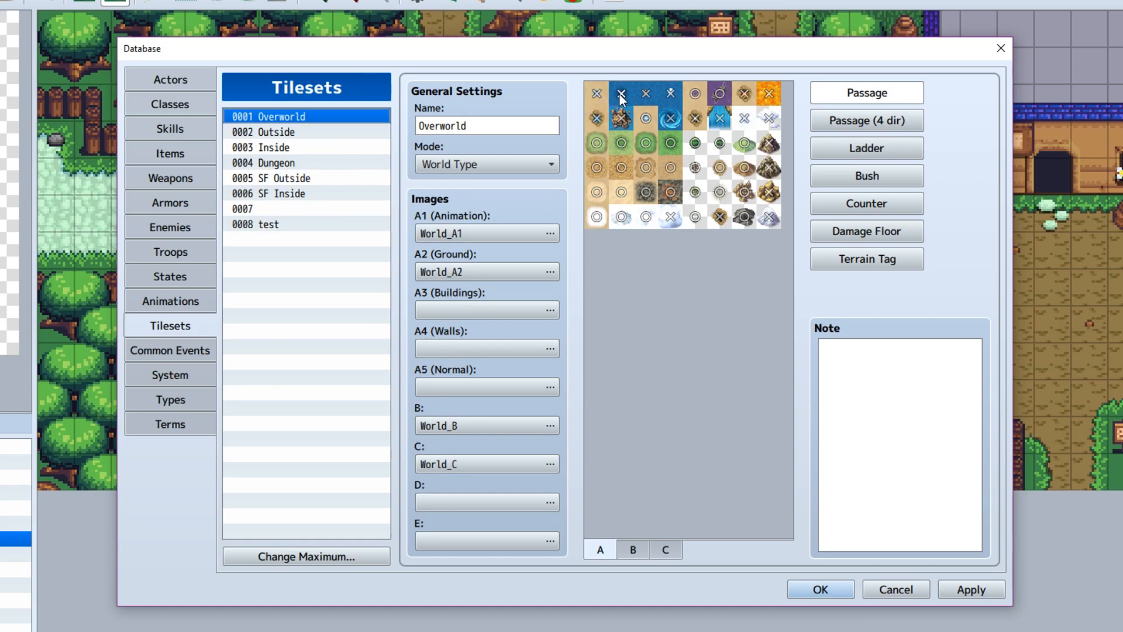
pyautogui.moveTo(620, 100)
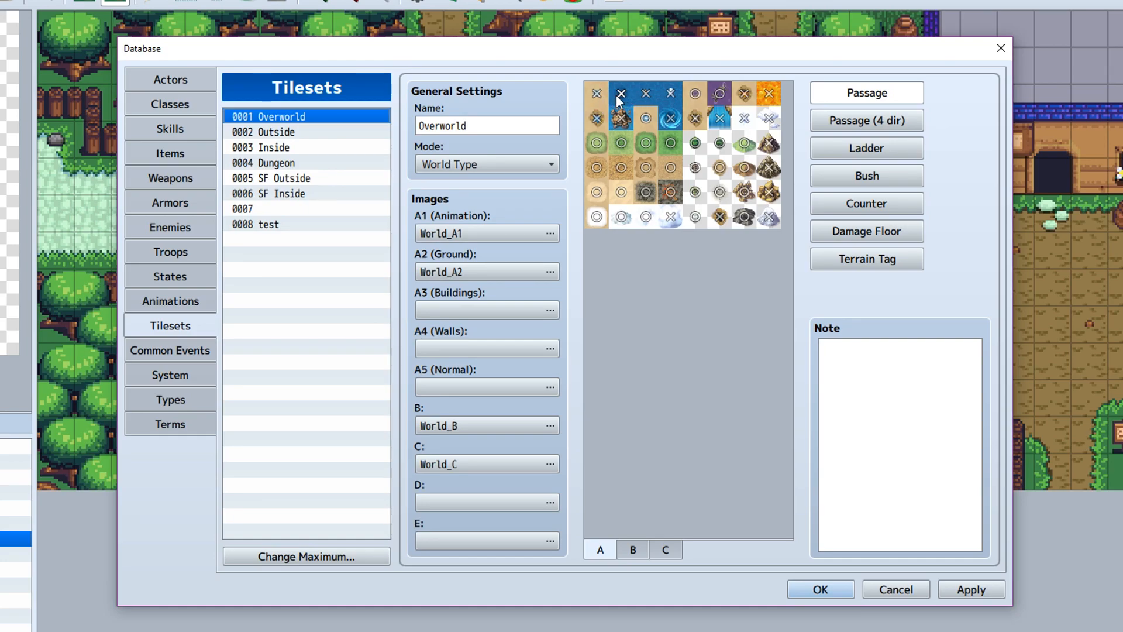
pyautogui.moveTo(598, 101)
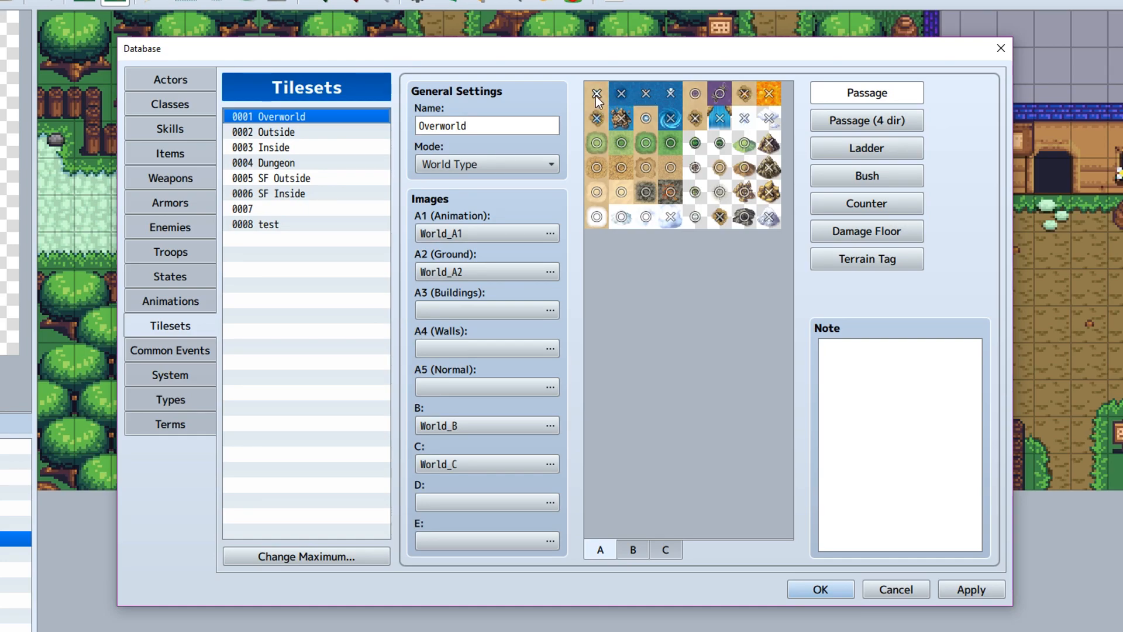
pyautogui.moveTo(330, 231)
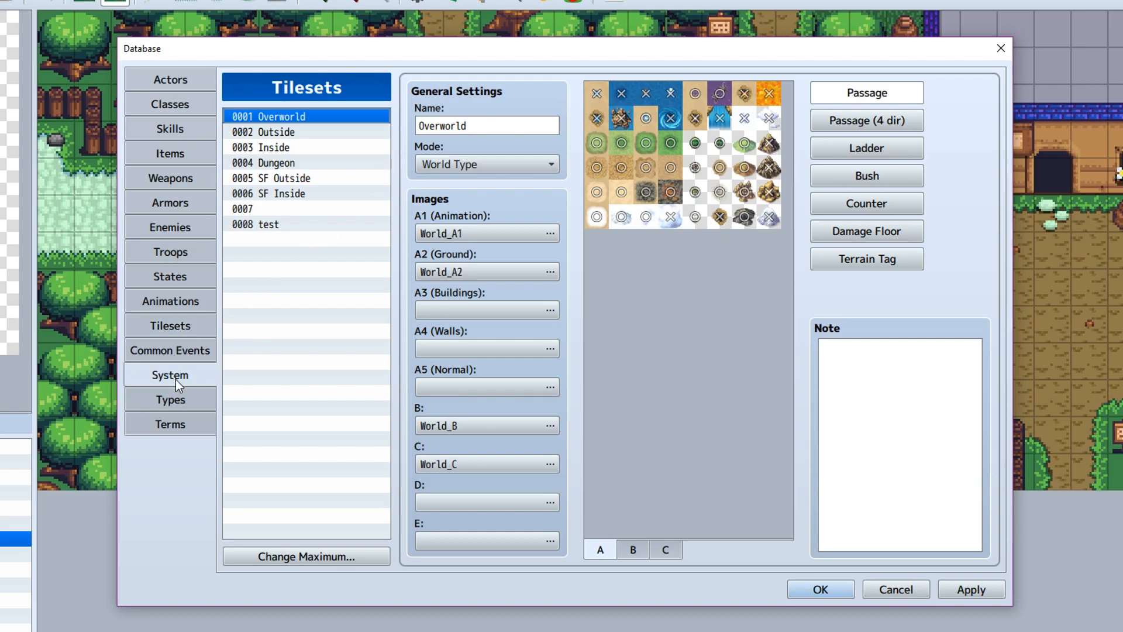
# Step: Back in System, preview and cancel the Airship image, then view Window Color (0, 0, 255)
pyautogui.click(170, 374)
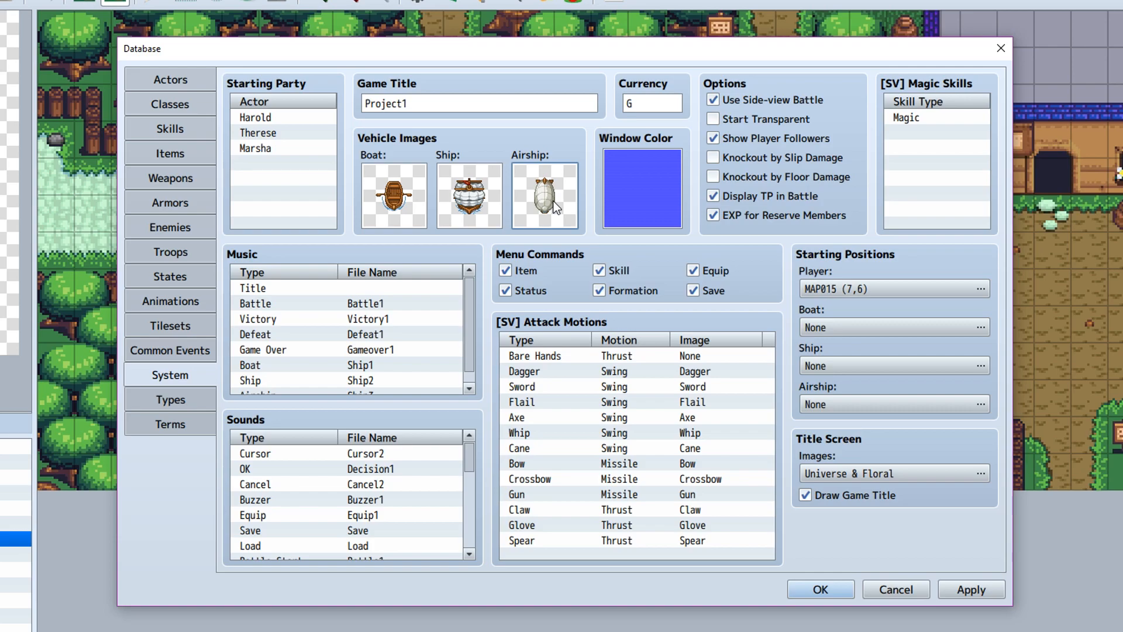
pyautogui.click(546, 197)
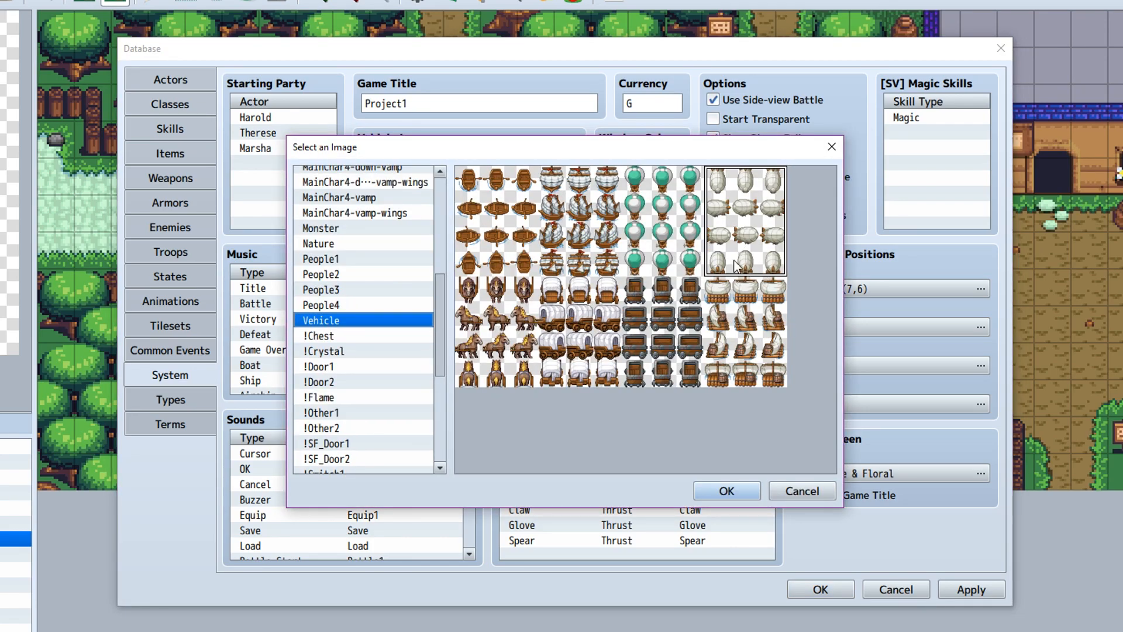
pyautogui.click(725, 491)
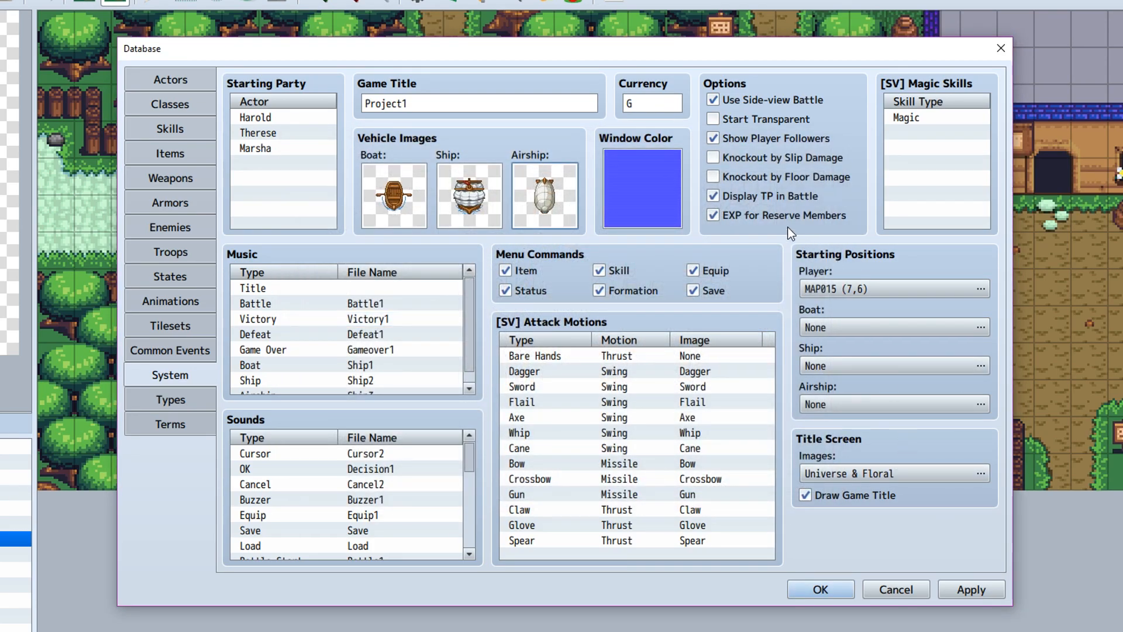
pyautogui.moveTo(627, 190)
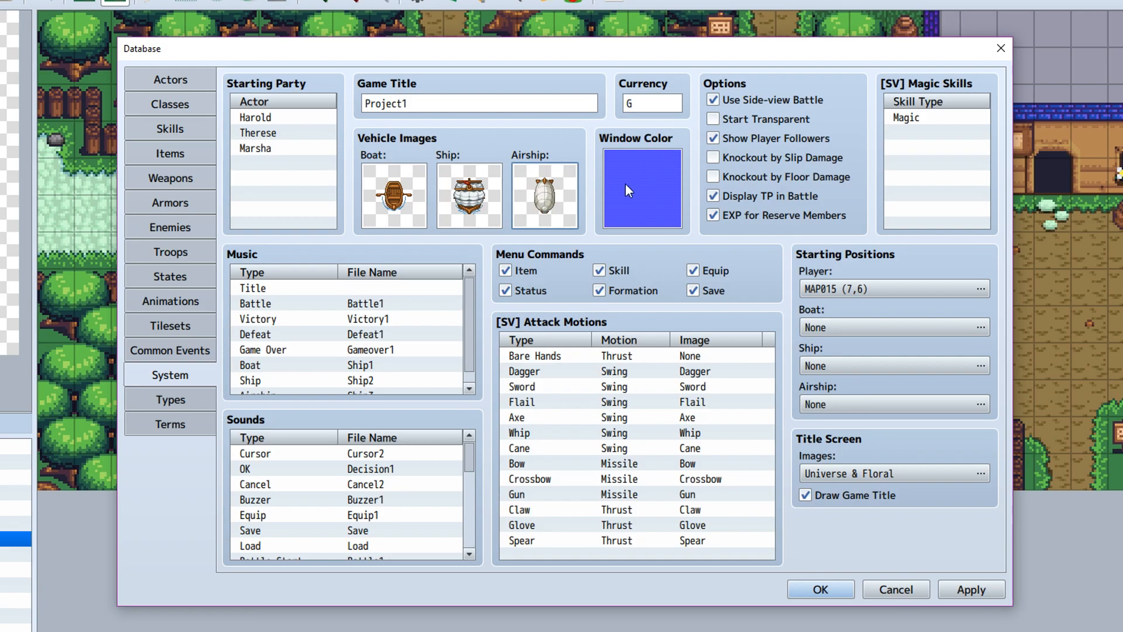
pyautogui.click(642, 188)
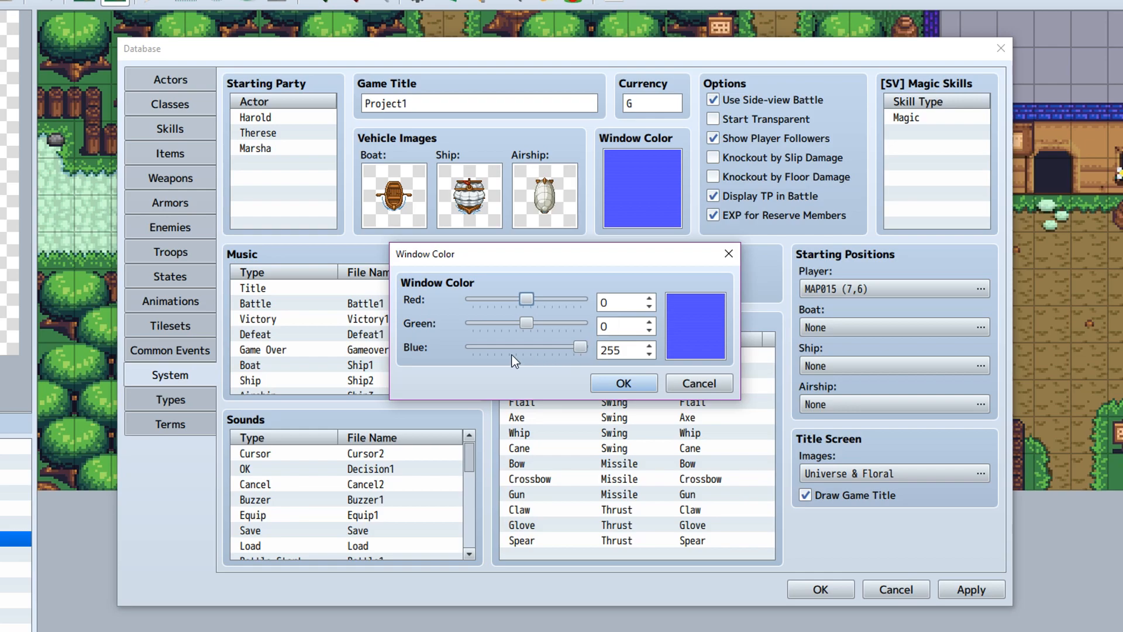
pyautogui.moveTo(696, 364)
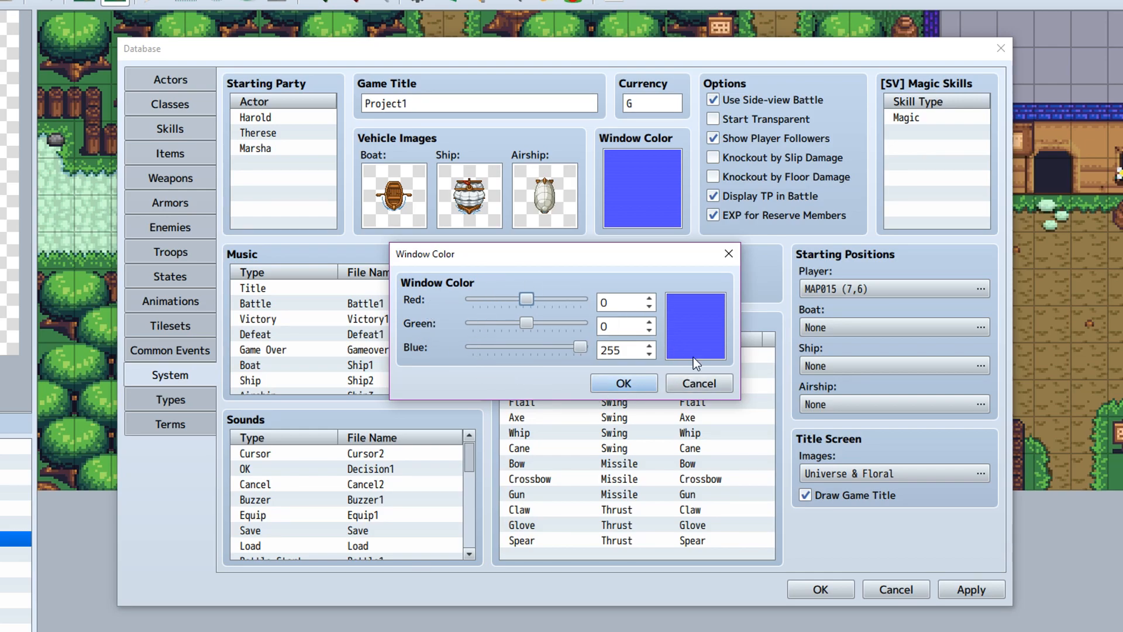
pyautogui.click(622, 384)
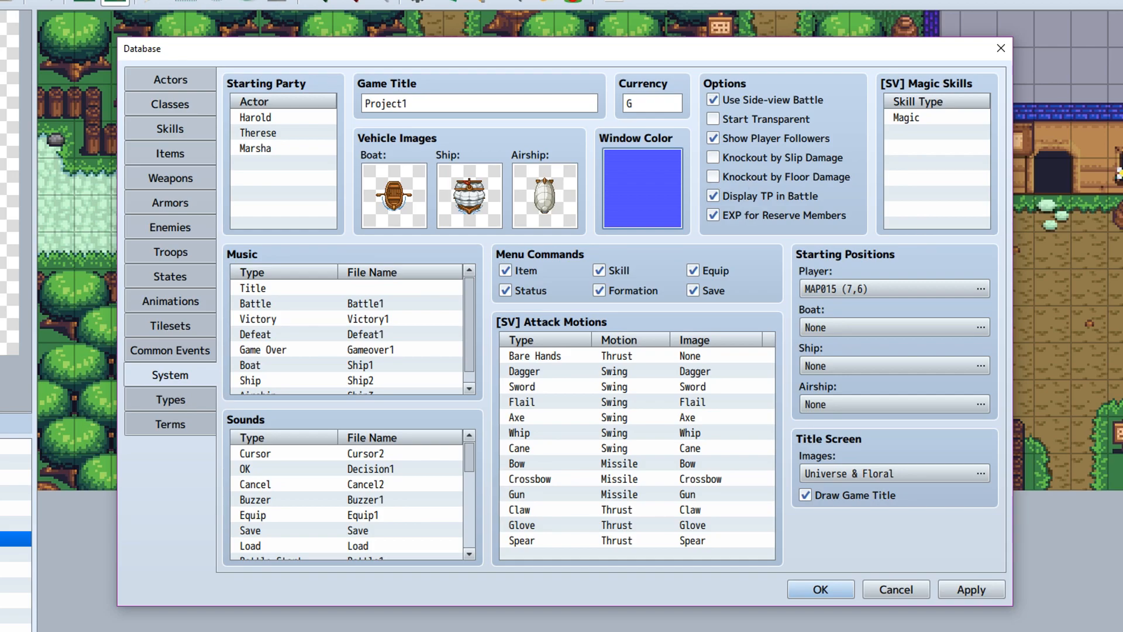
pyautogui.moveTo(613, 246)
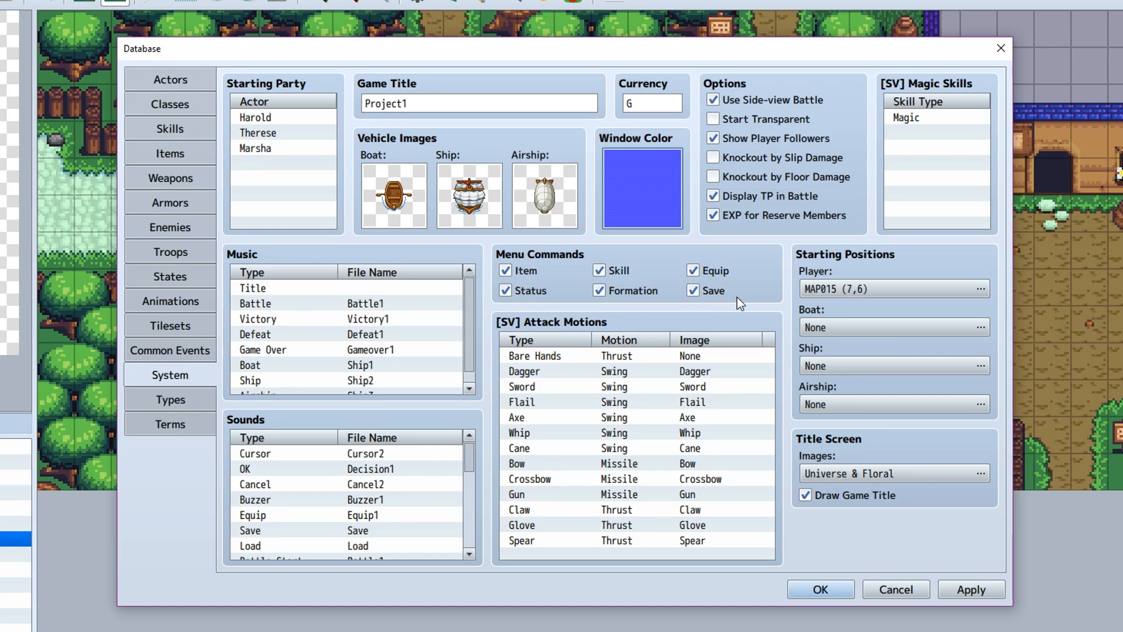
pyautogui.moveTo(736, 268)
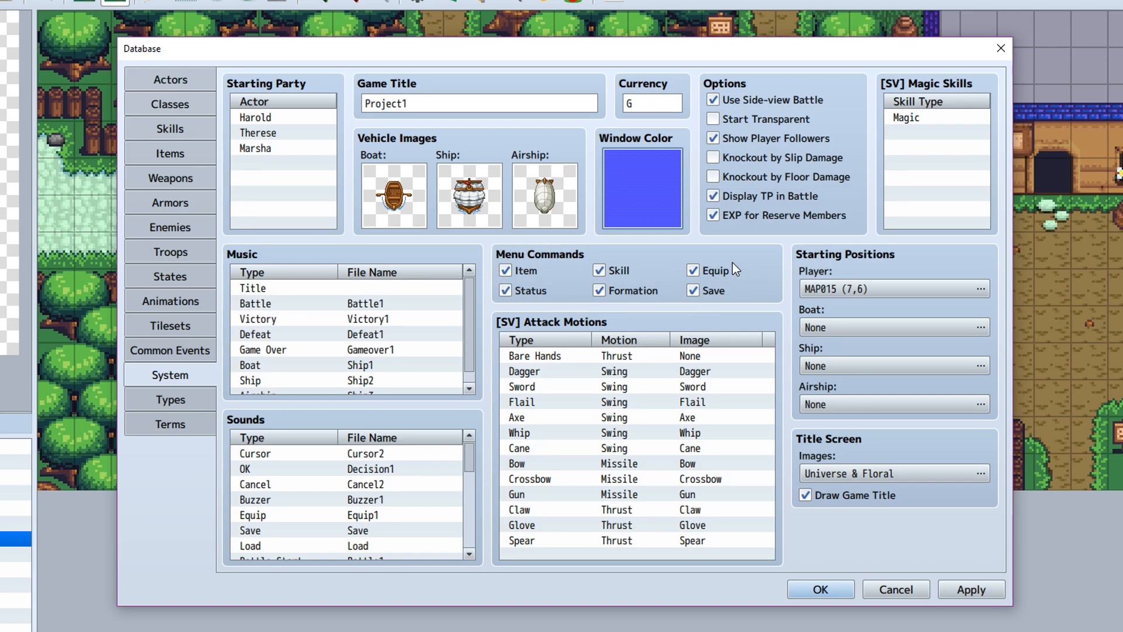
pyautogui.moveTo(738, 302)
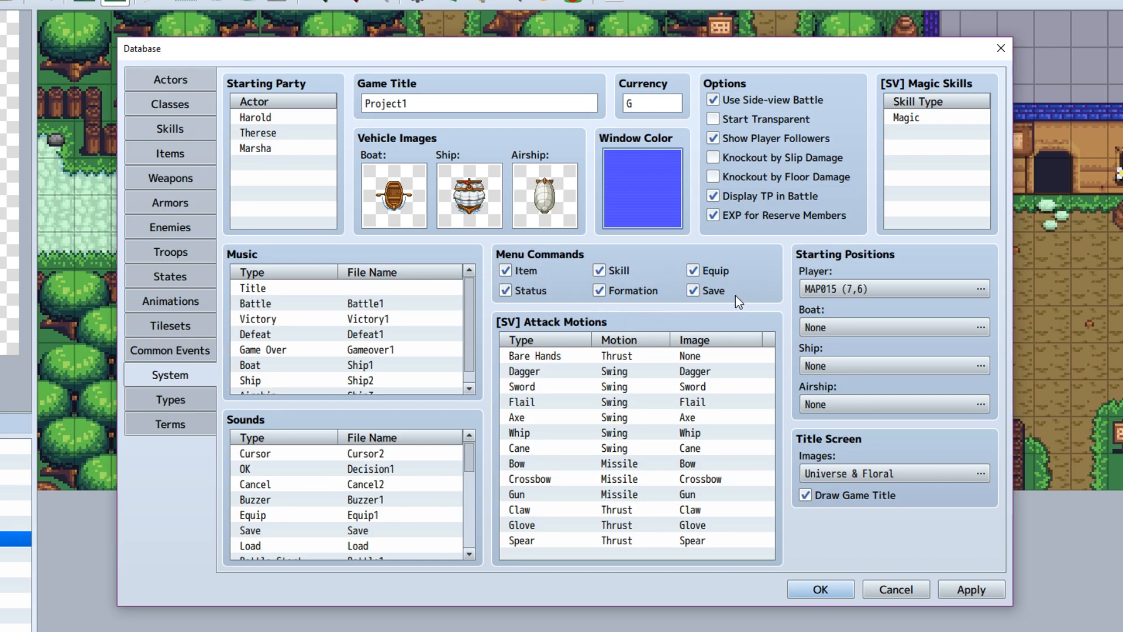
pyautogui.moveTo(779, 300)
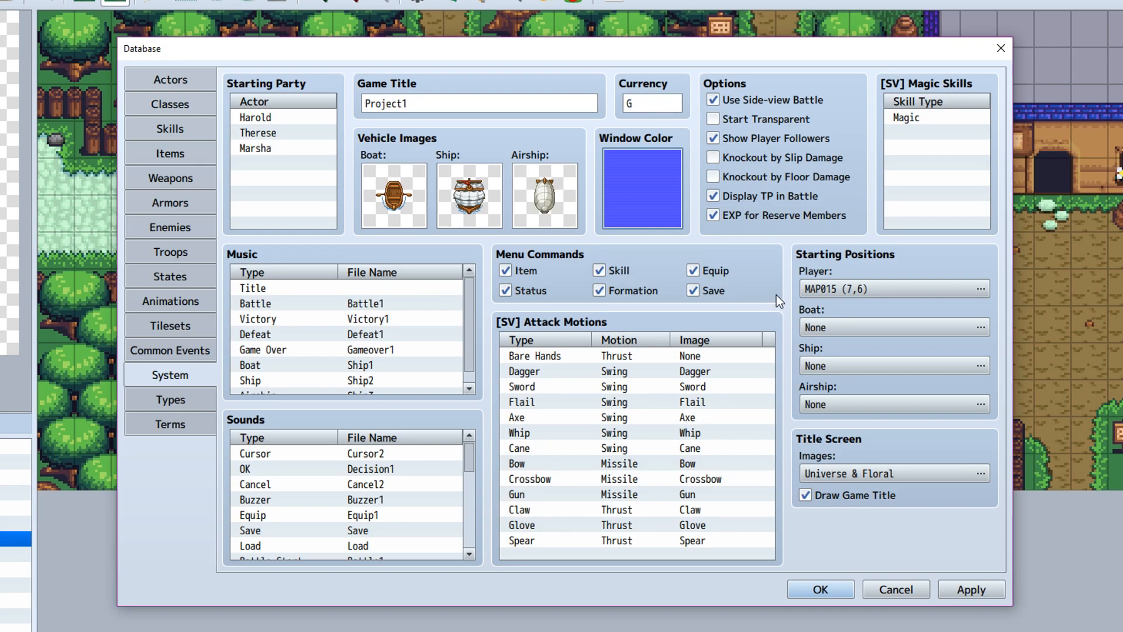
pyautogui.moveTo(777, 299)
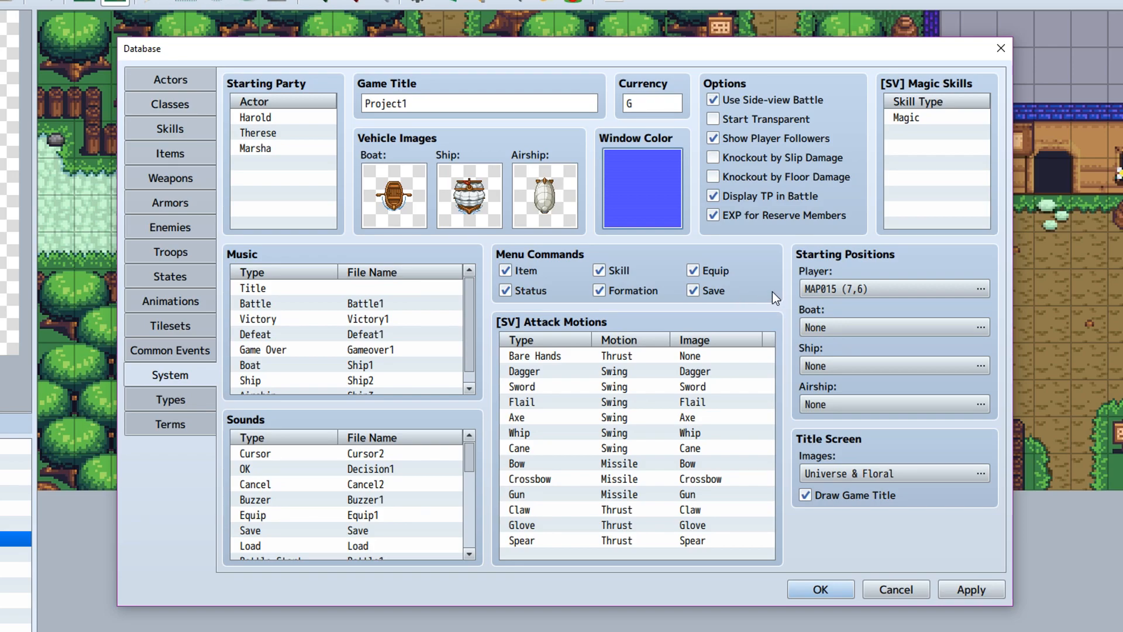
pyautogui.moveTo(626, 391)
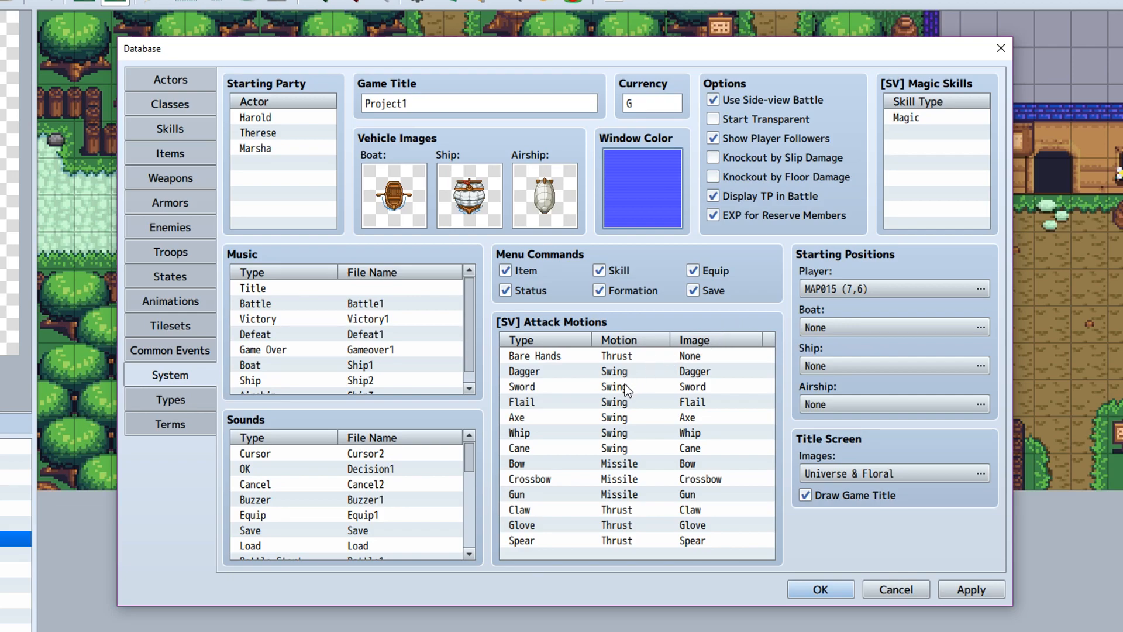
pyautogui.moveTo(693, 365)
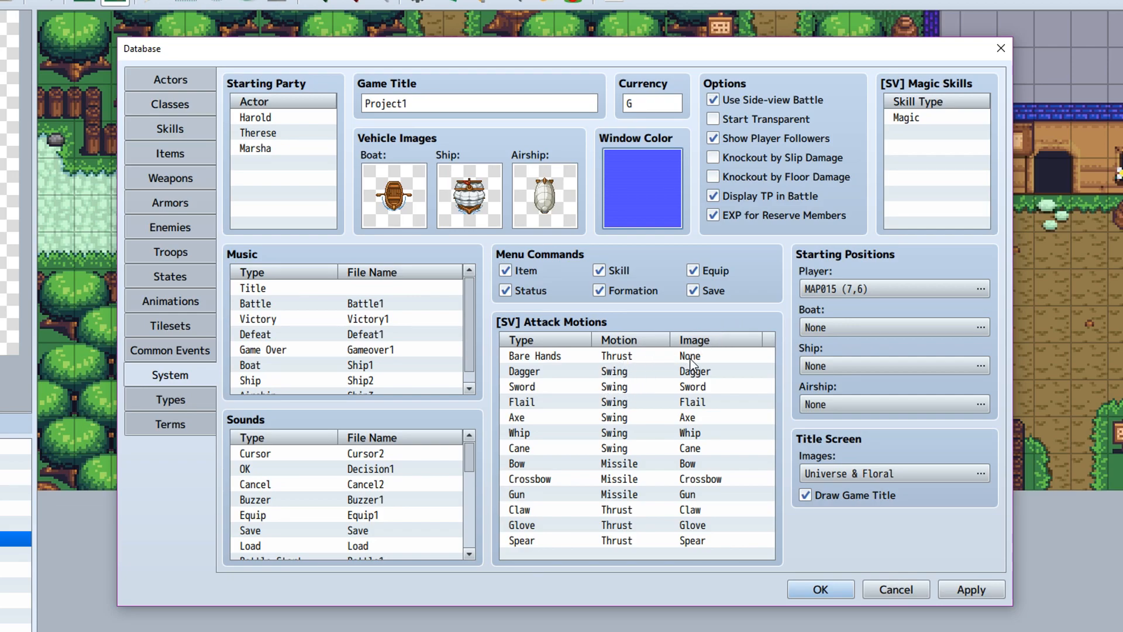
pyautogui.moveTo(536, 455)
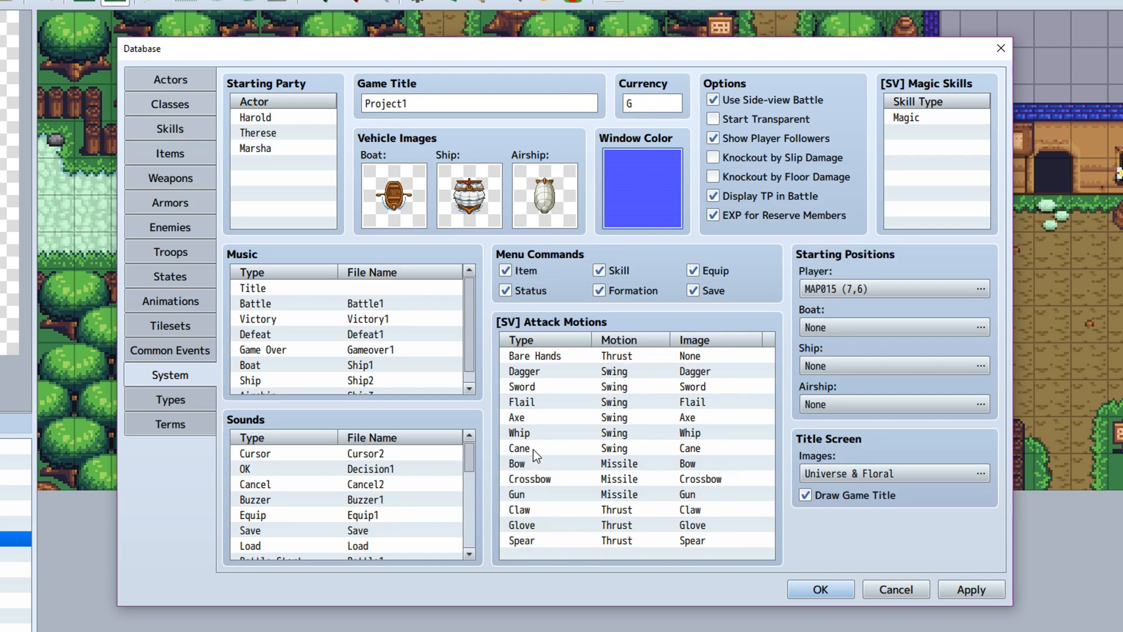
pyautogui.moveTo(738, 523)
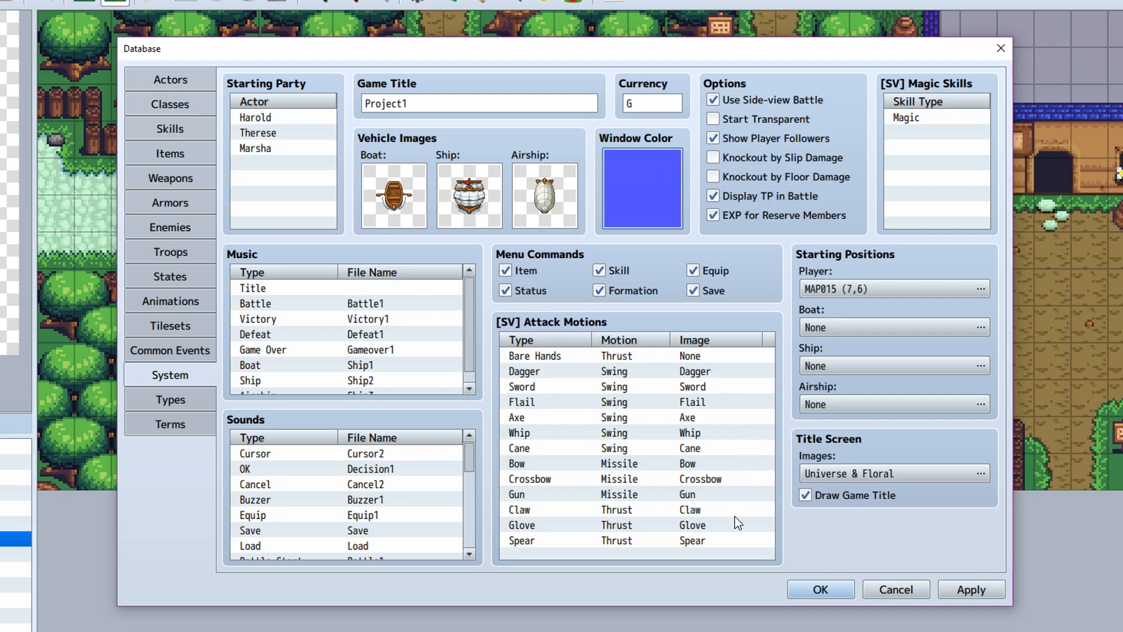
pyautogui.moveTo(559, 372)
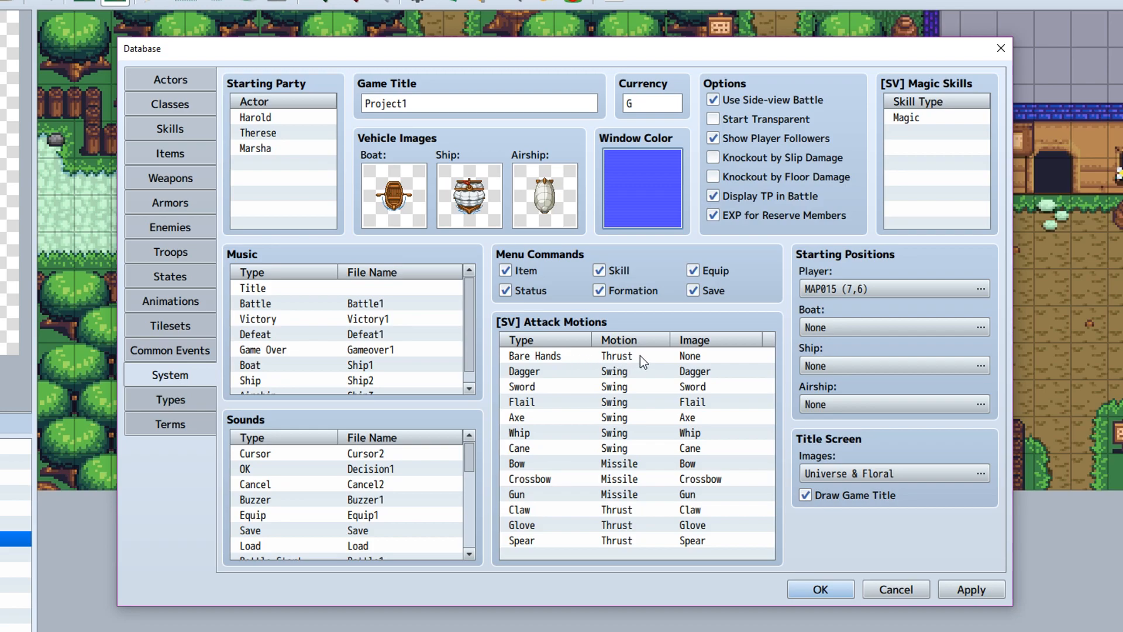
pyautogui.moveTo(712, 367)
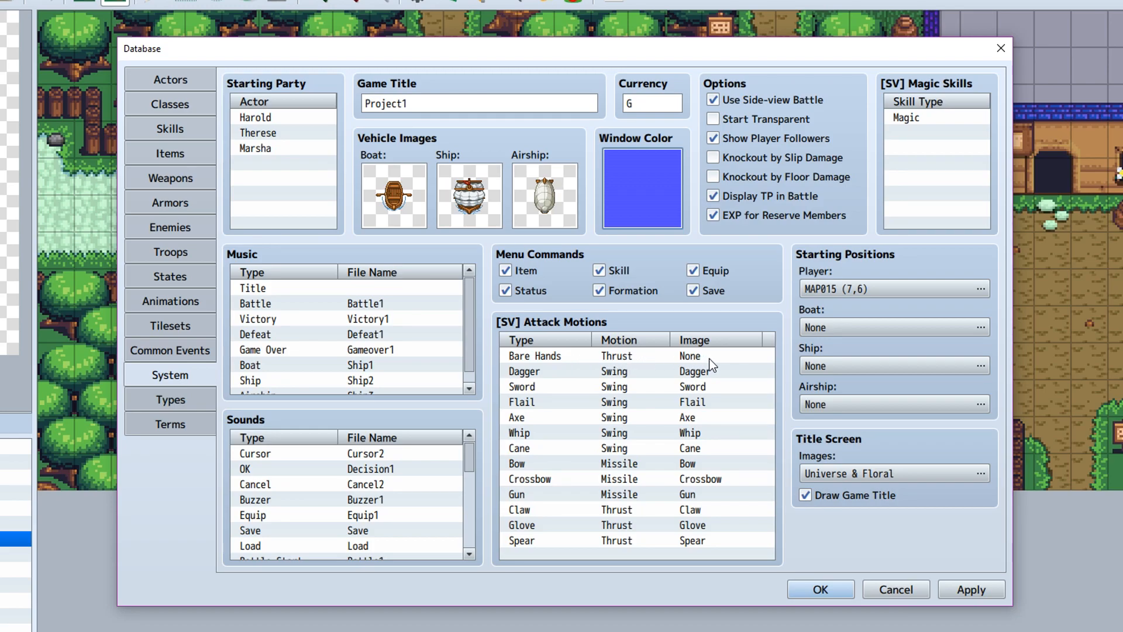
pyautogui.moveTo(650, 562)
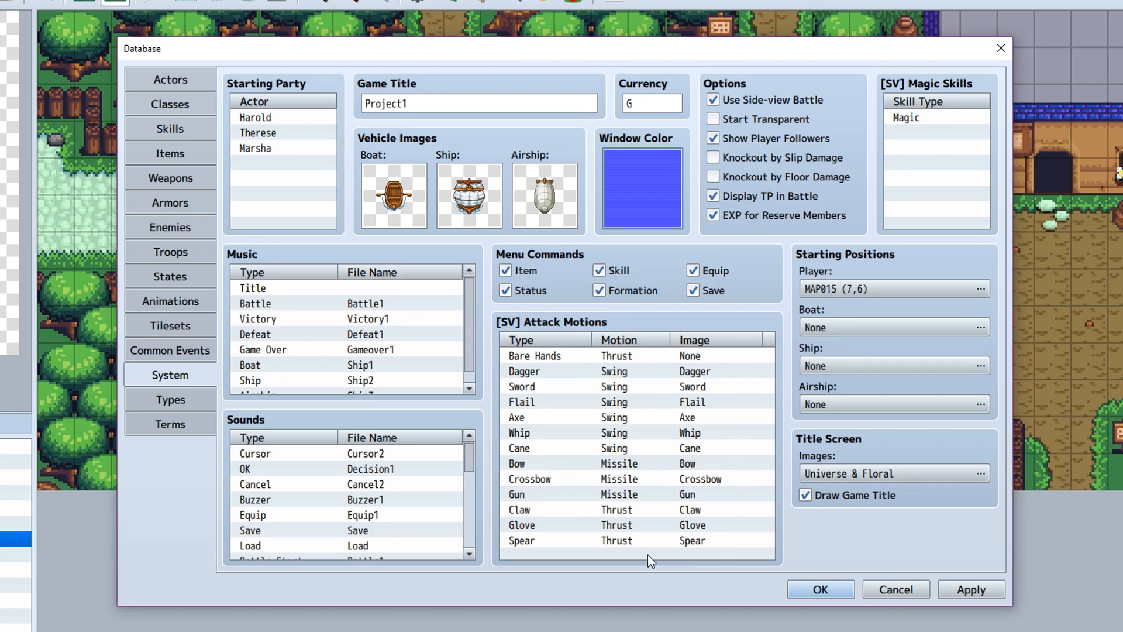
pyautogui.moveTo(521, 370)
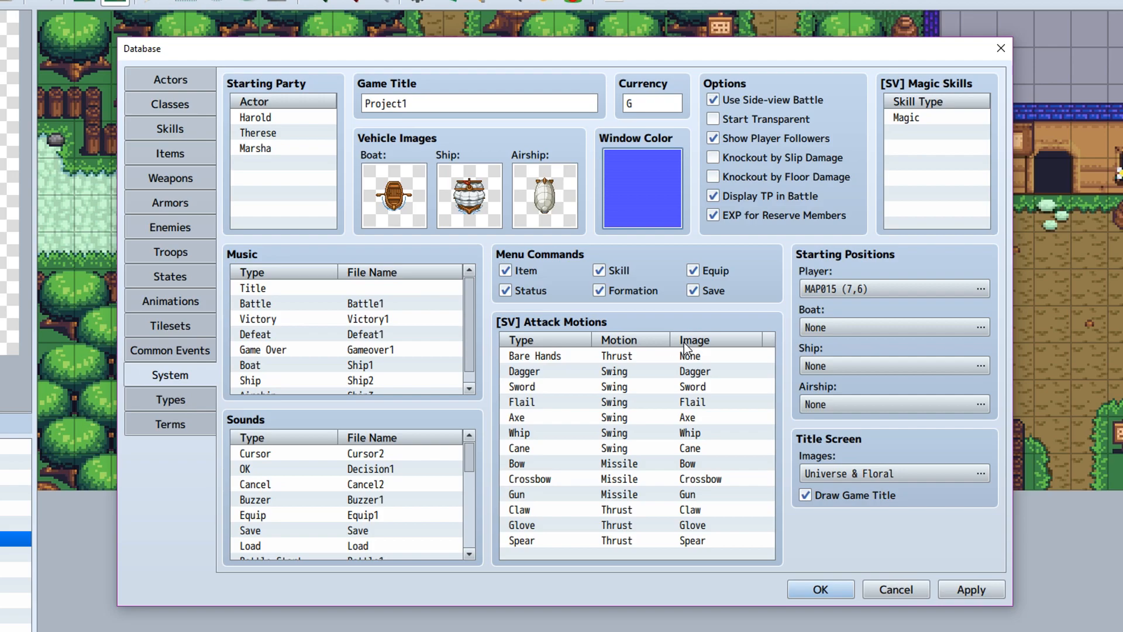
pyautogui.moveTo(725, 400)
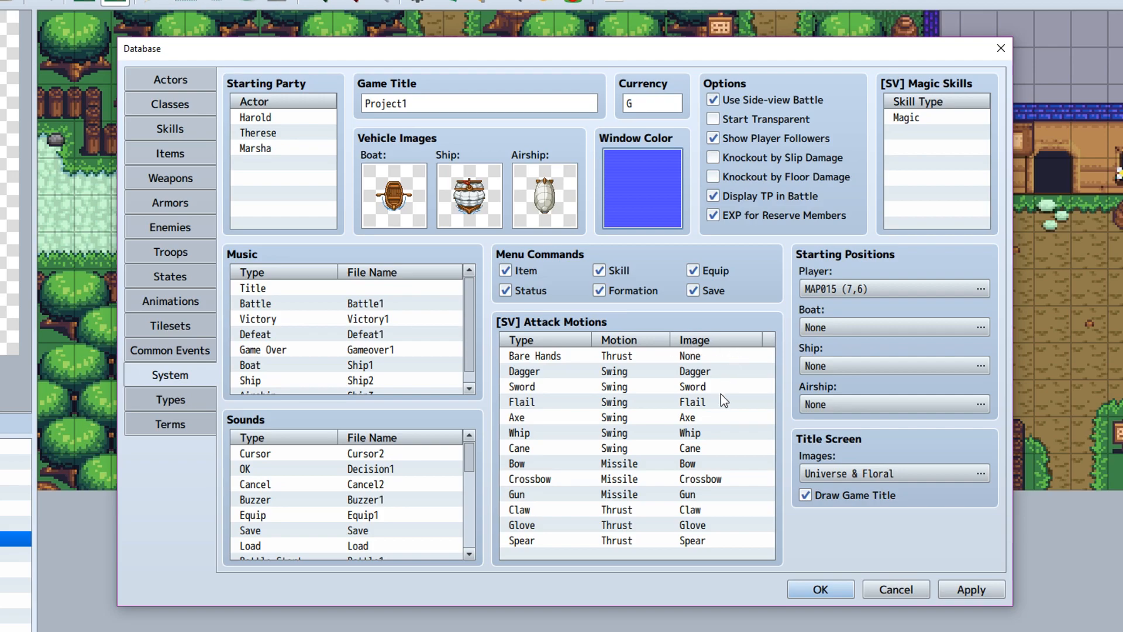
pyautogui.click(692, 401)
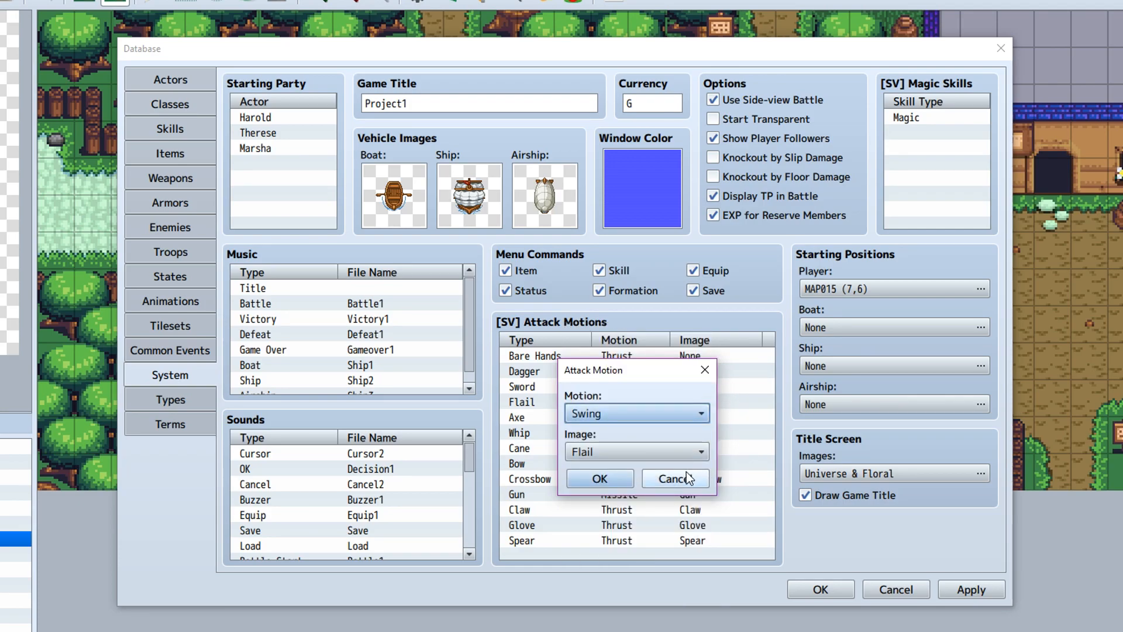
pyautogui.click(600, 479)
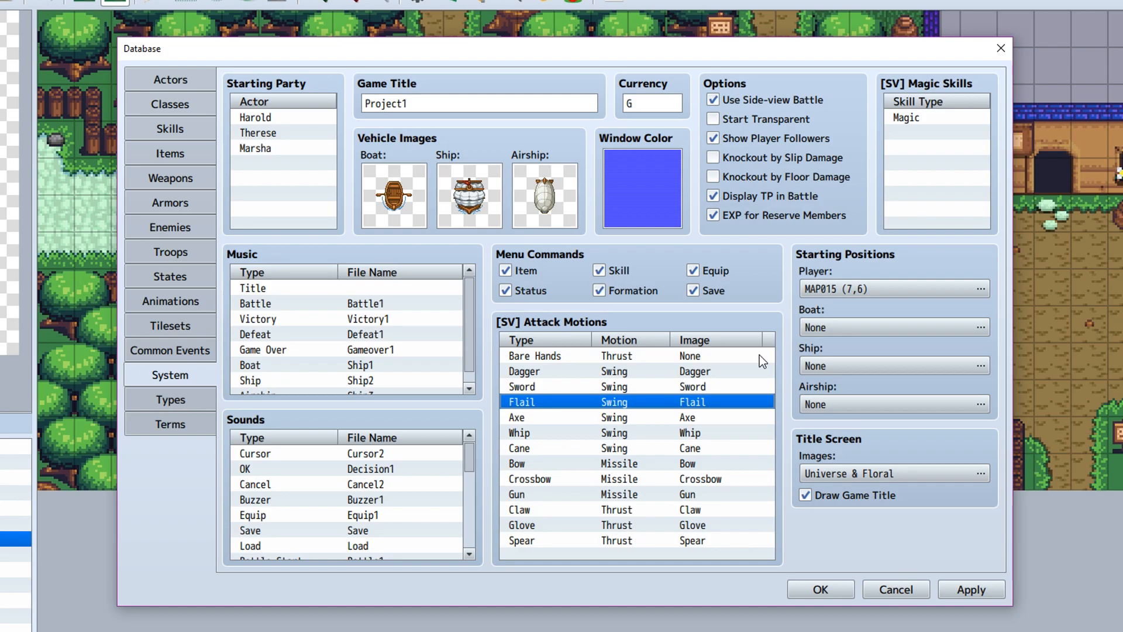
pyautogui.moveTo(898, 264)
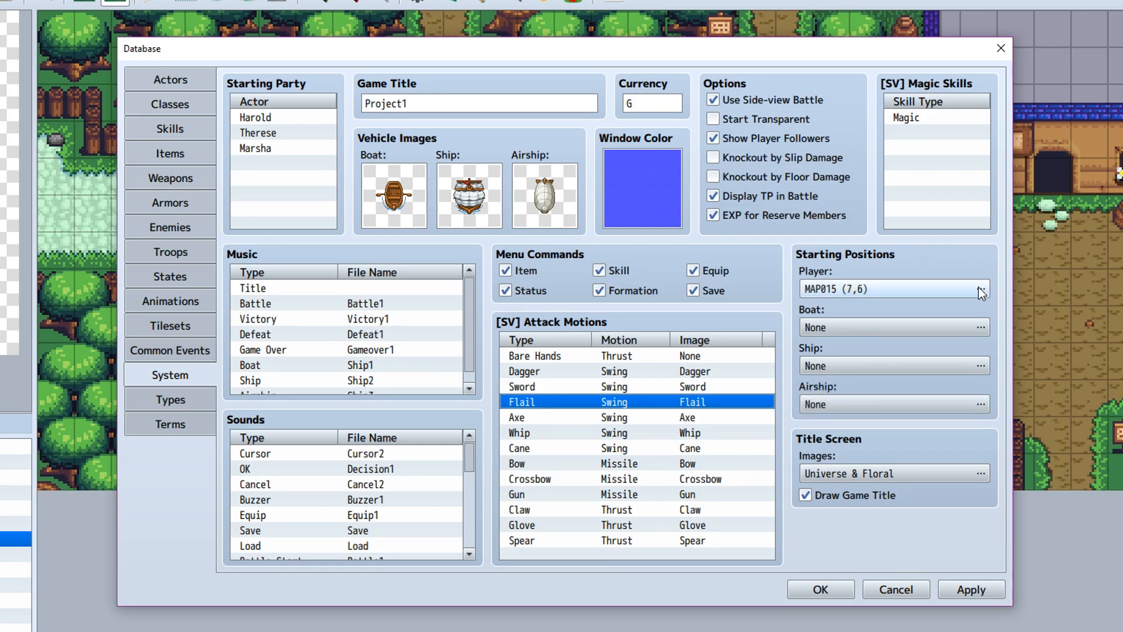
pyautogui.click(980, 288)
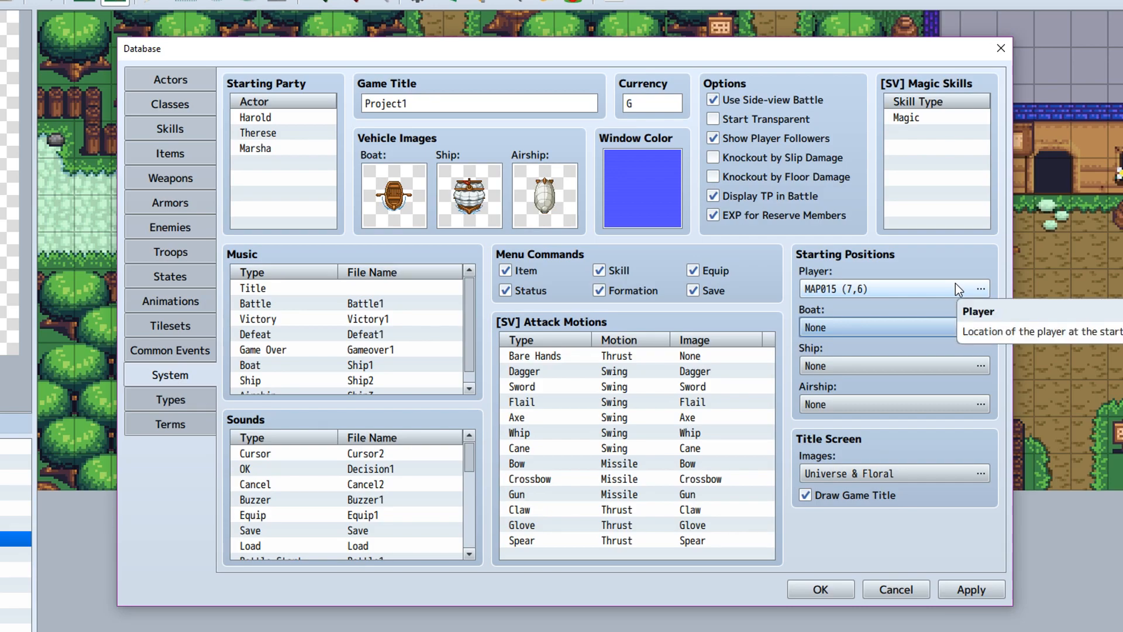
pyautogui.moveTo(958, 436)
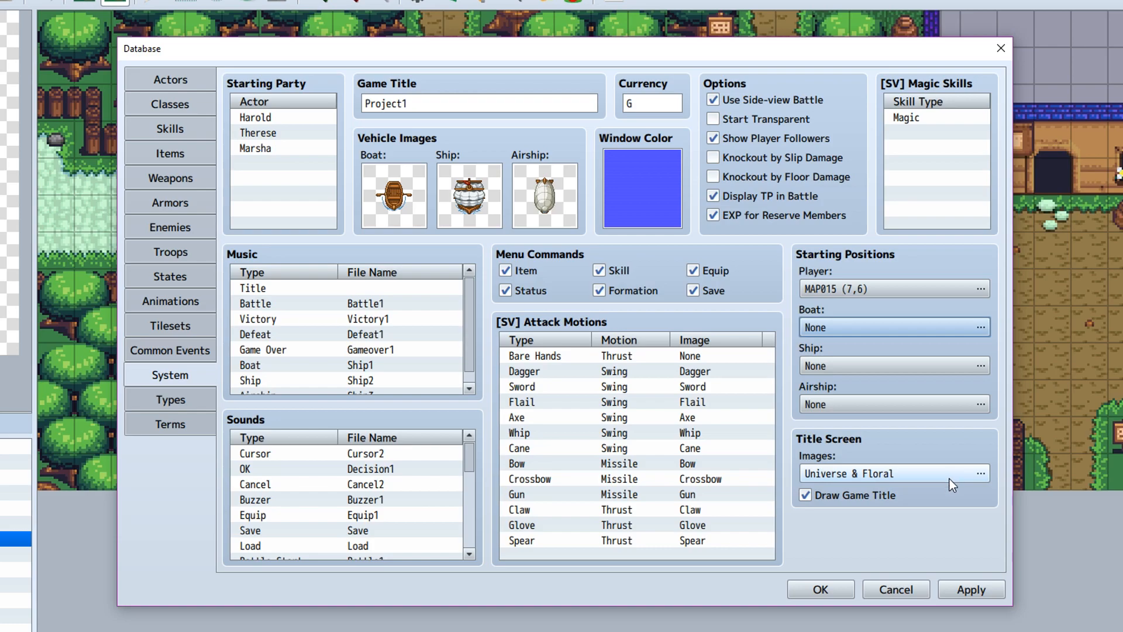
pyautogui.click(980, 473)
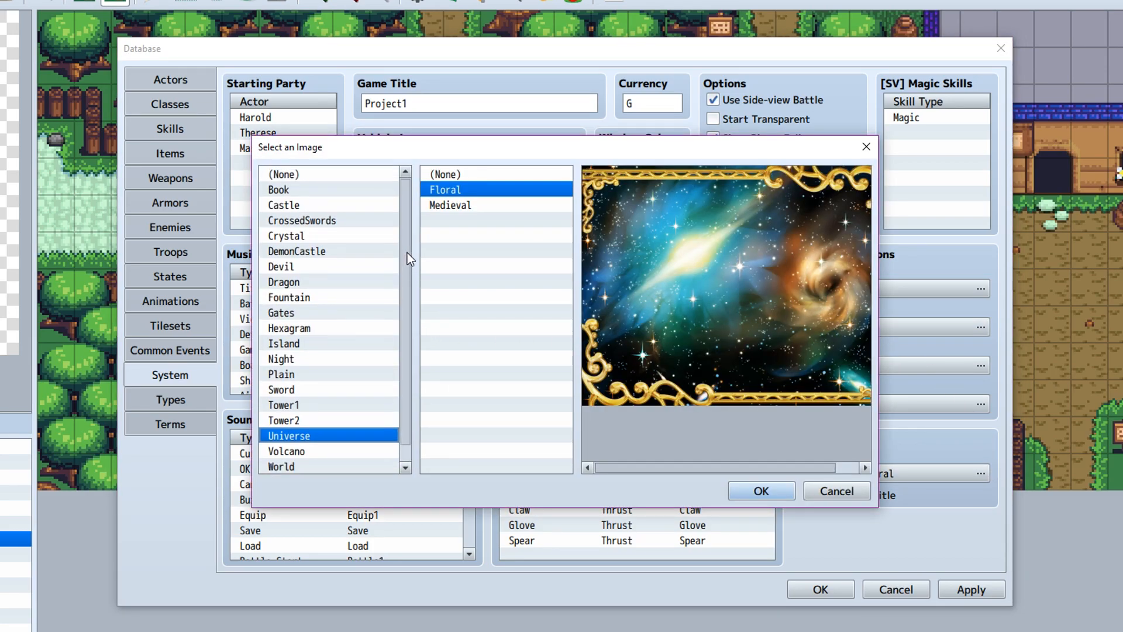
pyautogui.click(287, 236)
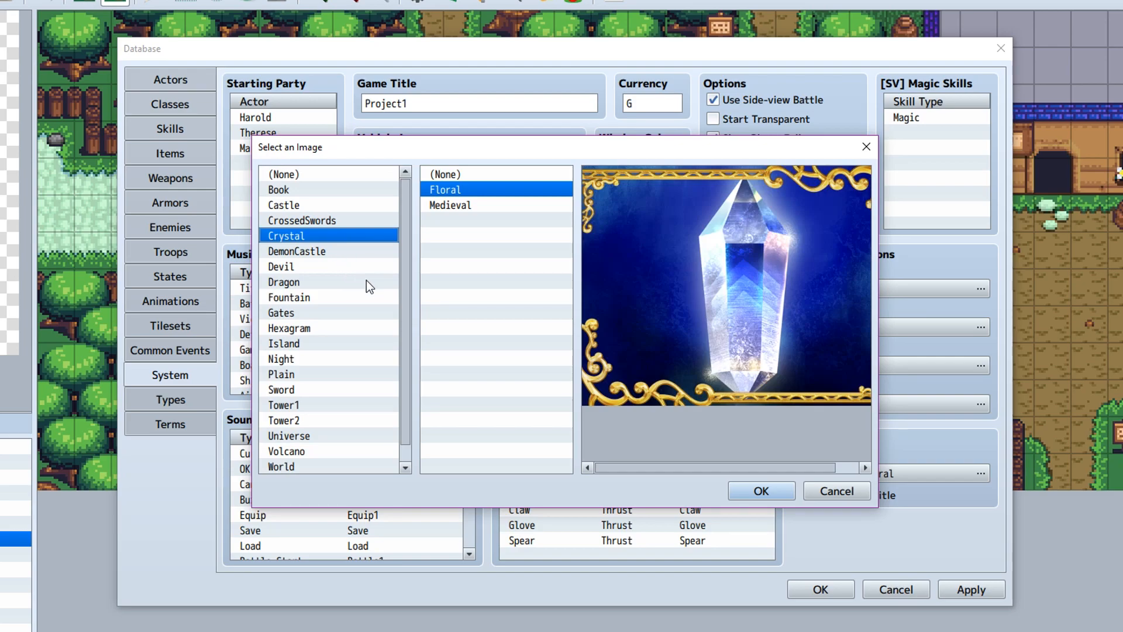
pyautogui.click(450, 206)
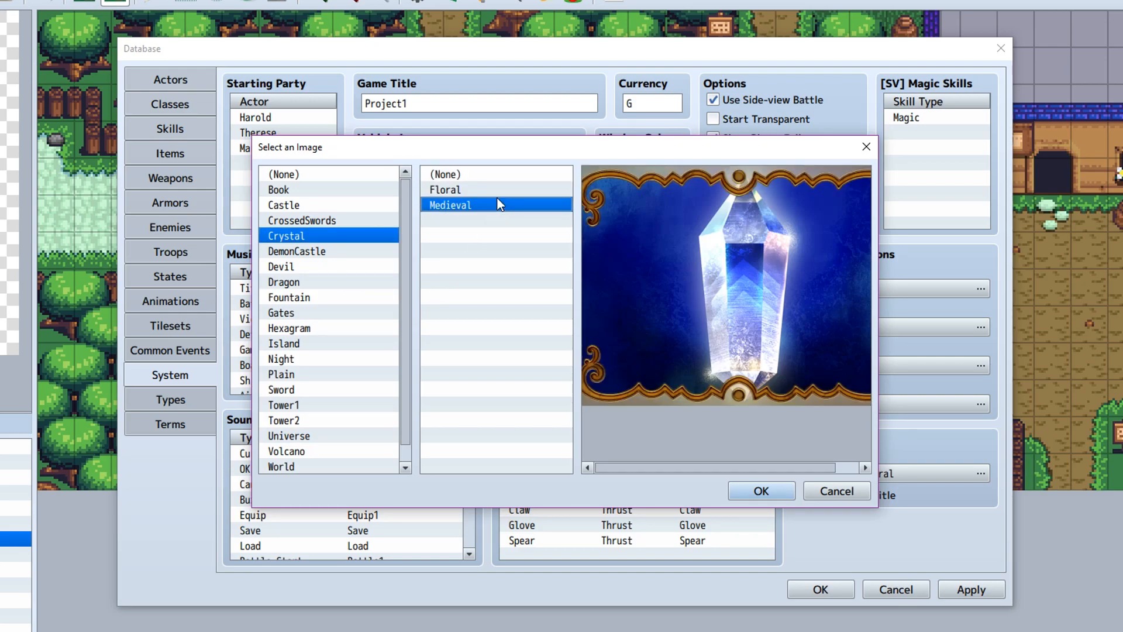
pyautogui.click(296, 251)
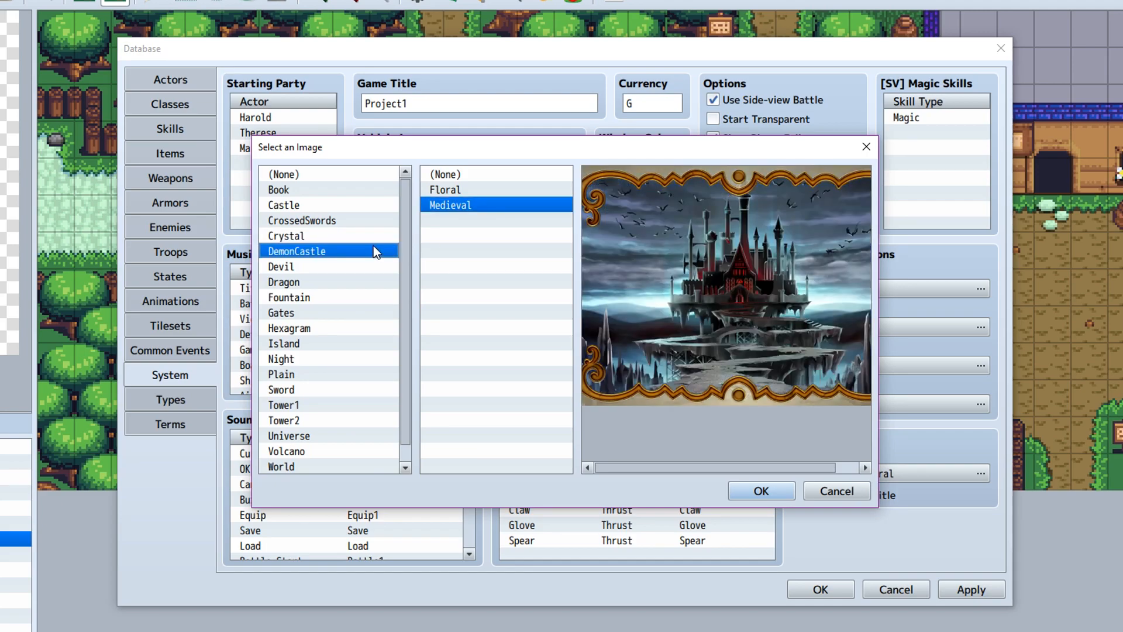
pyautogui.click(281, 267)
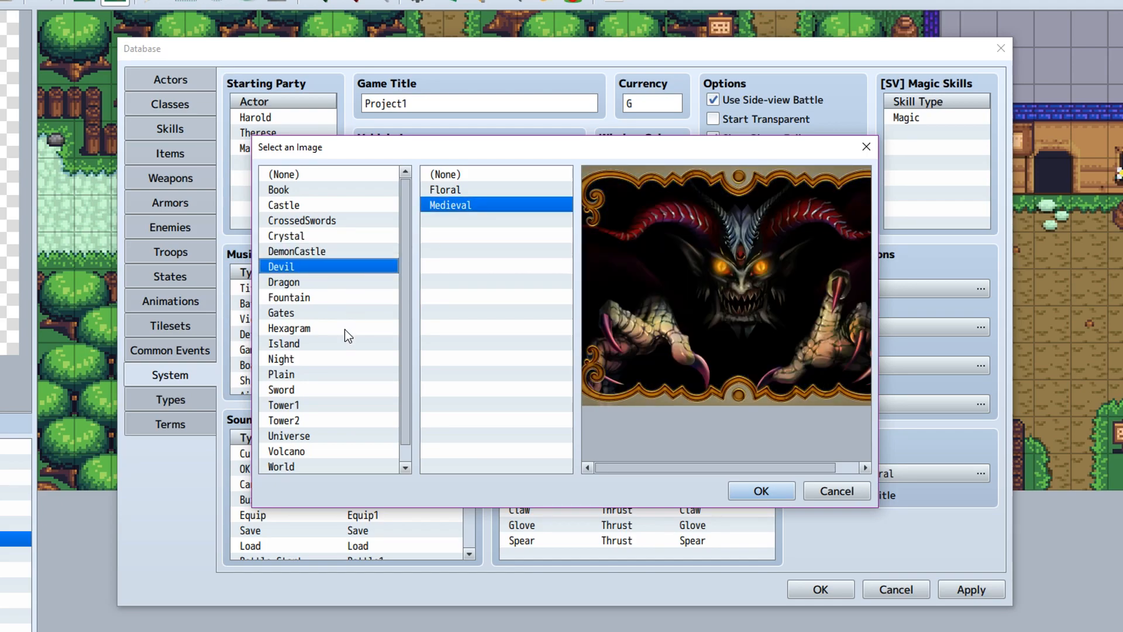
pyautogui.click(282, 389)
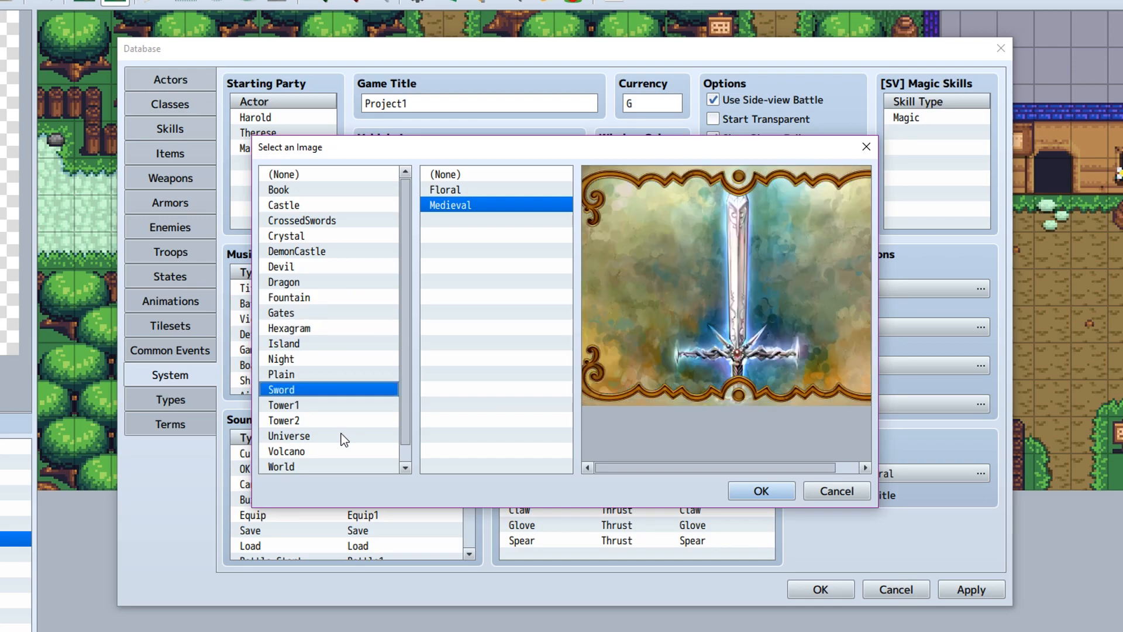
pyautogui.click(760, 491)
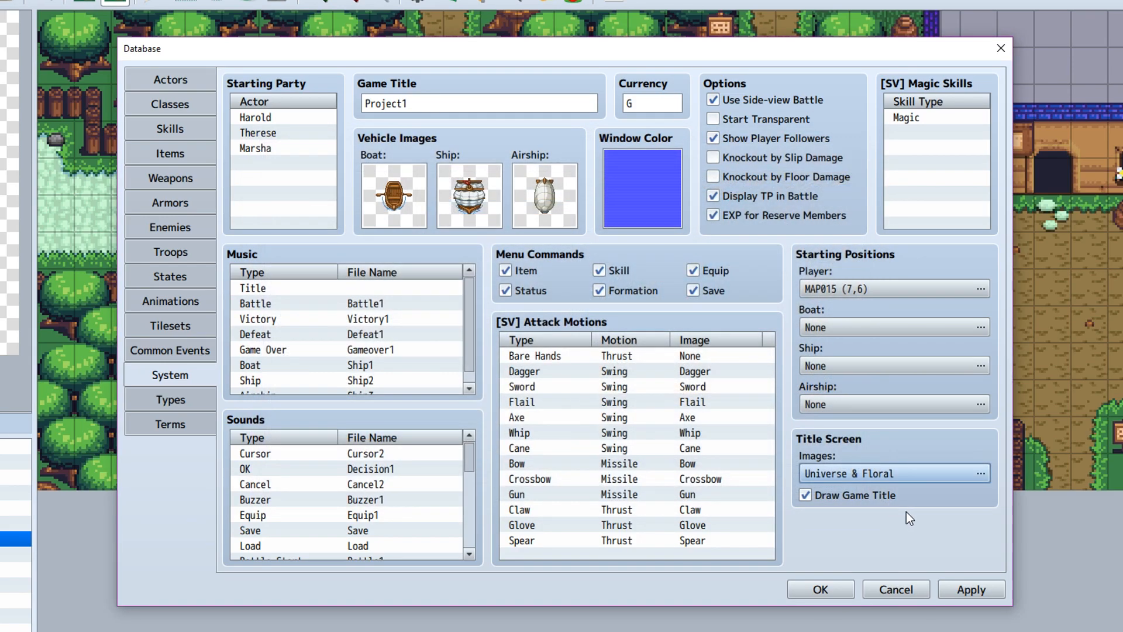
pyautogui.moveTo(900, 507)
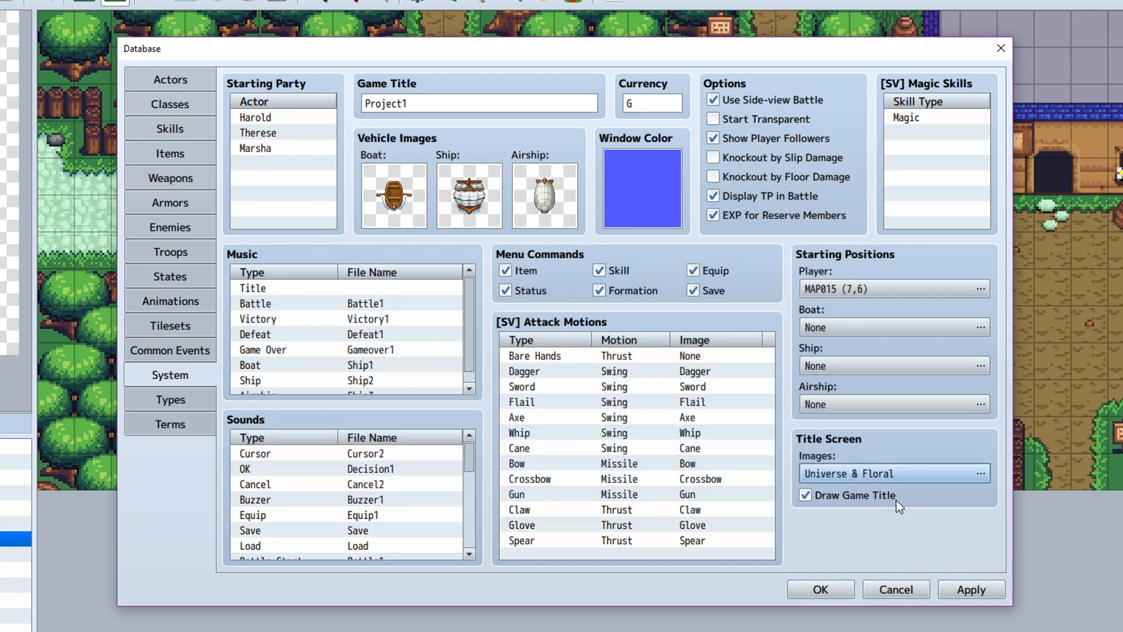
pyautogui.moveTo(908, 509)
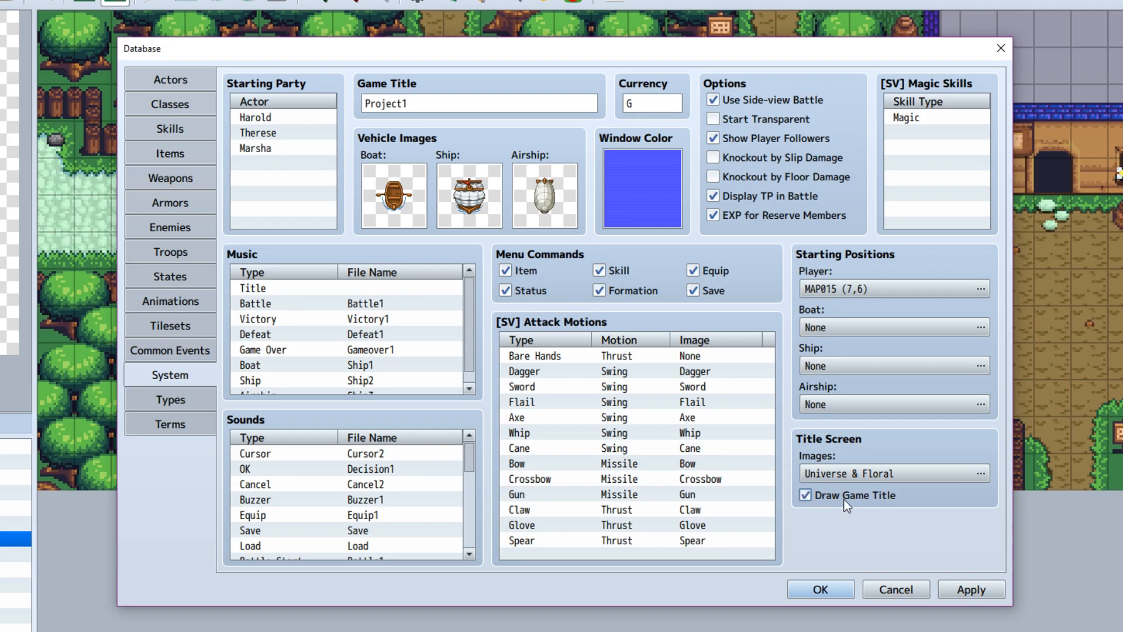
pyautogui.moveTo(881, 519)
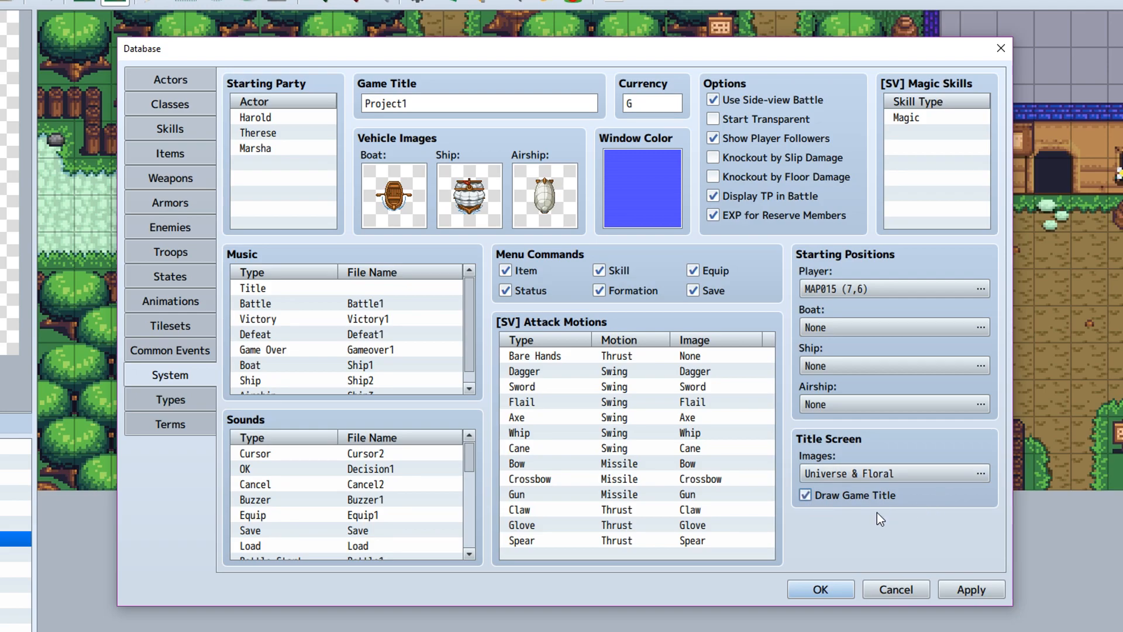
pyautogui.moveTo(953, 492)
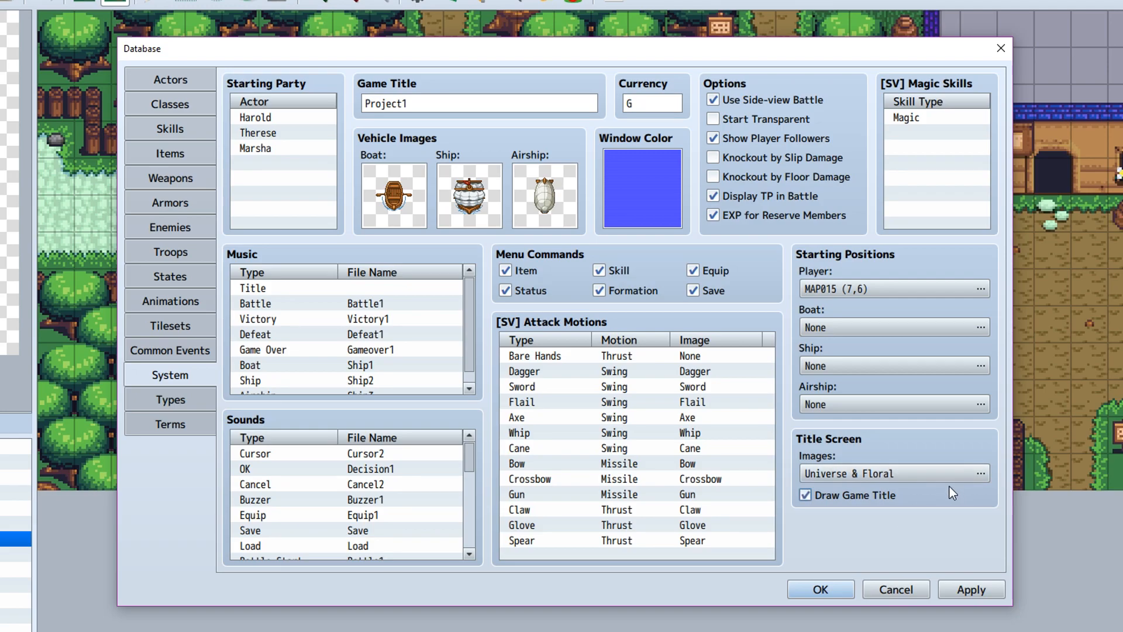
pyautogui.click(980, 473)
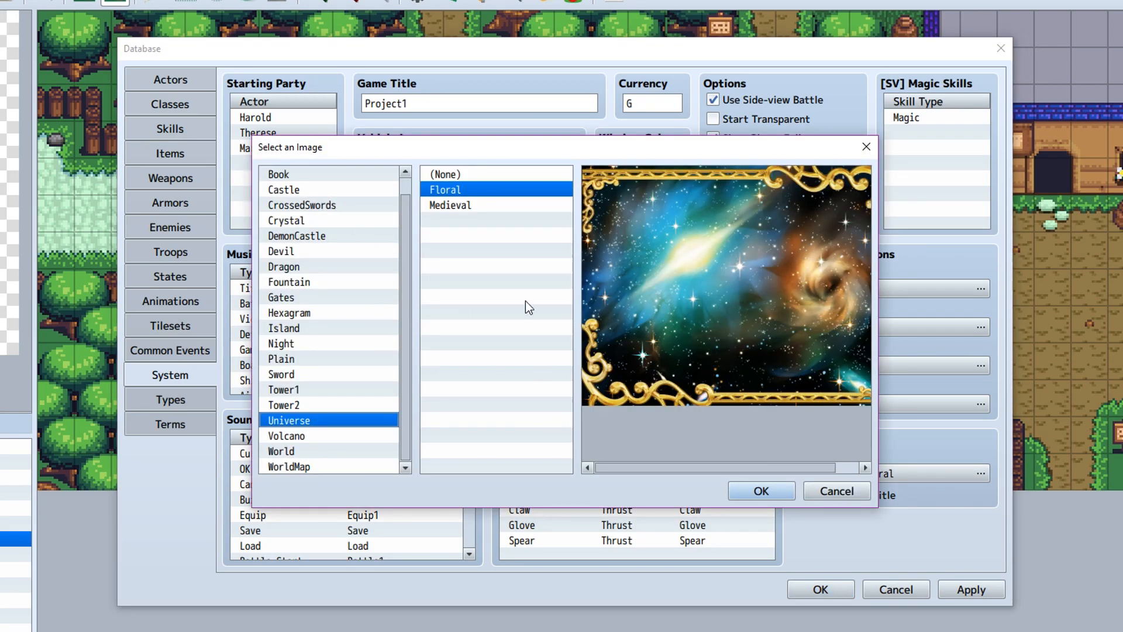
pyautogui.click(760, 491)
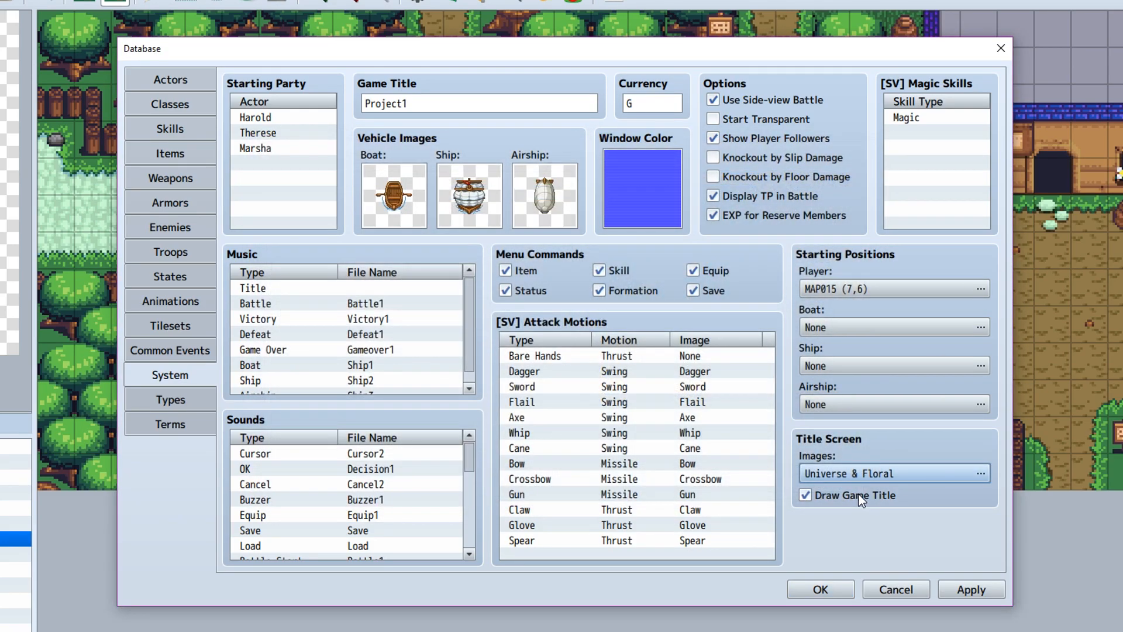
pyautogui.moveTo(956, 532)
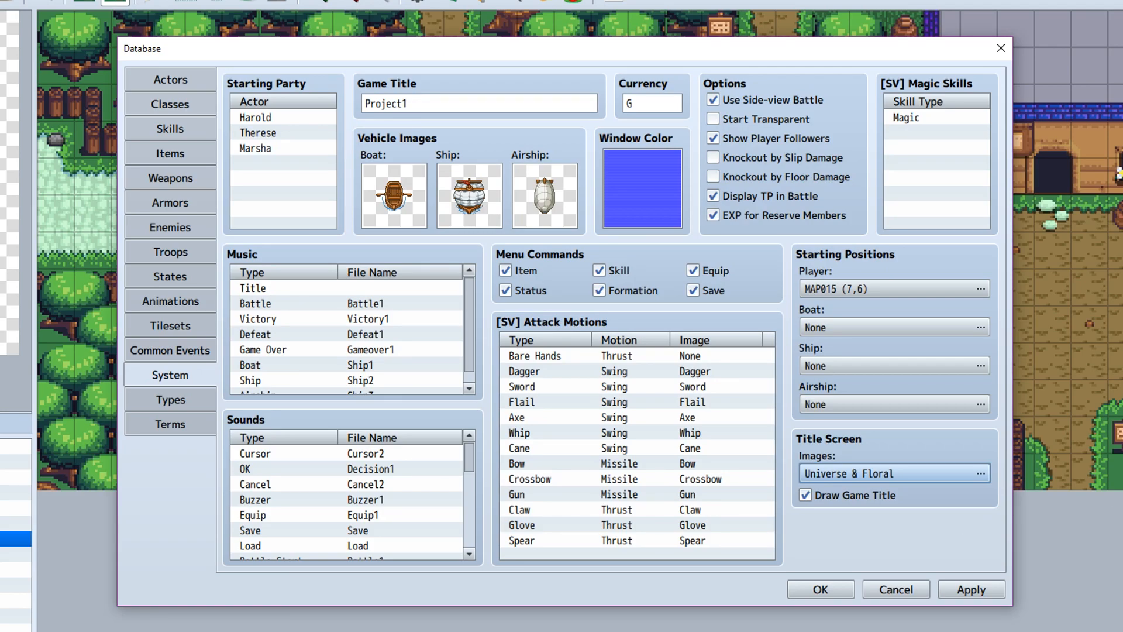
# Step: Show the Types section listing element, skill, weapon, armor and equipment types
pyautogui.click(171, 399)
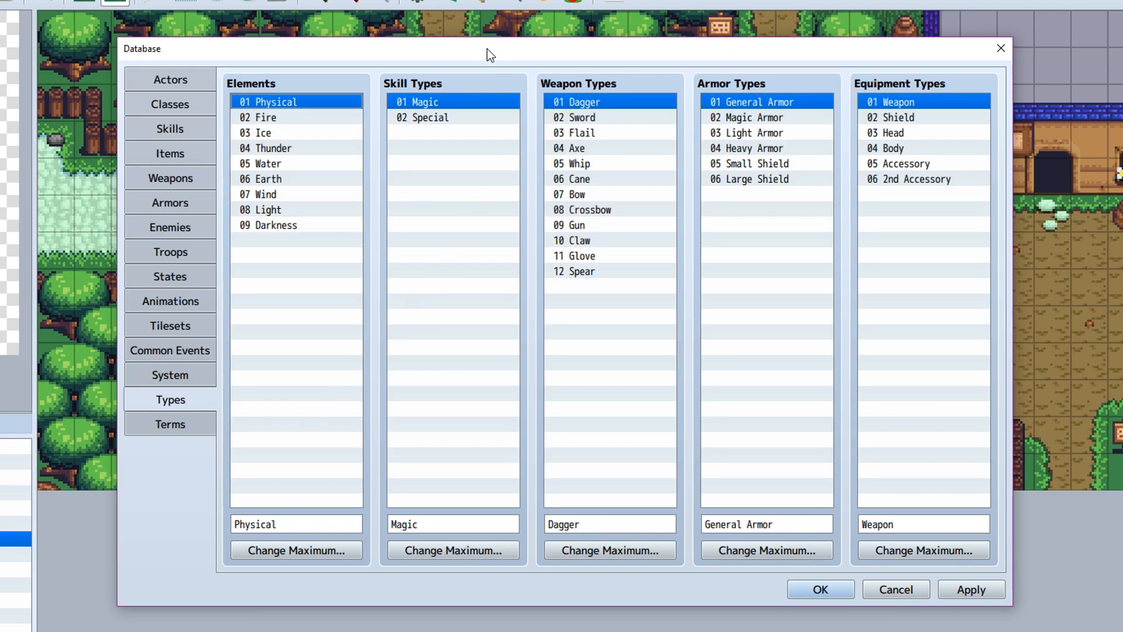
pyautogui.moveTo(485, 144)
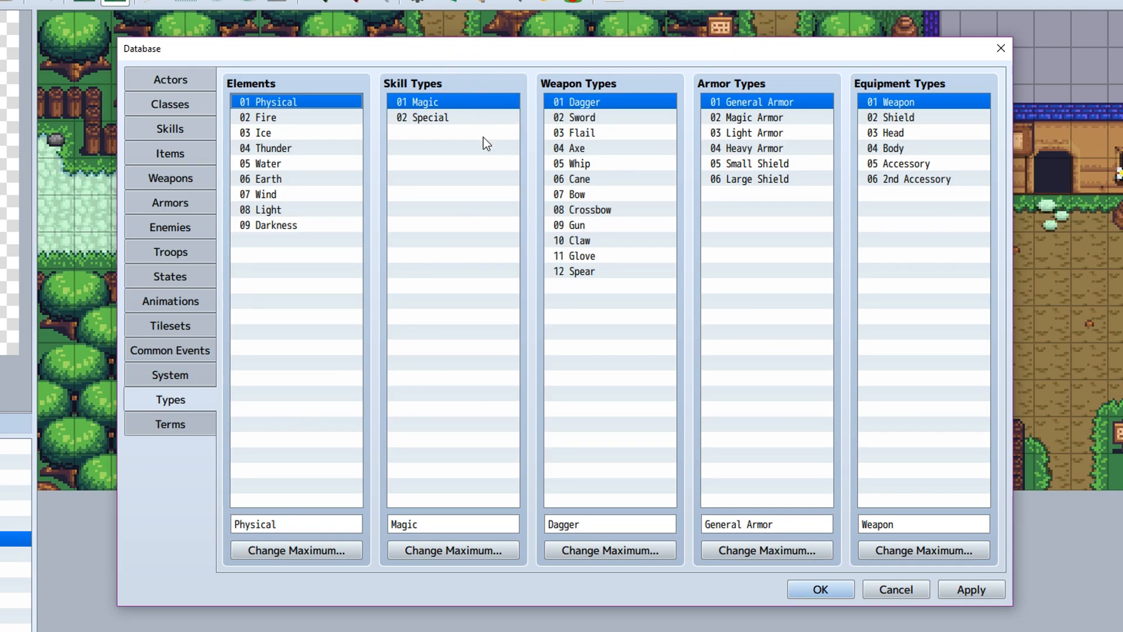
pyautogui.moveTo(362, 417)
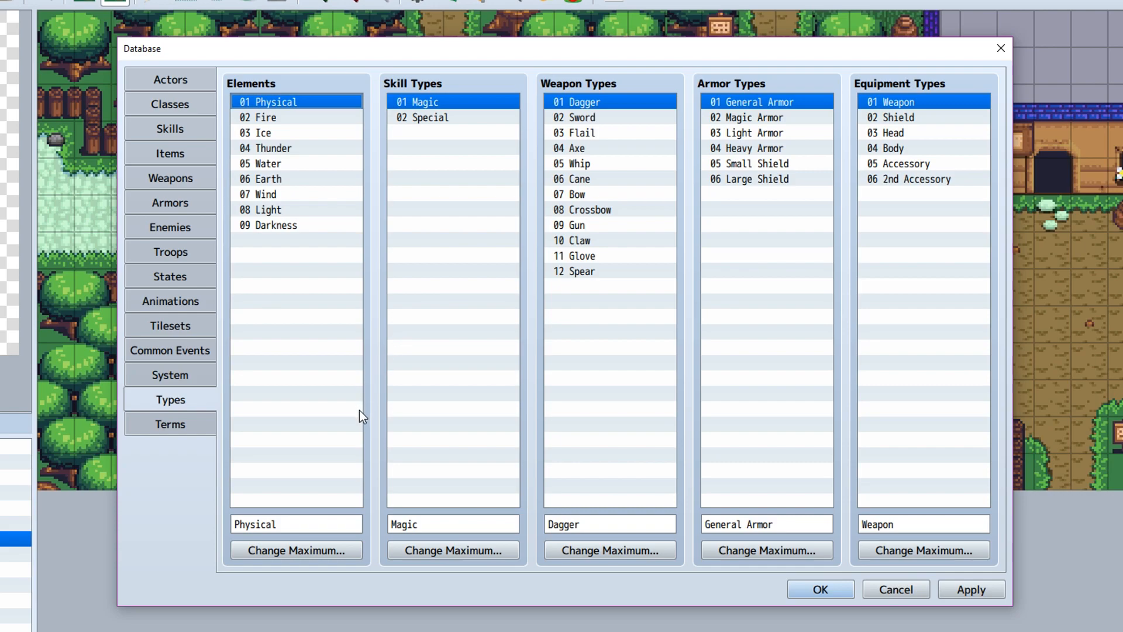
pyautogui.moveTo(559, 411)
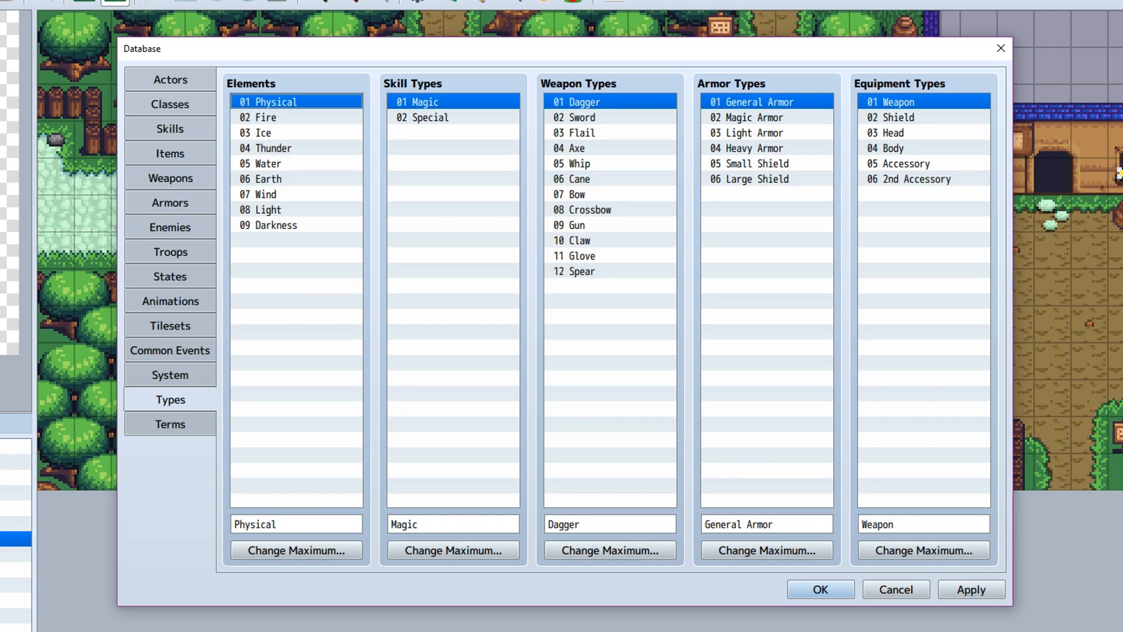
pyautogui.moveTo(548, 409)
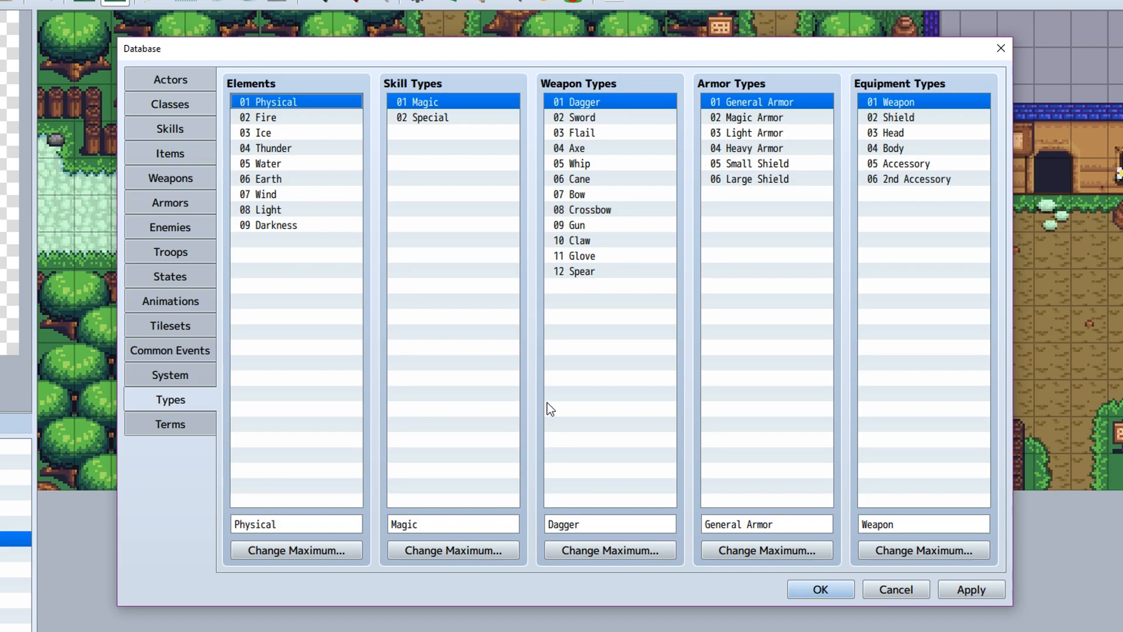
pyautogui.moveTo(610, 550)
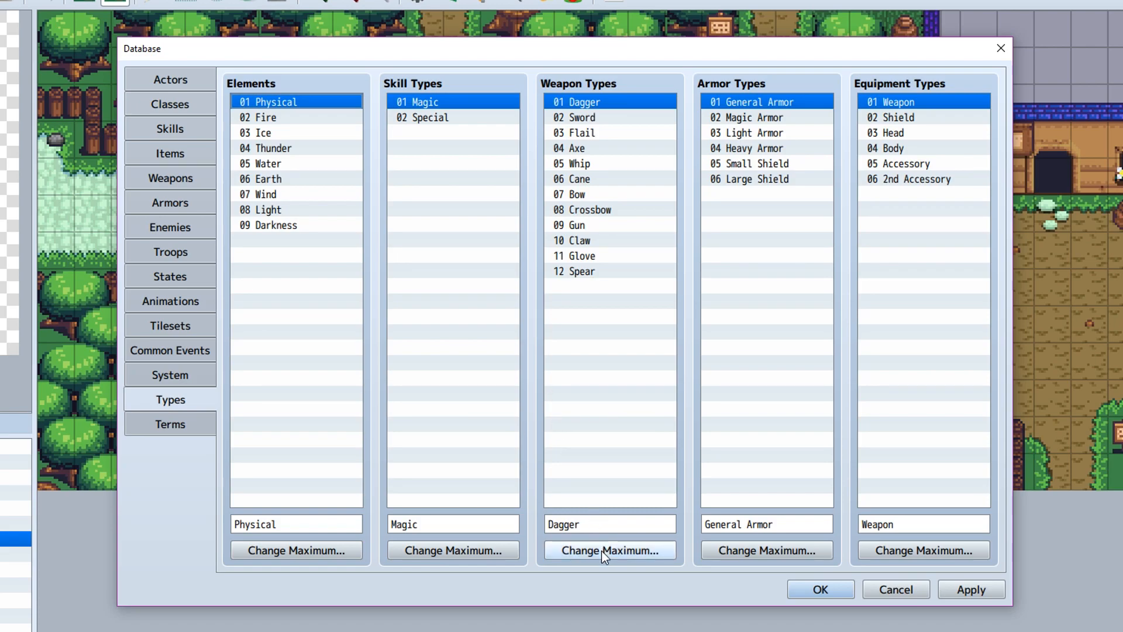
pyautogui.moveTo(610, 550)
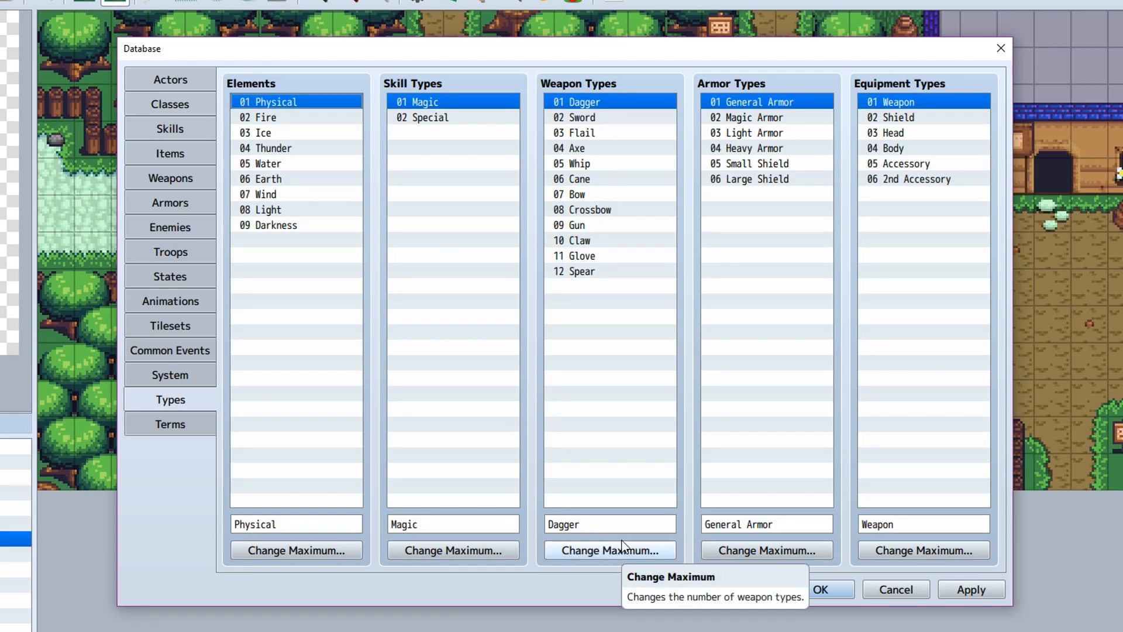
pyautogui.moveTo(618, 403)
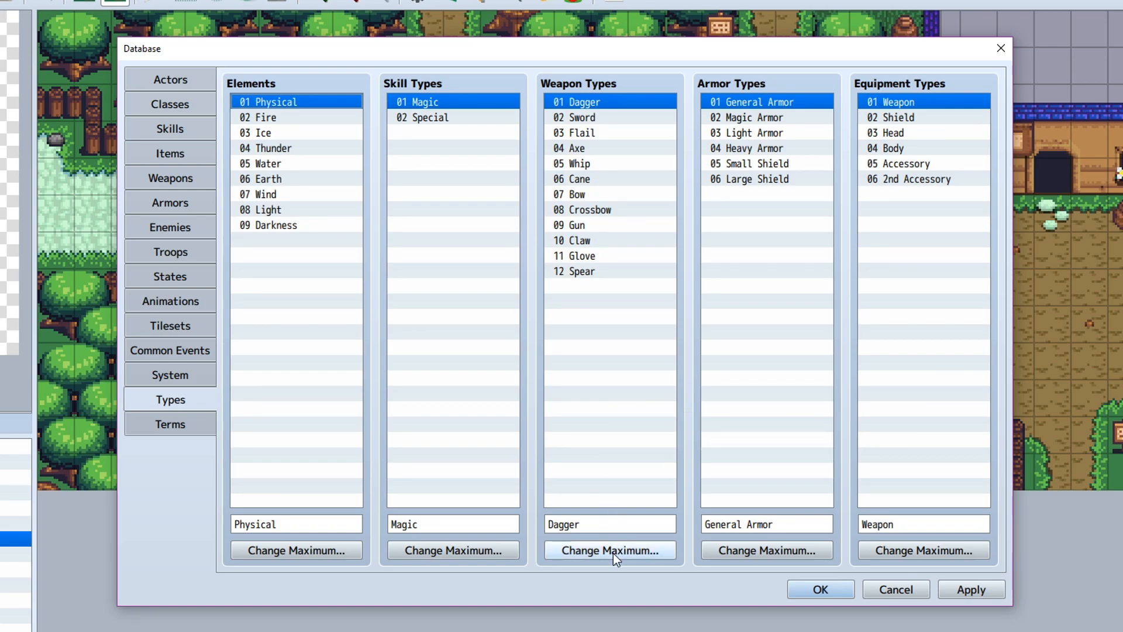
# Step: Raise the weapon type count to 13 and name the new type 'Chainsaw'
pyautogui.click(610, 550)
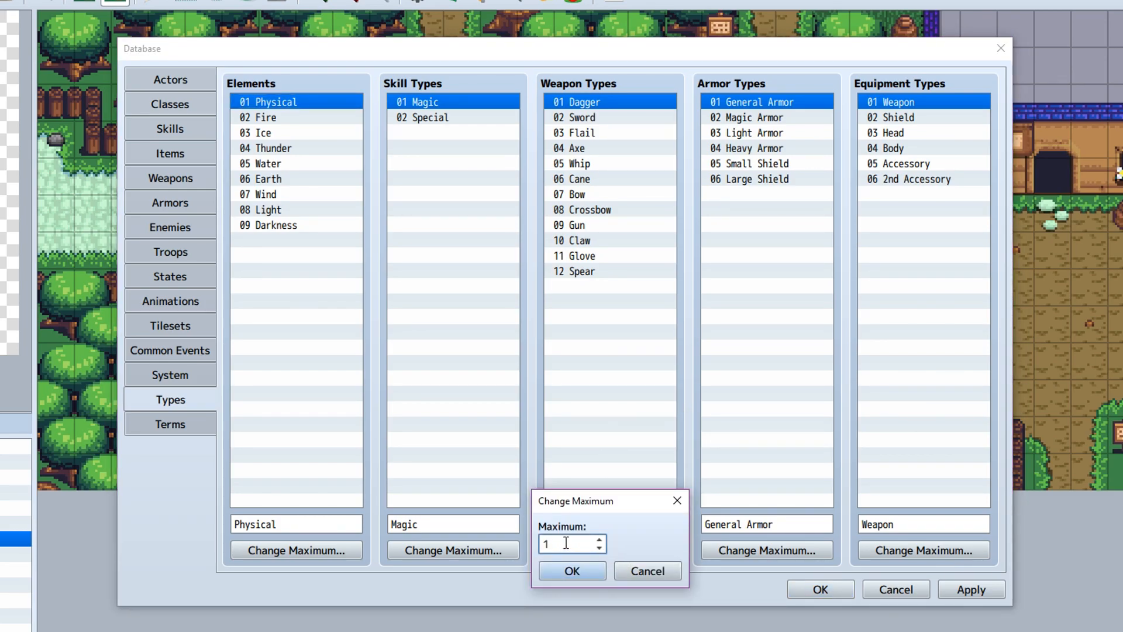
pyautogui.click(571, 571)
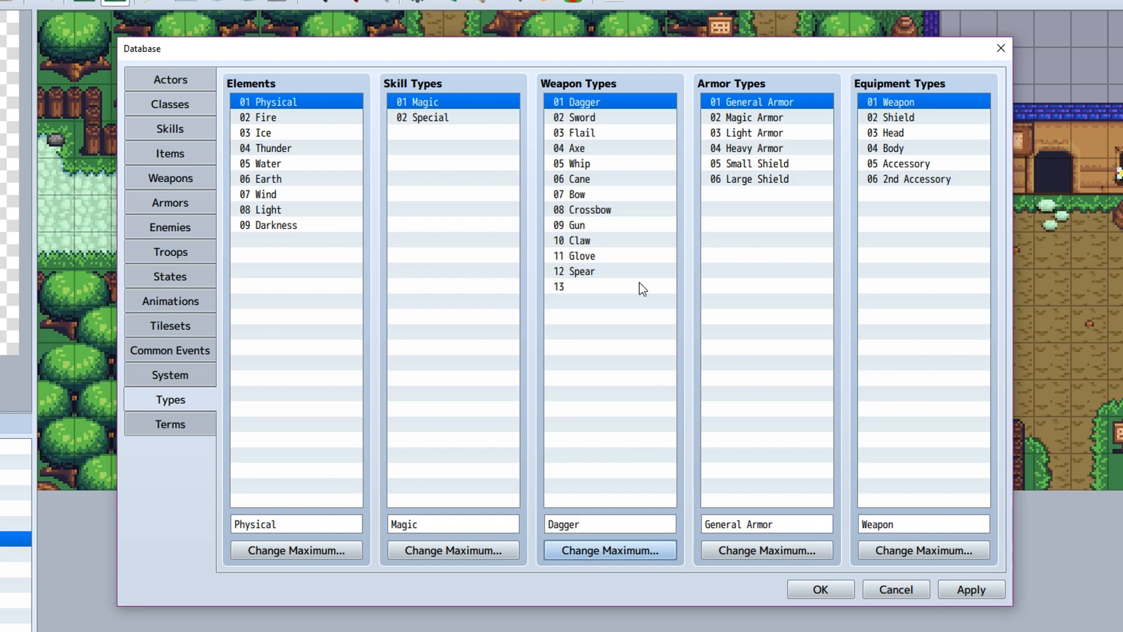
pyautogui.click(610, 285)
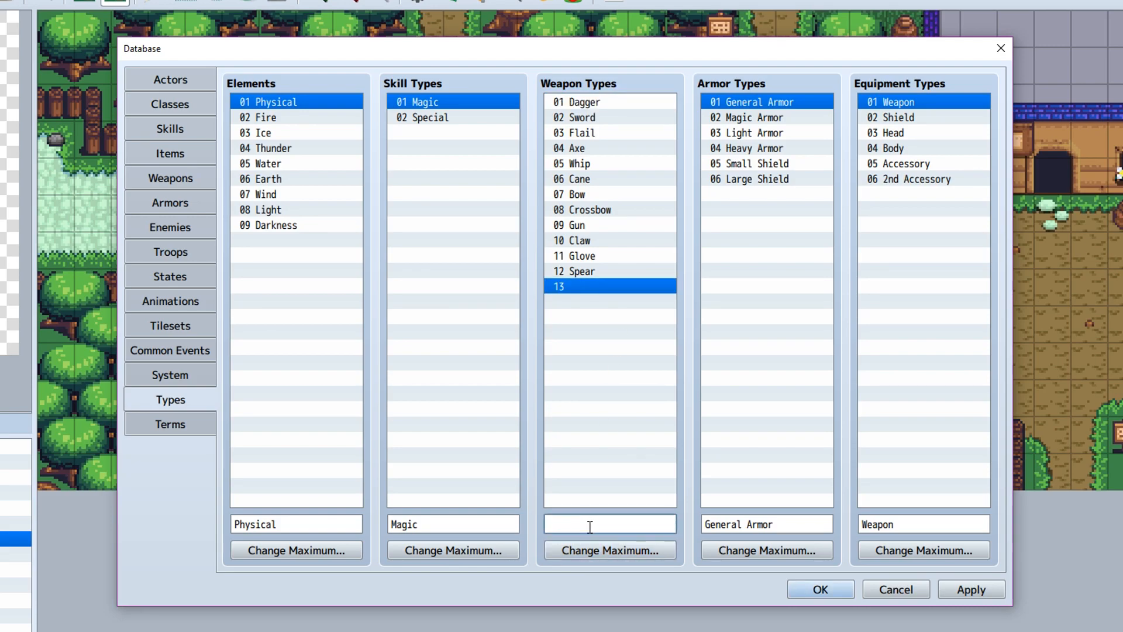
pyautogui.write('Chai')
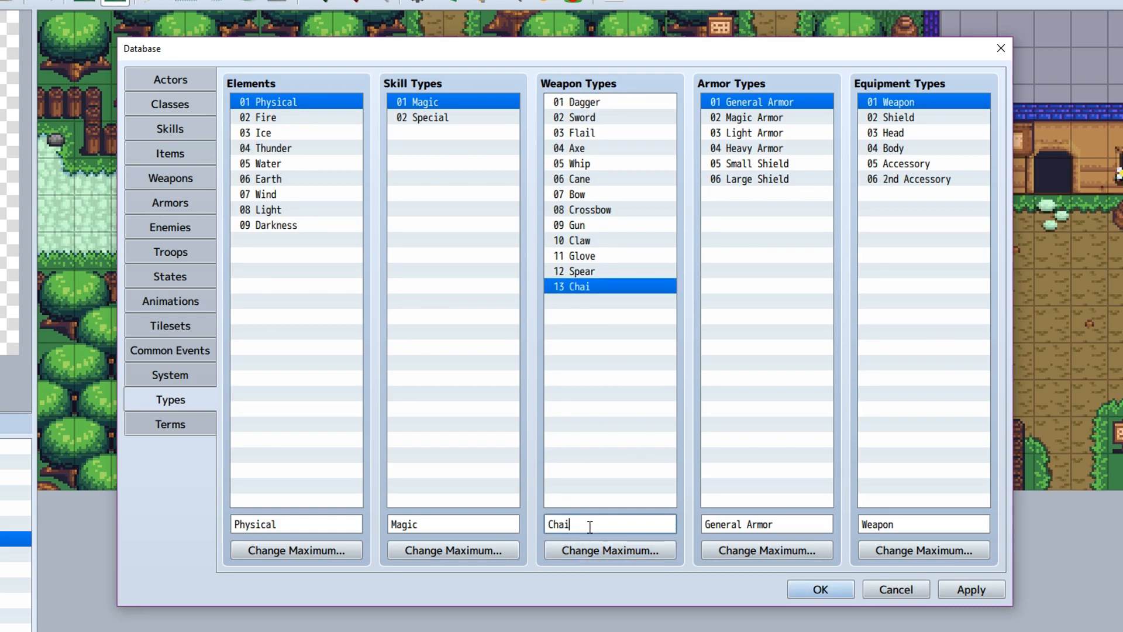
pyautogui.write('nsaw')
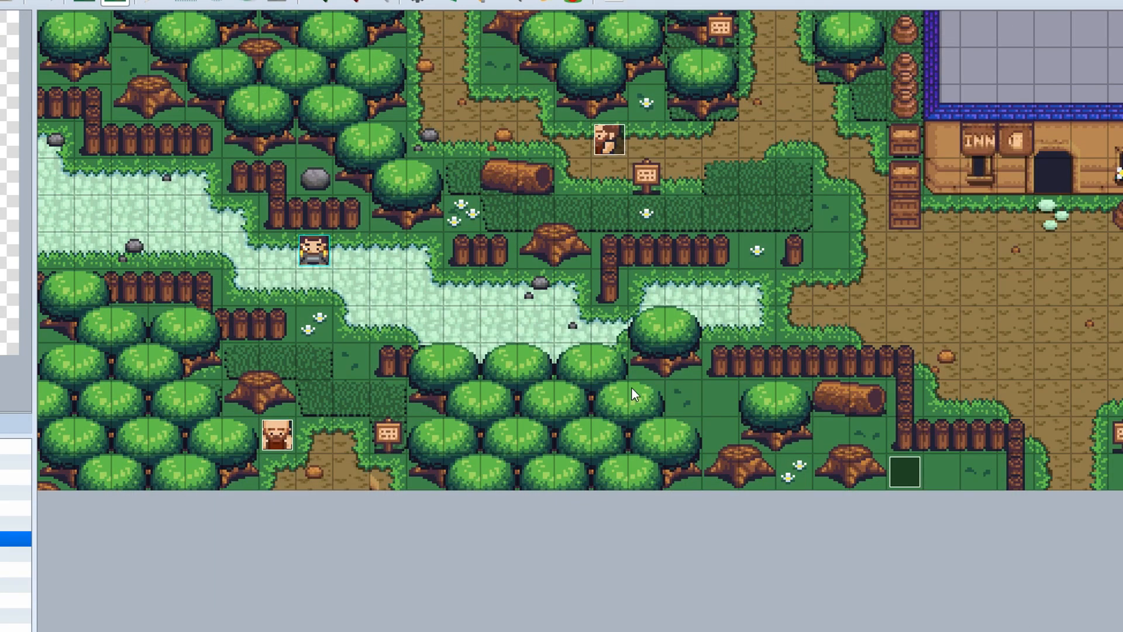
# Step: Reopen the database, check weapon type 13 Chainsaw, and show System settings
pyautogui.click(164, 414)
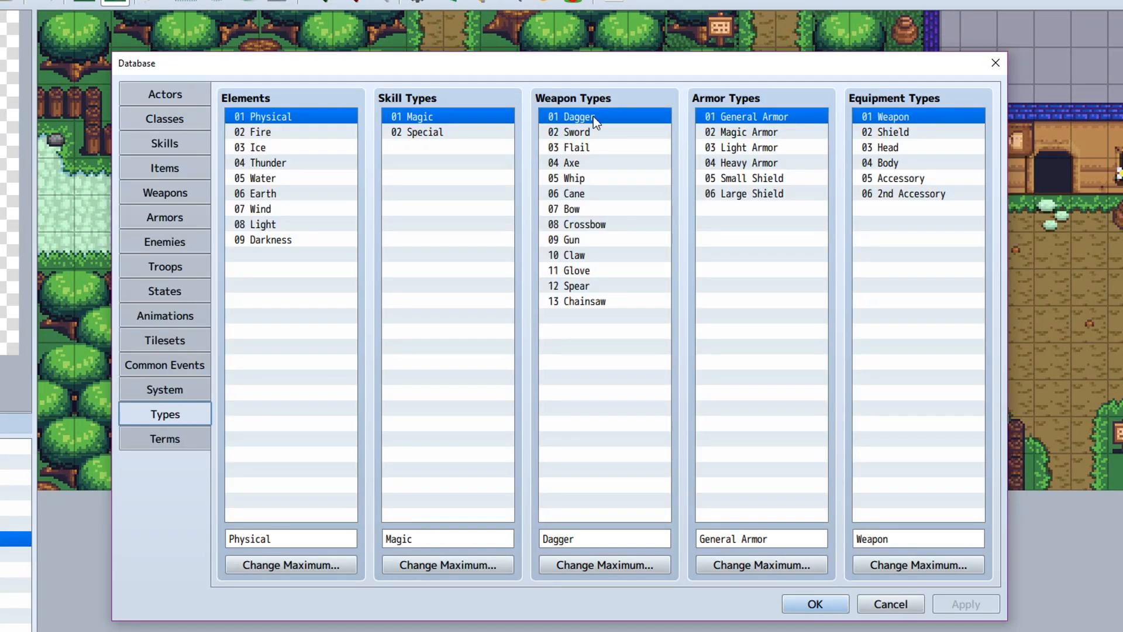
pyautogui.click(577, 301)
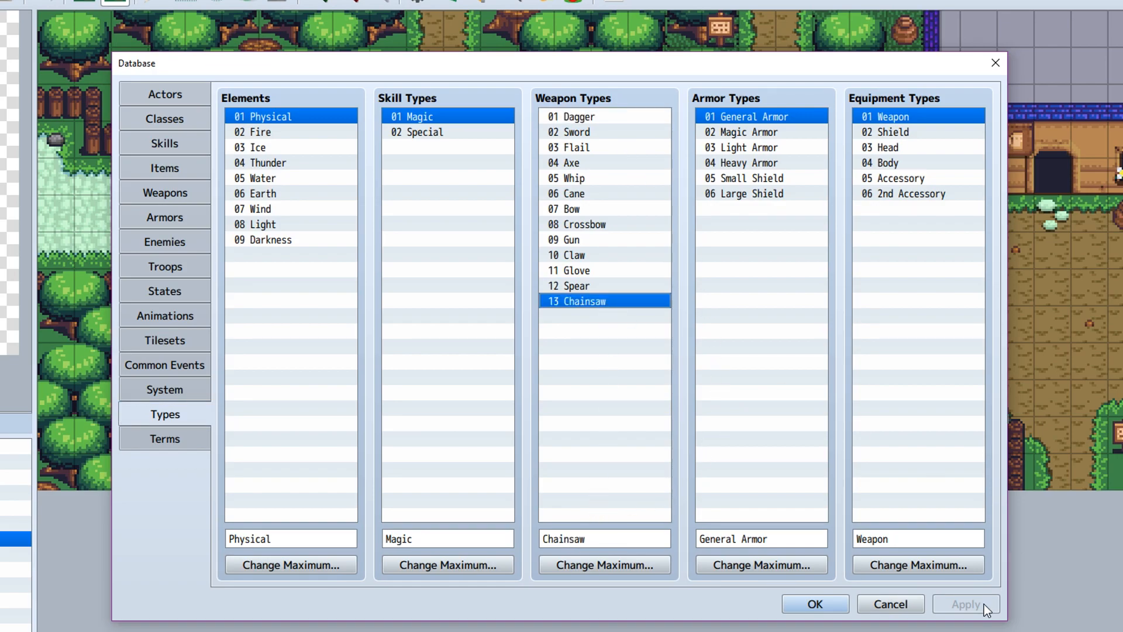
pyautogui.moveTo(383, 287)
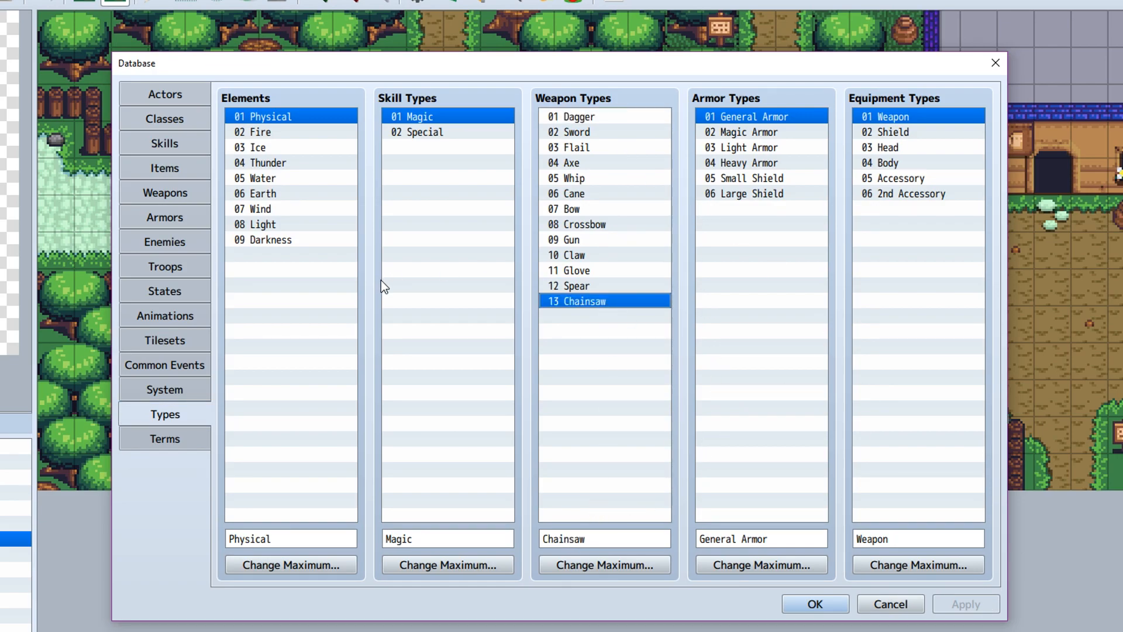
pyautogui.click(165, 389)
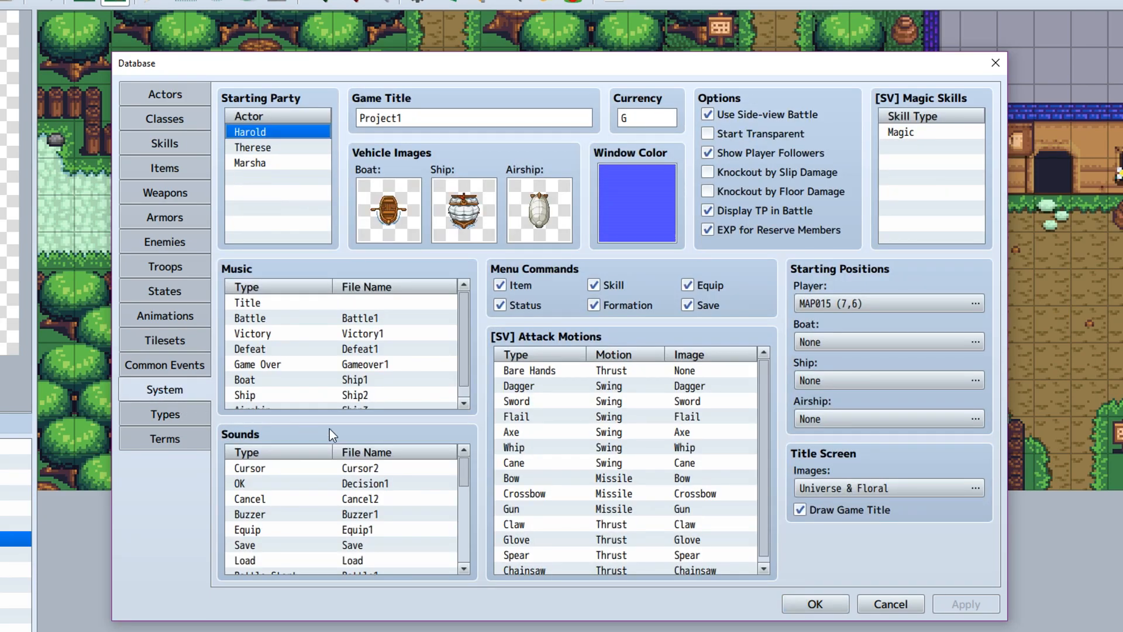
# Step: Give Chainsaw's [SV] attack motion Thrust with the Chainsaw image, and apply
pyautogui.scroll(-3)
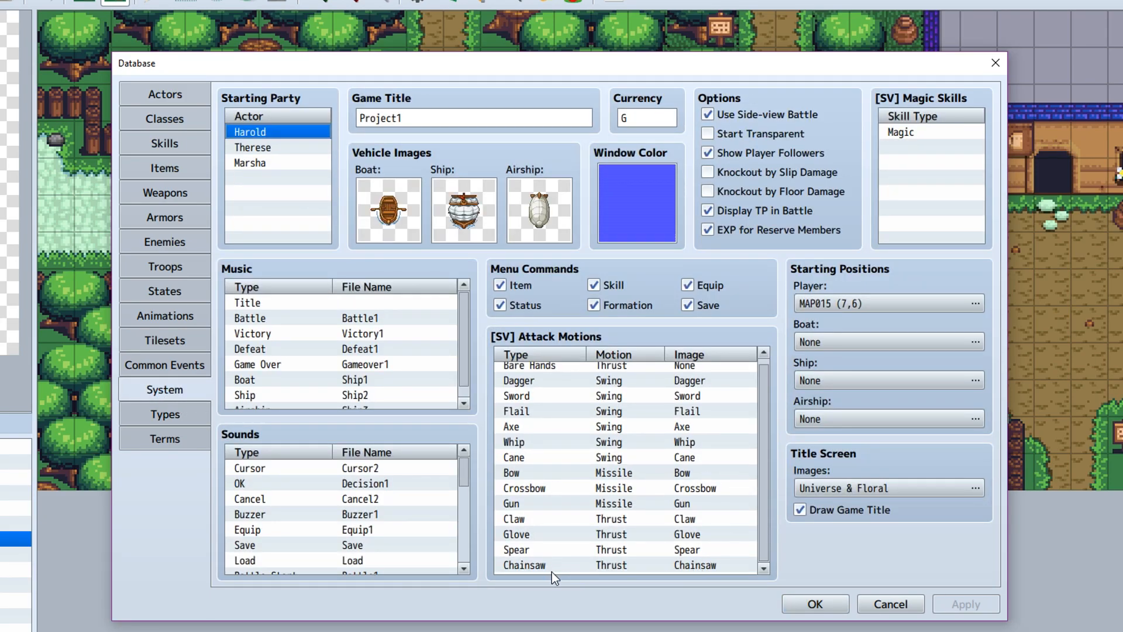
pyautogui.moveTo(666, 576)
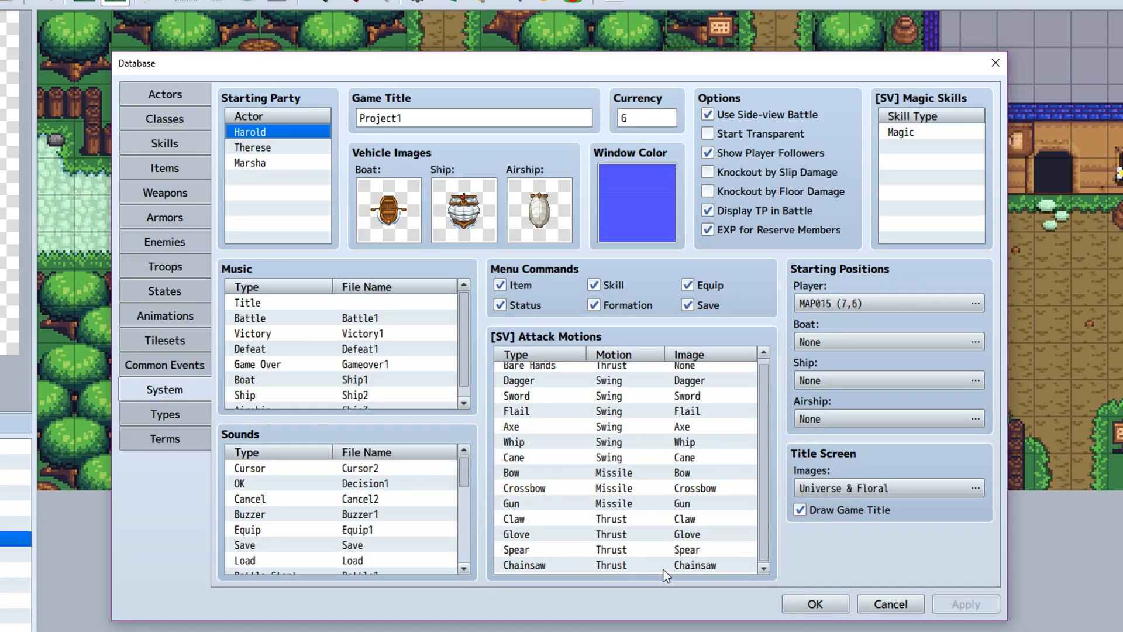
pyautogui.doubleClick(667, 565)
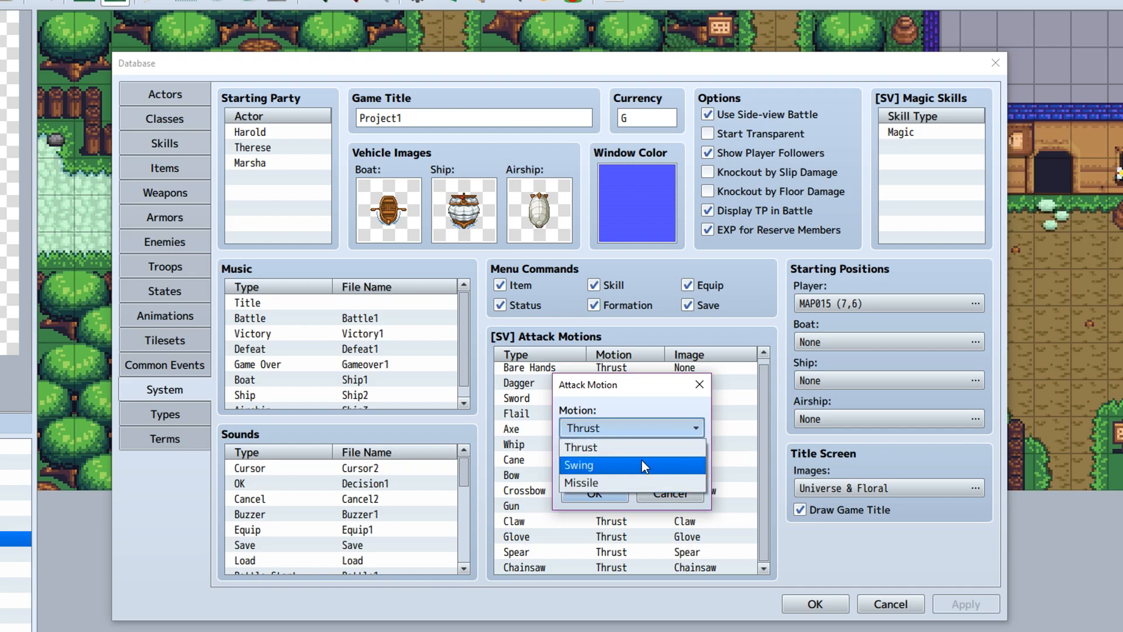
pyautogui.moveTo(641, 469)
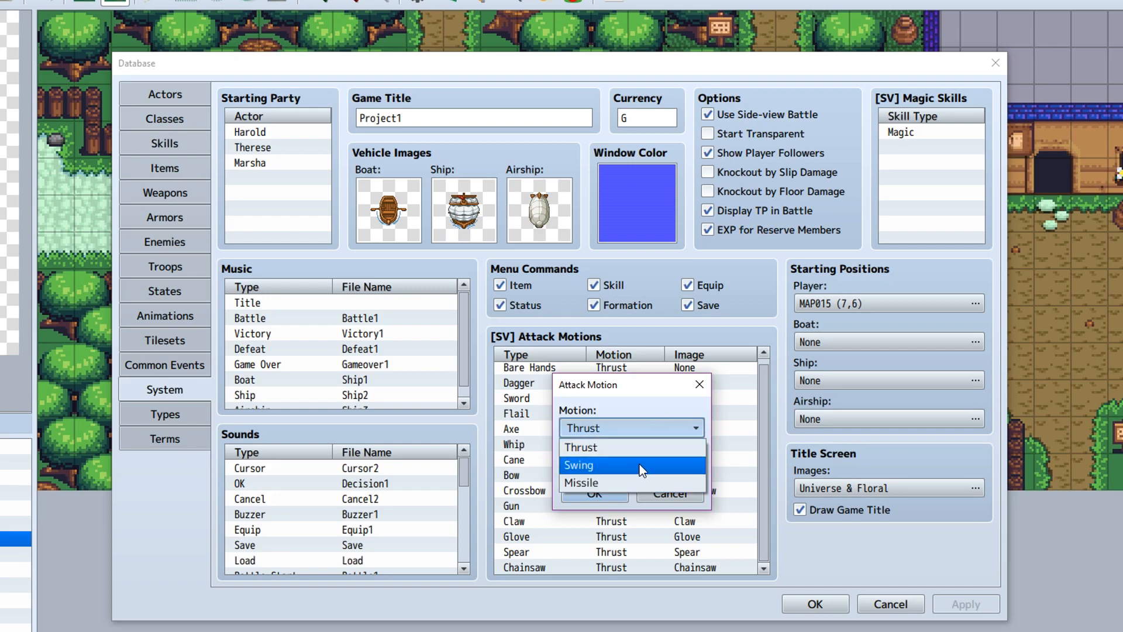
pyautogui.moveTo(642, 469)
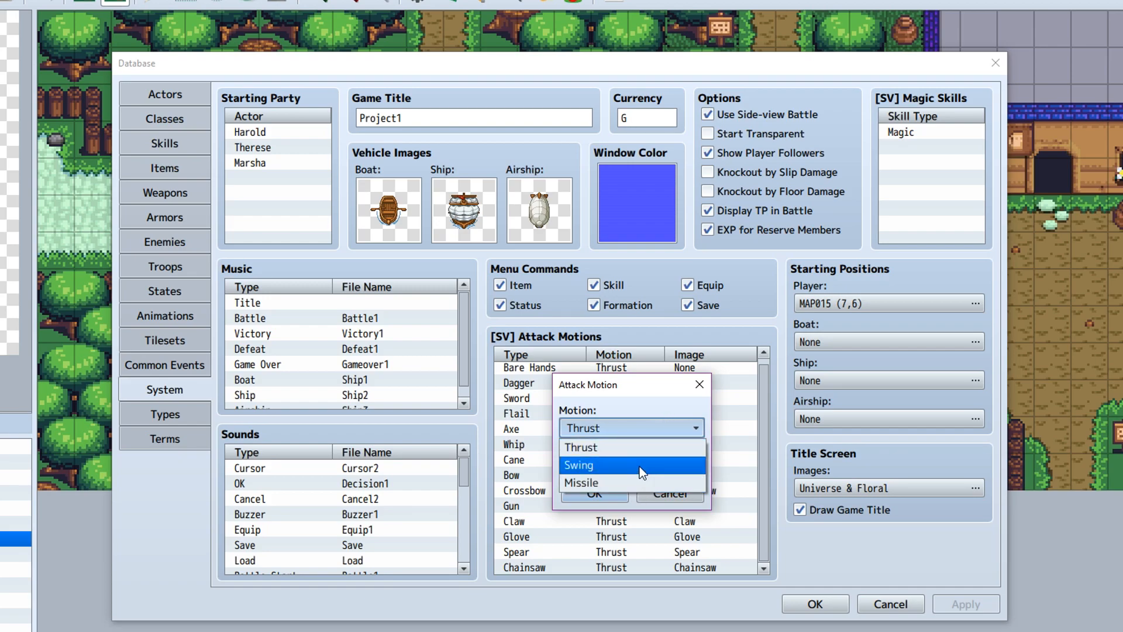
pyautogui.click(580, 447)
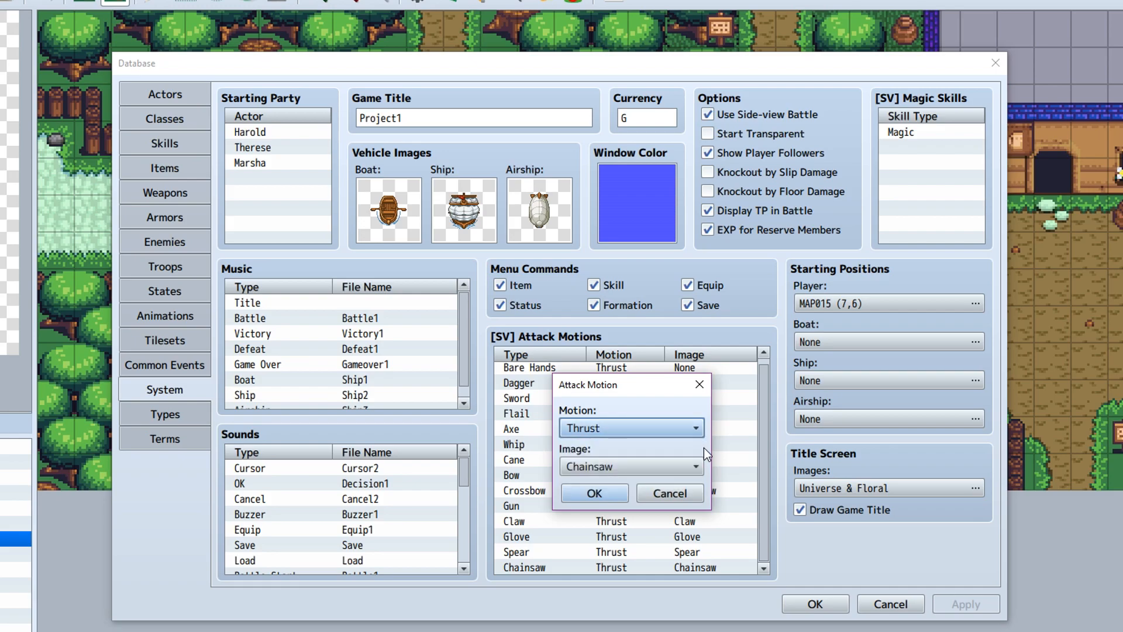
pyautogui.moveTo(692, 430)
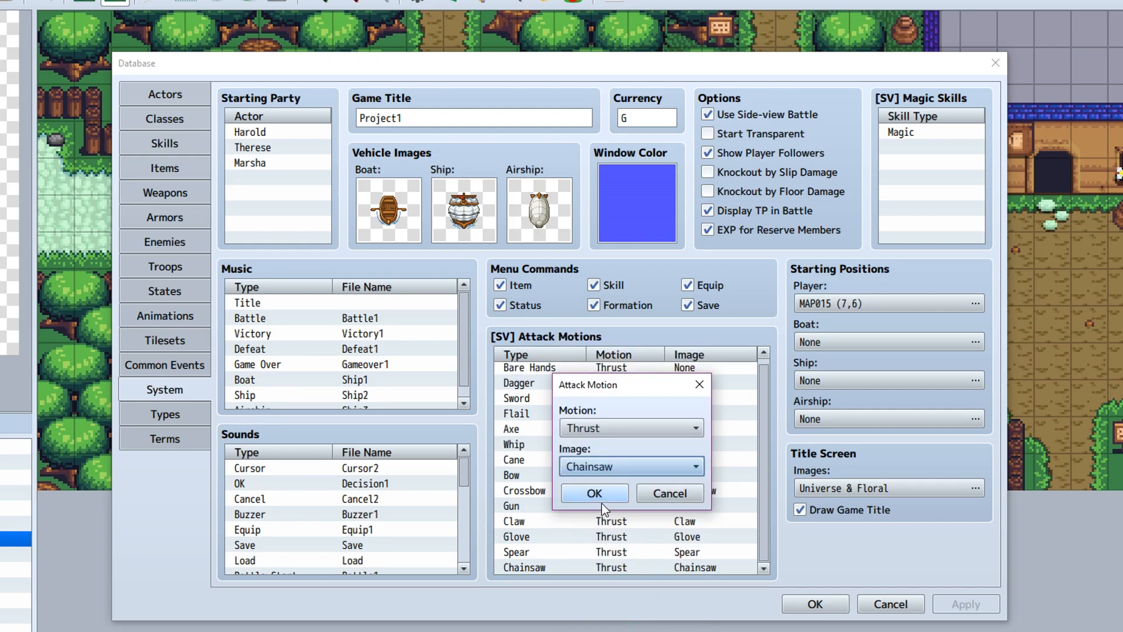
pyautogui.click(593, 493)
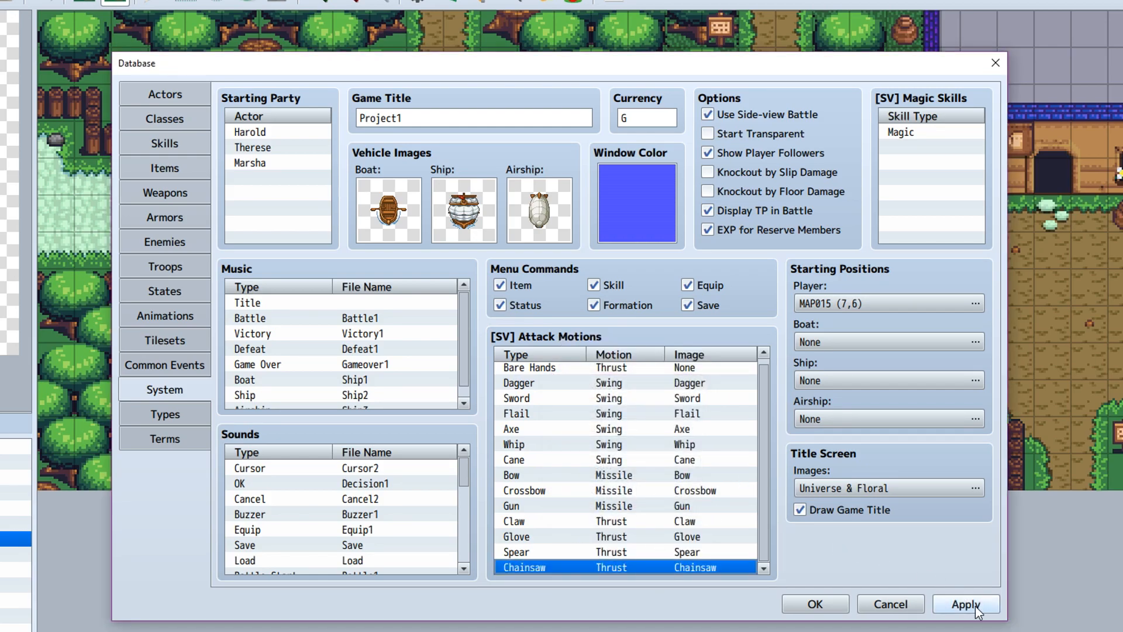
pyautogui.click(965, 603)
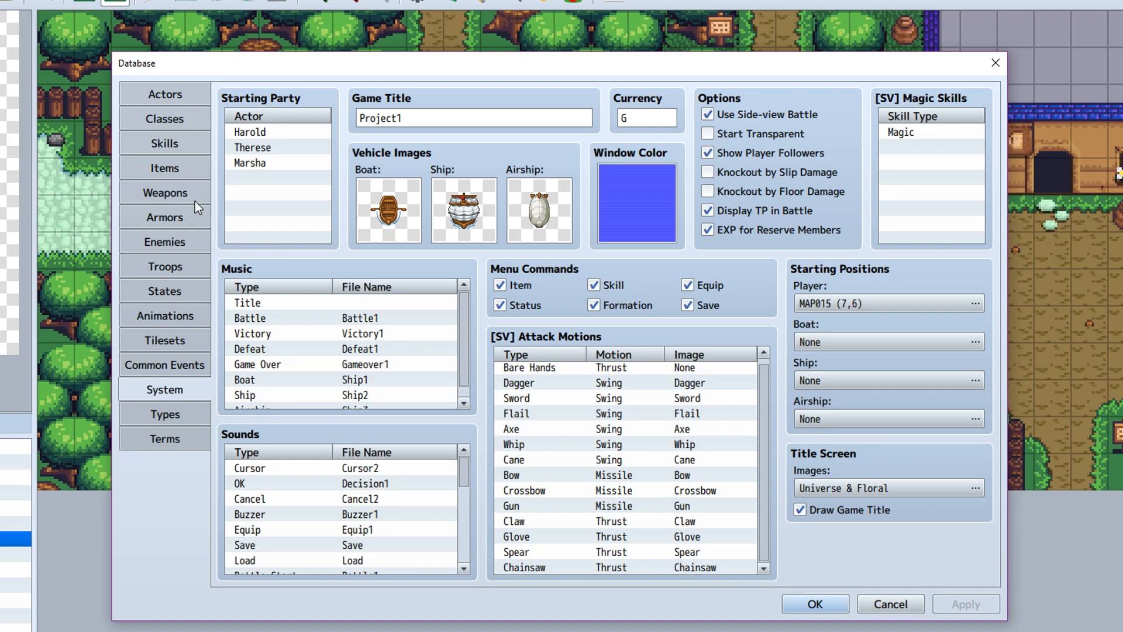
# Step: Raise the weapon maximum to 5 and paste the copied Sword into slot 0005
pyautogui.click(165, 192)
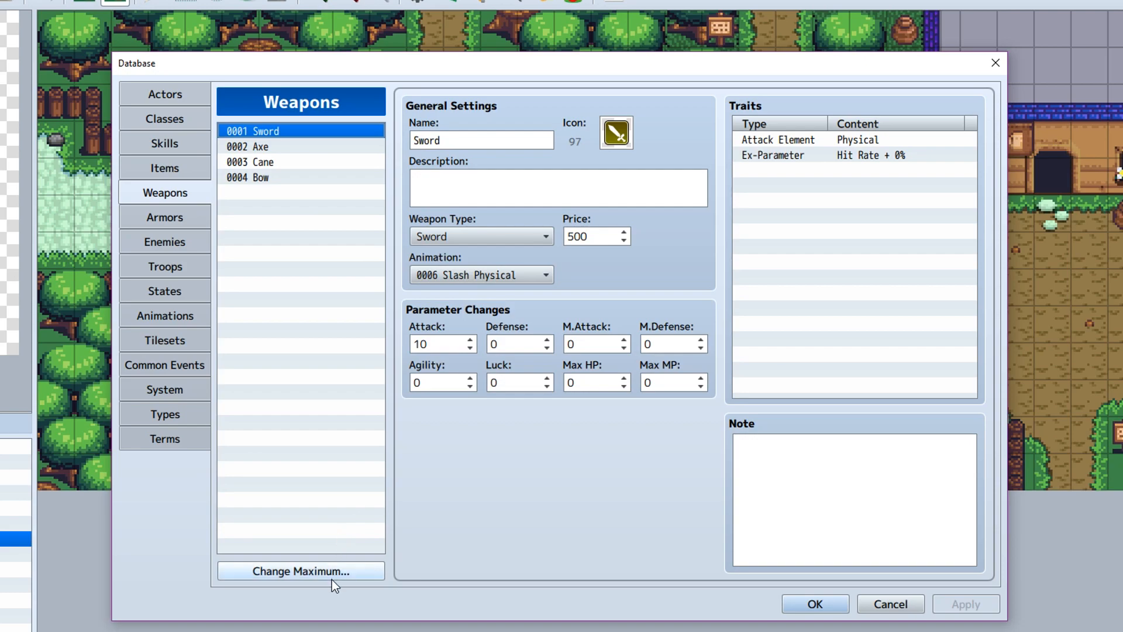
pyautogui.click(300, 571)
pyautogui.write('5')
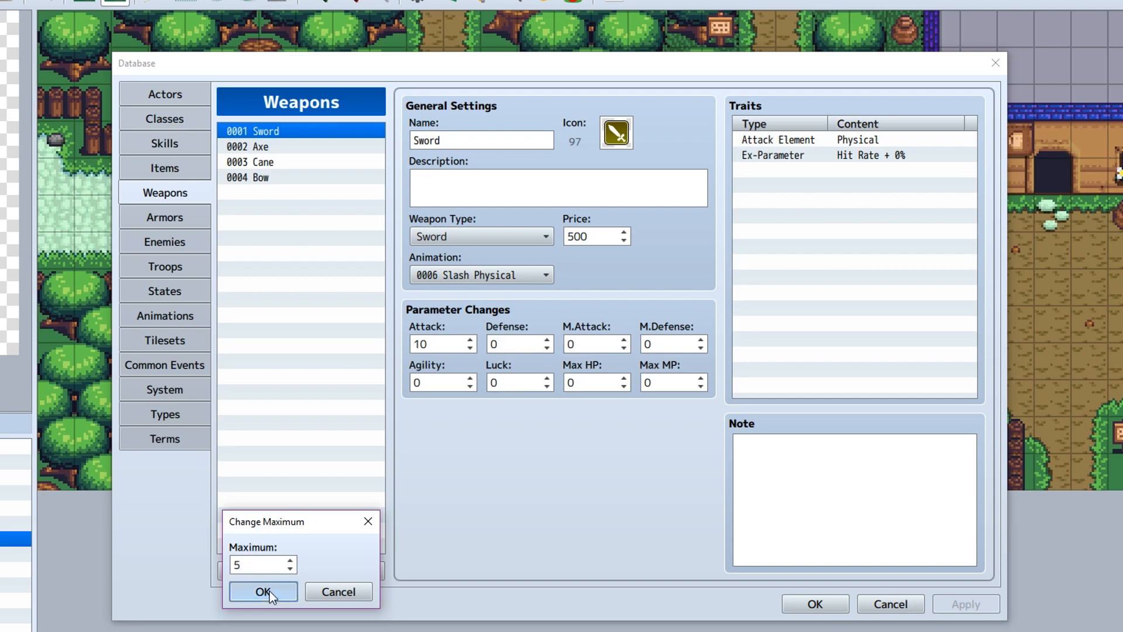
pyautogui.click(262, 592)
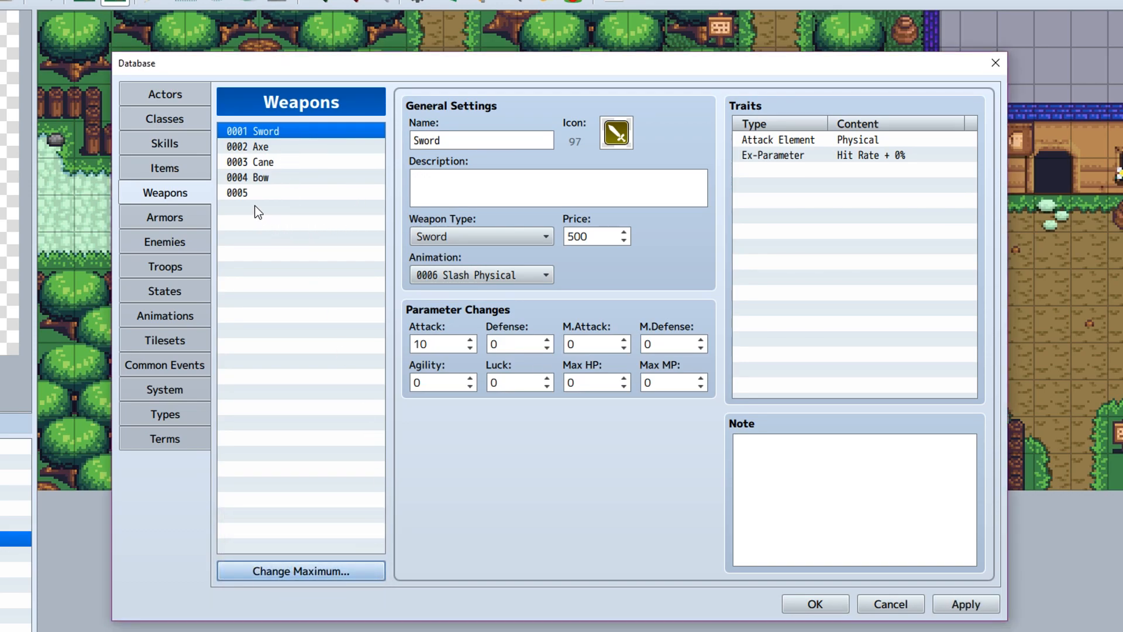
pyautogui.moveTo(287, 199)
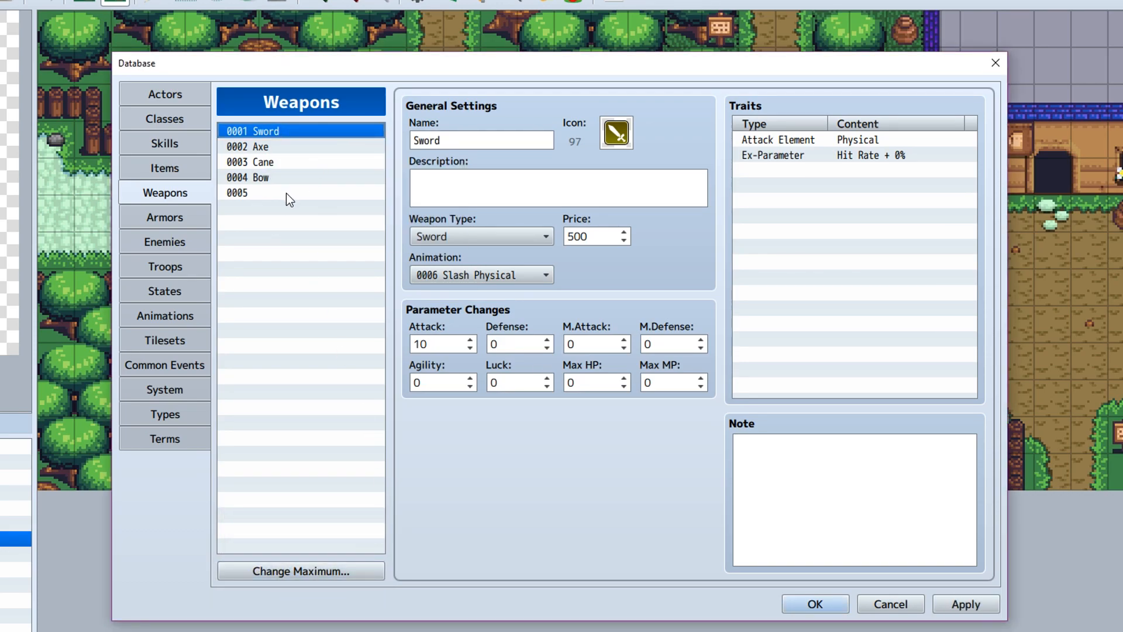
pyautogui.rightClick(237, 192)
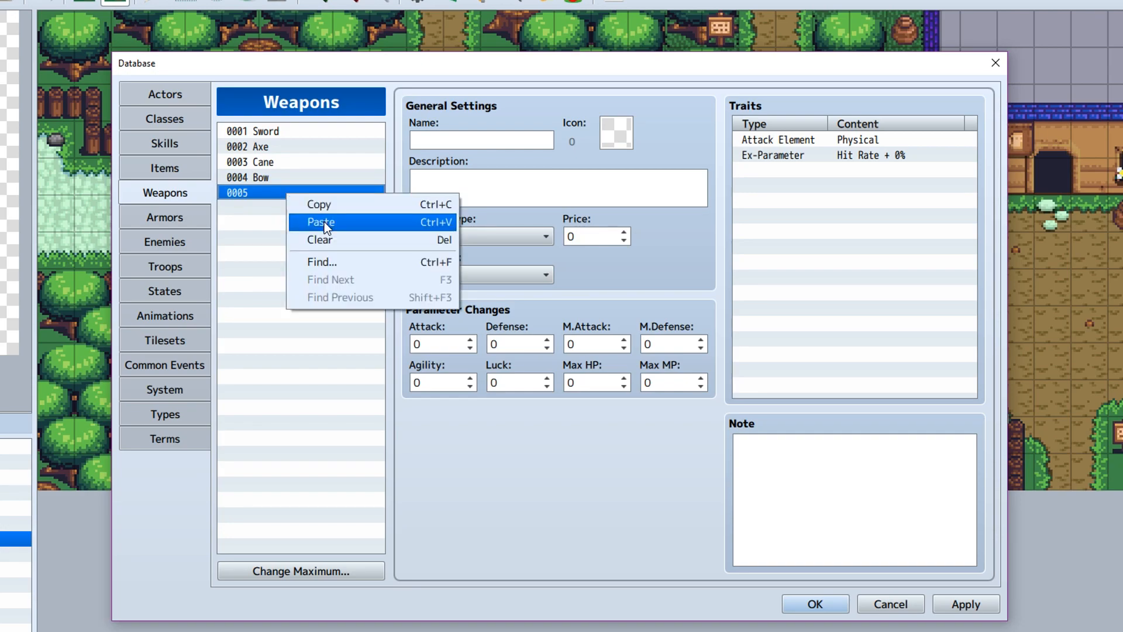
pyautogui.click(320, 223)
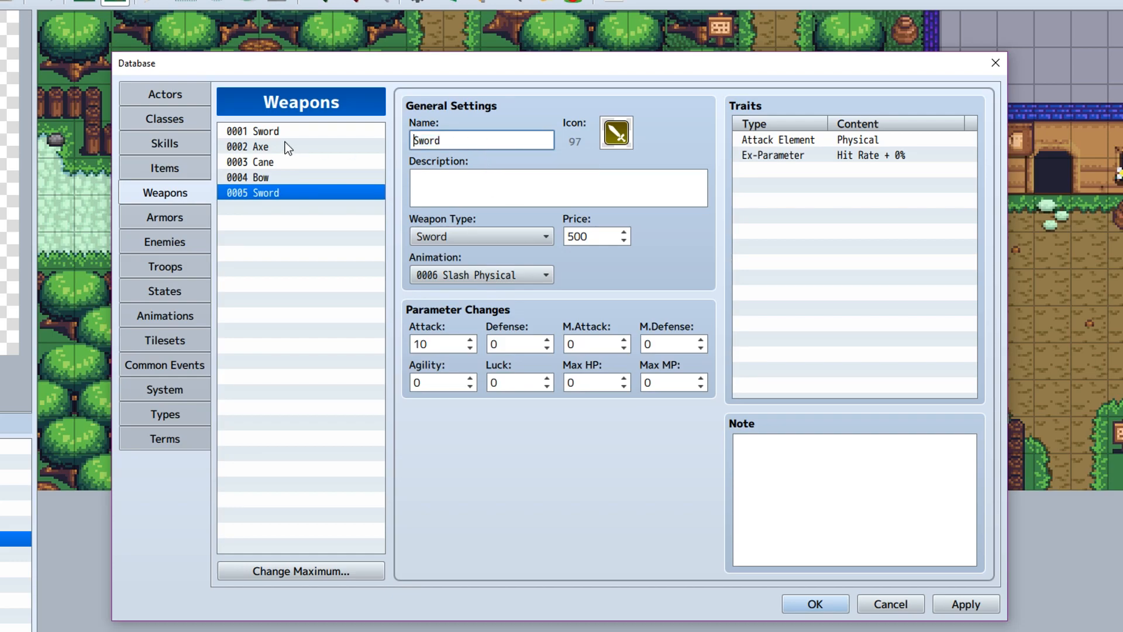
# Step: Rename weapon 0005 'Chainsaw', give it a new icon and Chainsaw type, and apply
pyautogui.write('cHA')
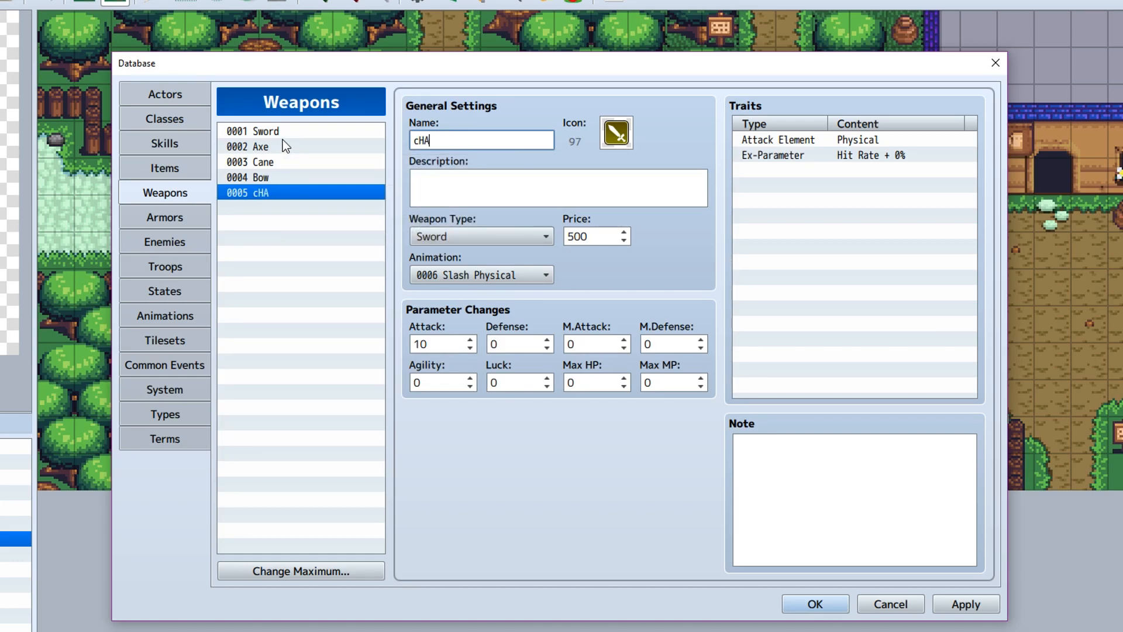
pyautogui.write('Chain')
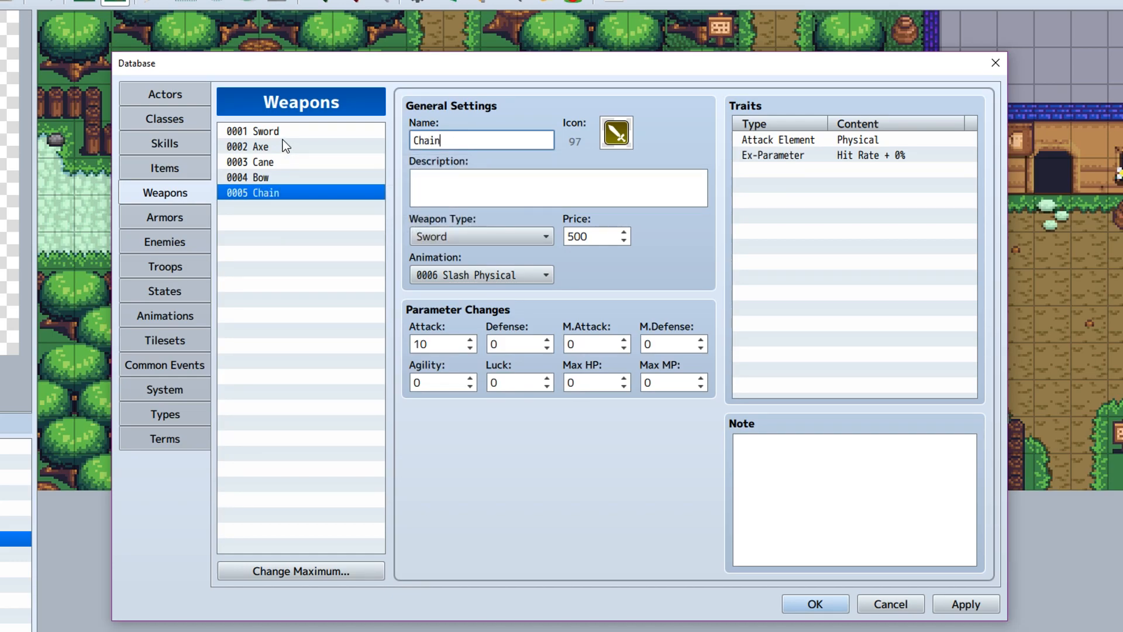
pyautogui.write('saw')
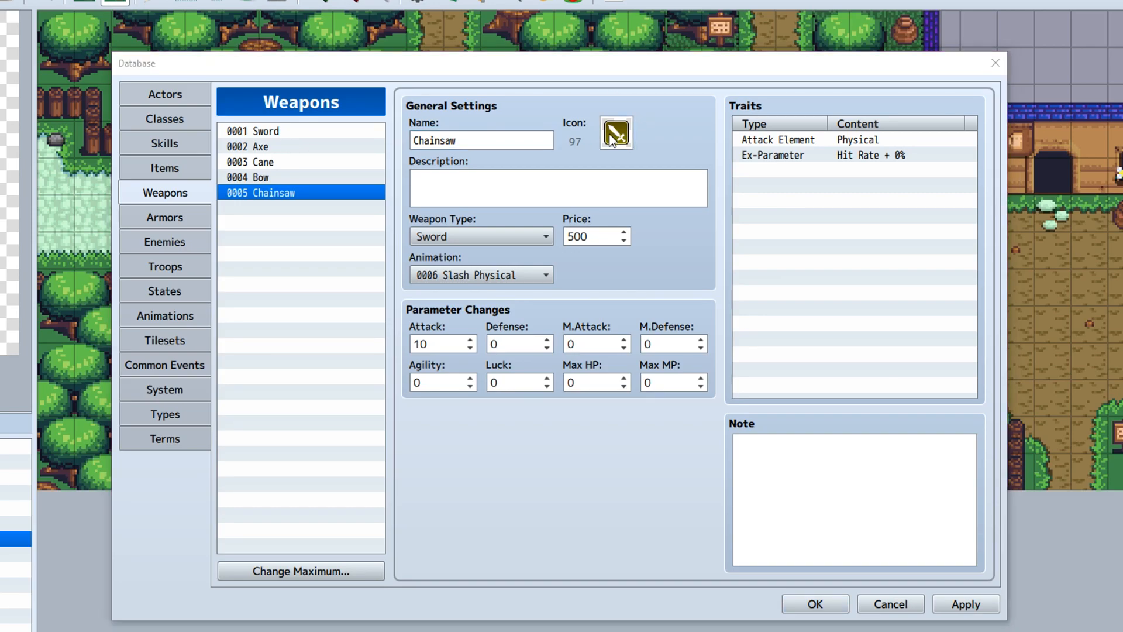
pyautogui.click(615, 133)
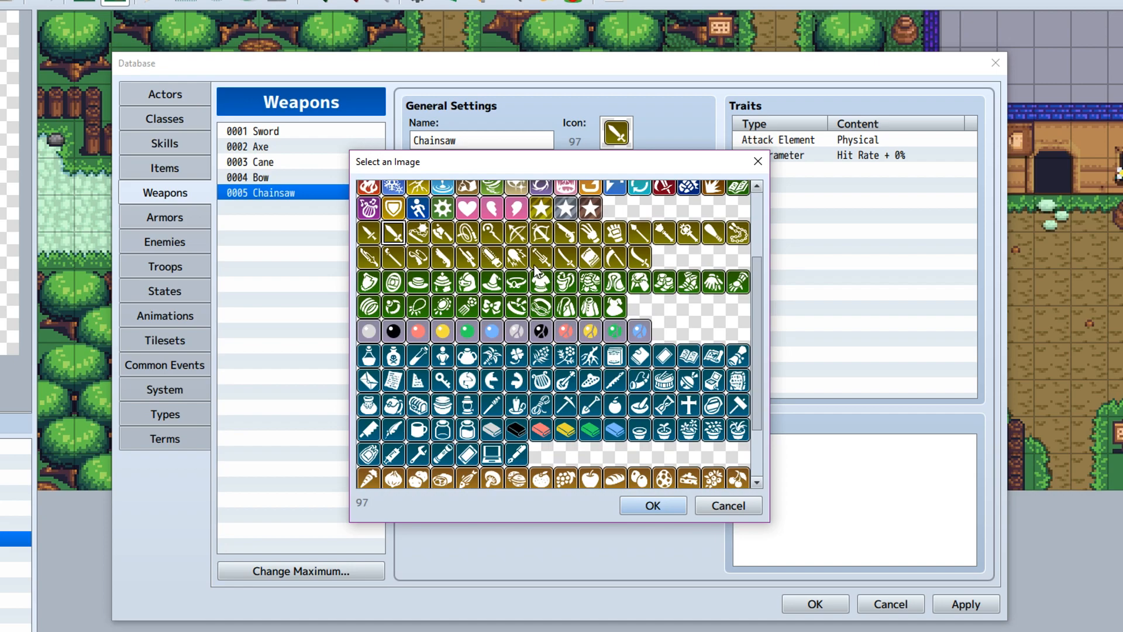
pyautogui.click(651, 505)
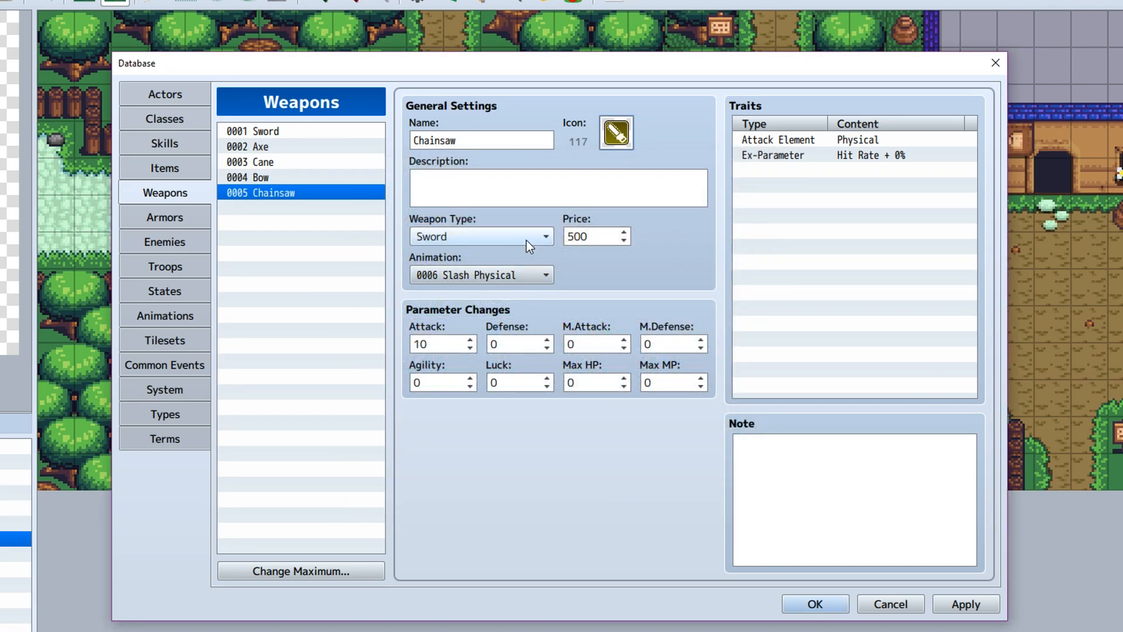
pyautogui.click(480, 236)
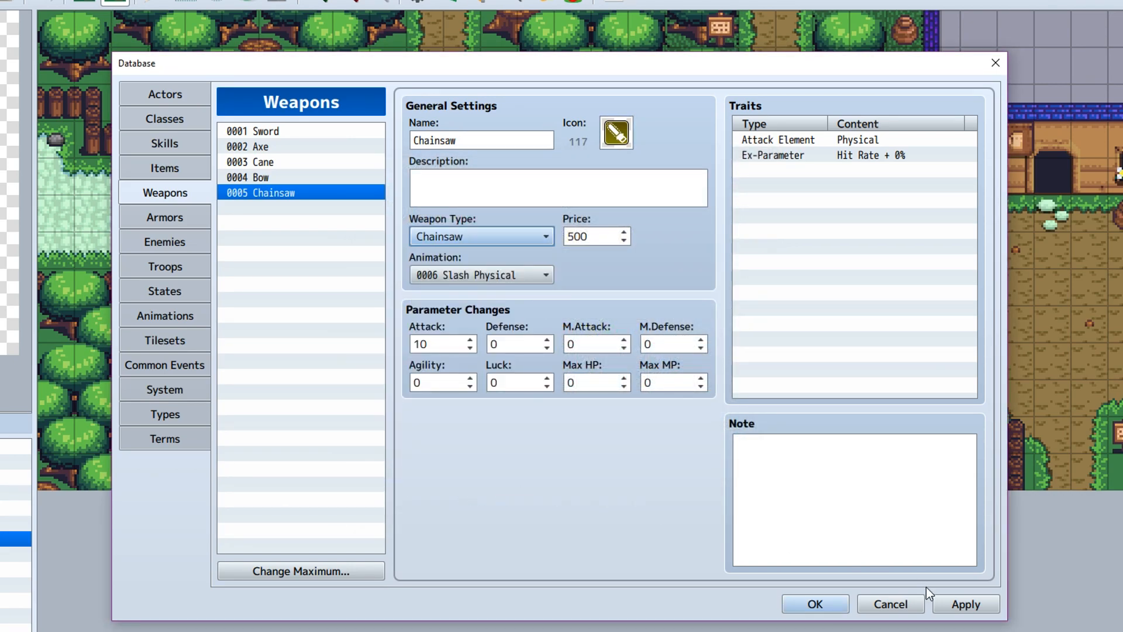
pyautogui.click(965, 603)
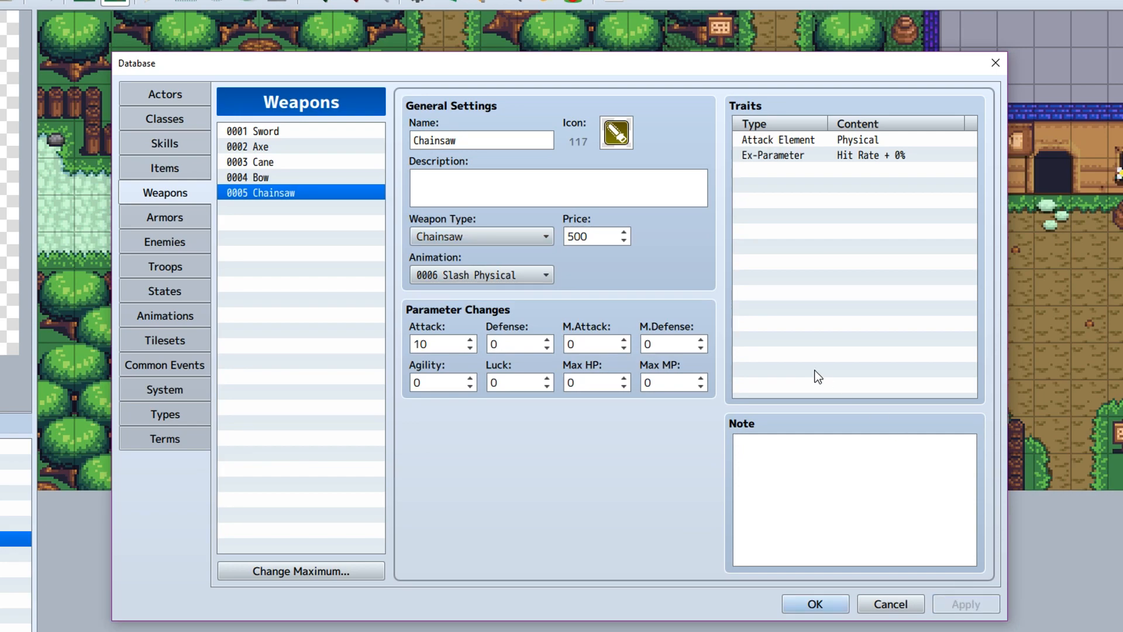
pyautogui.moveTo(232, 210)
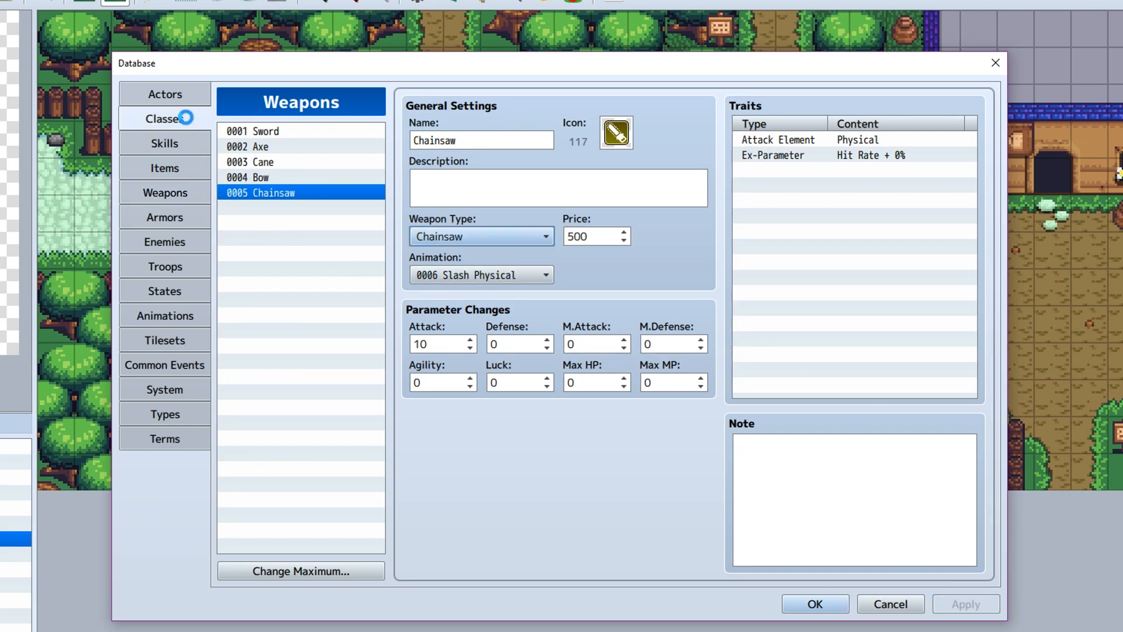
# Step: Add an Equip Weapon: Chainsaw trait to the Hero class
pyautogui.click(163, 119)
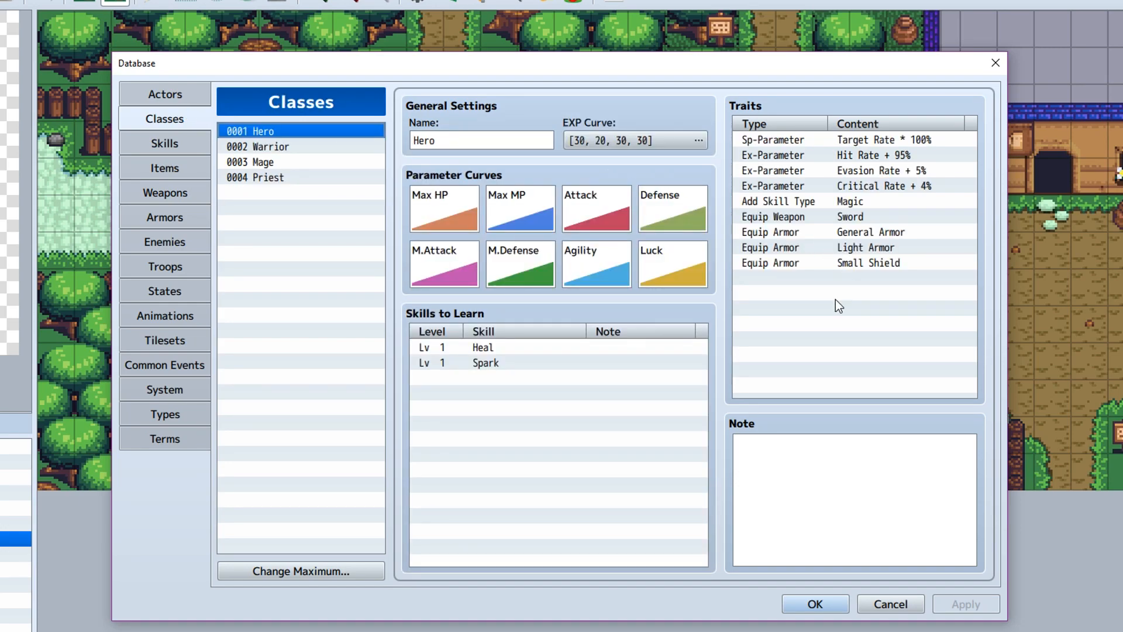
pyautogui.moveTo(414, 332)
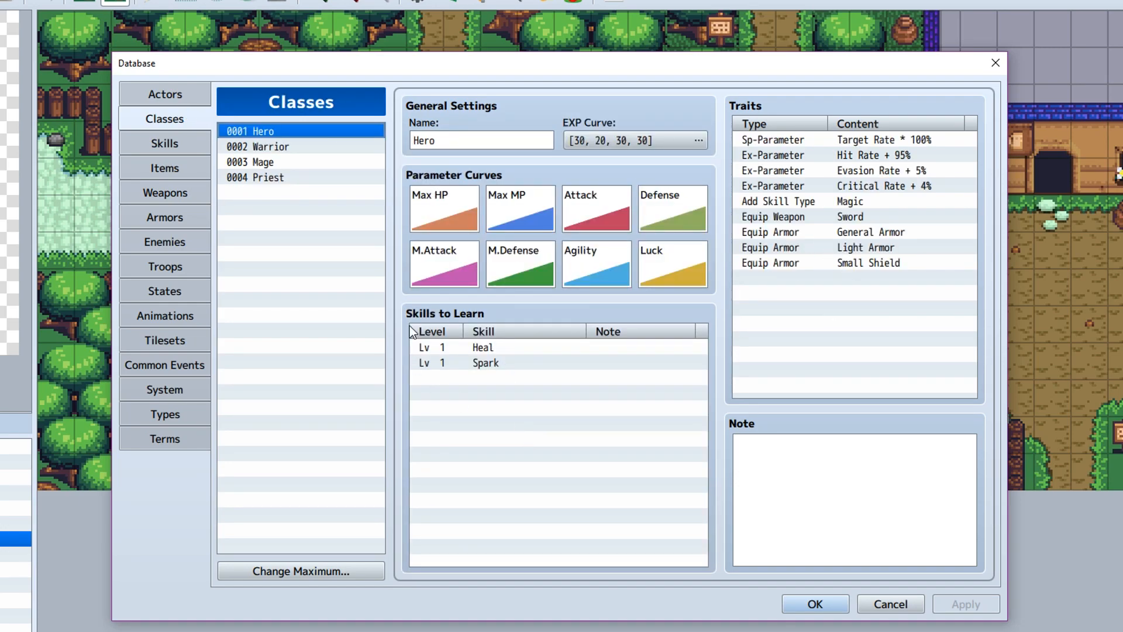
pyautogui.moveTo(790, 299)
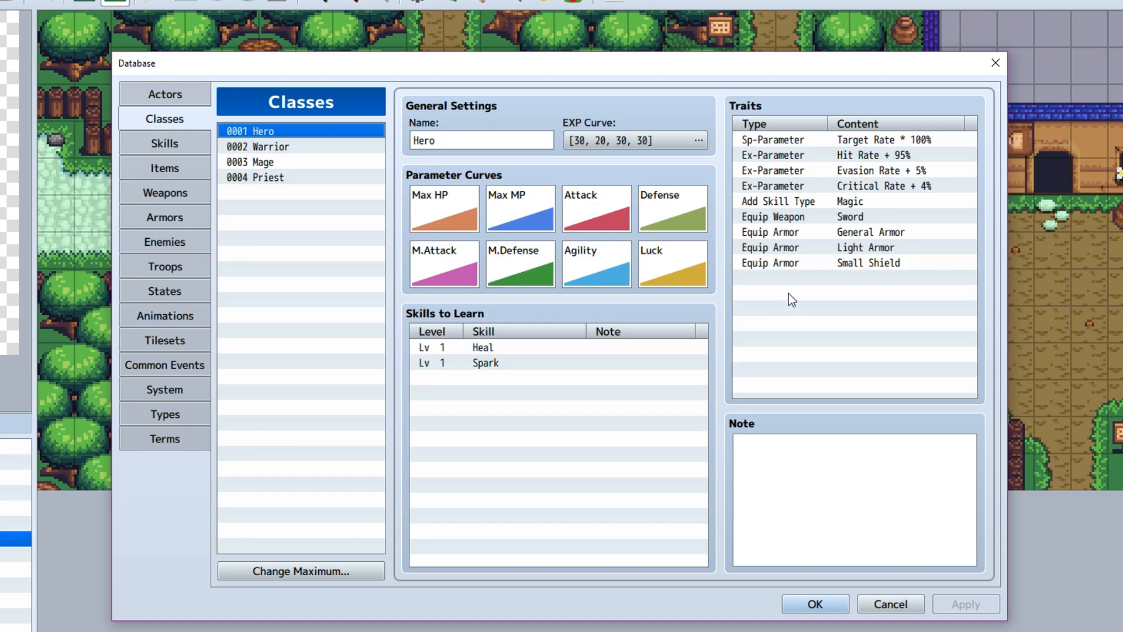
pyautogui.moveTo(837, 282)
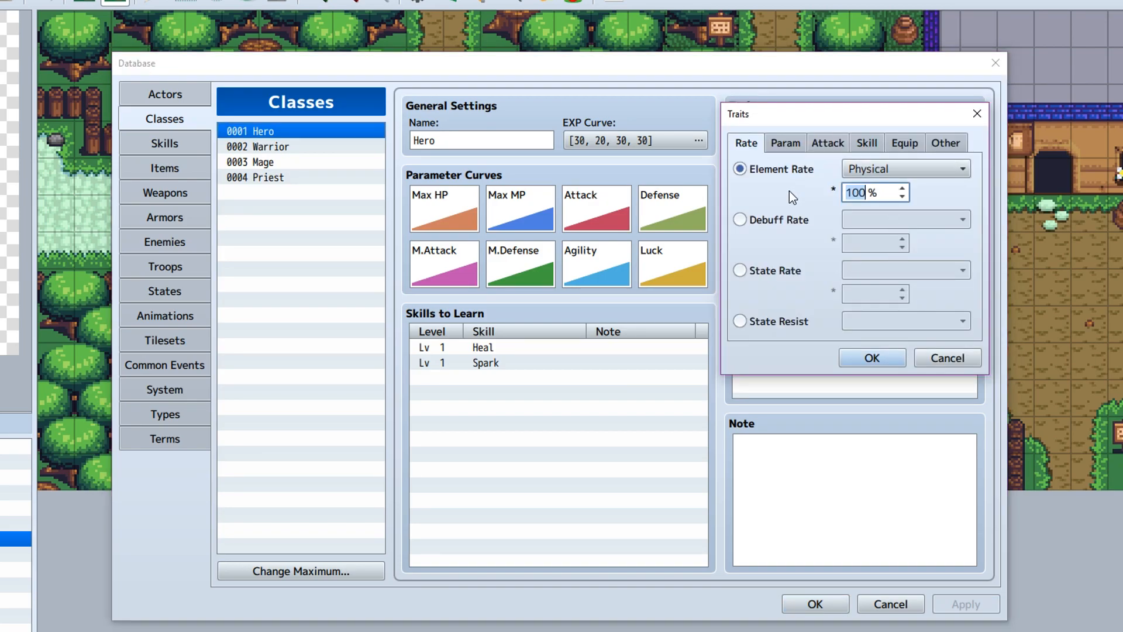
pyautogui.moveTo(916, 147)
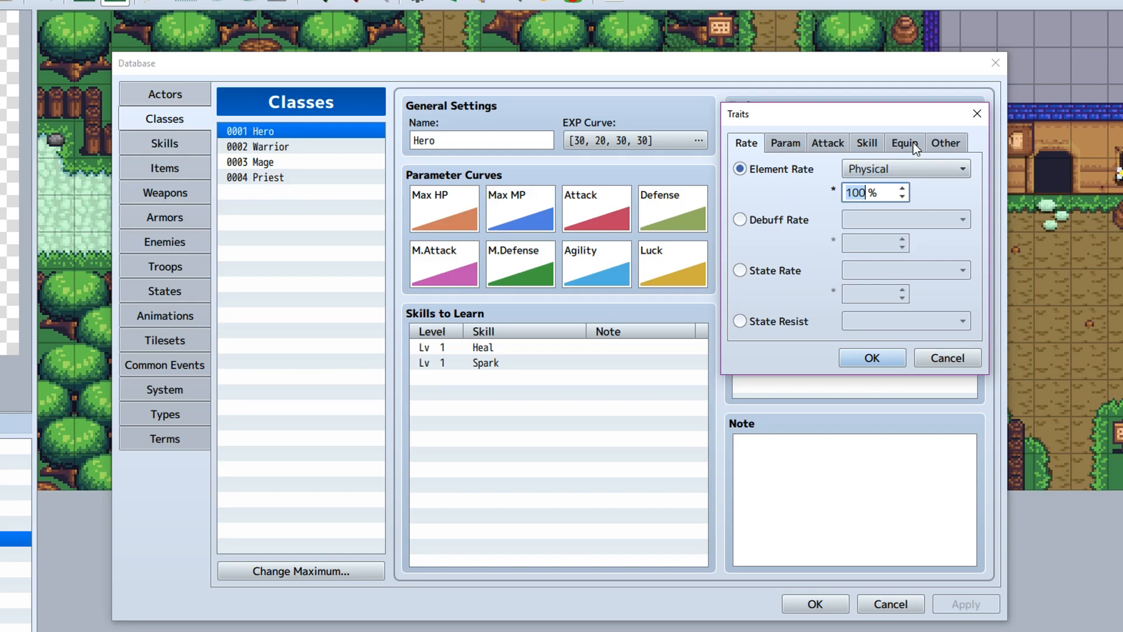
pyautogui.click(903, 142)
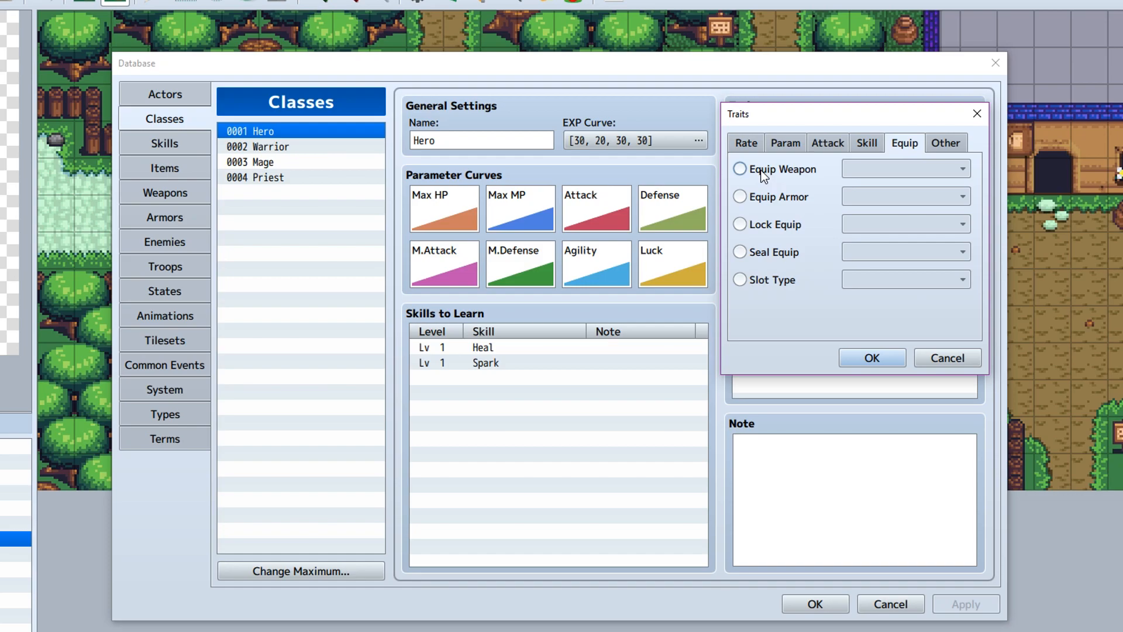
pyautogui.click(740, 169)
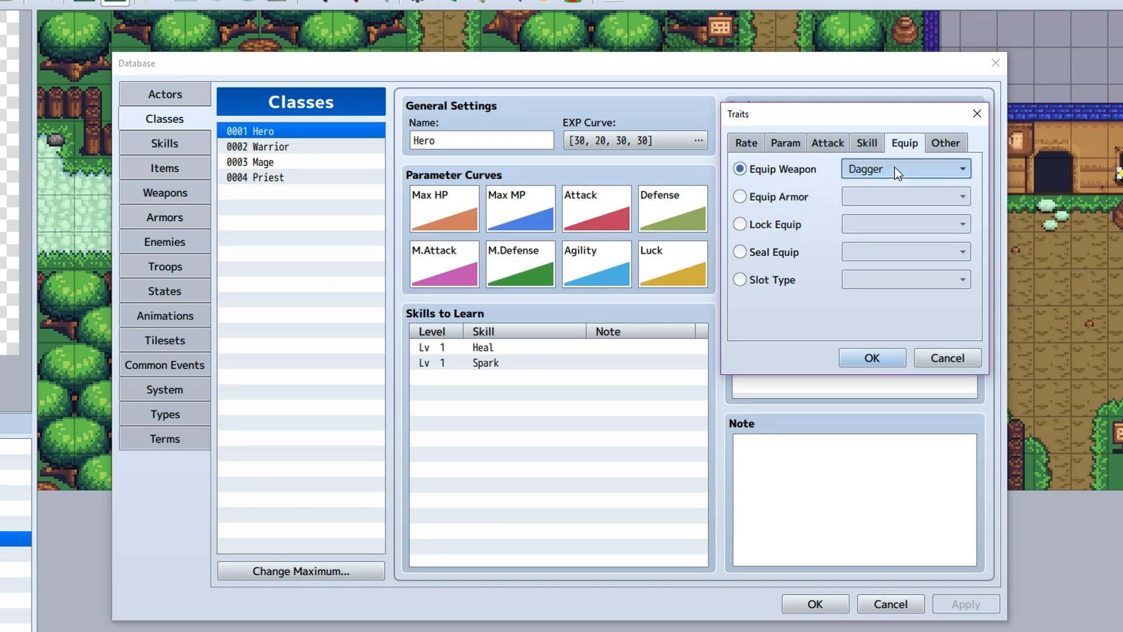
pyautogui.click(903, 168)
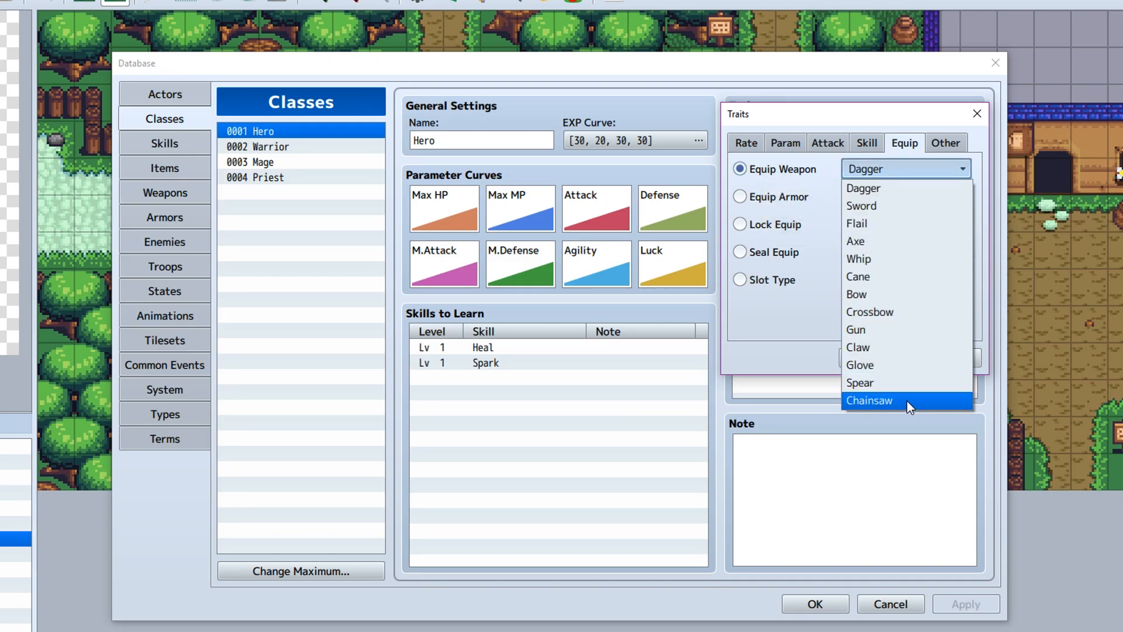
pyautogui.click(868, 400)
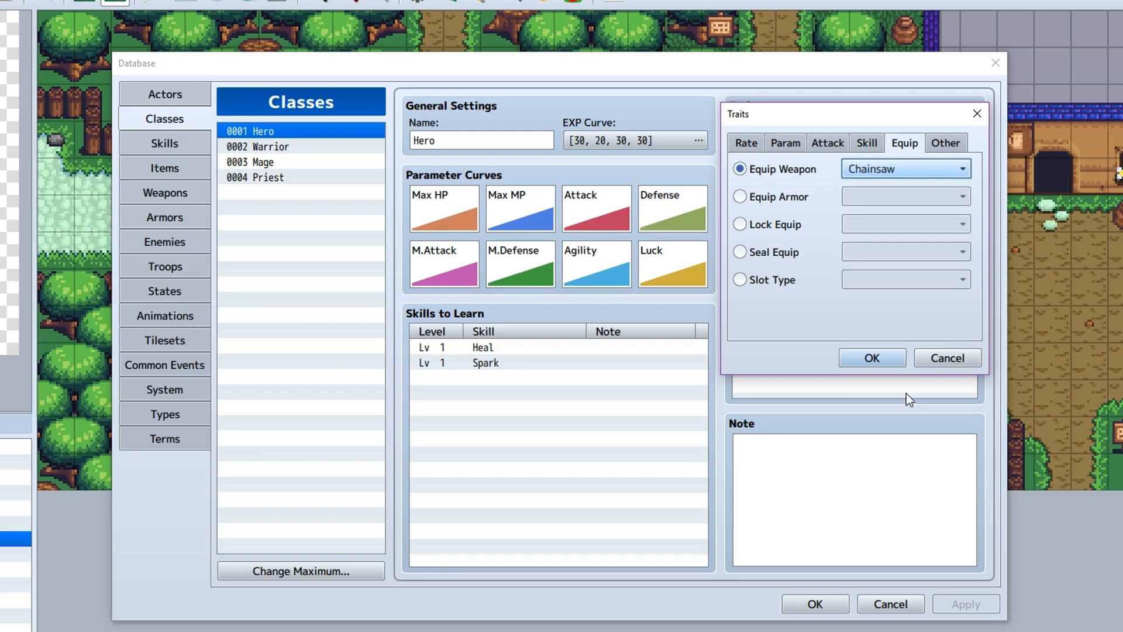
pyautogui.moveTo(908, 233)
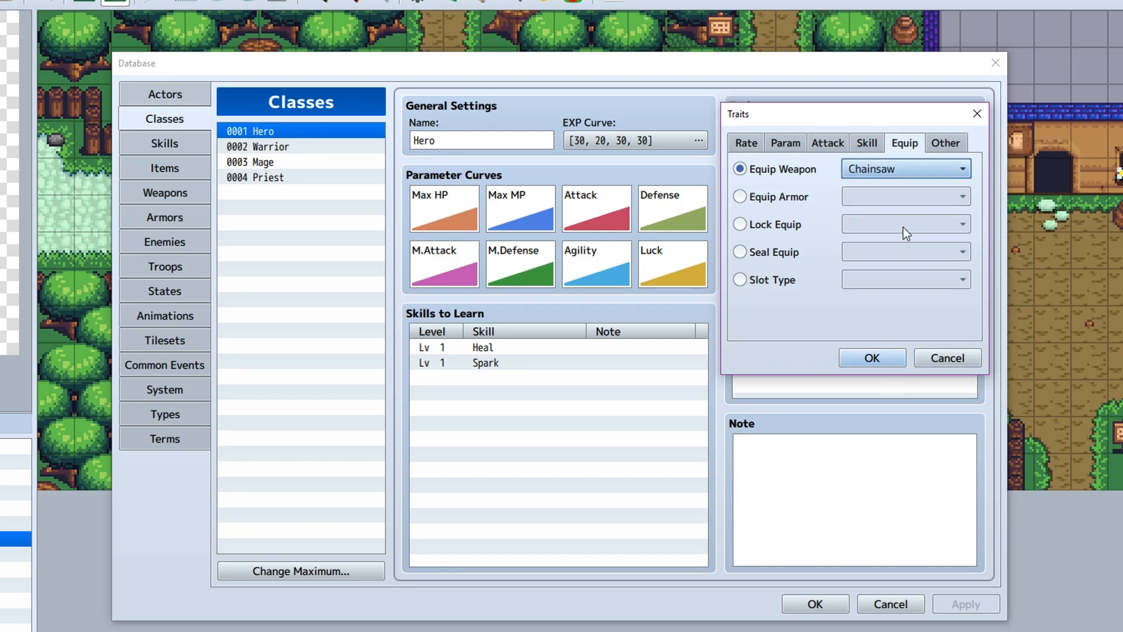
pyautogui.moveTo(912, 351)
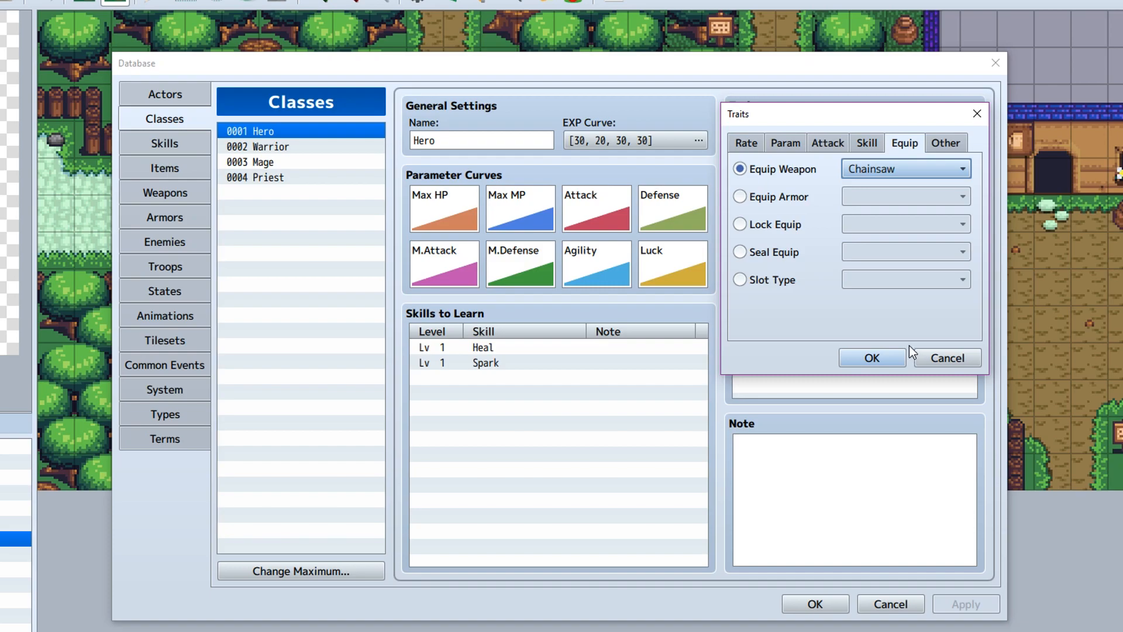
pyautogui.moveTo(871, 358)
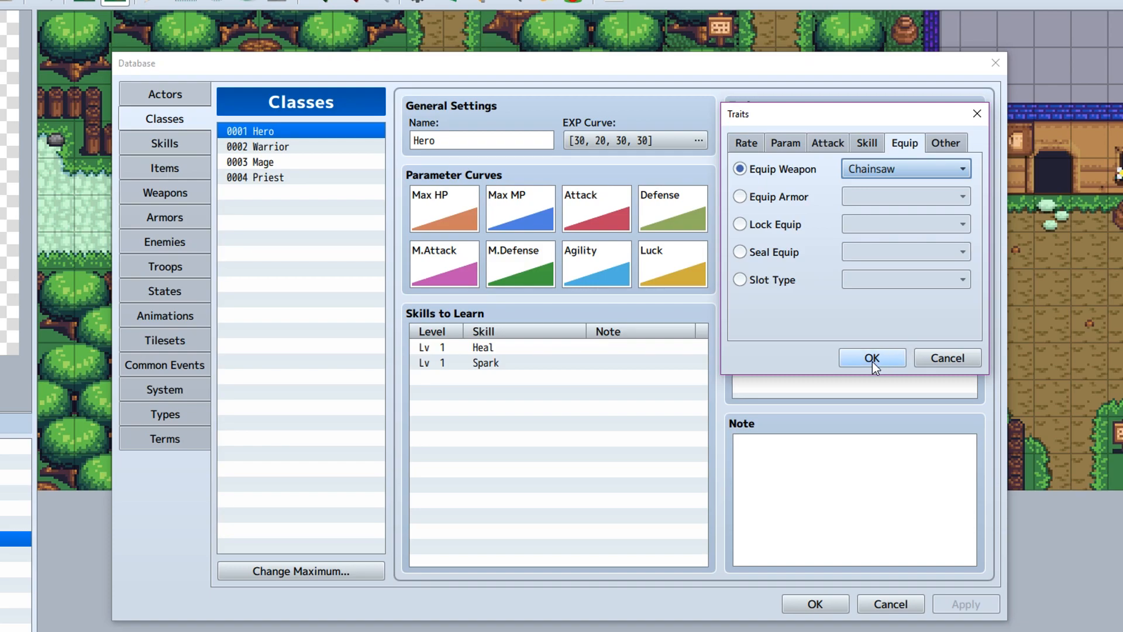
pyautogui.click(871, 357)
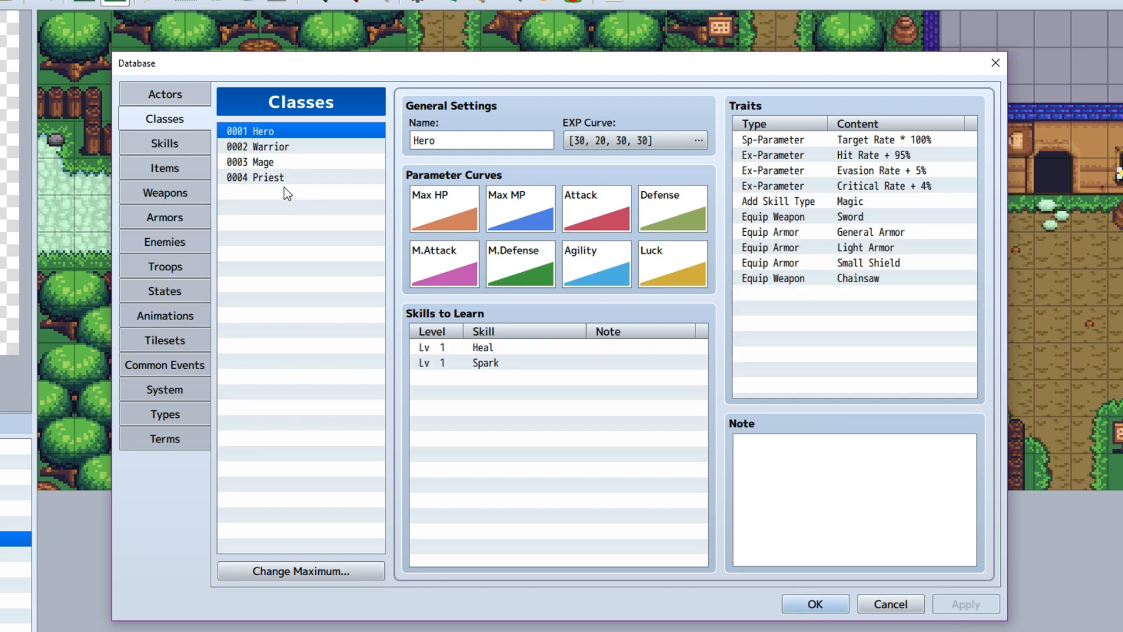
pyautogui.moveTo(412, 192)
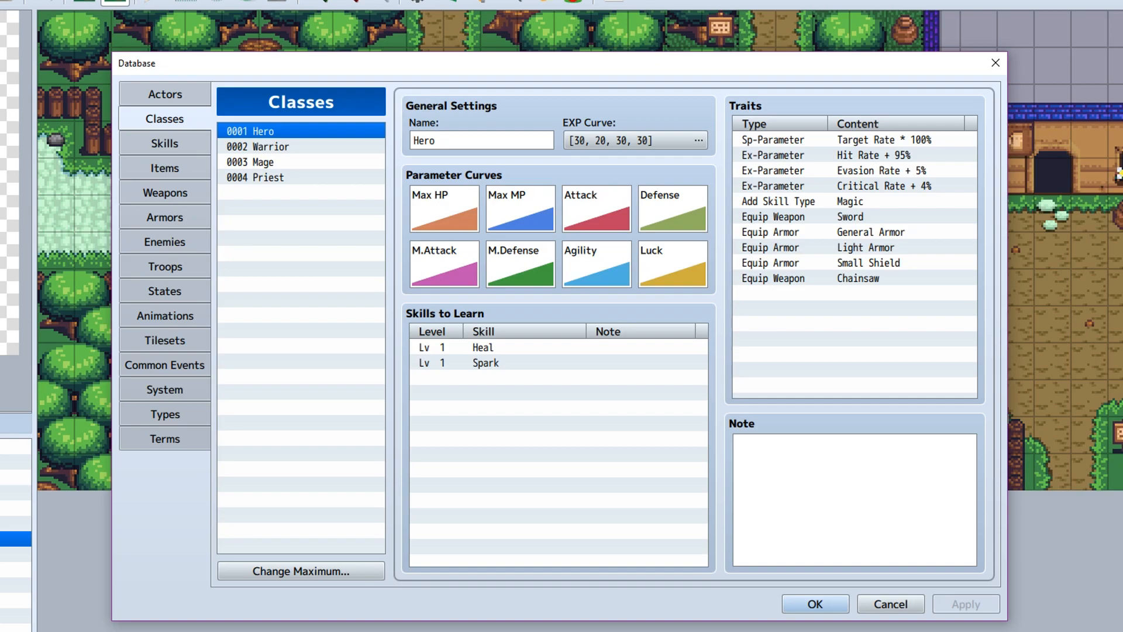
pyautogui.moveTo(164, 94)
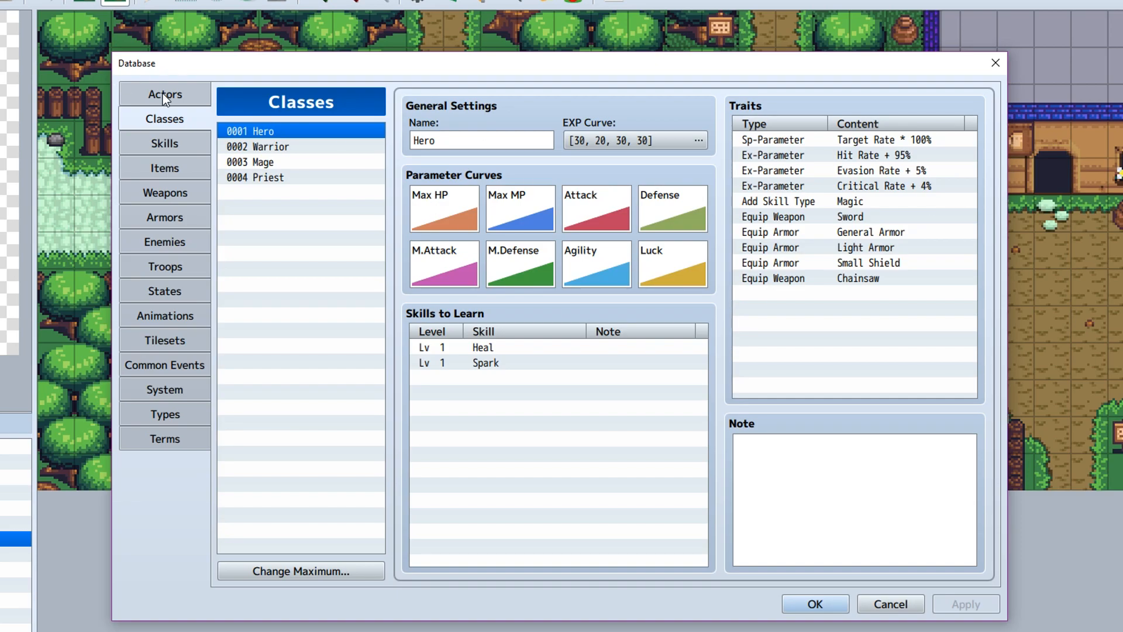
pyautogui.moveTo(164, 143)
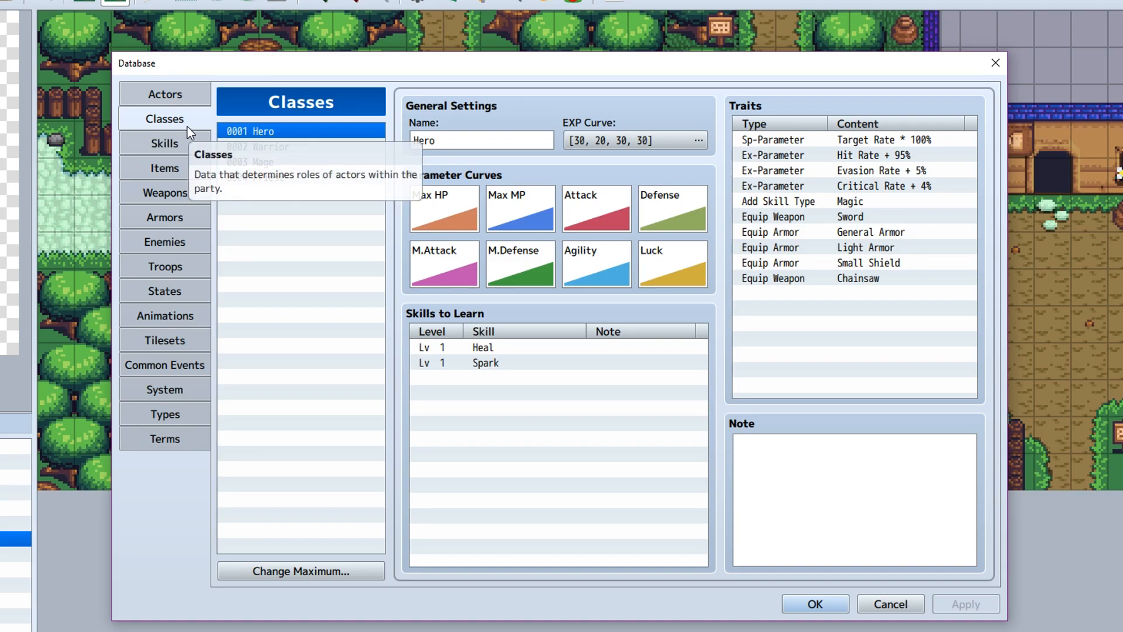
pyautogui.moveTo(635, 233)
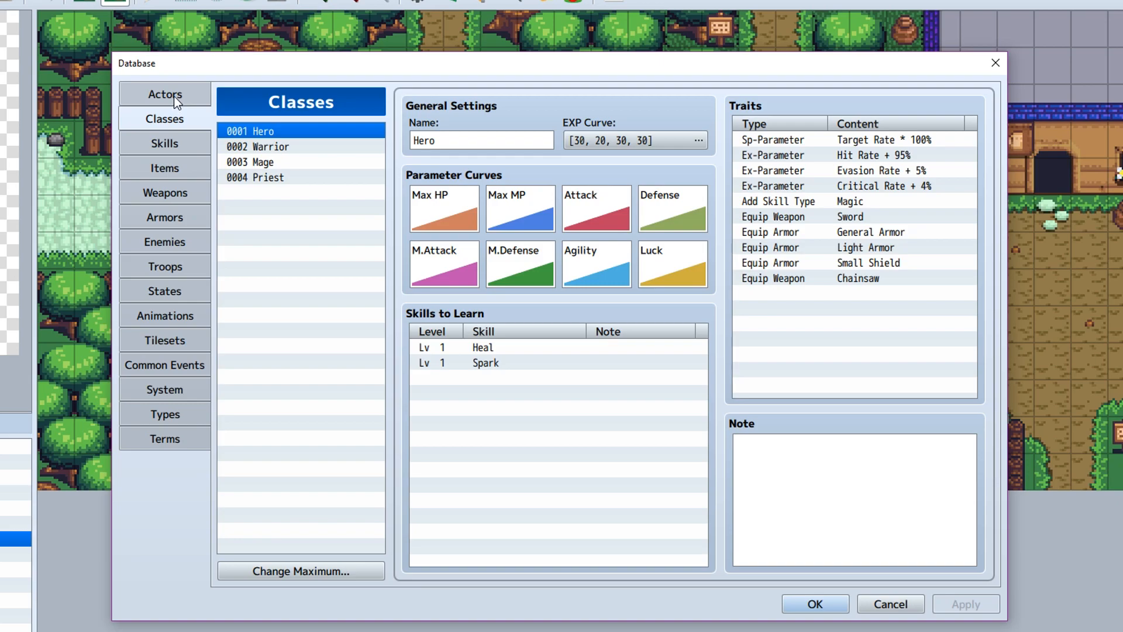
# Step: Check Harold's class in Actors, then show the Troops section with troop Bat*2
pyautogui.click(163, 94)
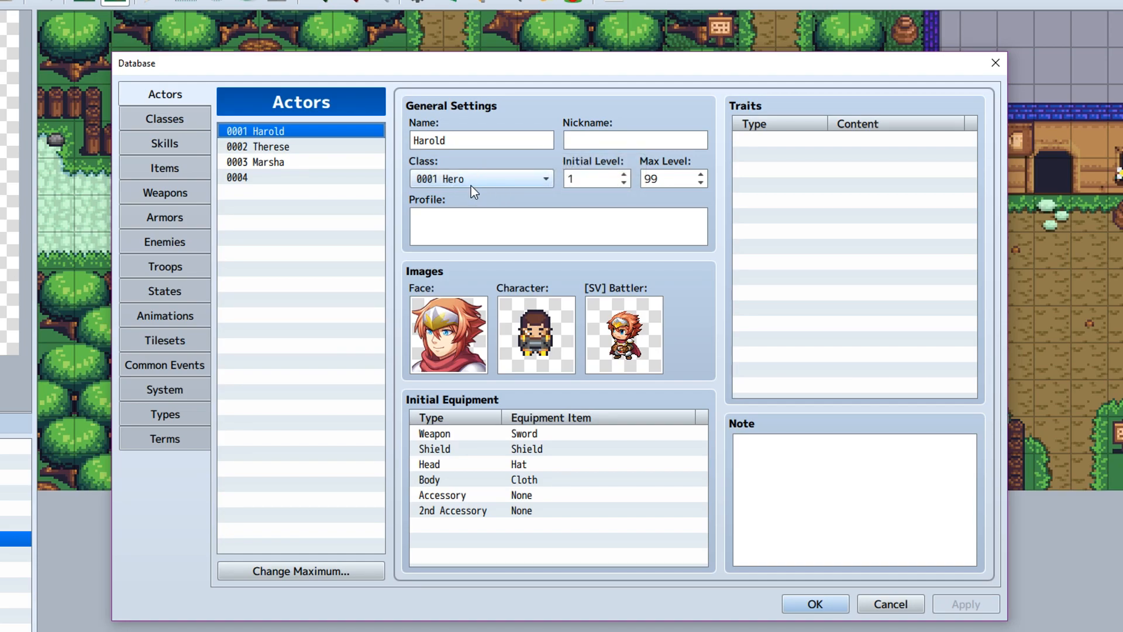
pyautogui.moveTo(494, 190)
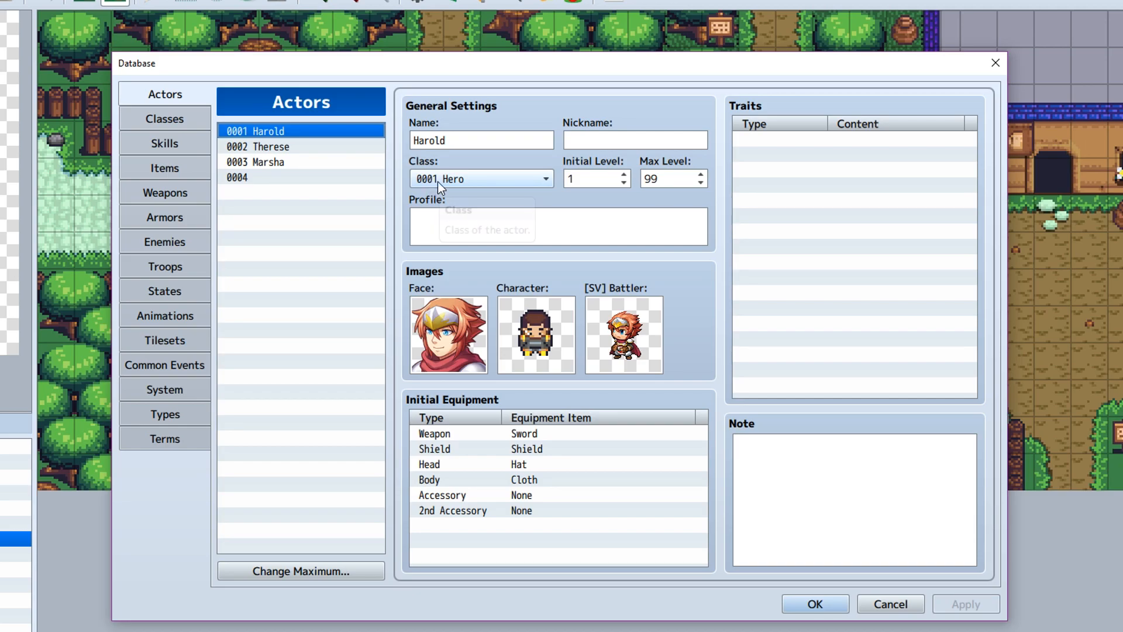
pyautogui.moveTo(479, 179)
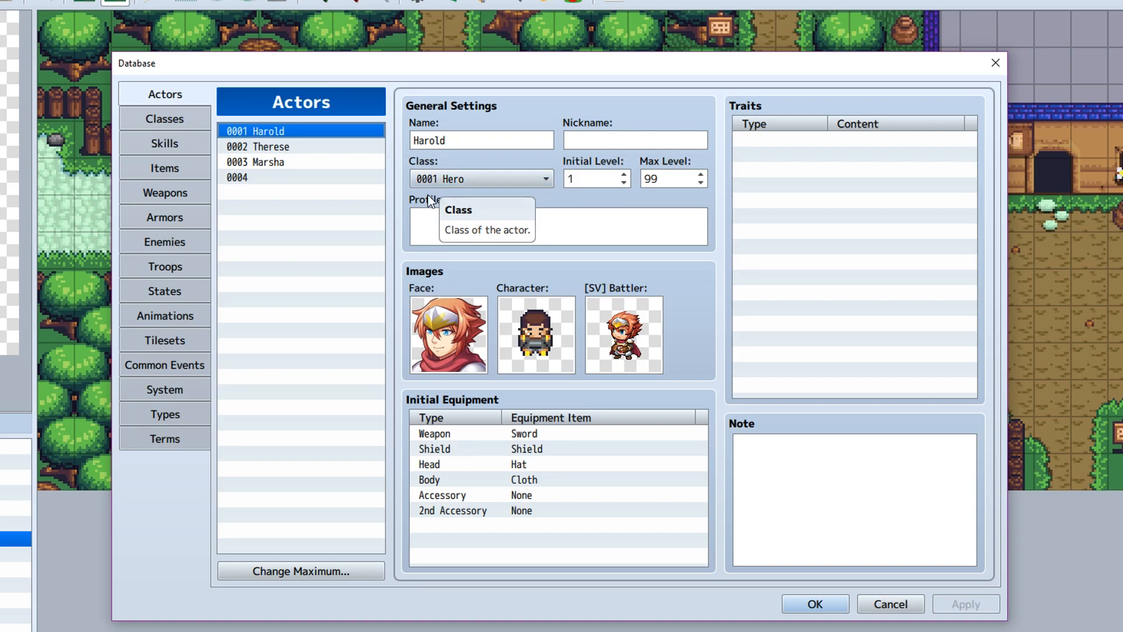
pyautogui.click(164, 265)
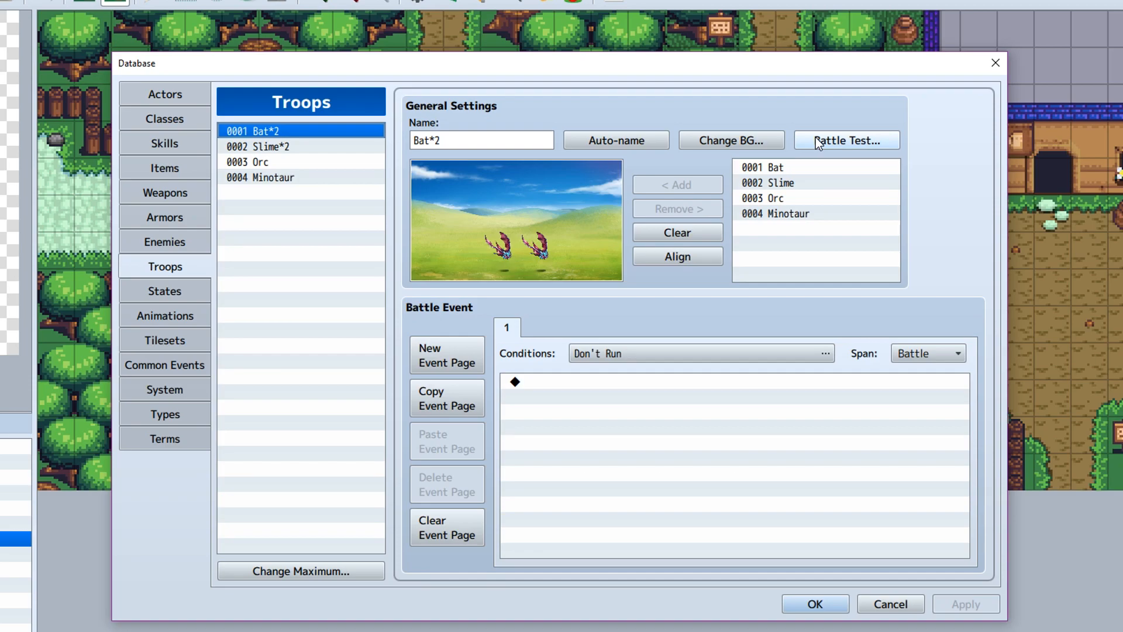
# Step: Start a Bat*2 battle test with Harold at level 1 equipped with the Chainsaw
pyautogui.click(846, 141)
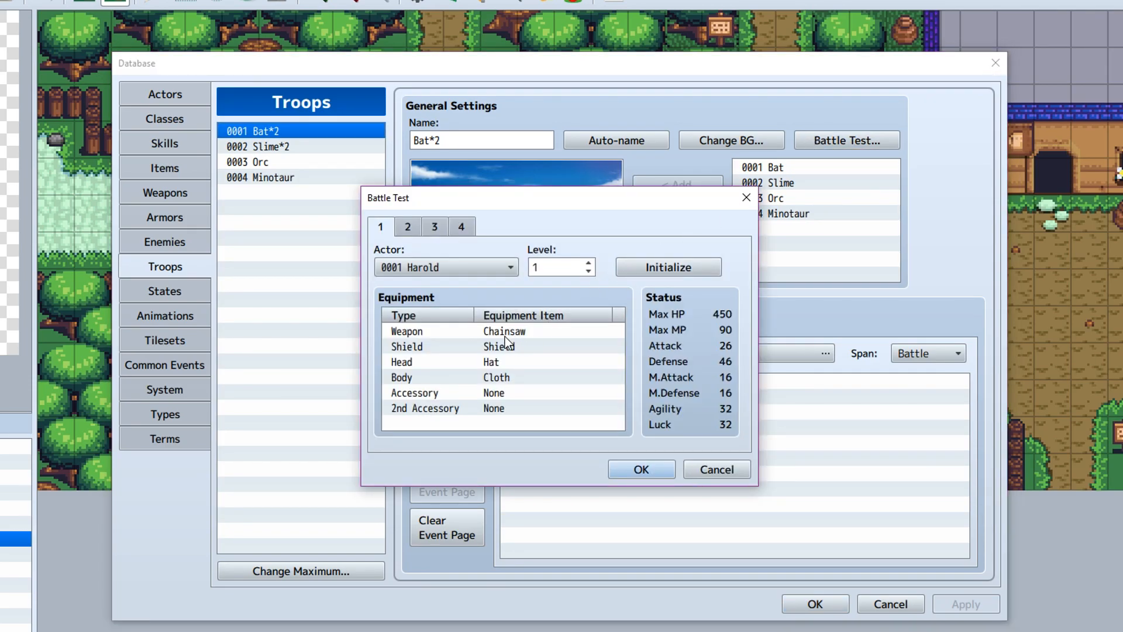
pyautogui.click(502, 331)
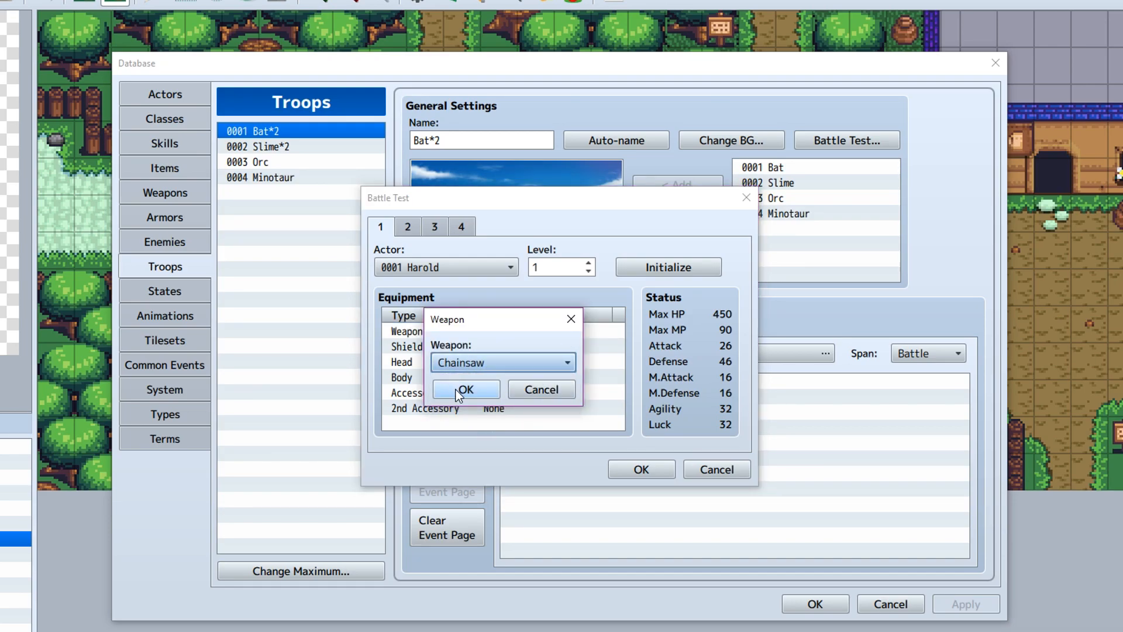
pyautogui.click(466, 392)
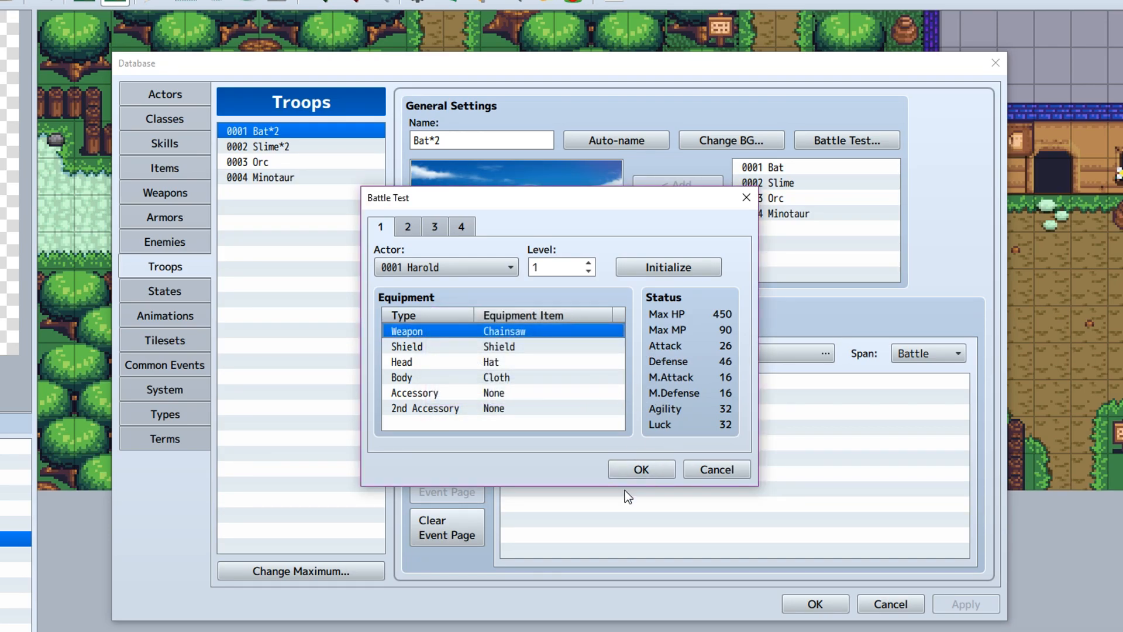
pyautogui.click(640, 469)
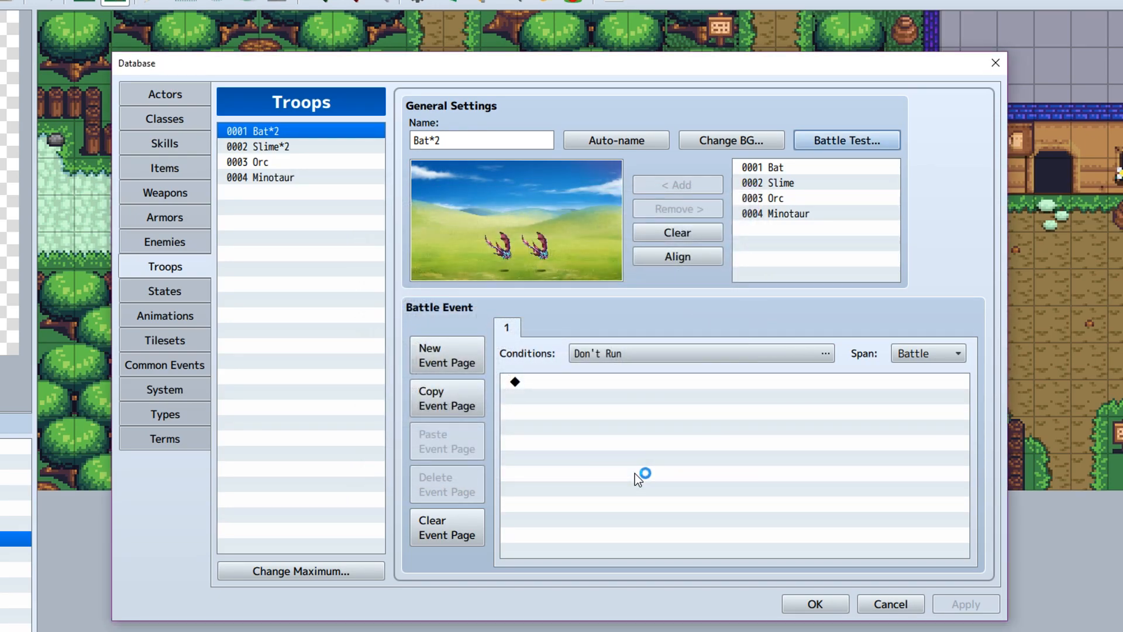
pyautogui.moveTo(620, 451)
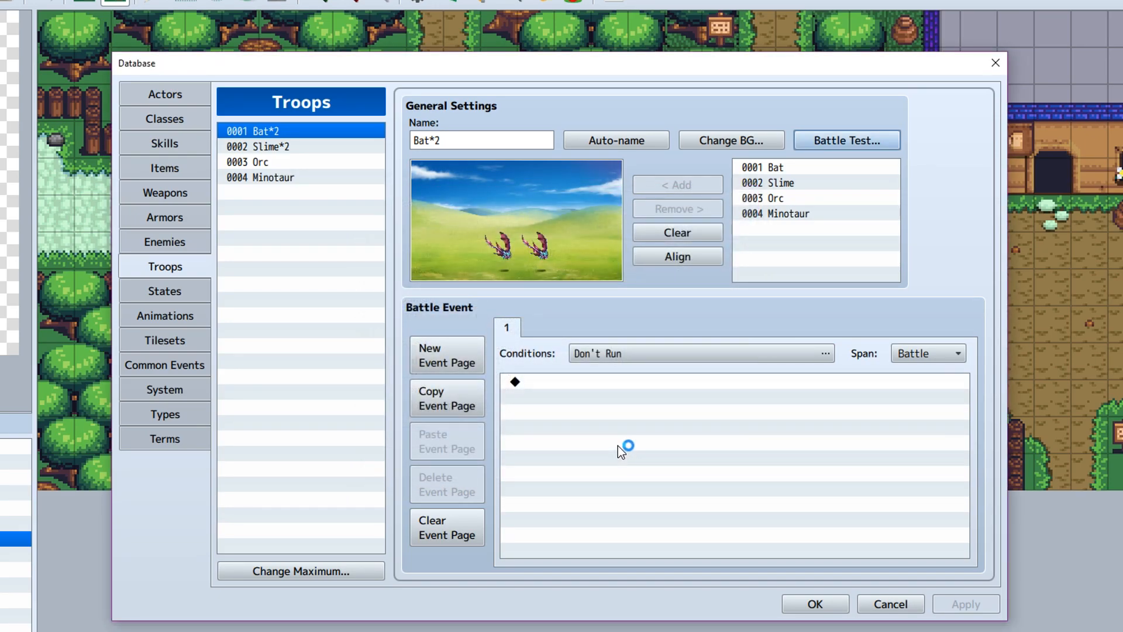
pyautogui.click(847, 140)
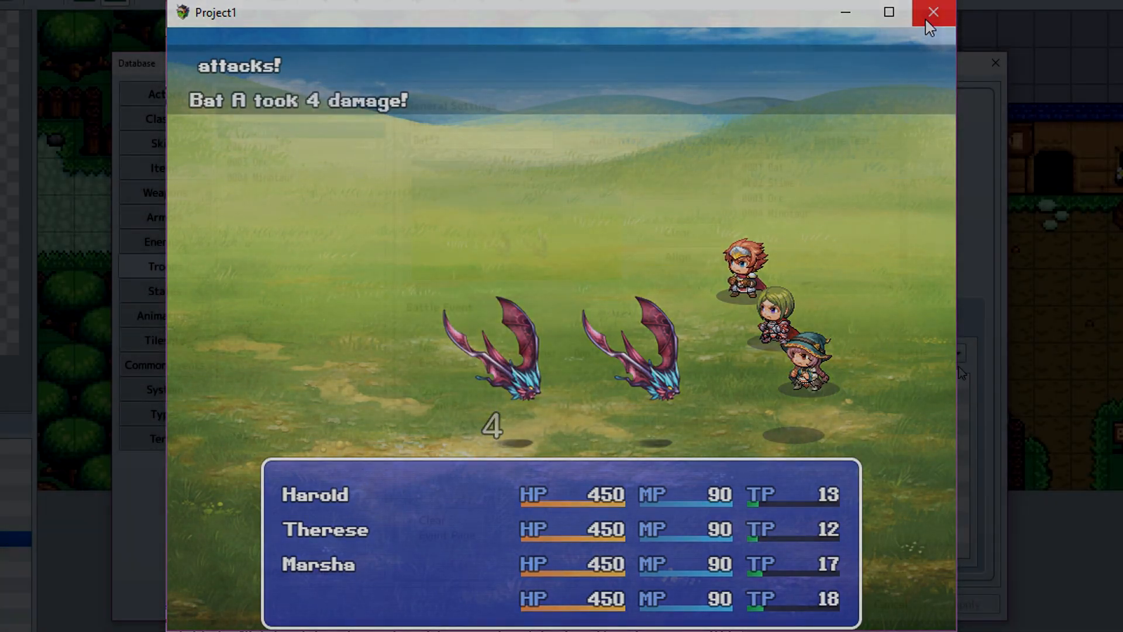
pyautogui.click(933, 12)
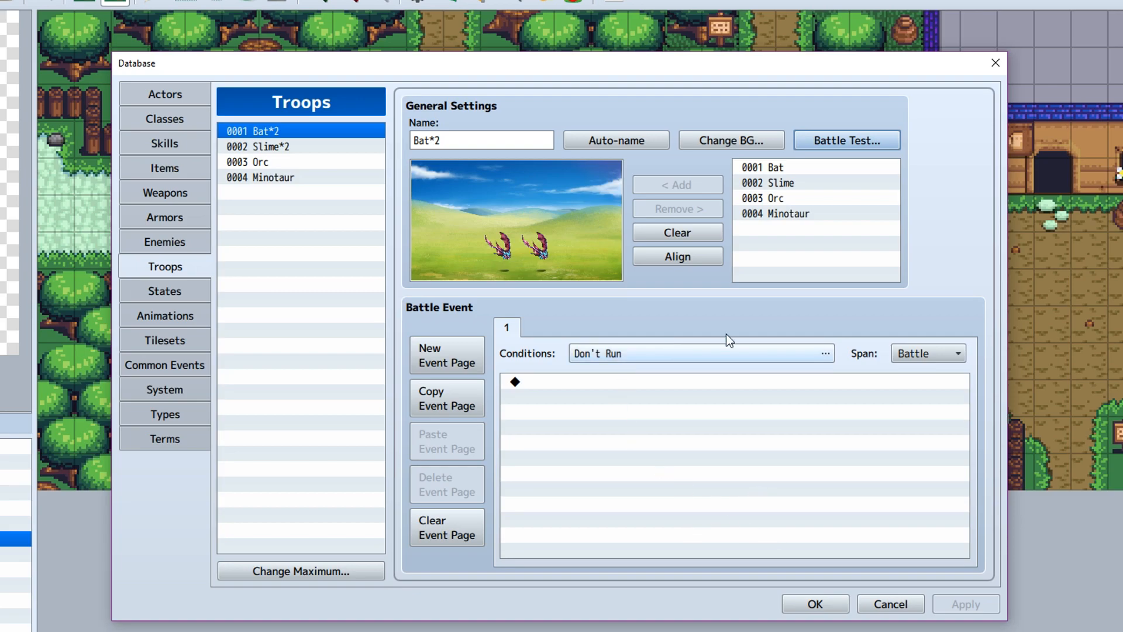
# Step: On the Types tab, browse the Accessory and 2nd Accessory equipment types without editing
pyautogui.click(163, 414)
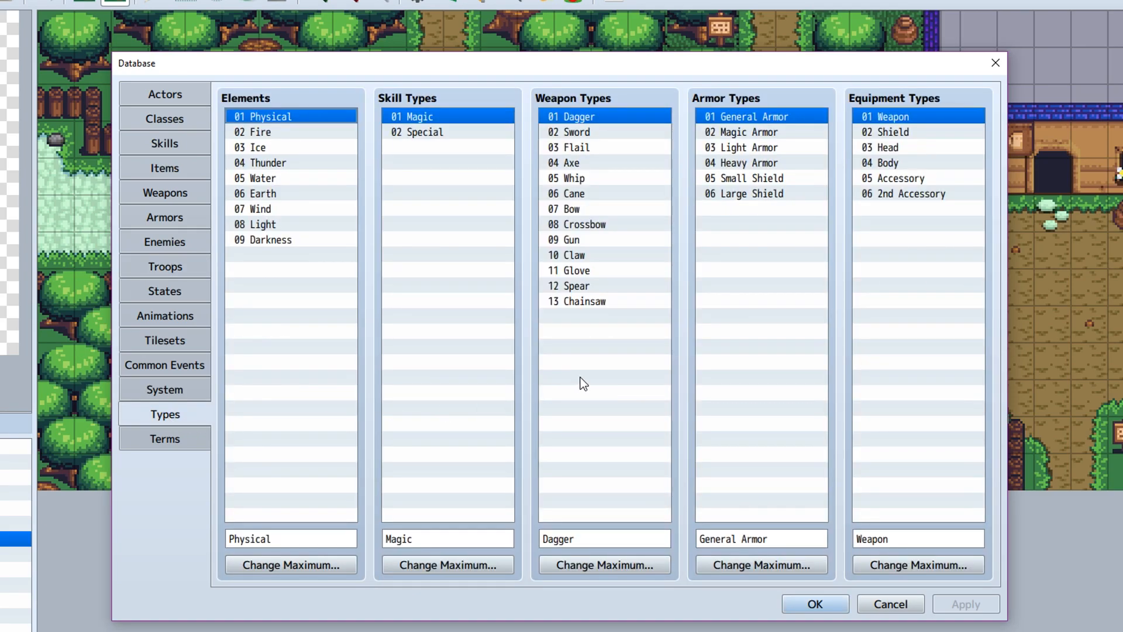
pyautogui.moveTo(666, 325)
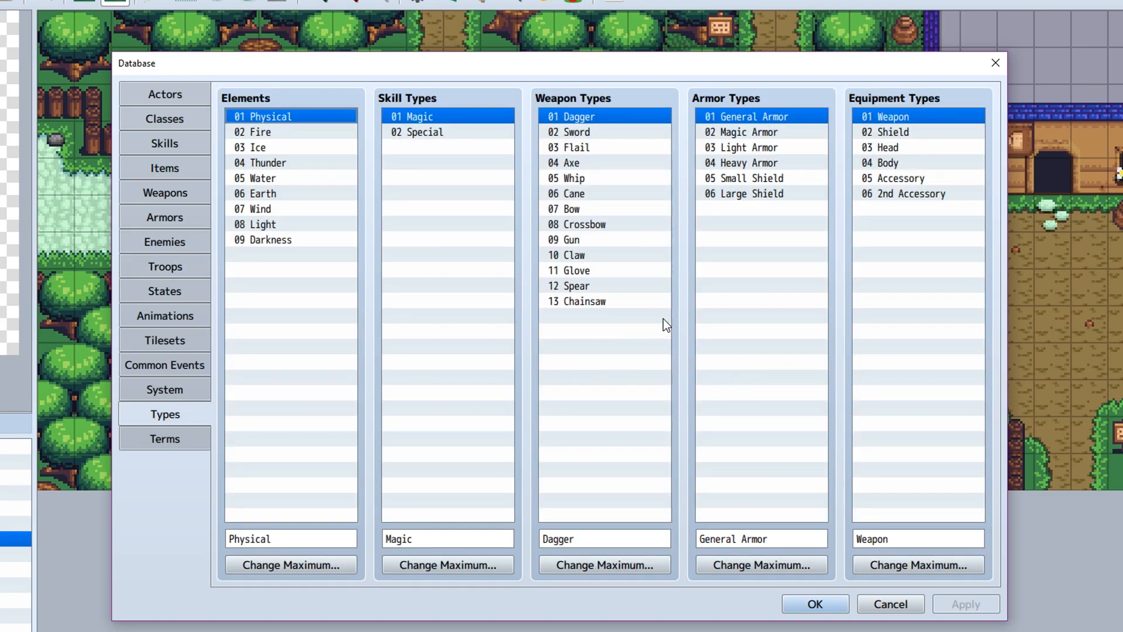
pyautogui.moveTo(651, 348)
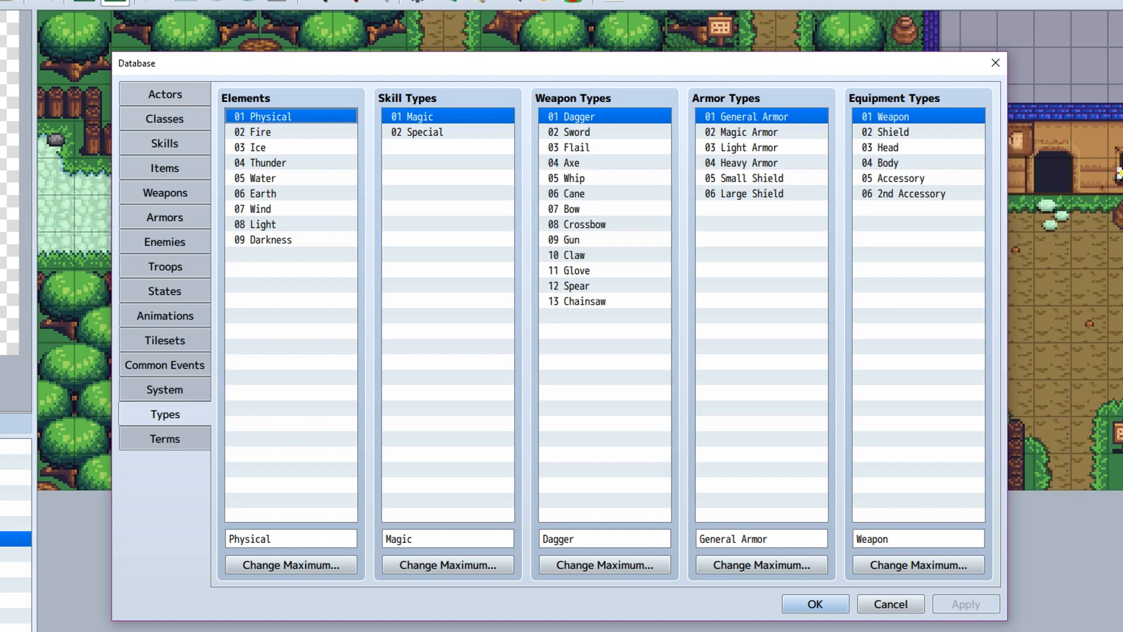
pyautogui.moveTo(709, 224)
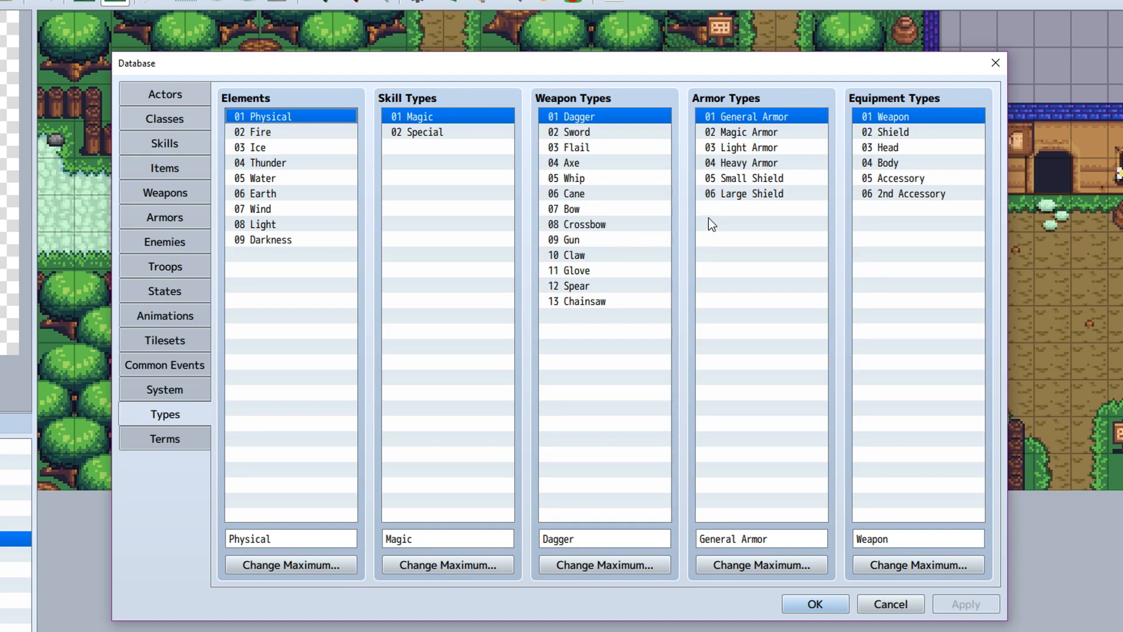
pyautogui.click(910, 194)
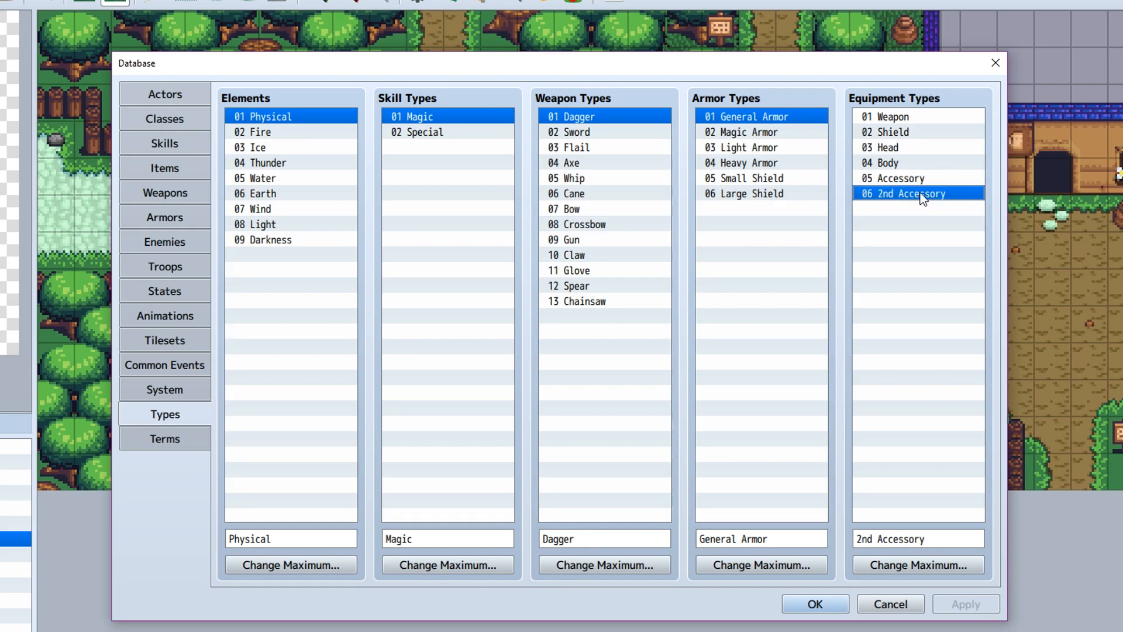
pyautogui.click(896, 178)
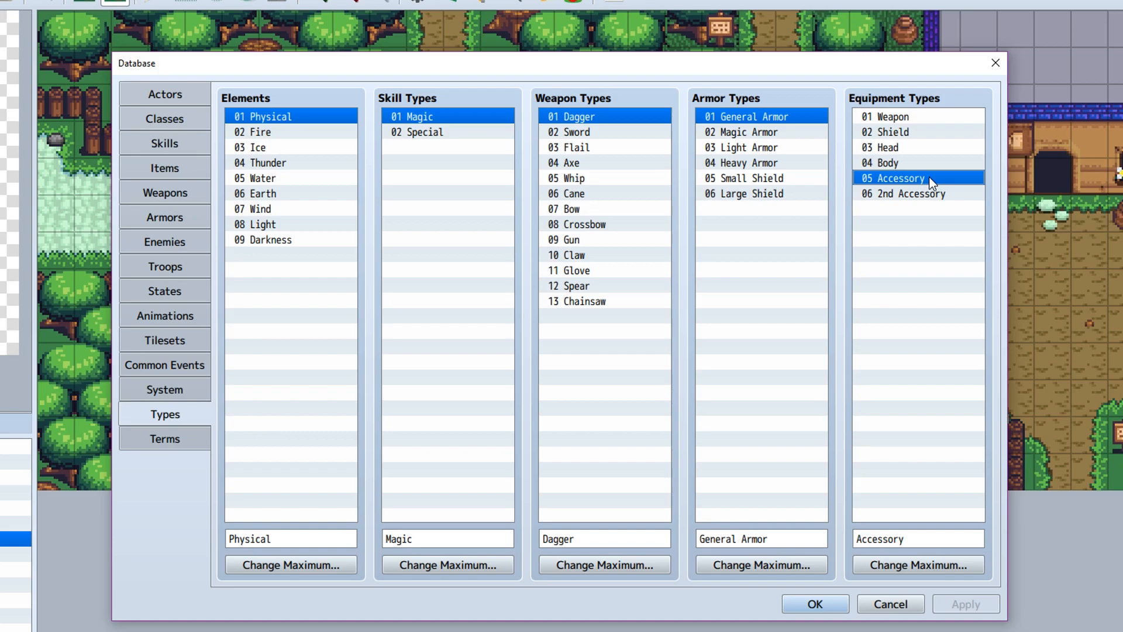
pyautogui.click(910, 193)
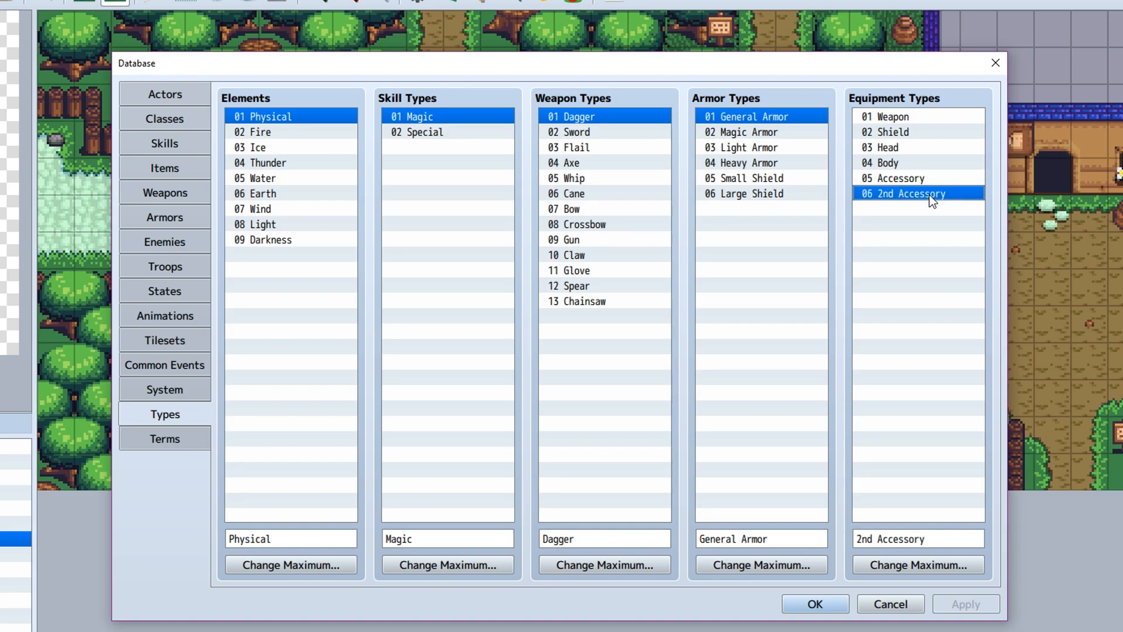
pyautogui.click(899, 179)
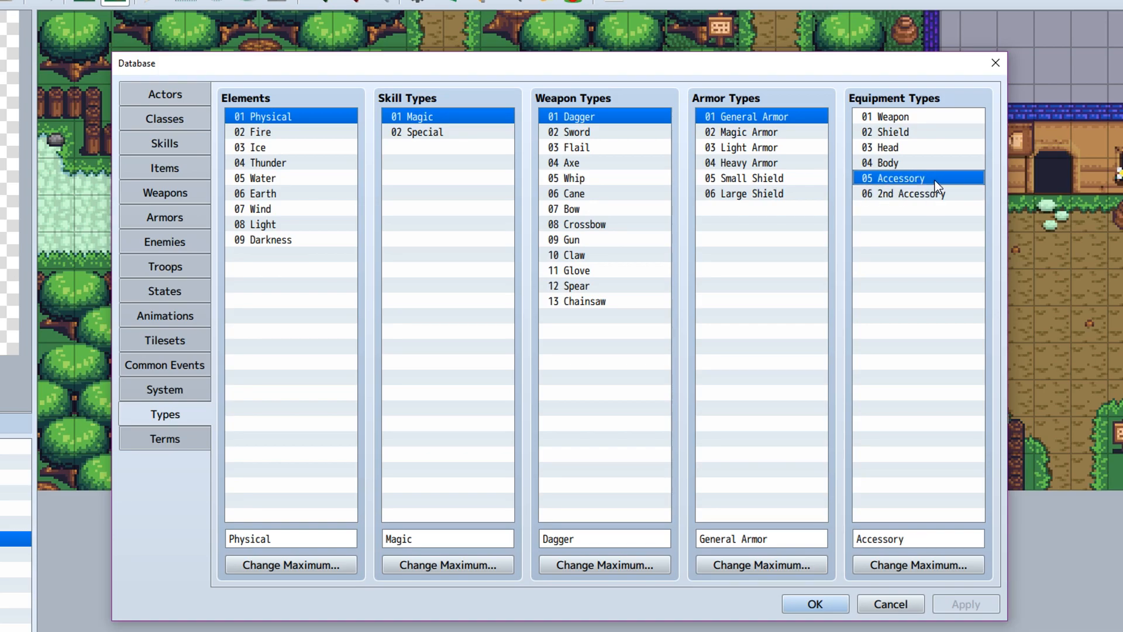
pyautogui.moveTo(937, 199)
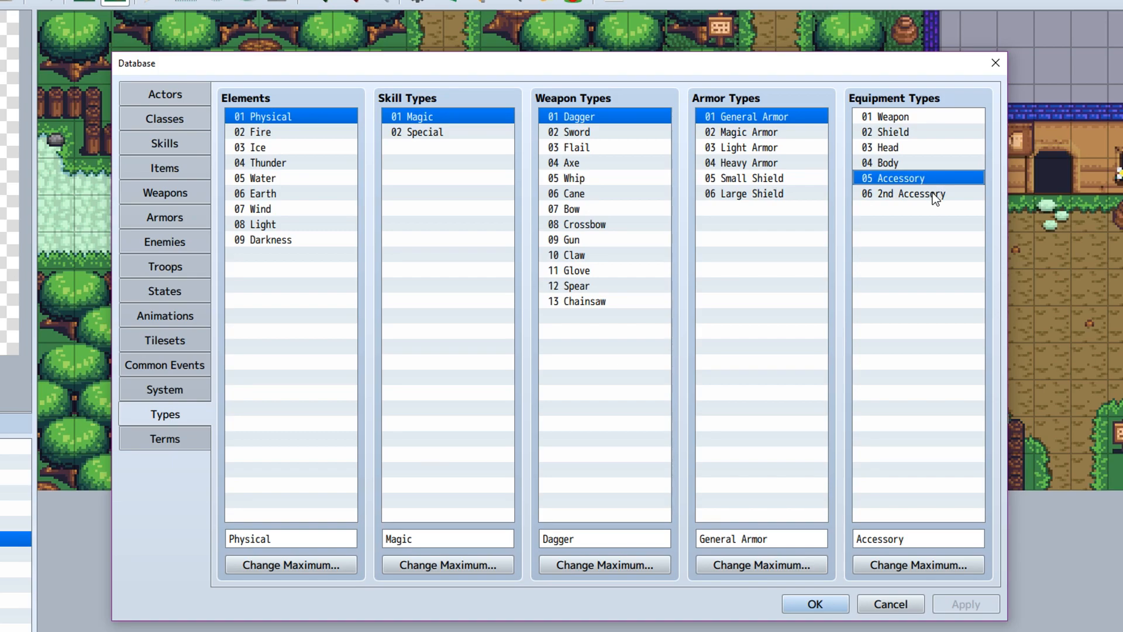
pyautogui.click(909, 194)
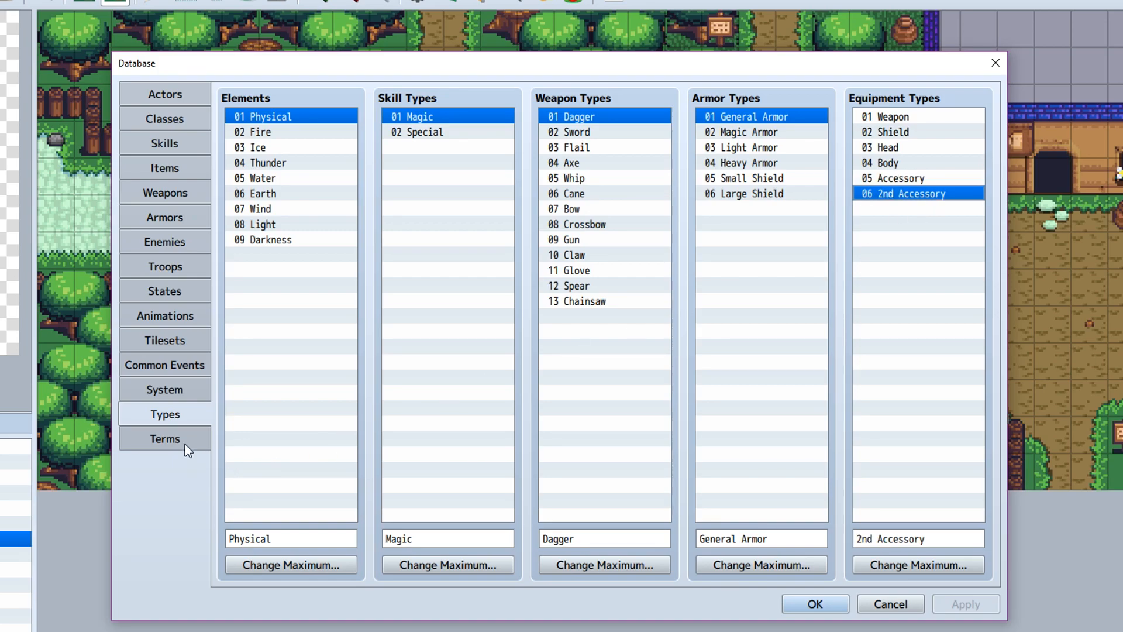
# Step: View the Terms tab with default statuses, parameters, commands and battle messages
pyautogui.click(165, 439)
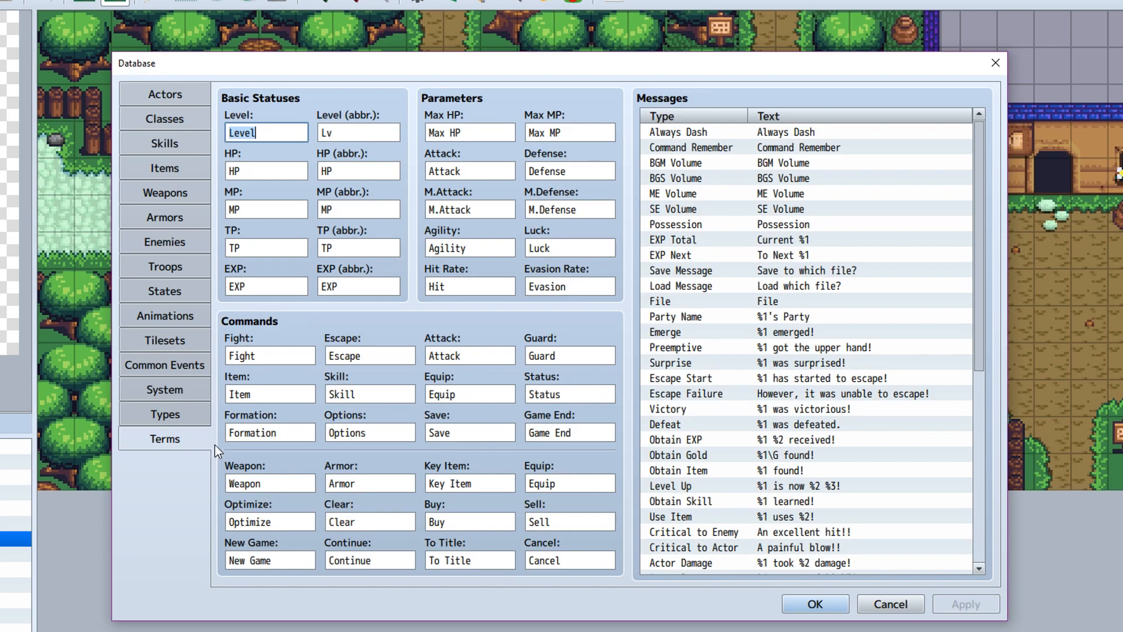
pyautogui.moveTo(319, 324)
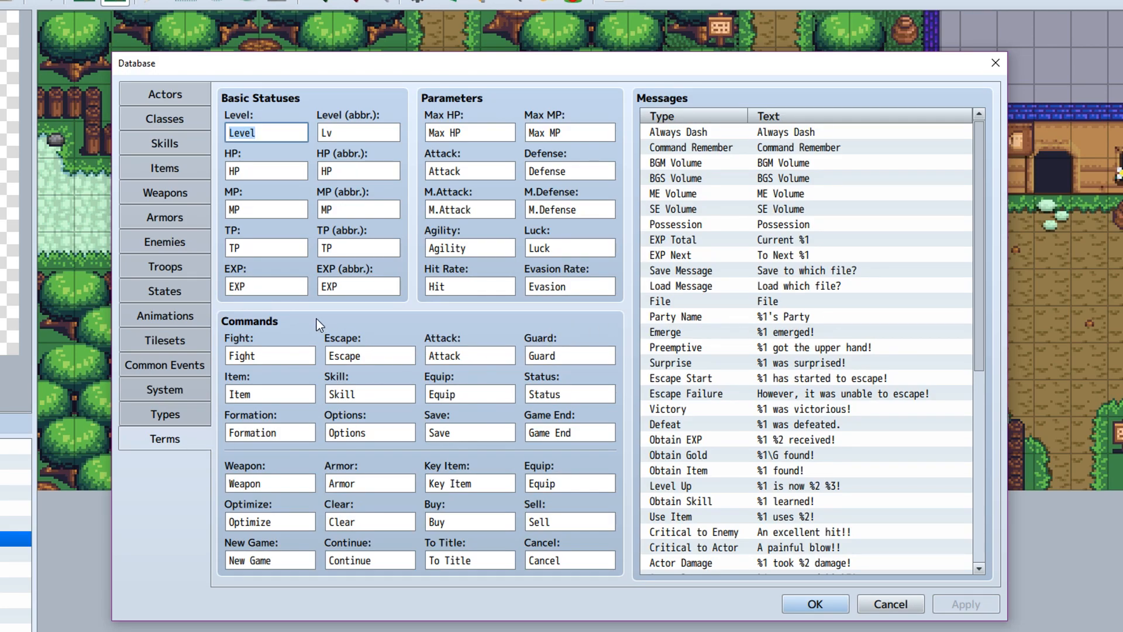
pyautogui.moveTo(218, 324)
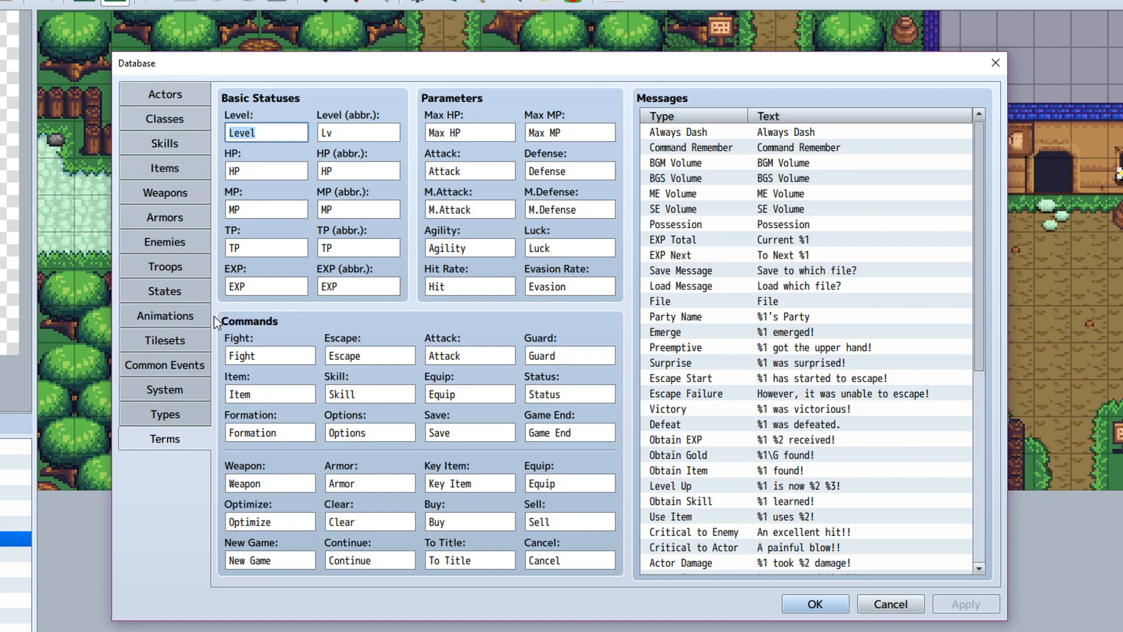
pyautogui.moveTo(218, 290)
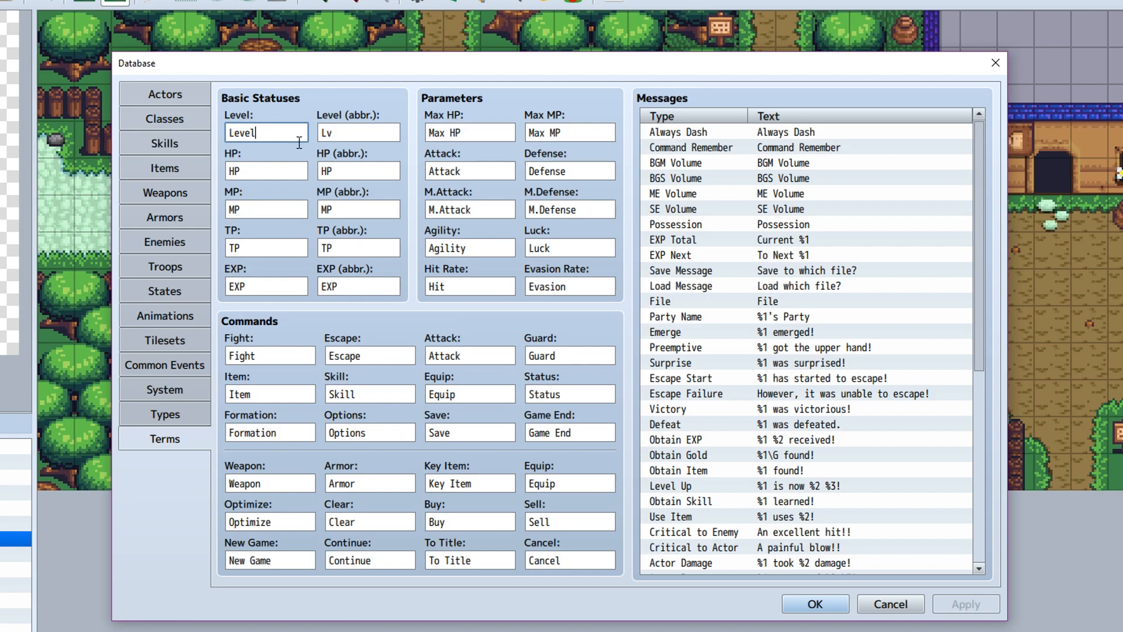
pyautogui.moveTo(300, 170)
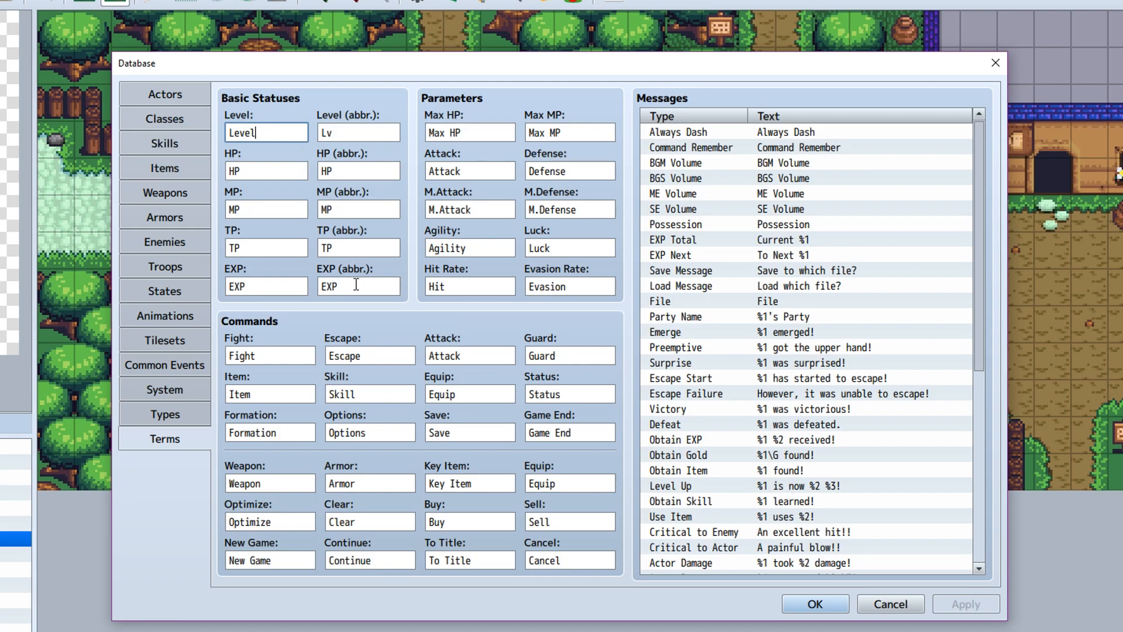
pyautogui.moveTo(594, 160)
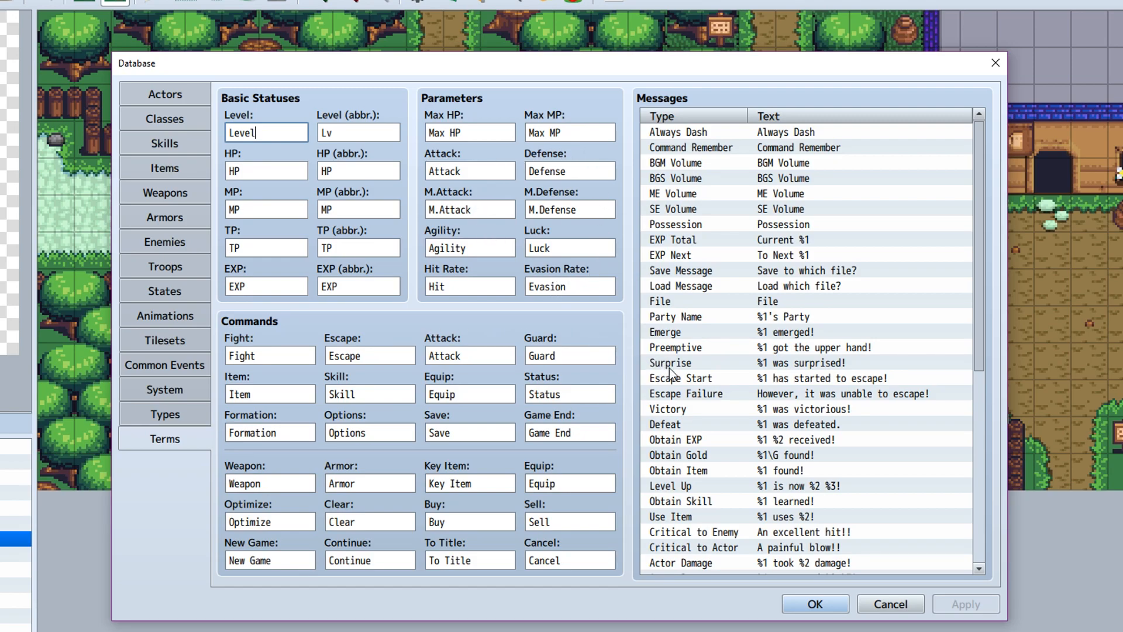
pyautogui.scroll(-3)
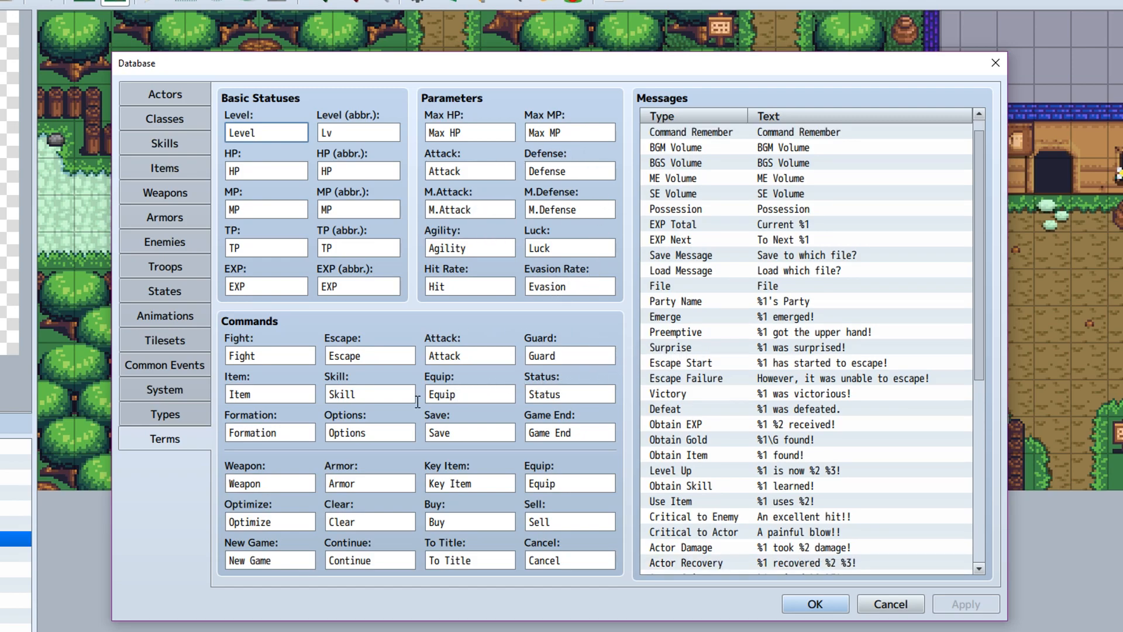
pyautogui.moveTo(467, 361)
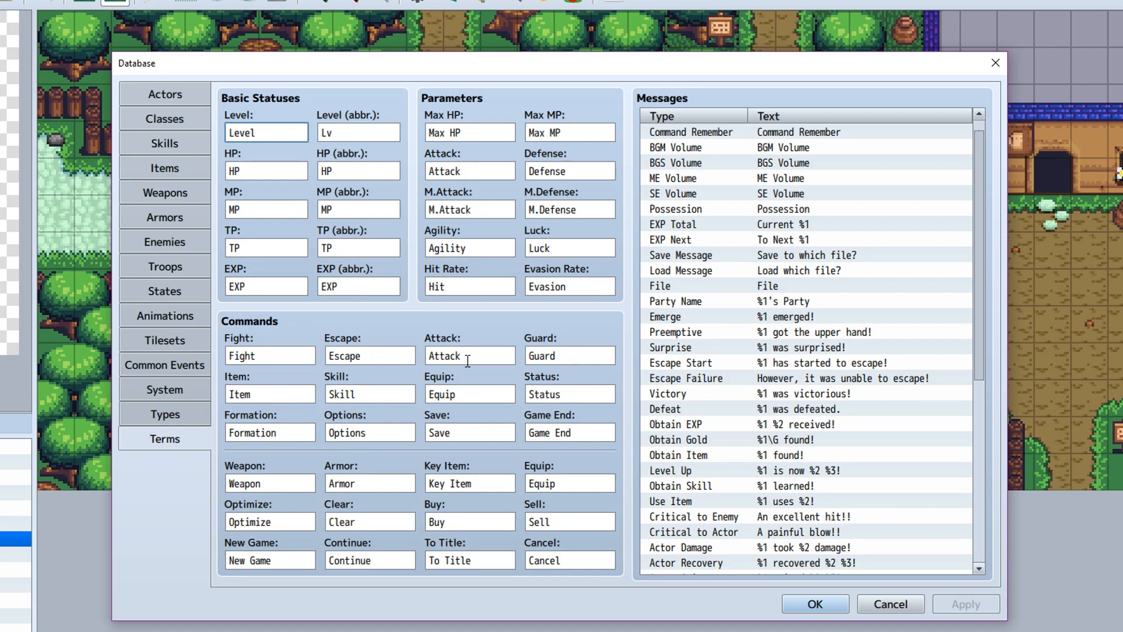
pyautogui.moveTo(572, 450)
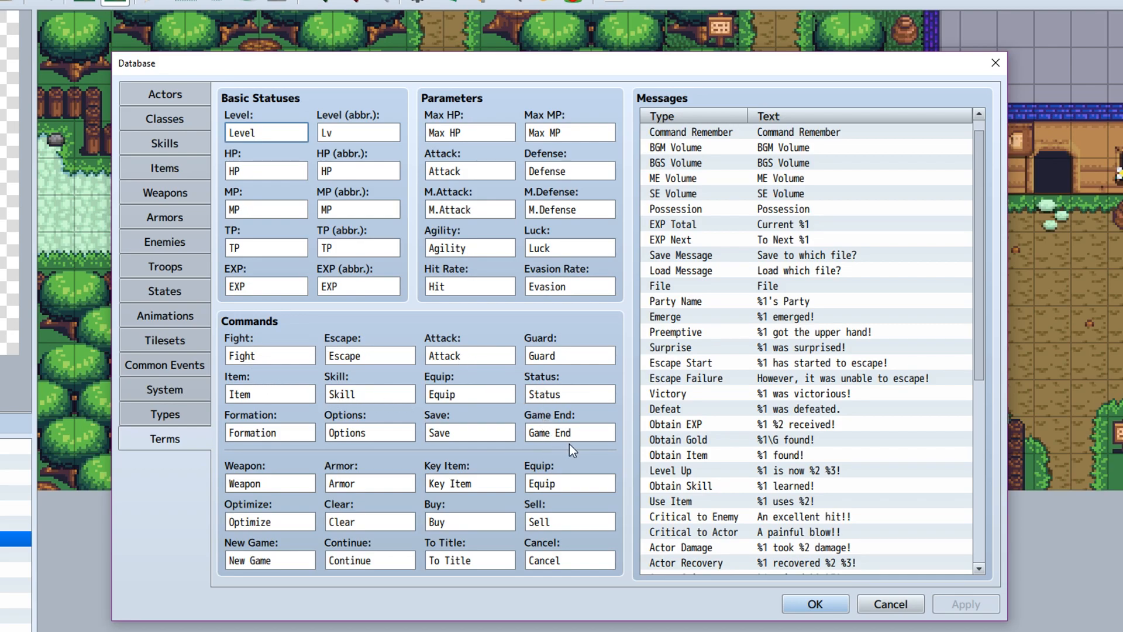
pyautogui.moveTo(791, 353)
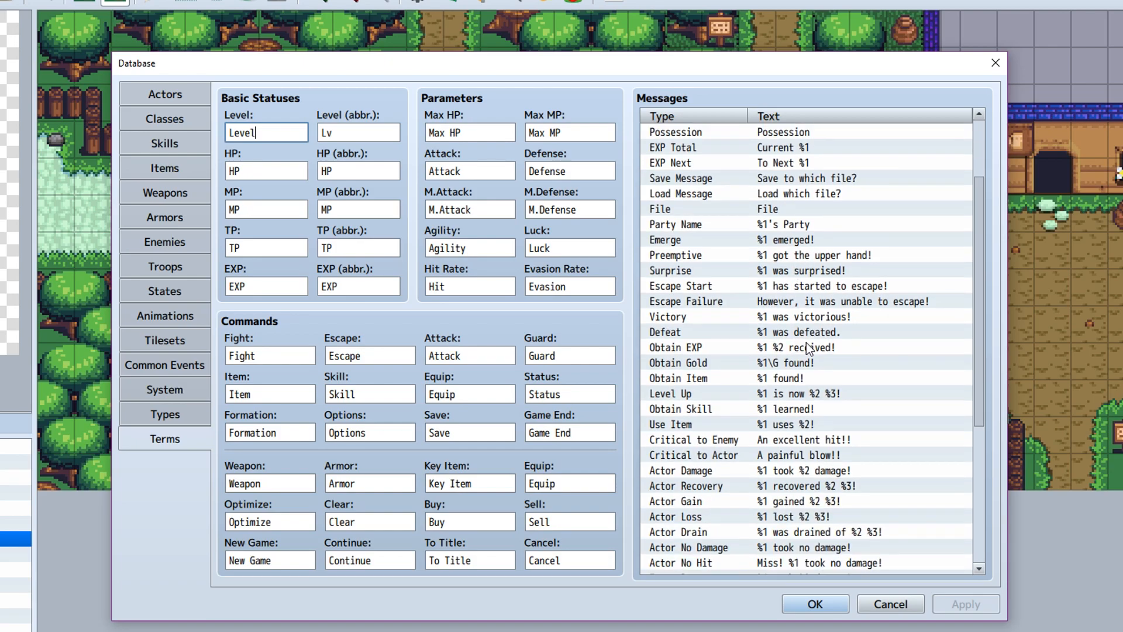
pyautogui.scroll(-3)
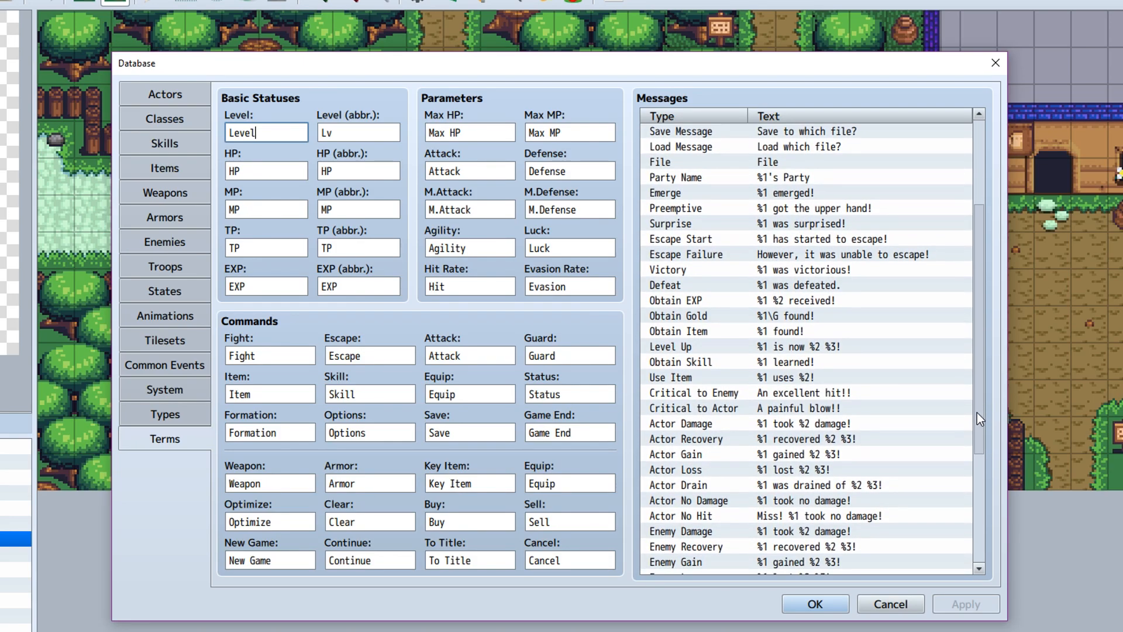
pyautogui.scroll(-3)
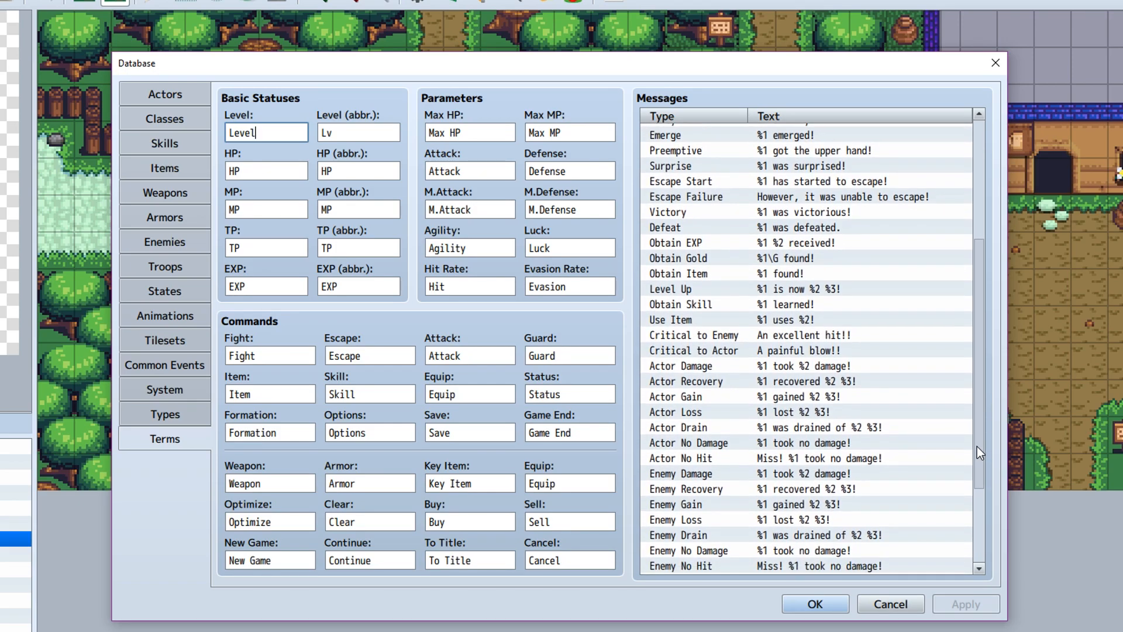
pyautogui.scroll(-3)
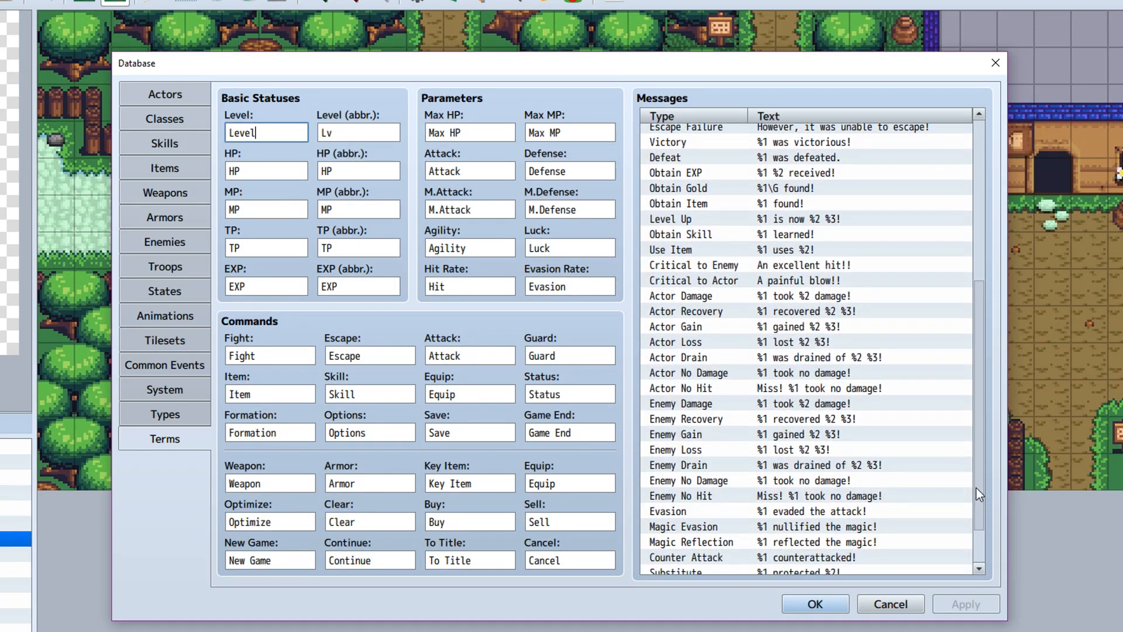
pyautogui.scroll(-3)
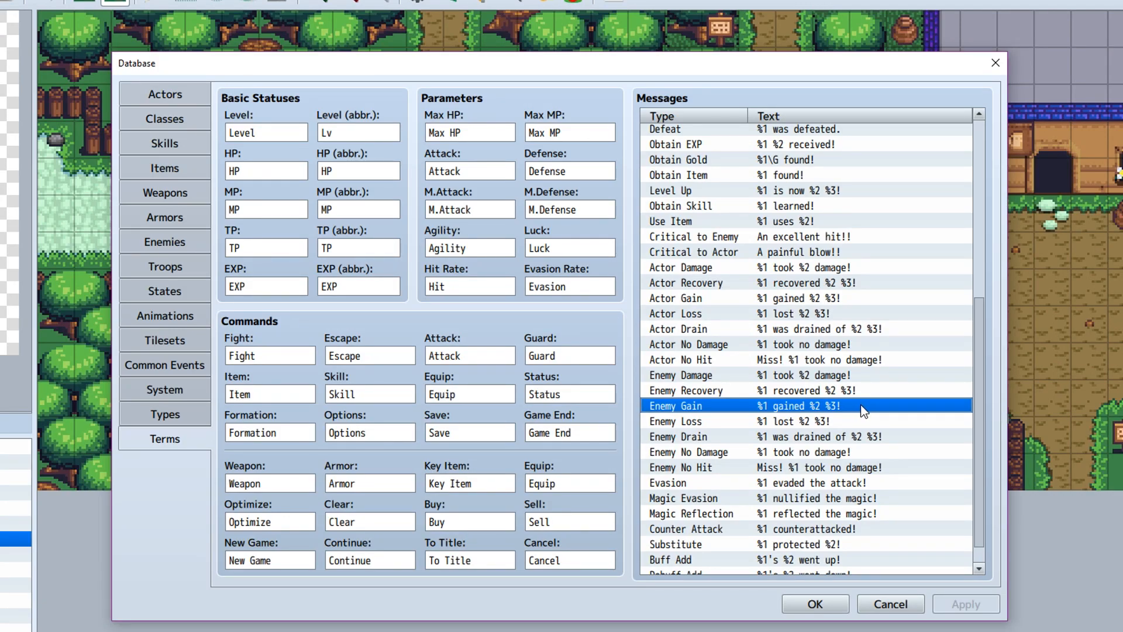
pyautogui.moveTo(880, 392)
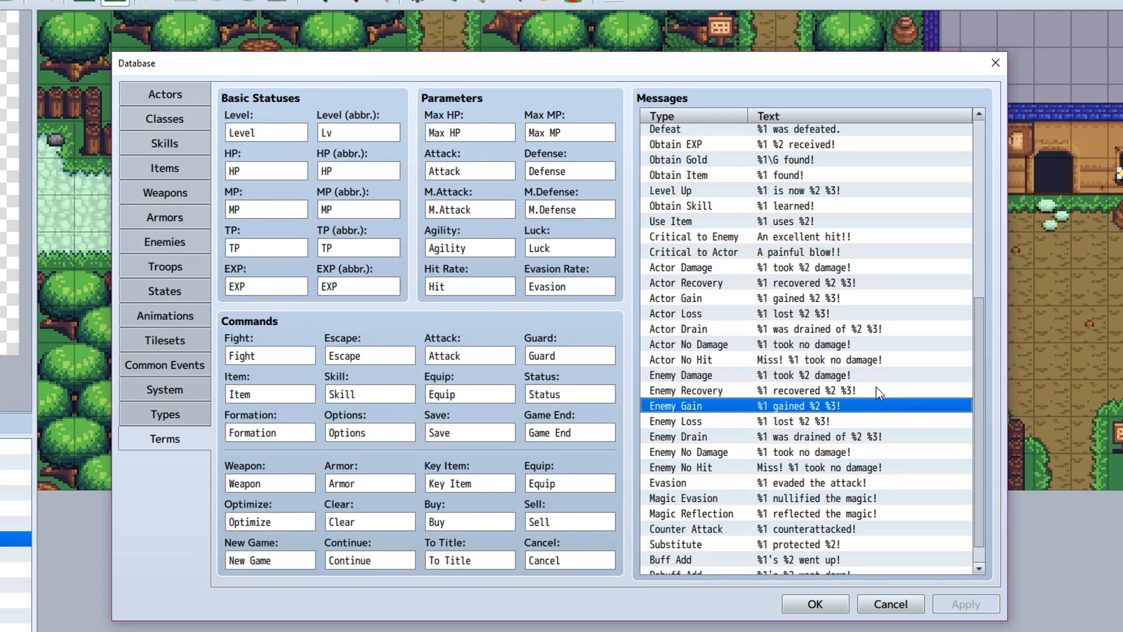
pyautogui.moveTo(849, 423)
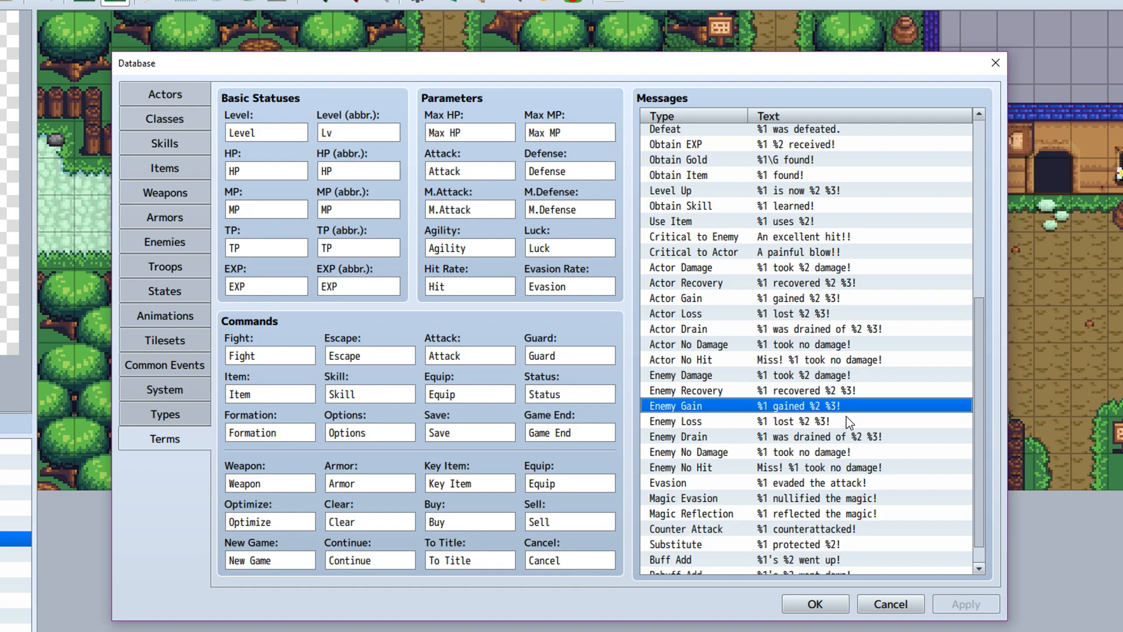
pyautogui.moveTo(852, 419)
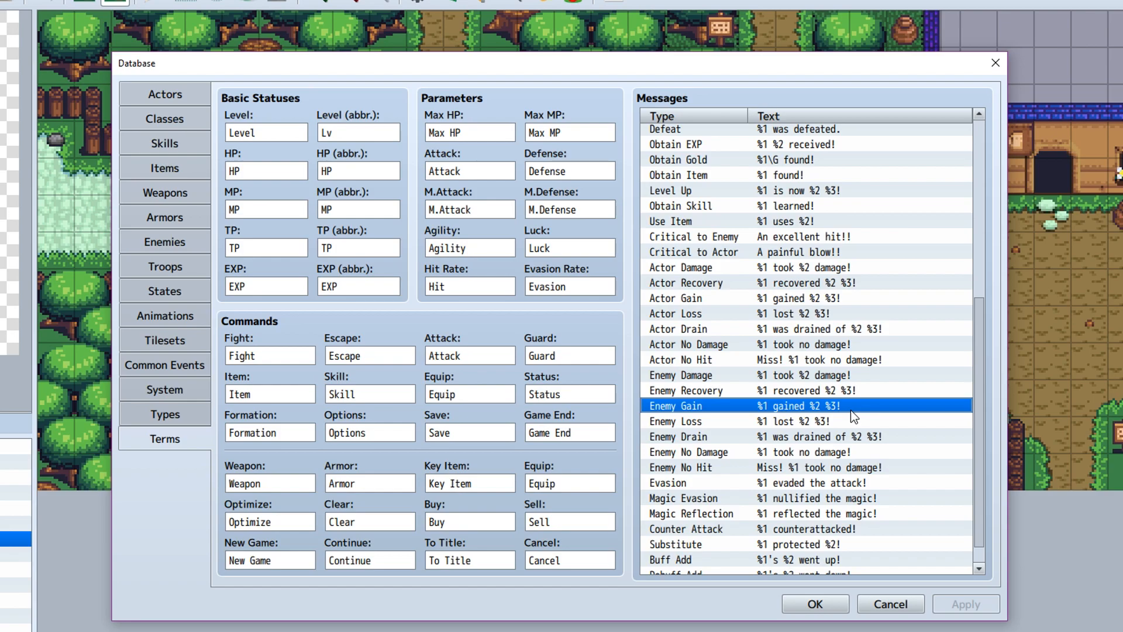
pyautogui.moveTo(874, 418)
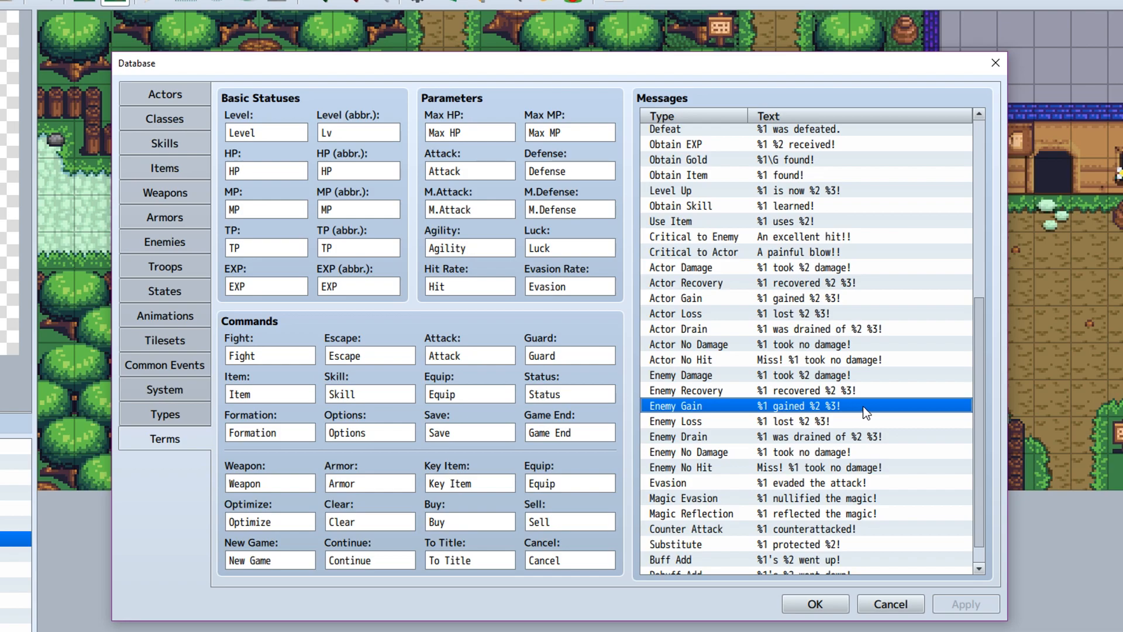
pyautogui.moveTo(868, 433)
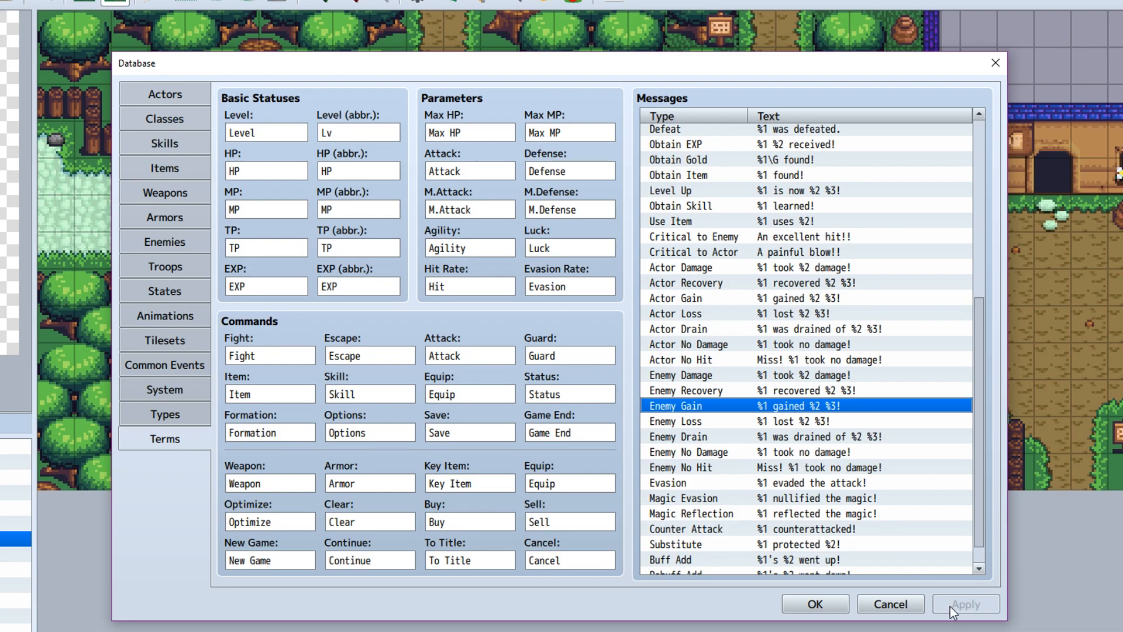
pyautogui.moveTo(1020, 453)
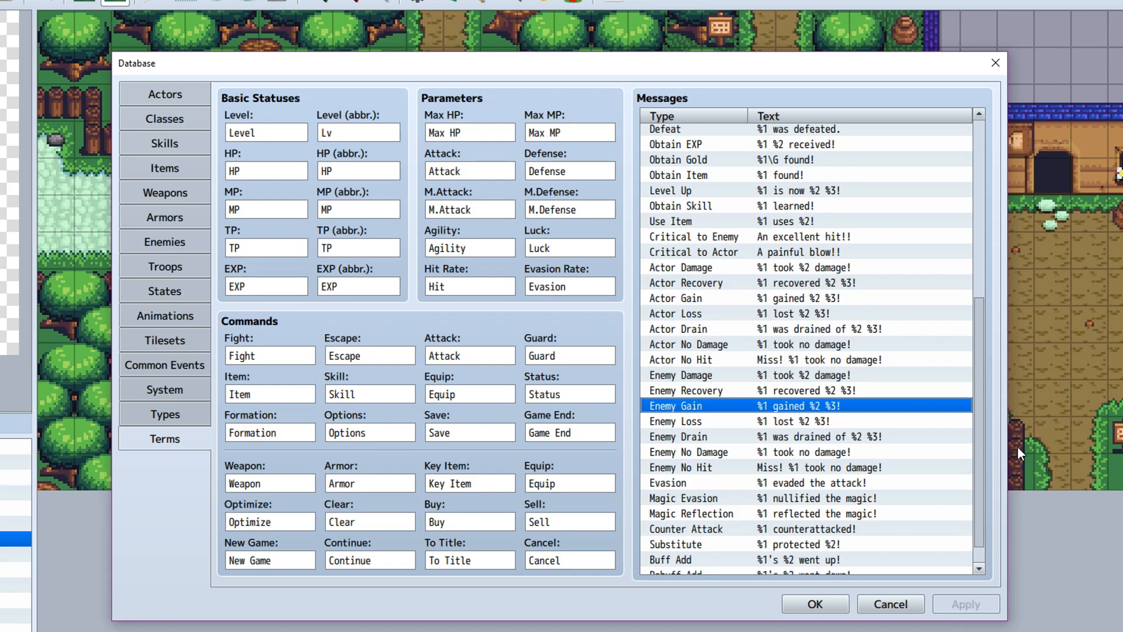
pyautogui.moveTo(982, 412)
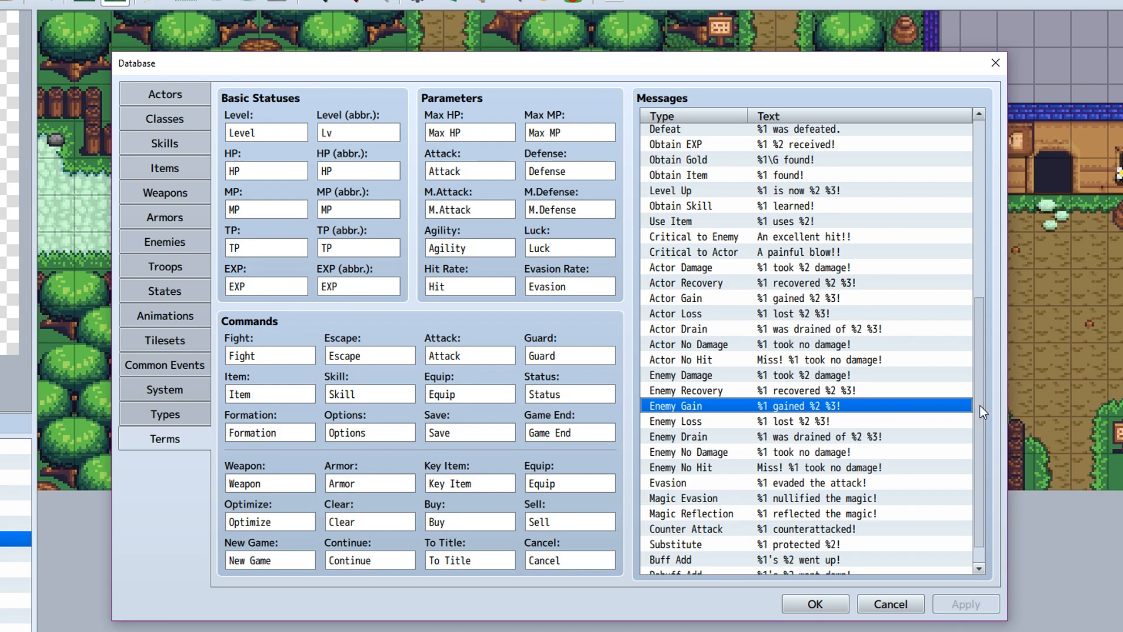